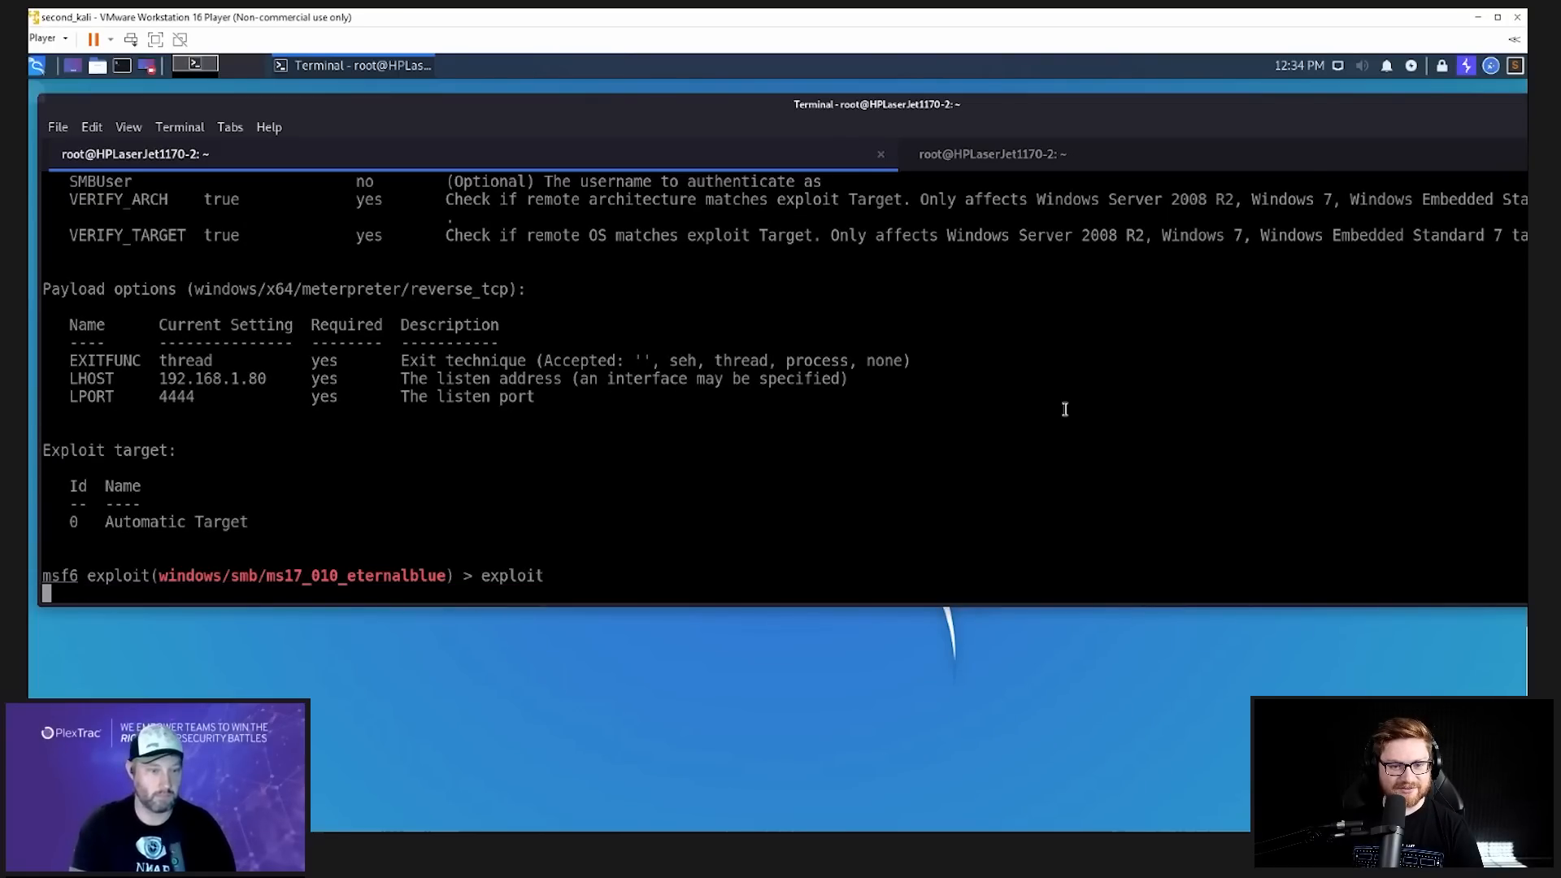
Step: Run the EternalBlue exploit against 192.168.1.18 to get a SYSTEM Meterpreter session
key("Return")
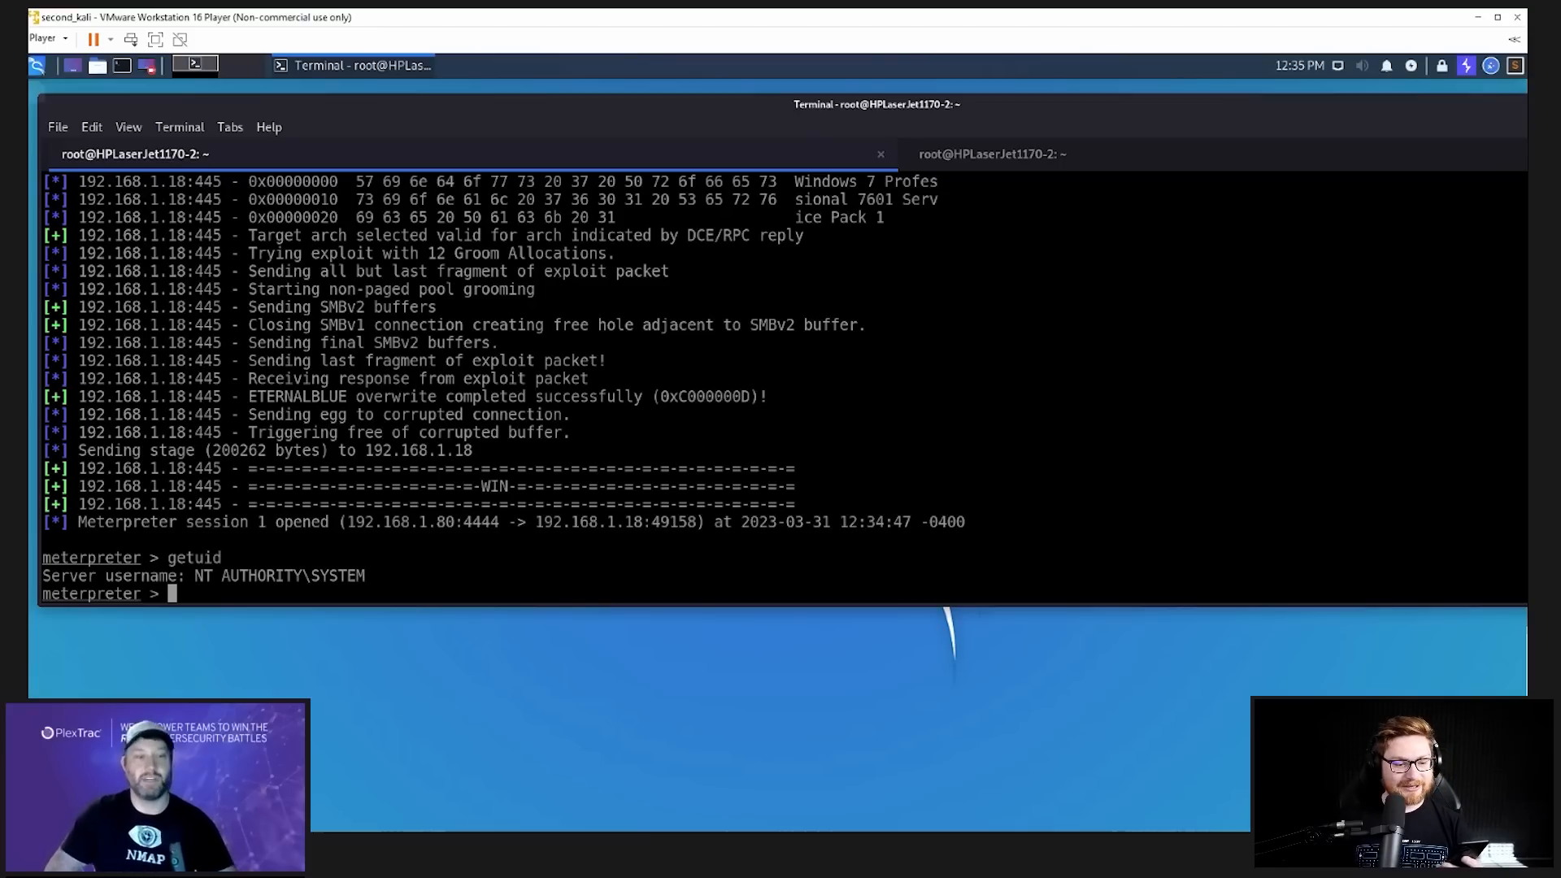
mouse_move(1136, 587)
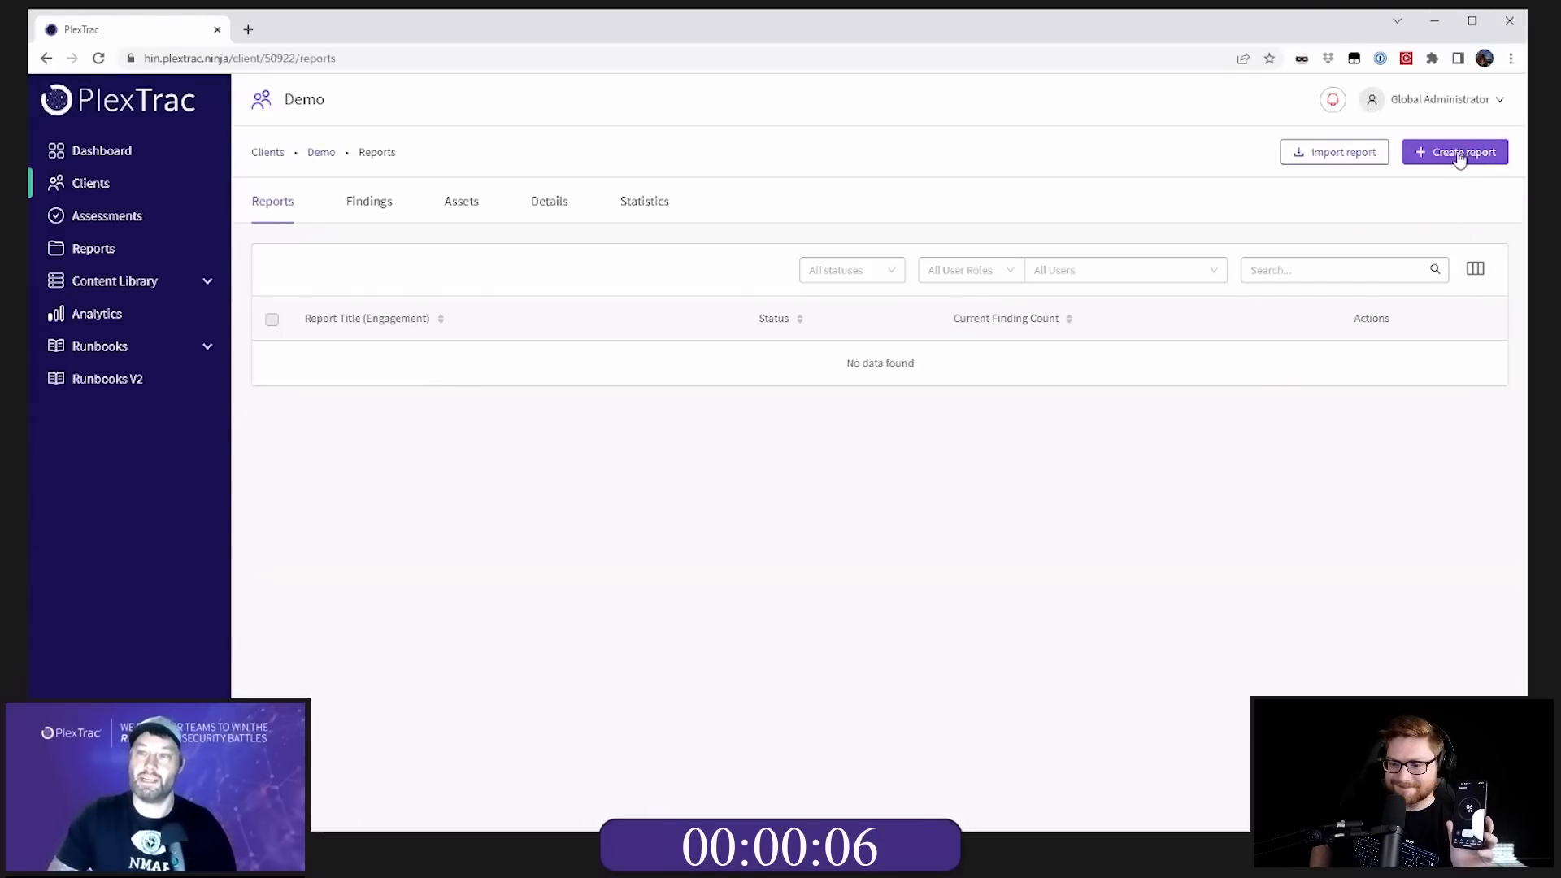
Step: Create report 'report' on the Standard Pentest Template, 2023-04-03 to 2023-04-07, with reviewer
left_click(1455, 152)
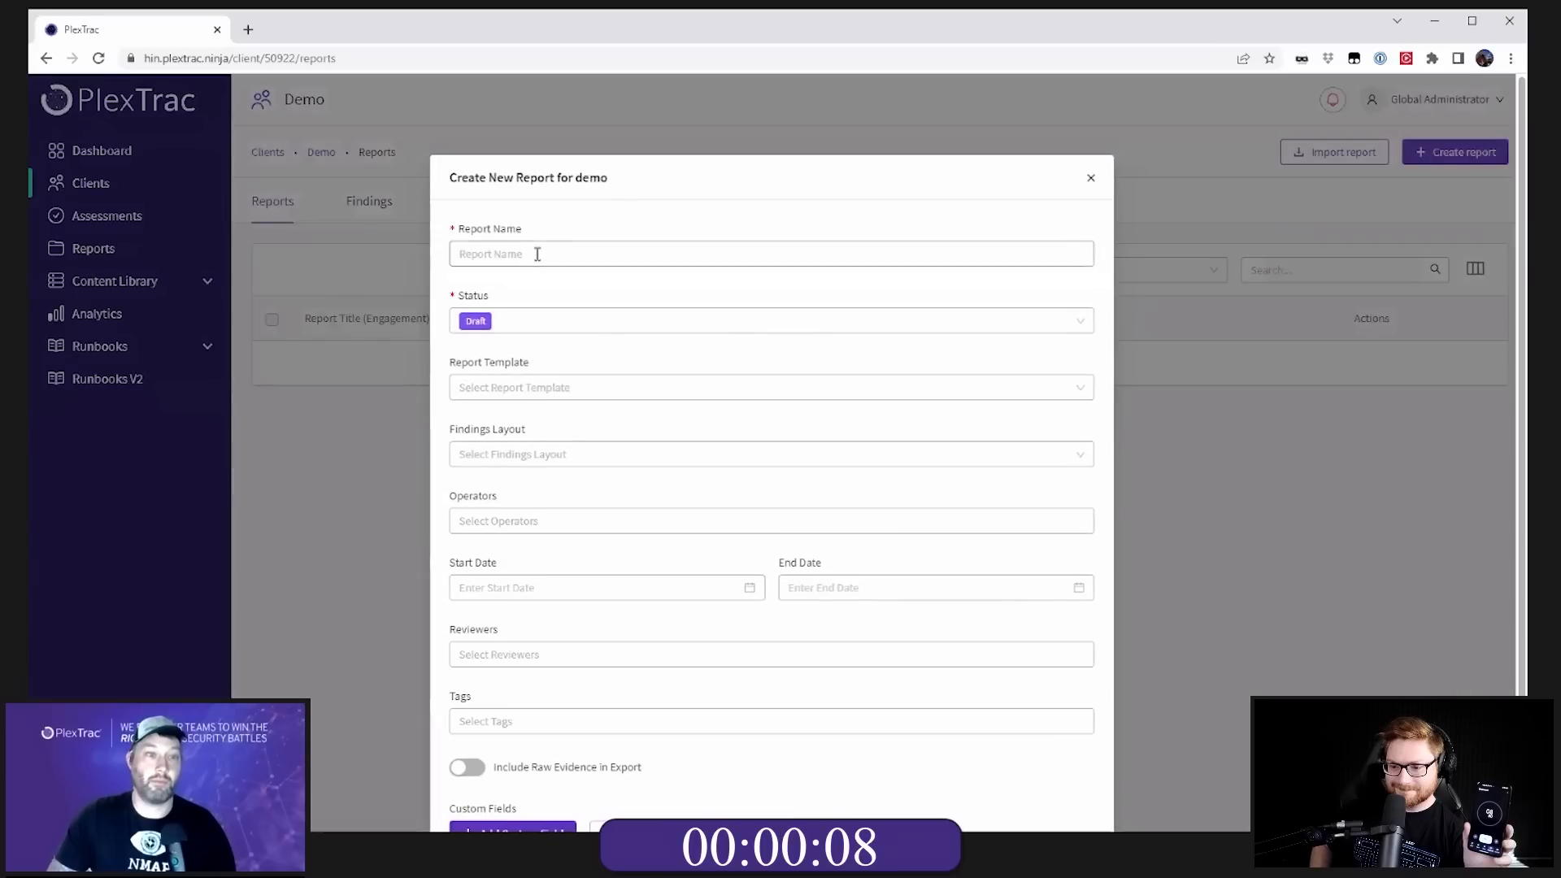
left_click(770, 387)
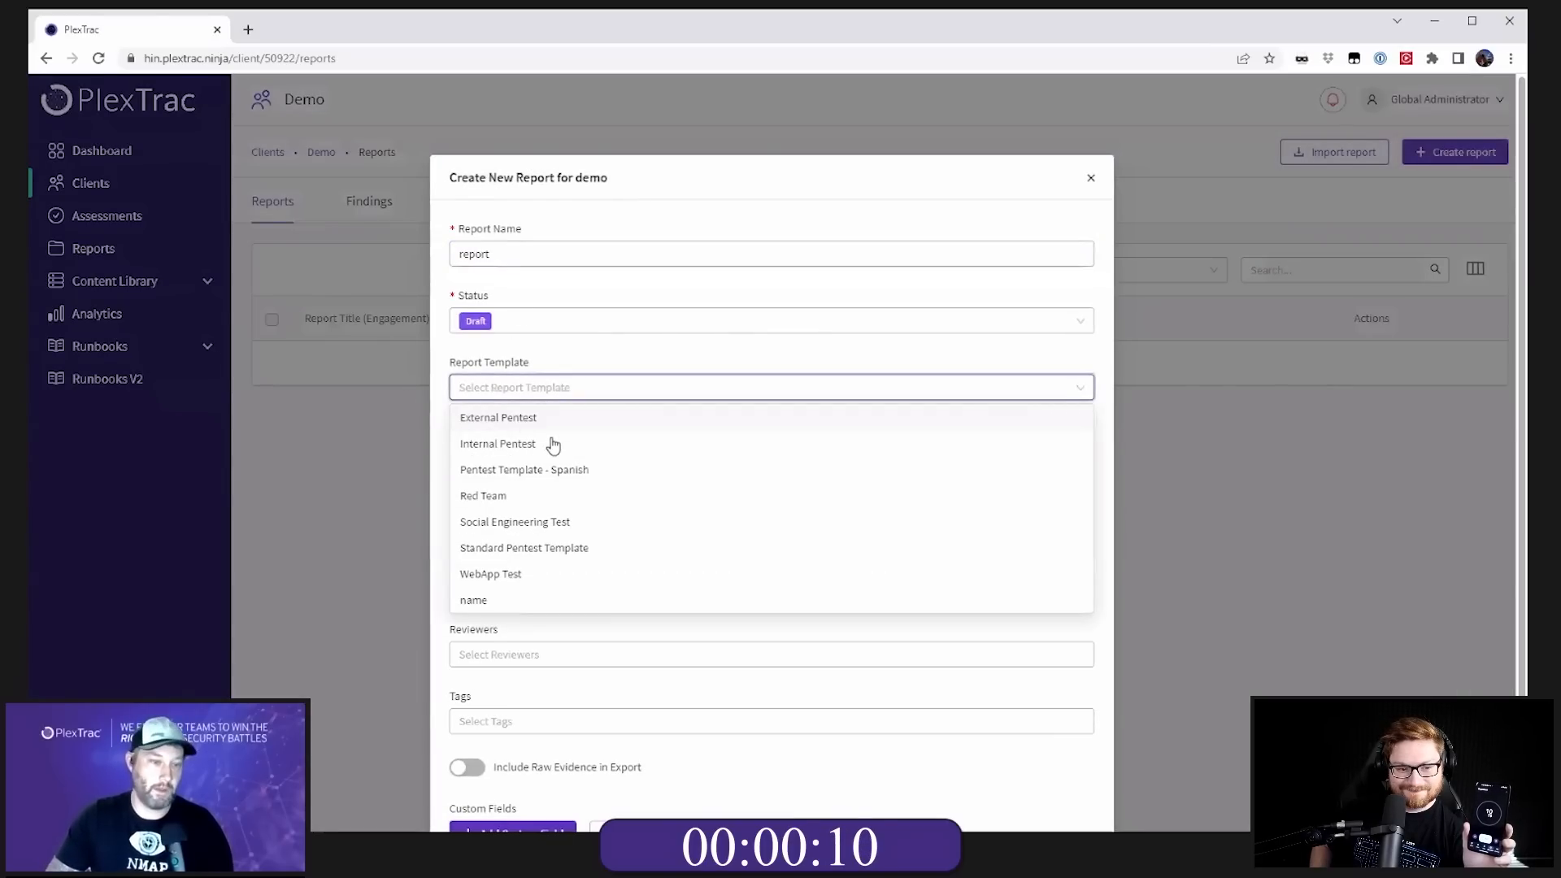
left_click(524, 548)
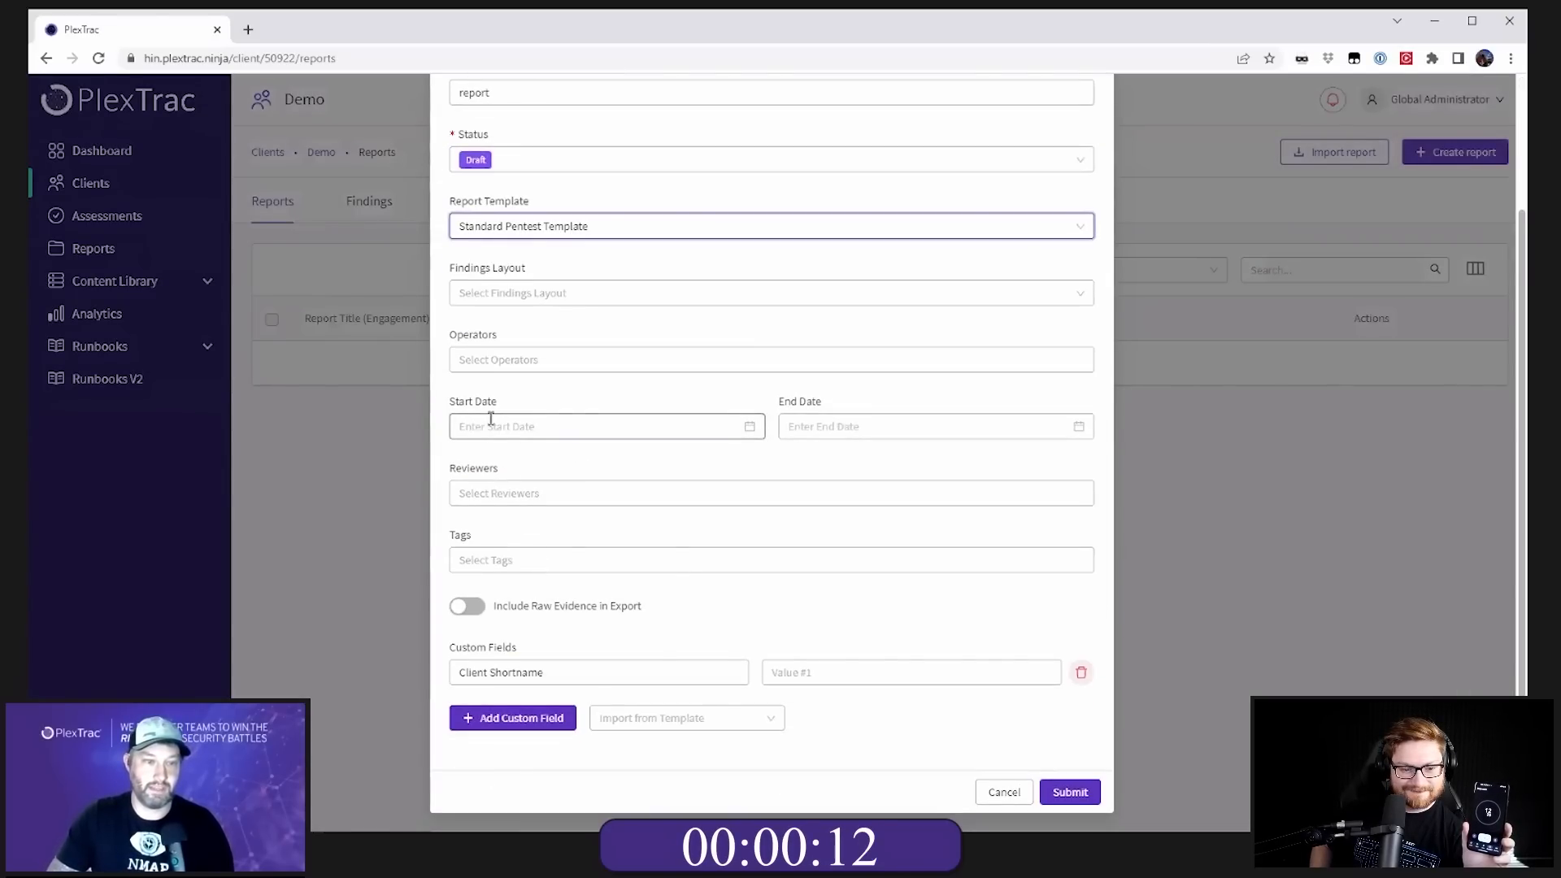
left_click(935, 426)
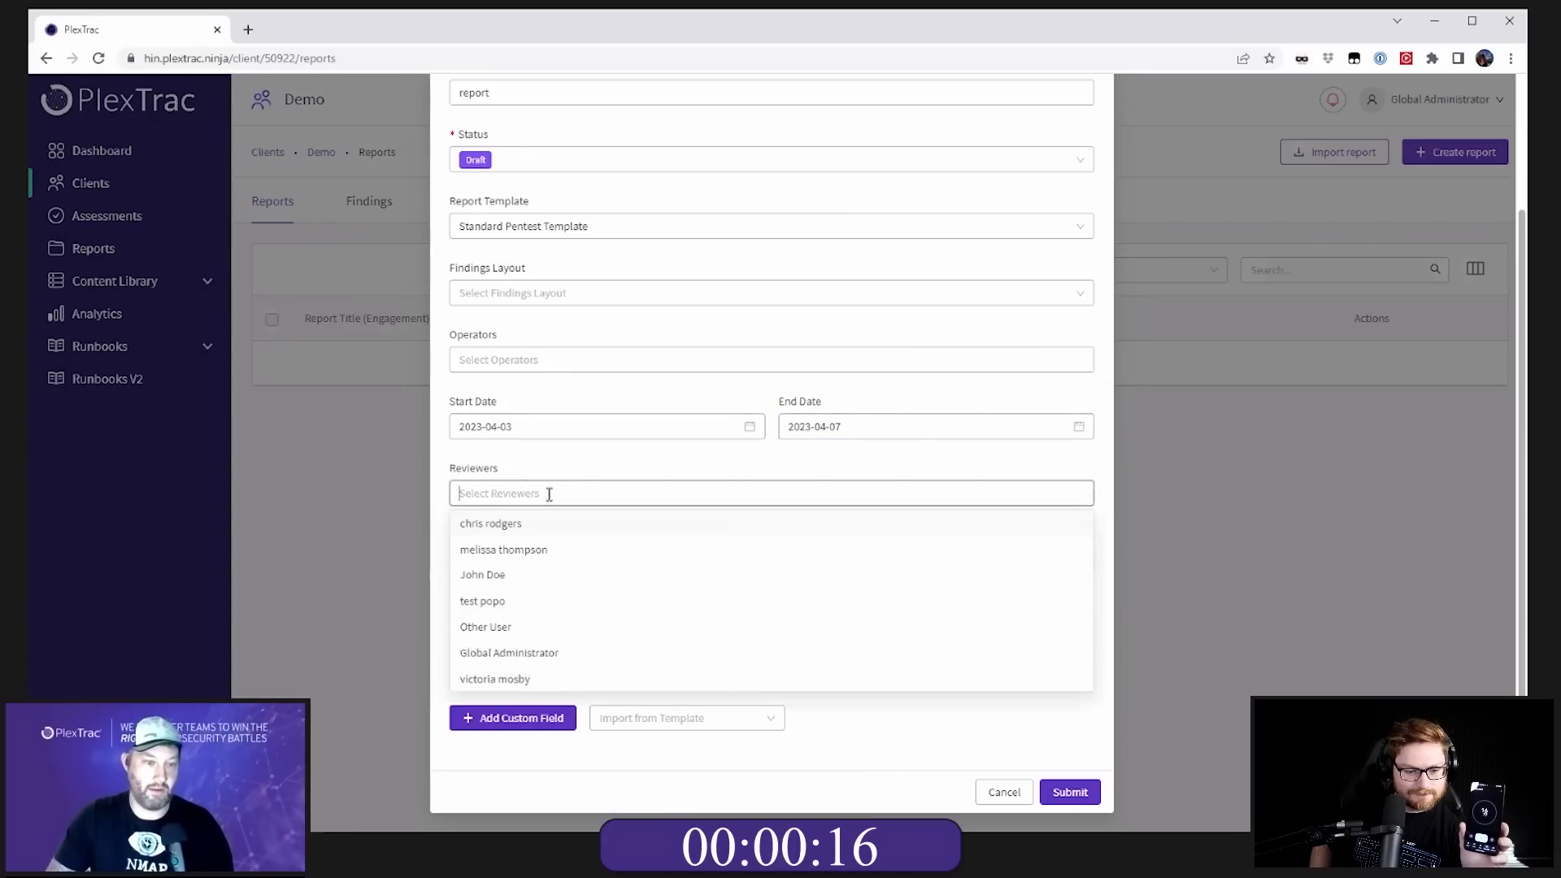
left_click(482, 600)
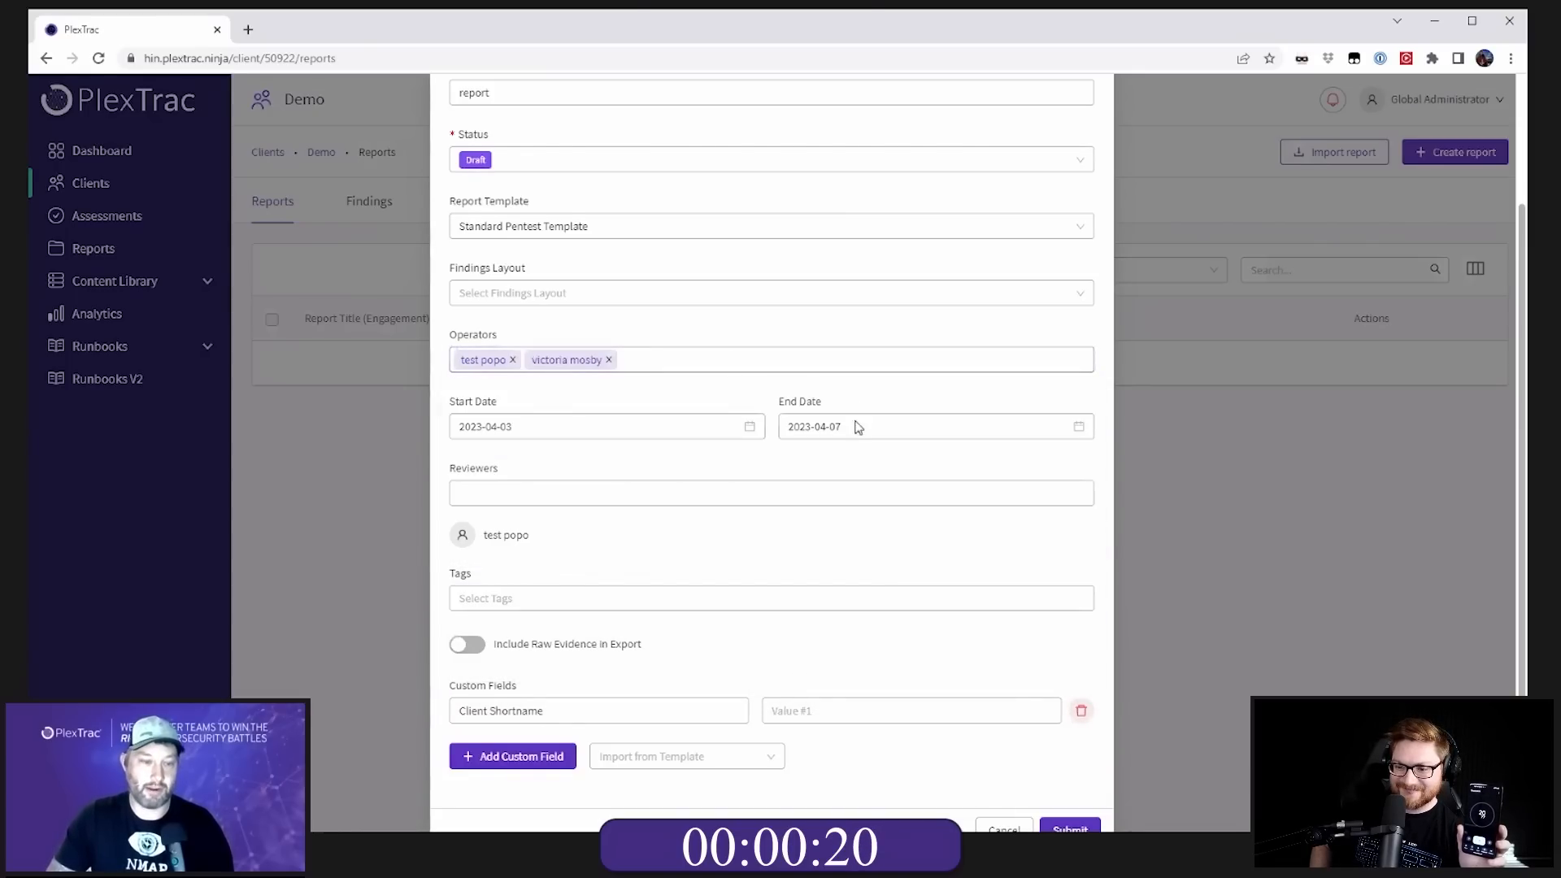
left_click(1069, 829)
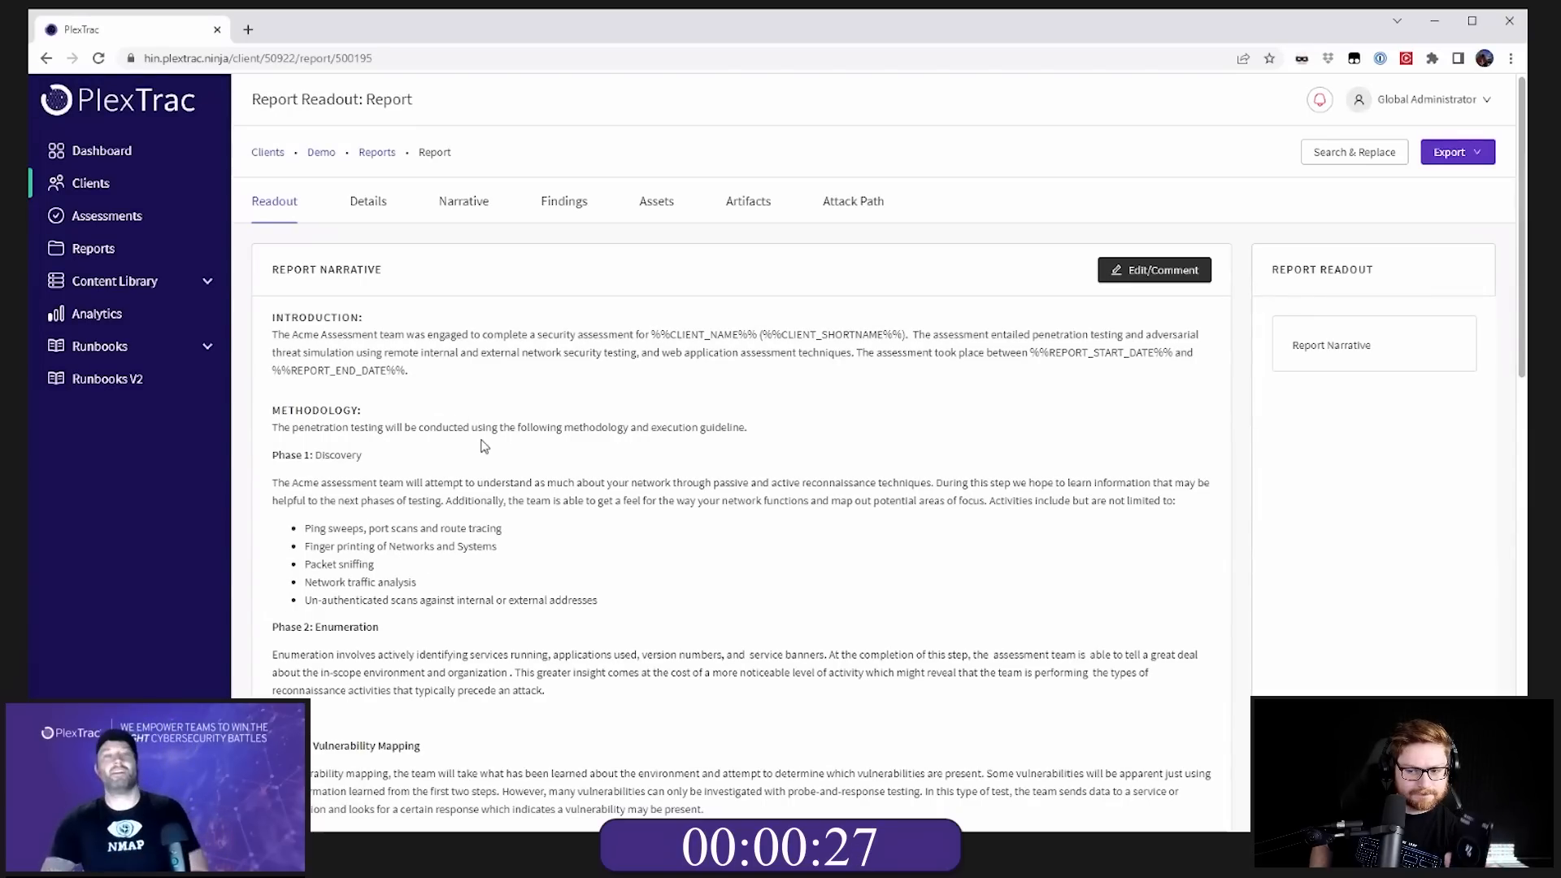
mouse_move(555, 253)
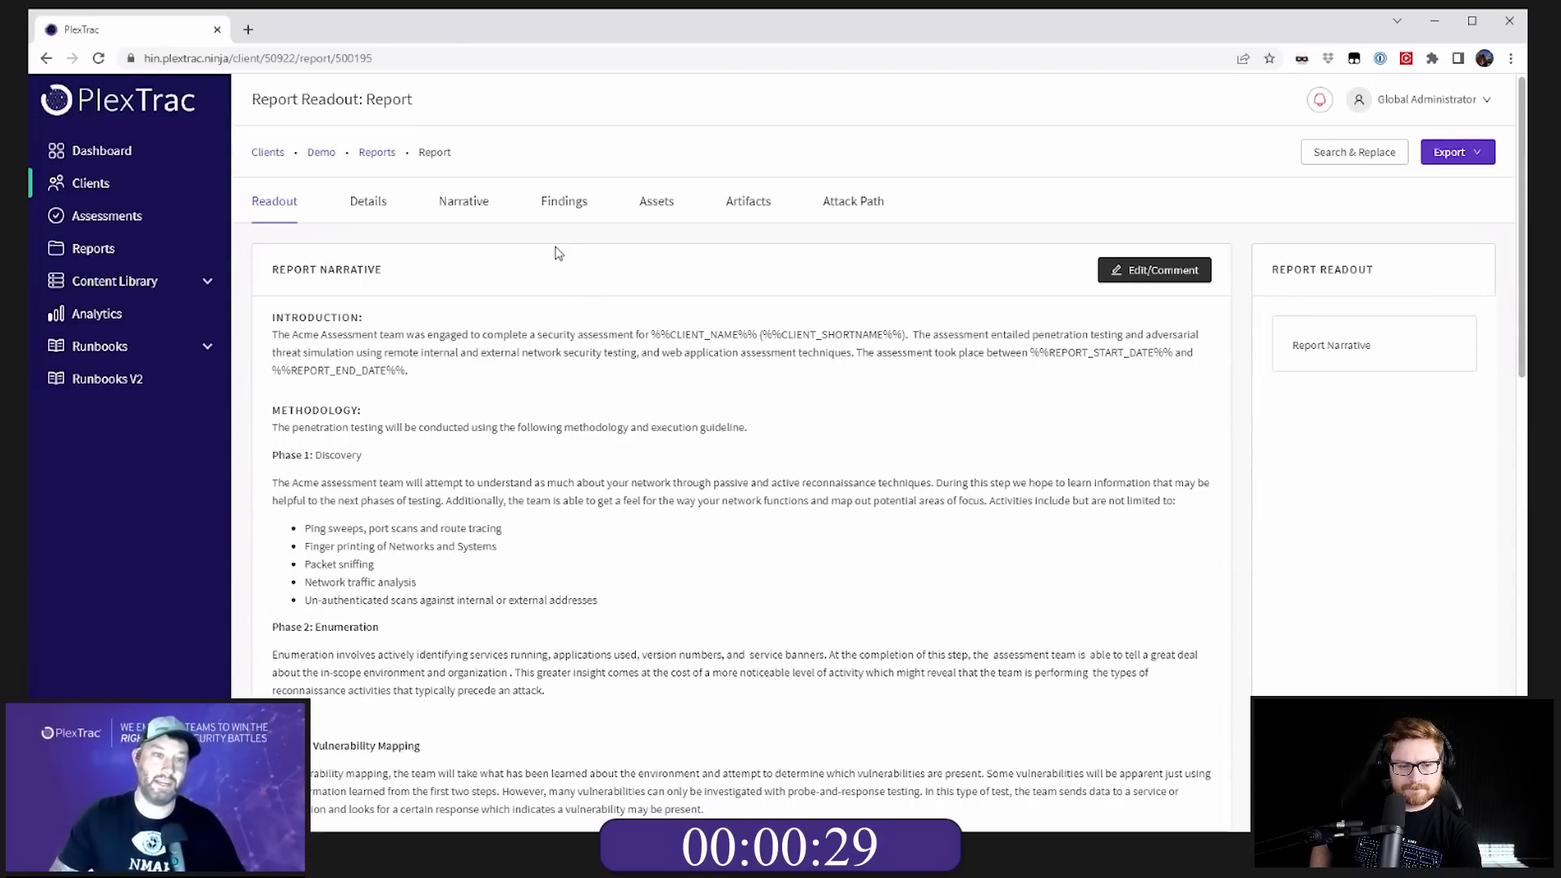
Step: Add the MS17-010 EternalBlue writeup from WriteupsDB and edit that finding
left_click(564, 200)
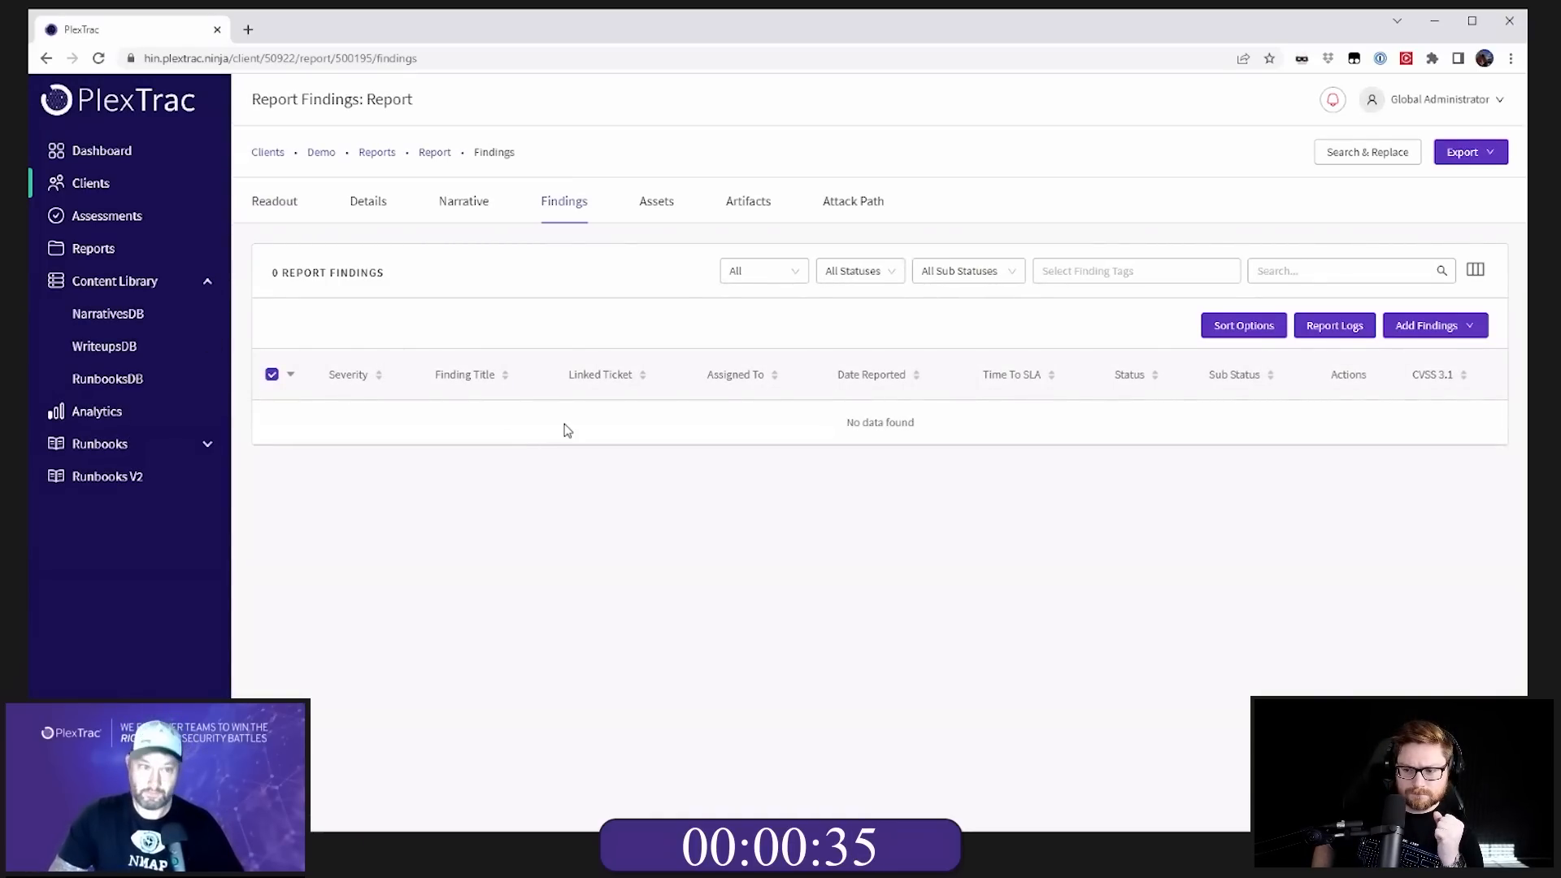
left_click(1428, 325)
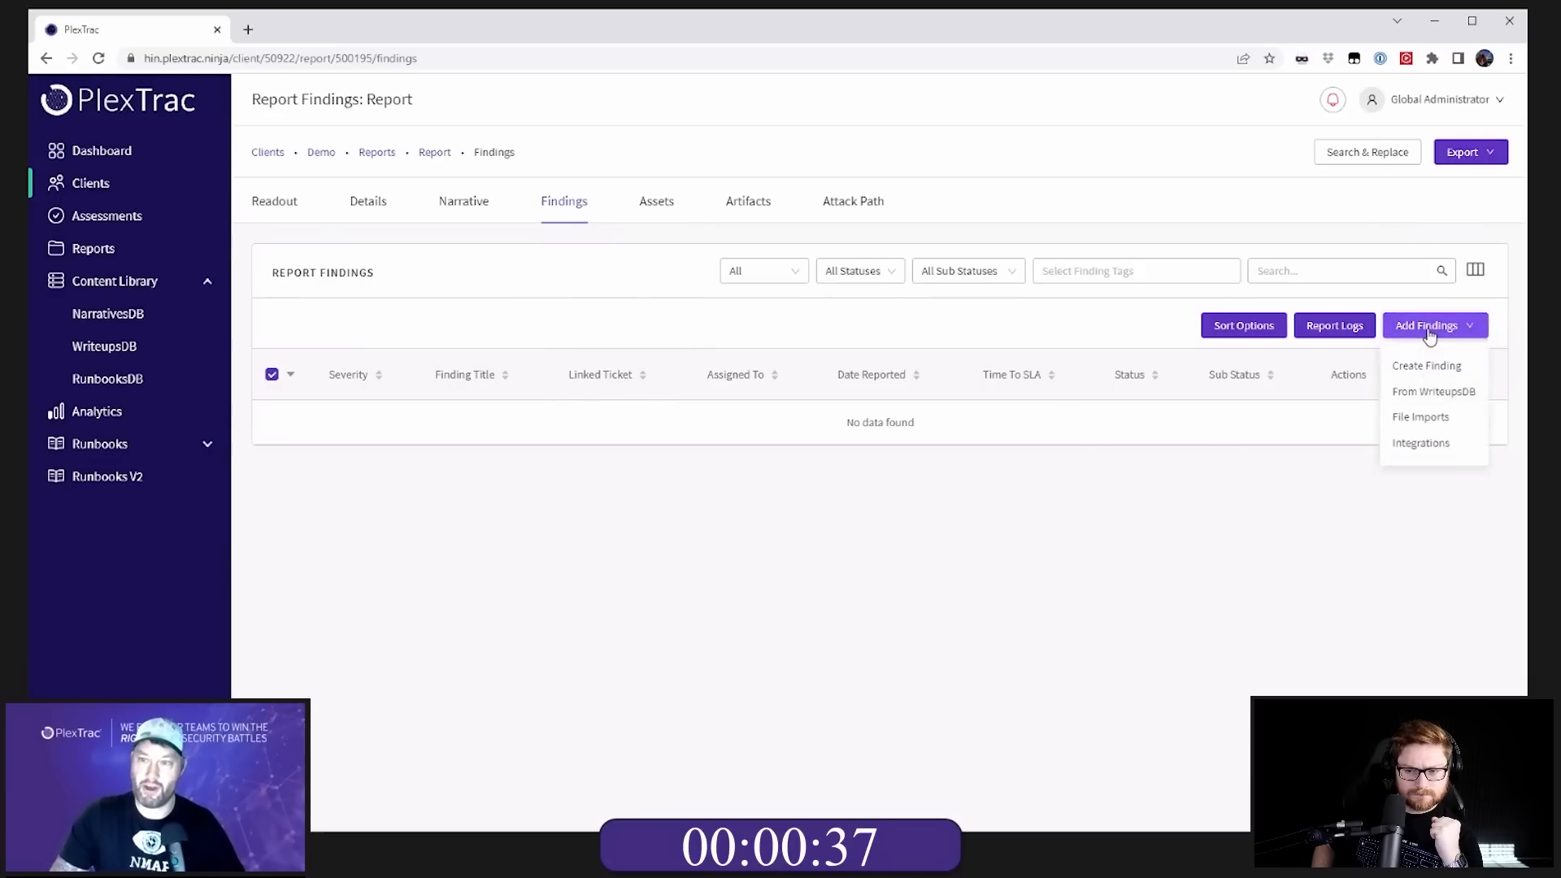
left_click(1433, 391)
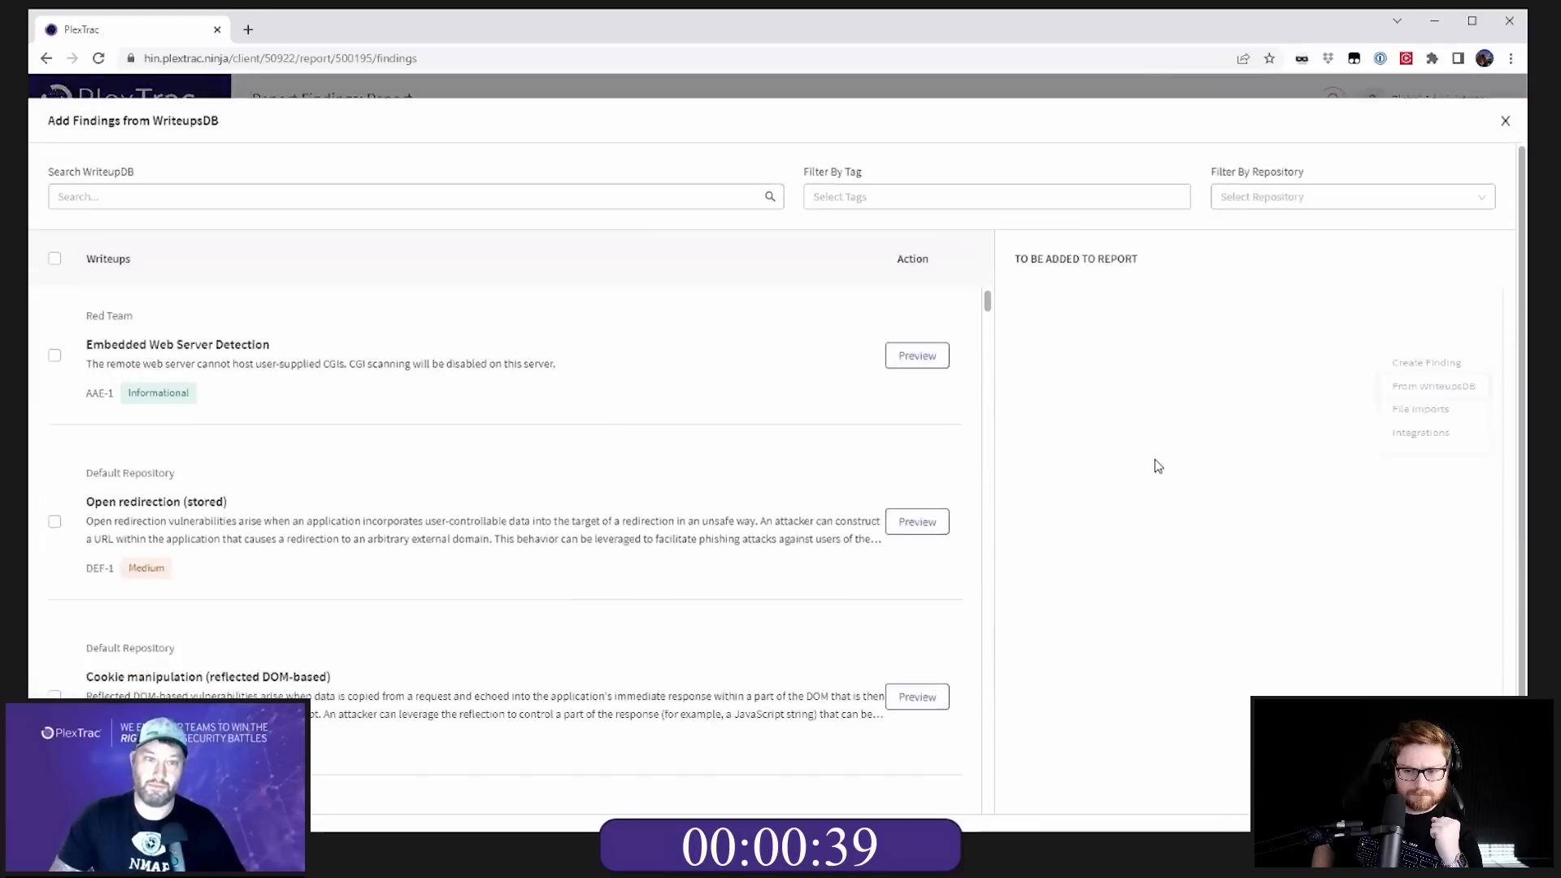
type("ms17")
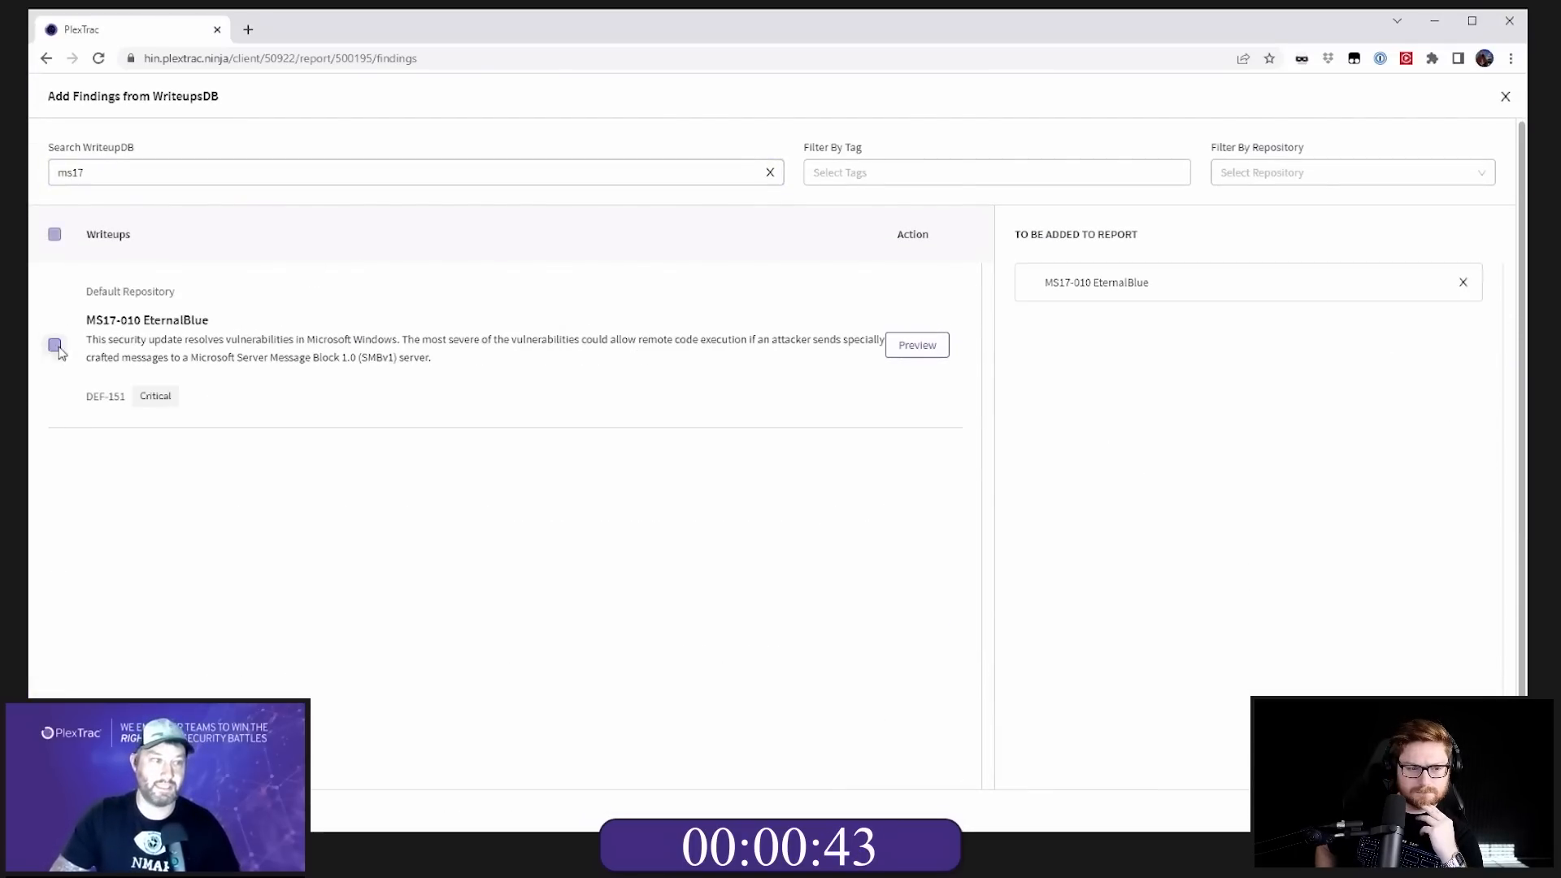
left_click(1505, 96)
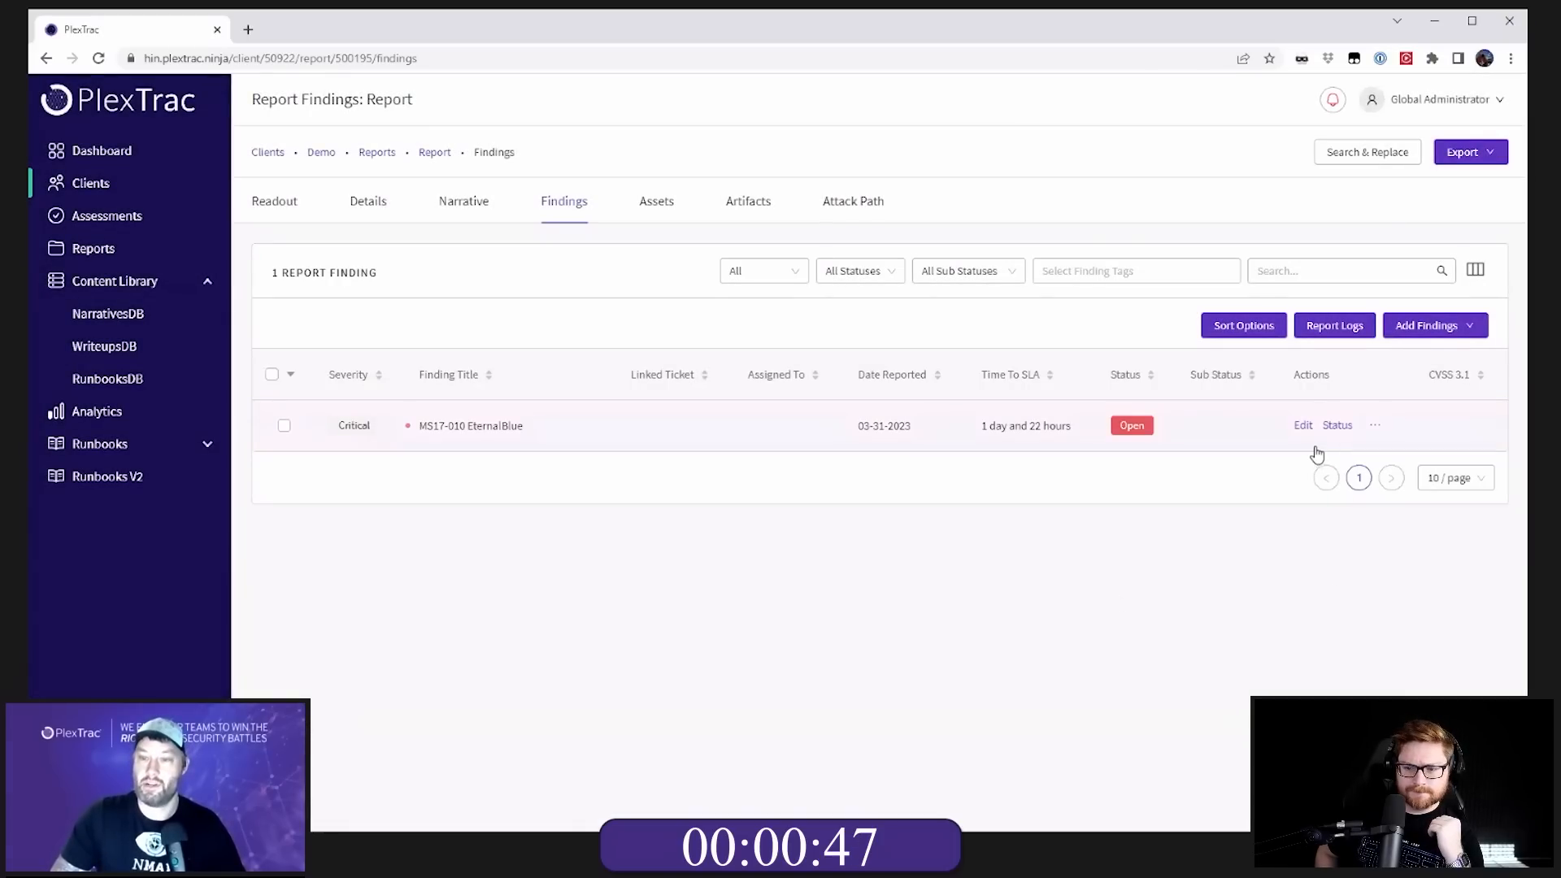
left_click(1303, 425)
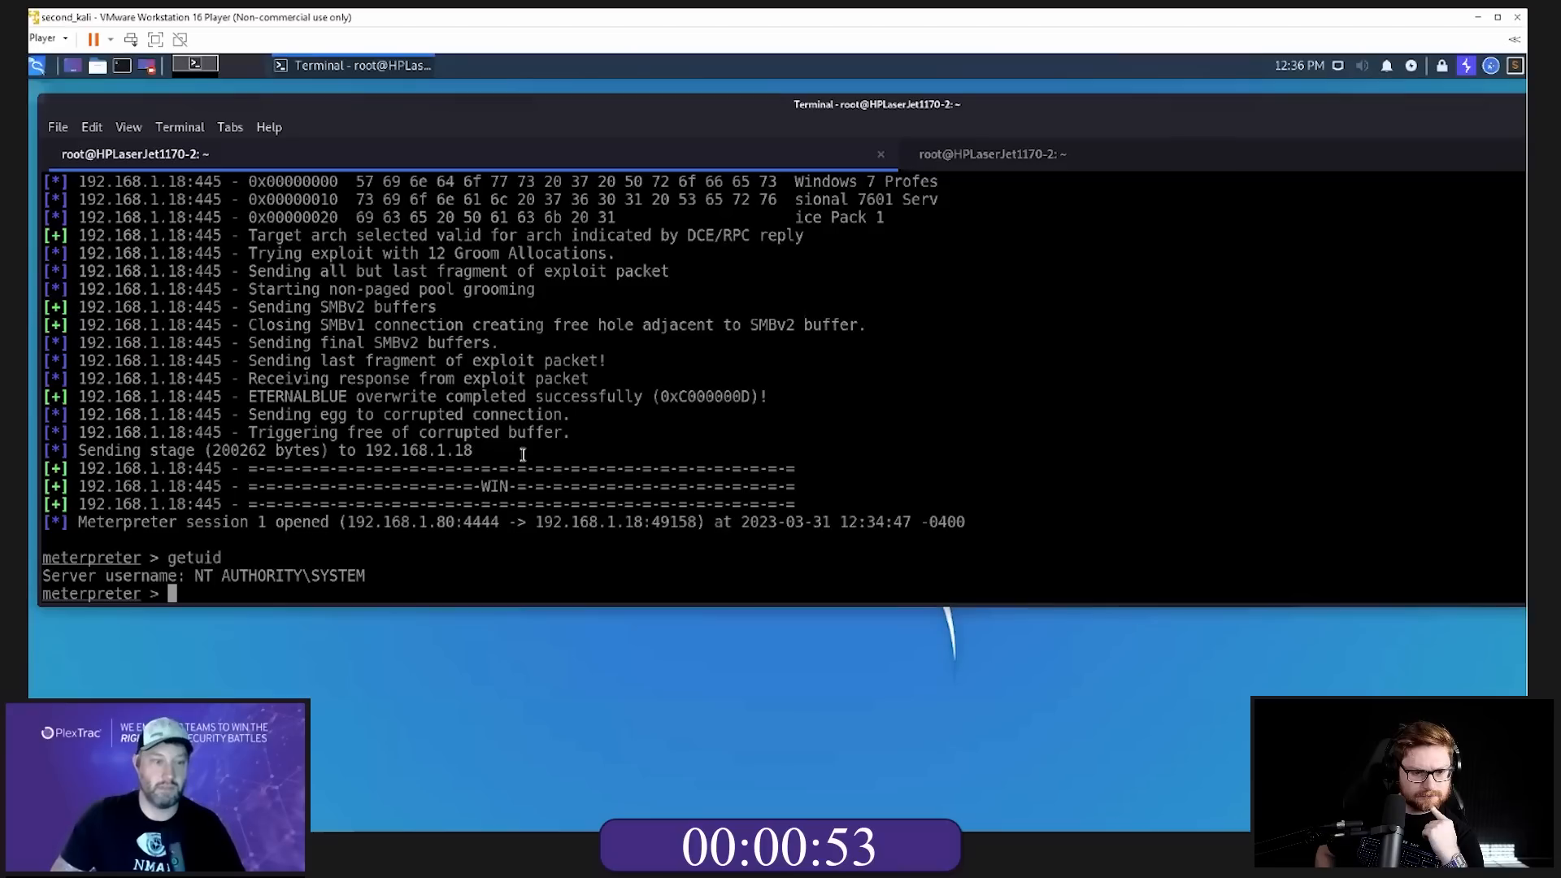
Step: Run ipconfig in a Windows shell on the target and copy IPv4 192.168.1.18
type("shell i")
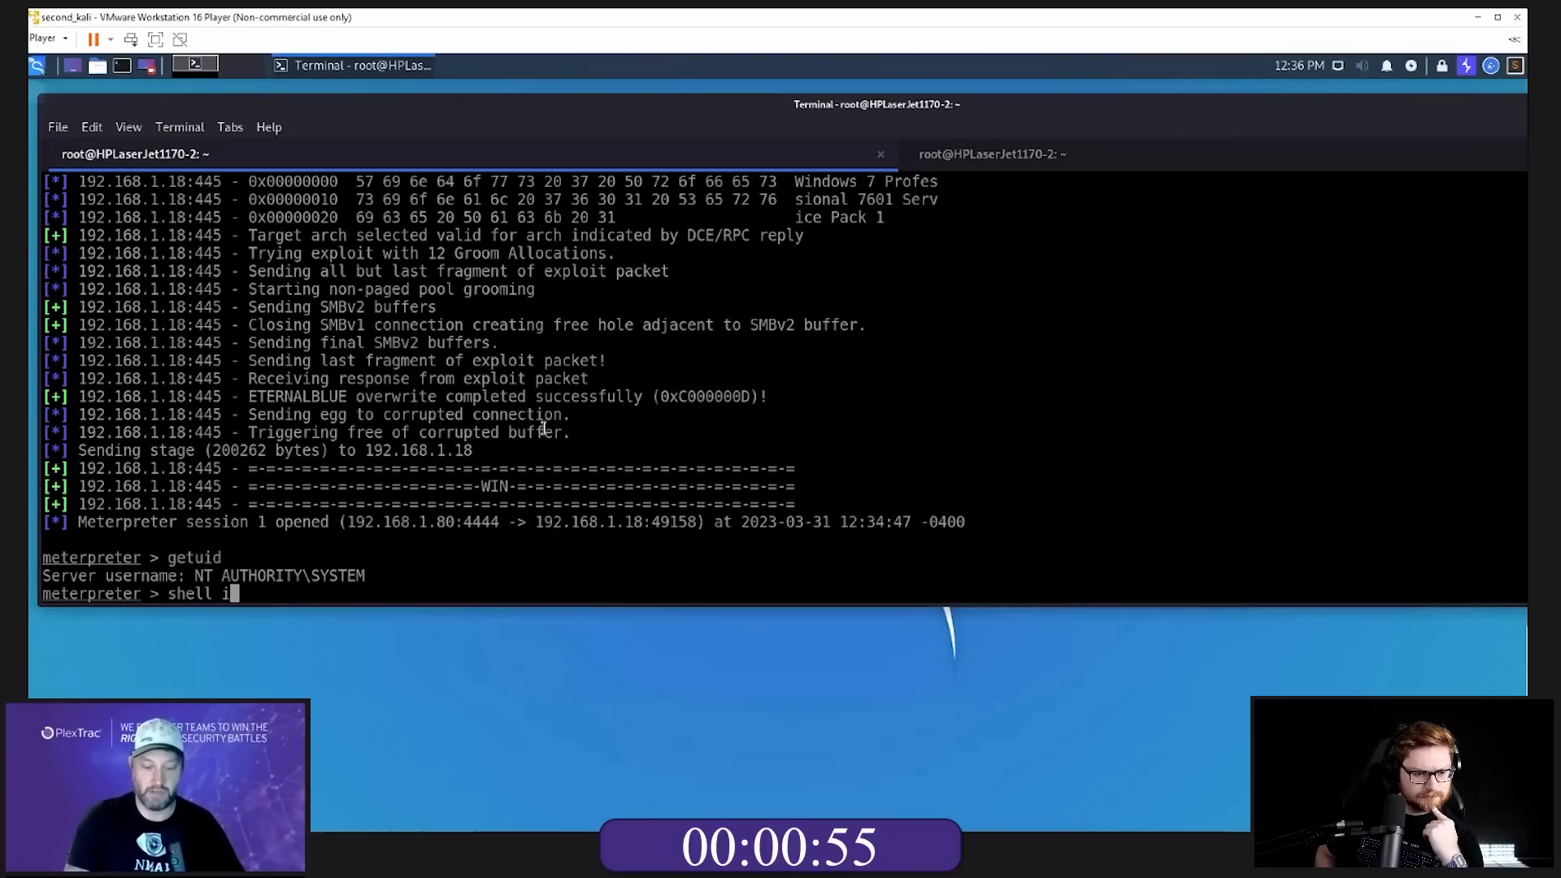
key("Return")
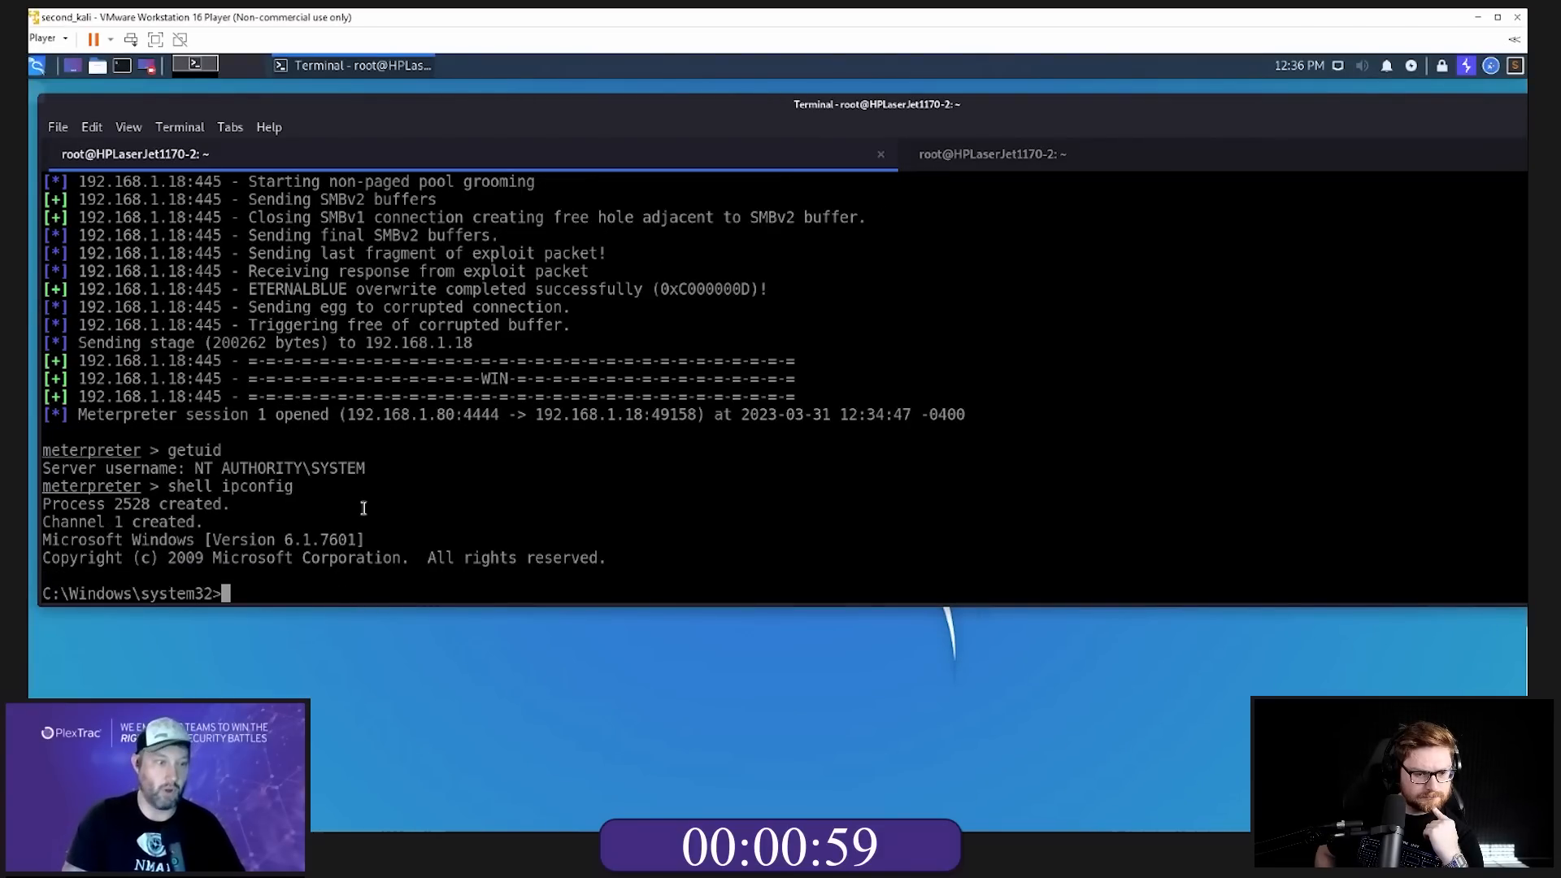
type("ipconfig")
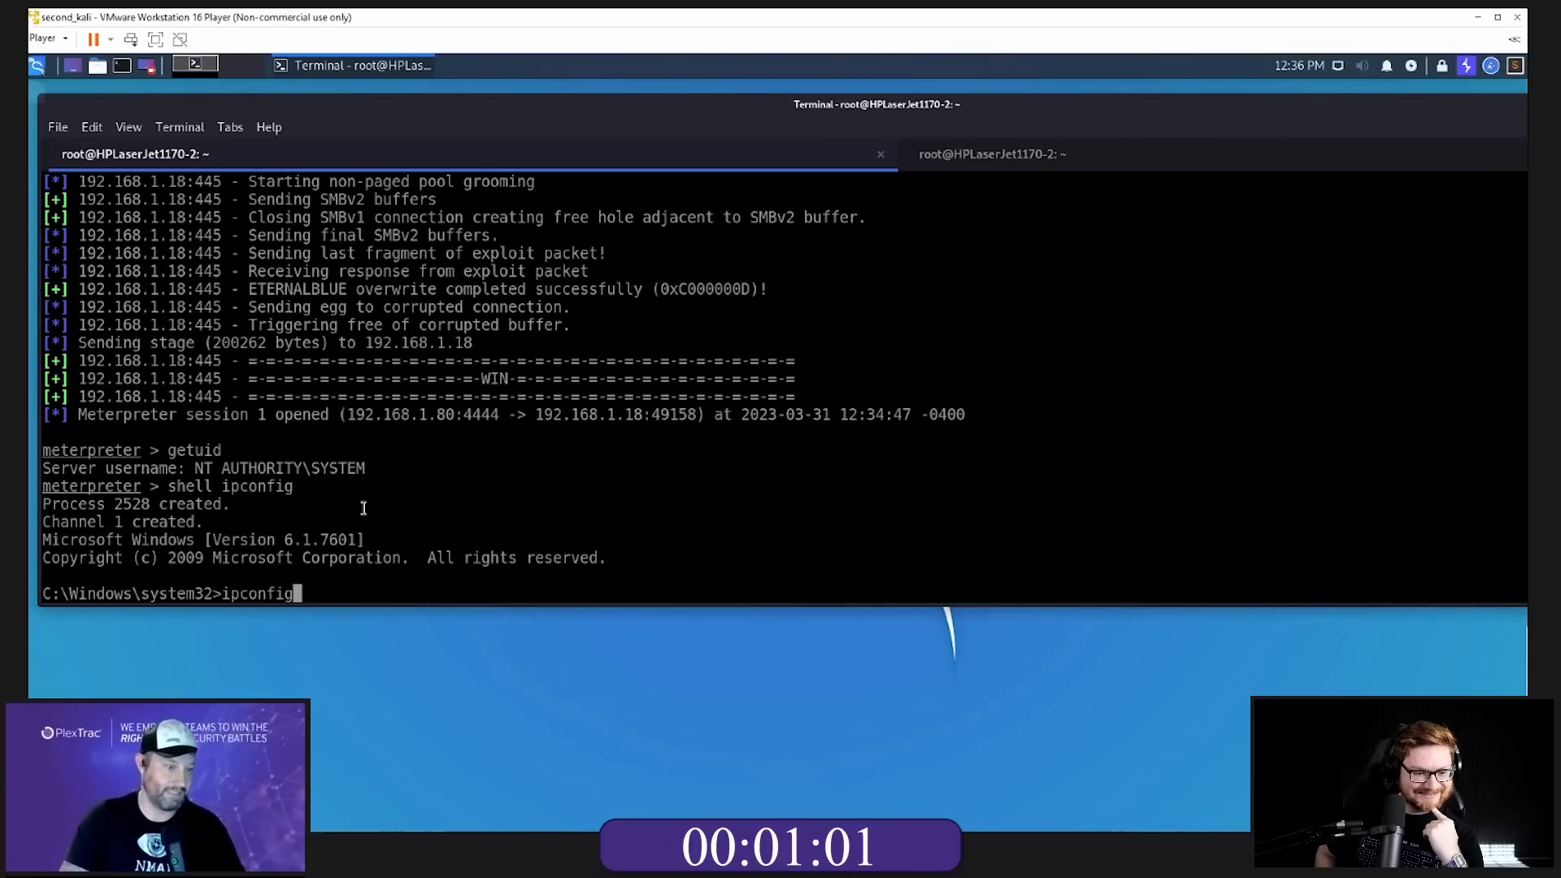
key("Return")
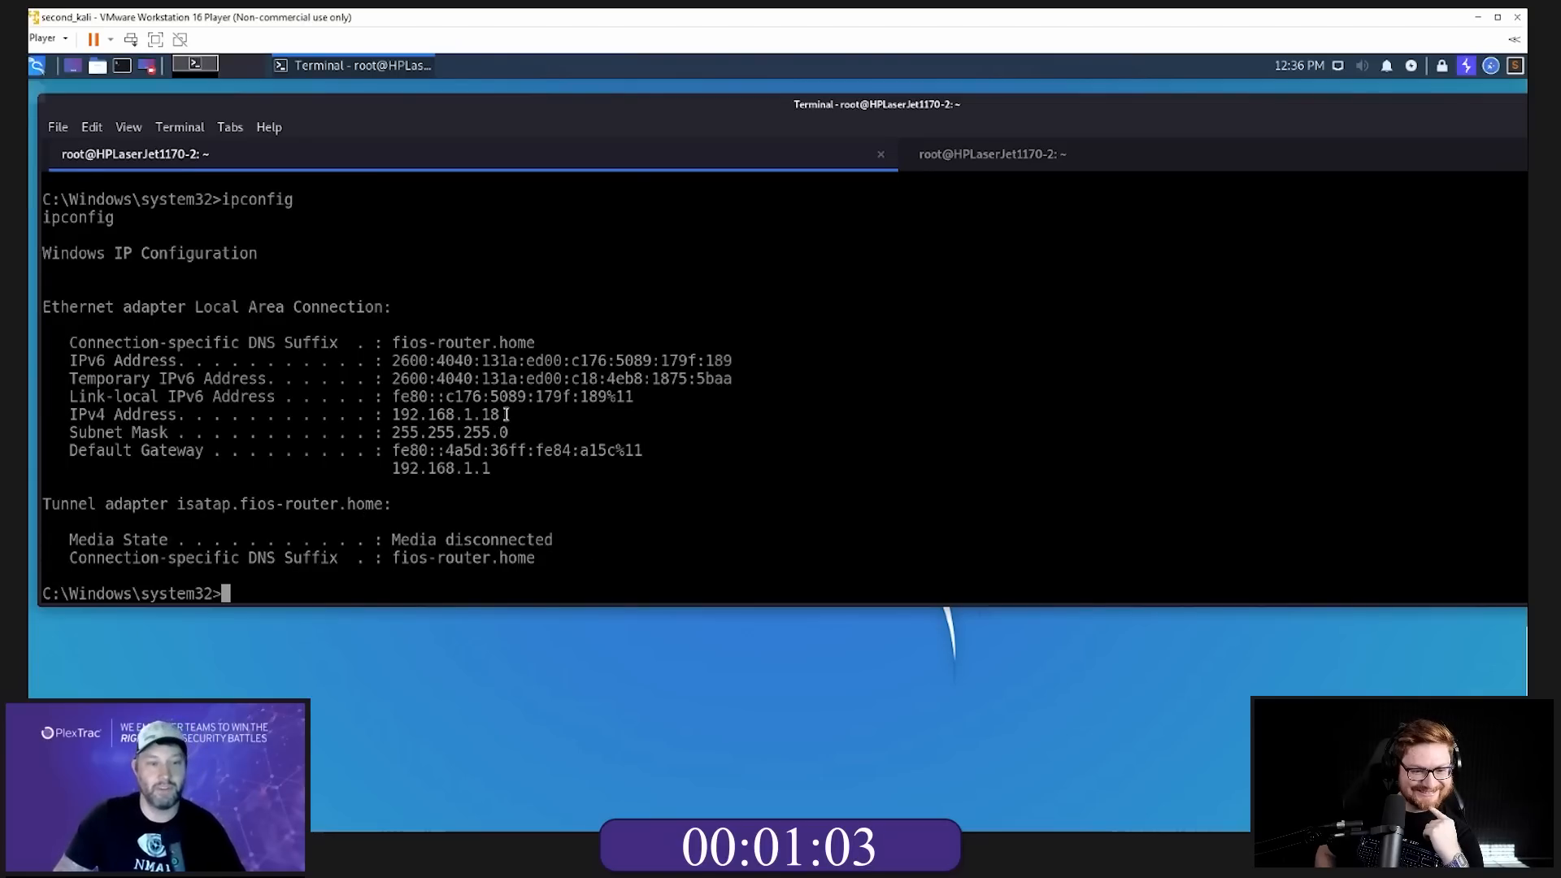
right_click(448, 414)
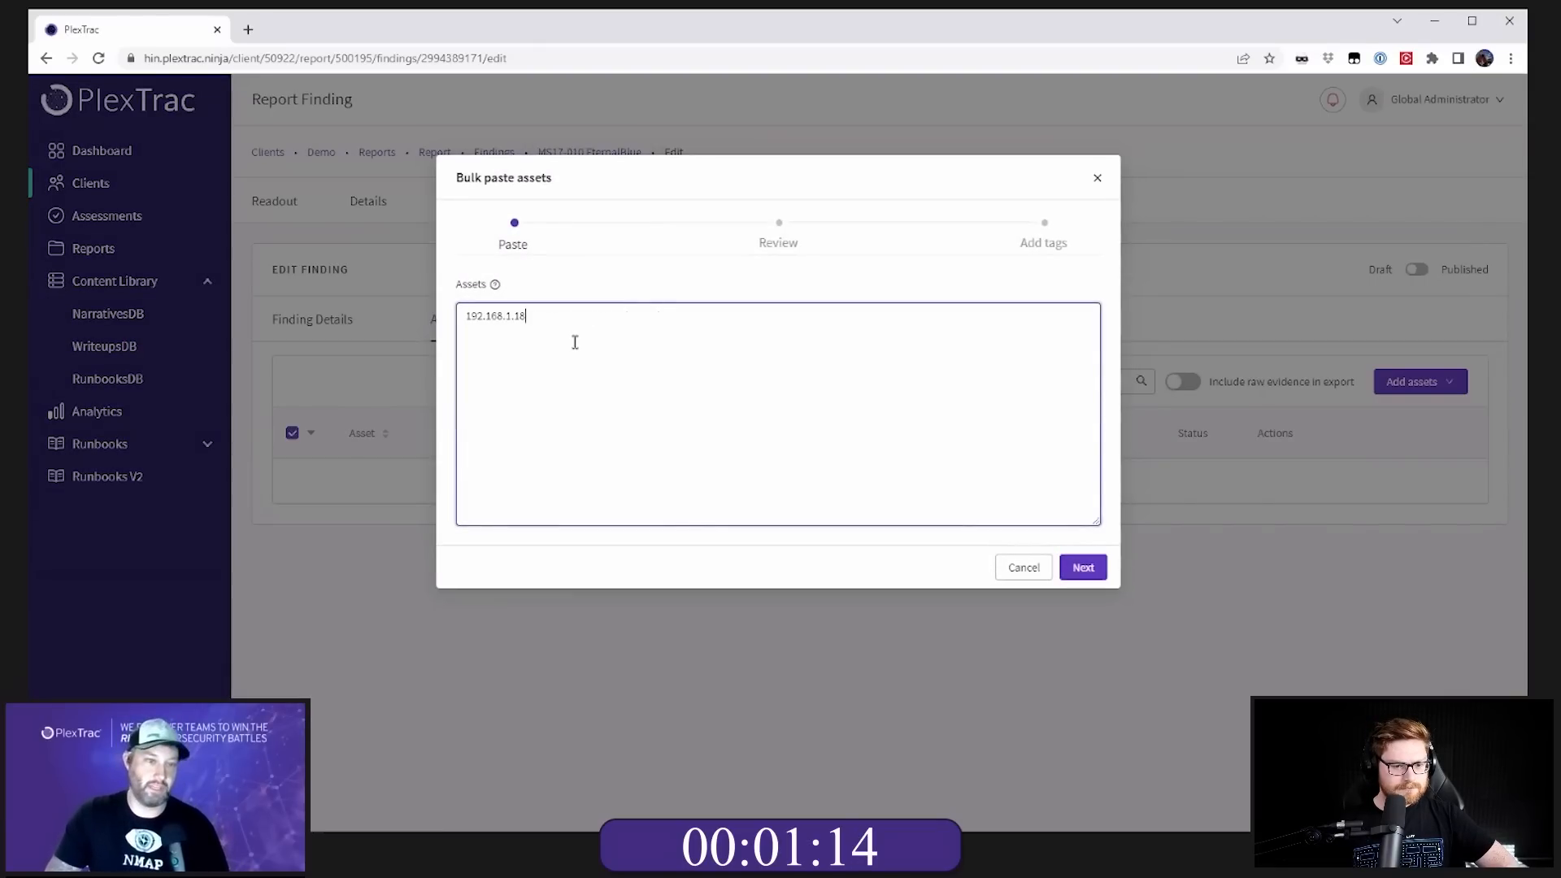
Step: Bulk-paste 192.168.1.18, review it, and add it as the finding's asset
left_click(1082, 567)
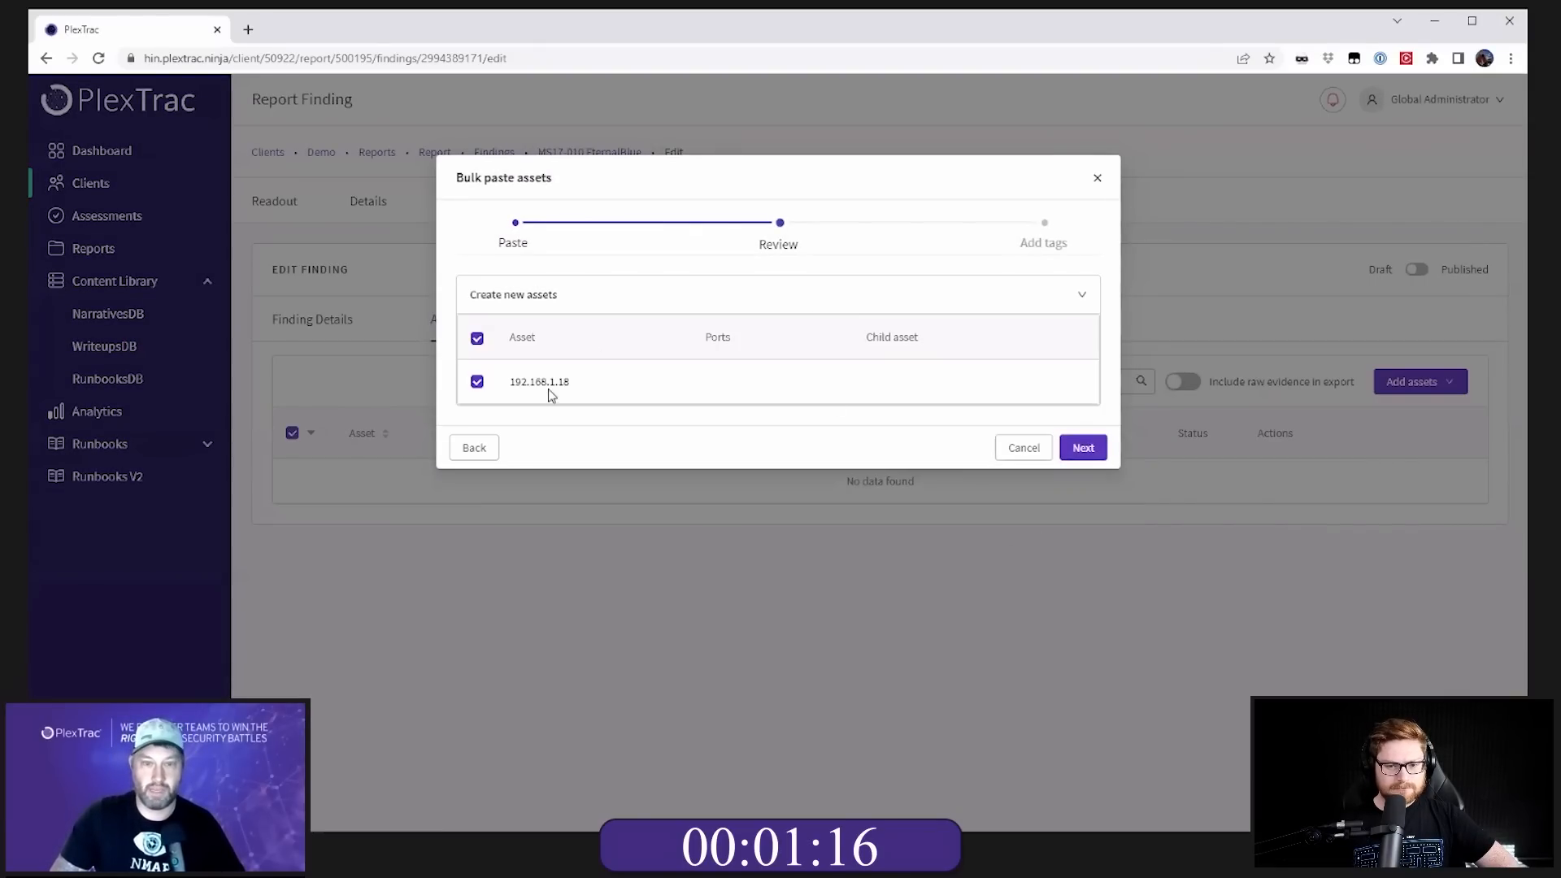
left_click(1082, 447)
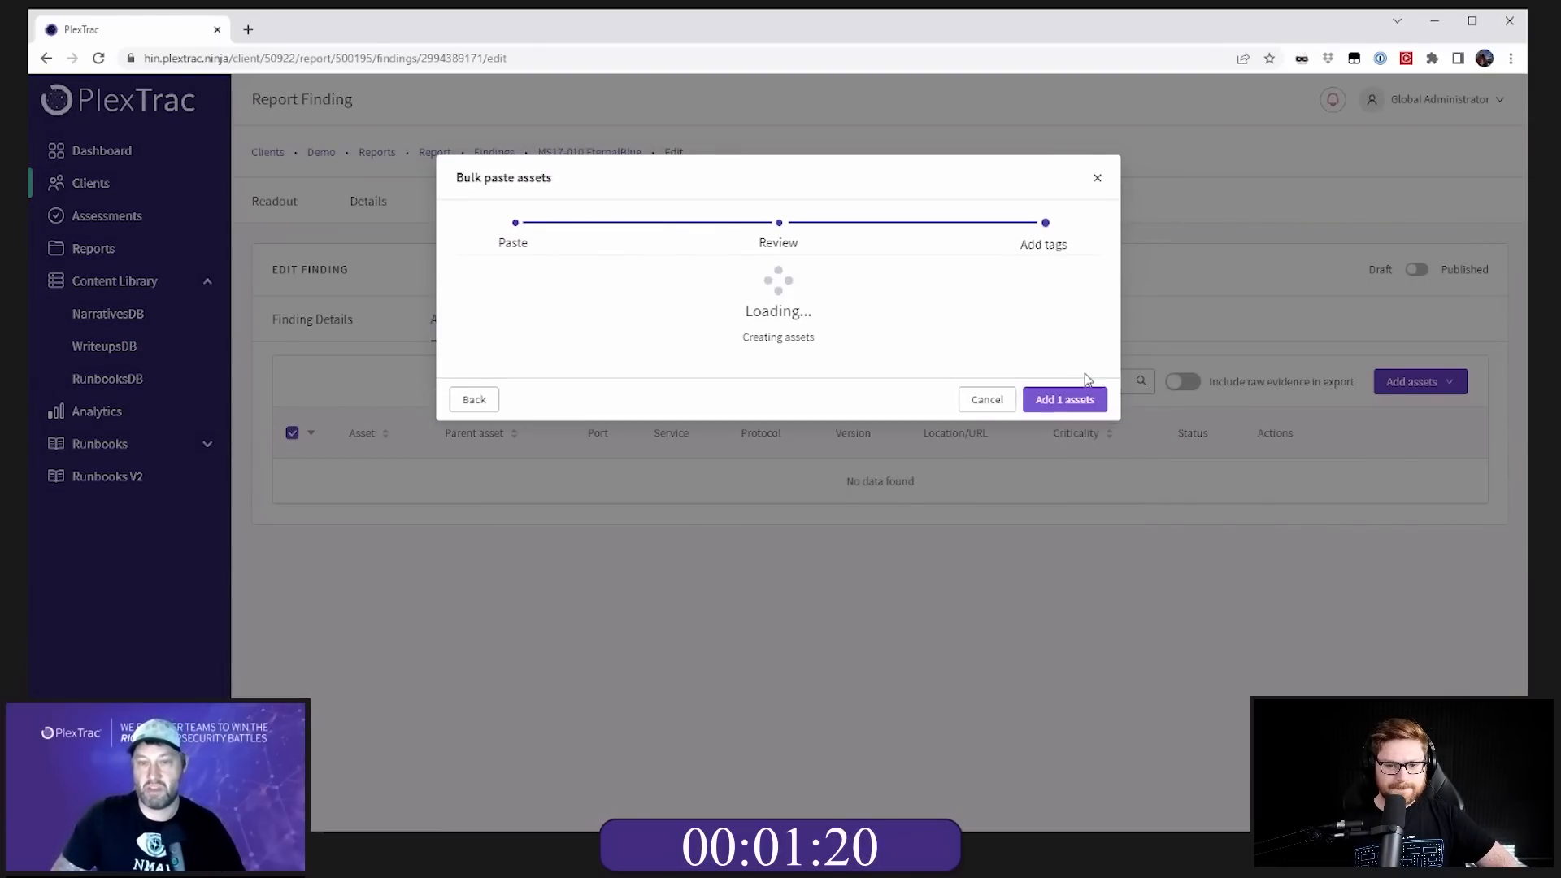
left_click(1063, 399)
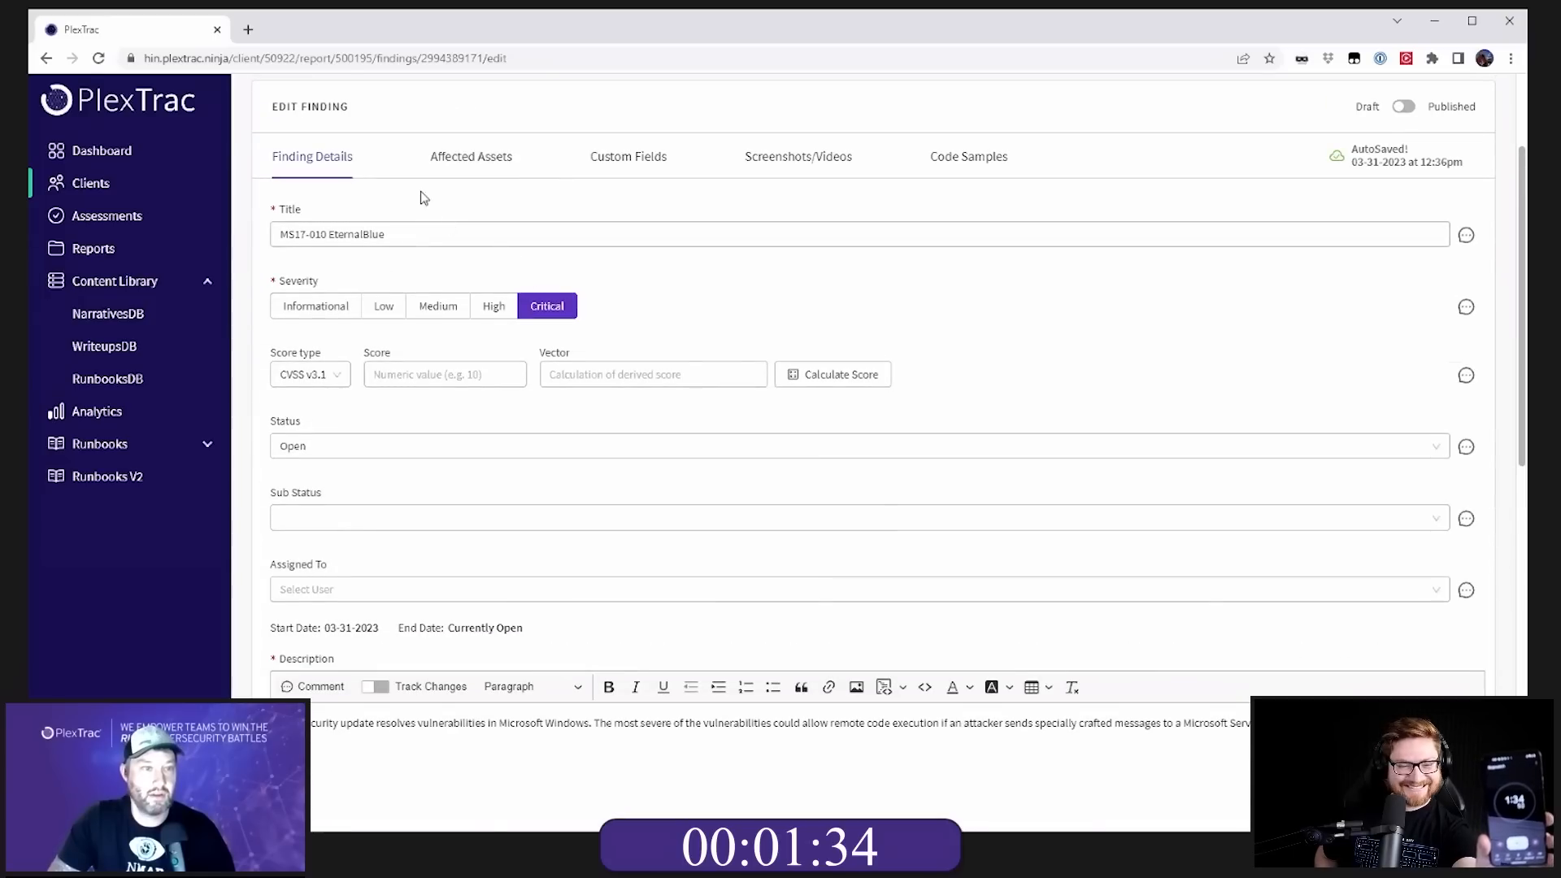
Step: Scroll through the EternalBlue Edit Finding page before returning to the findings list
scroll("down", 3)
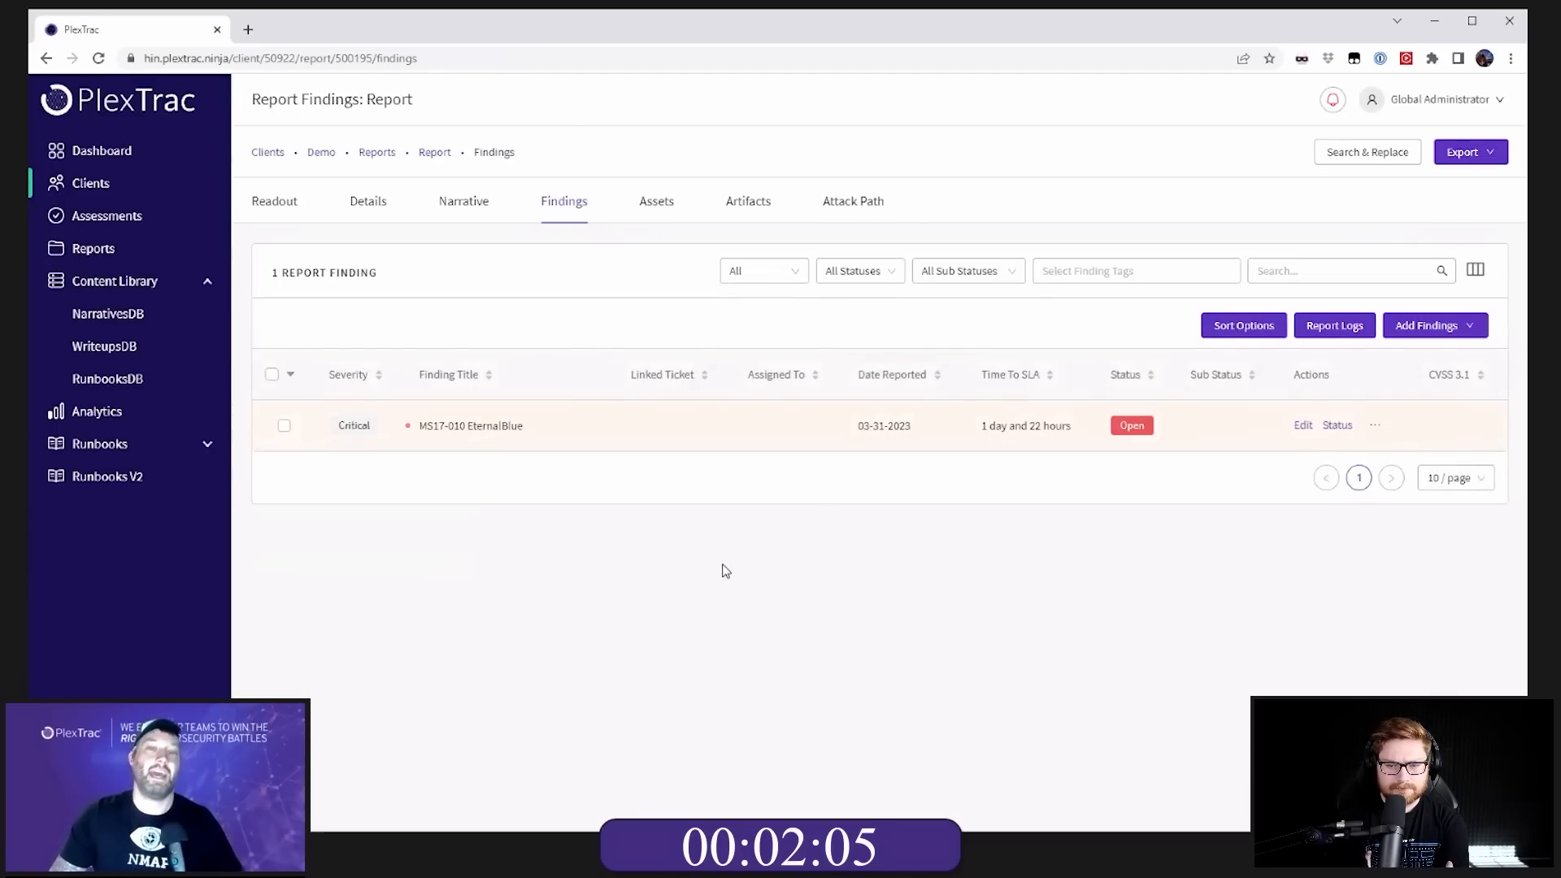
Step: Start a file import and load the demo Nessus scan file
left_click(1432, 324)
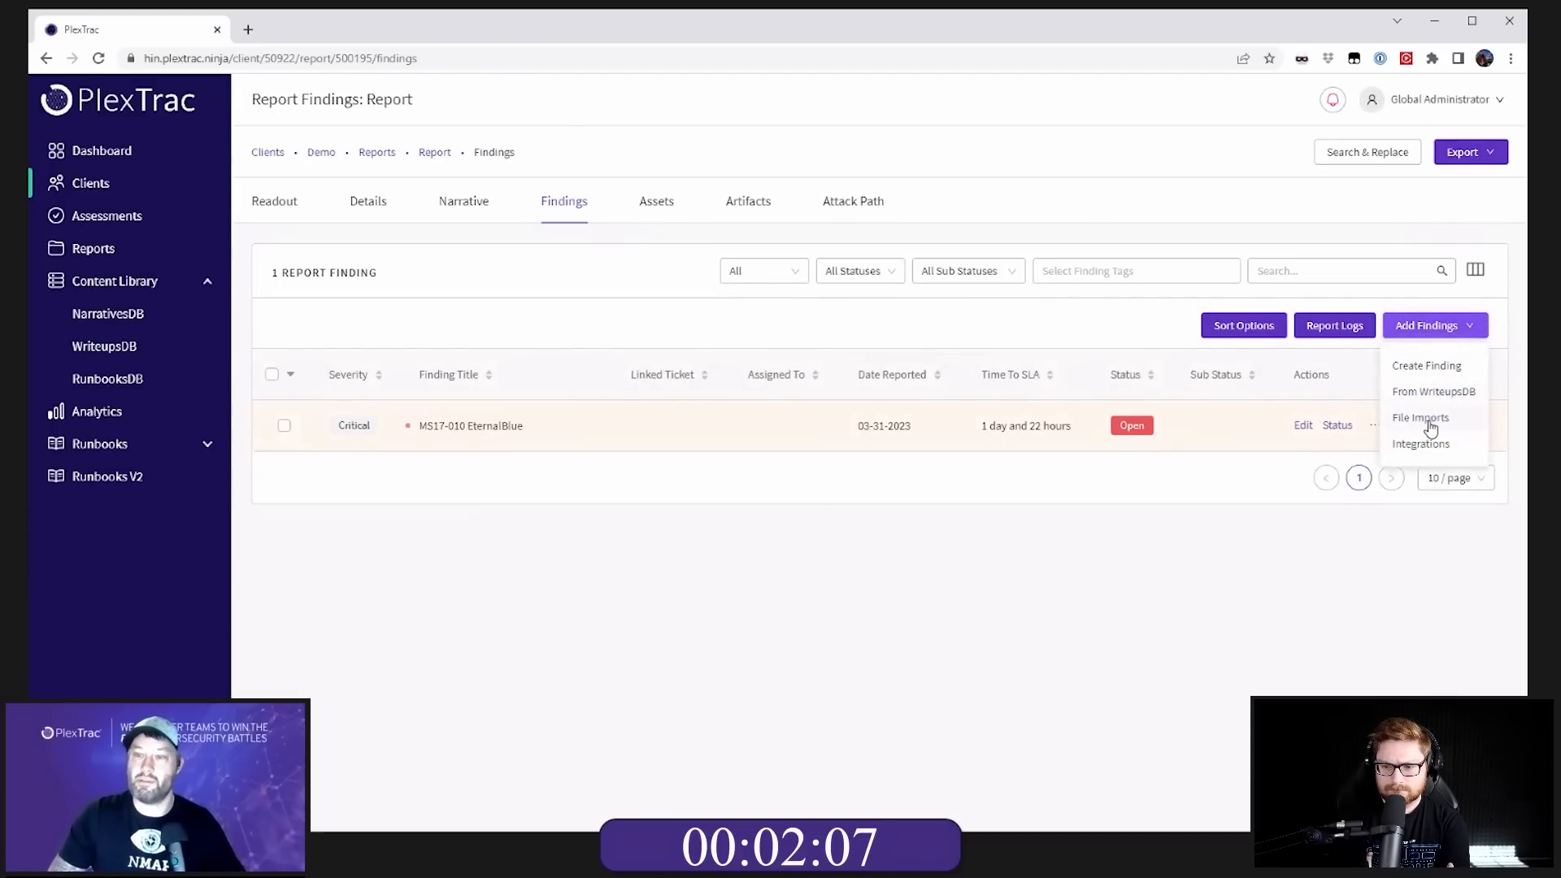
left_click(1420, 417)
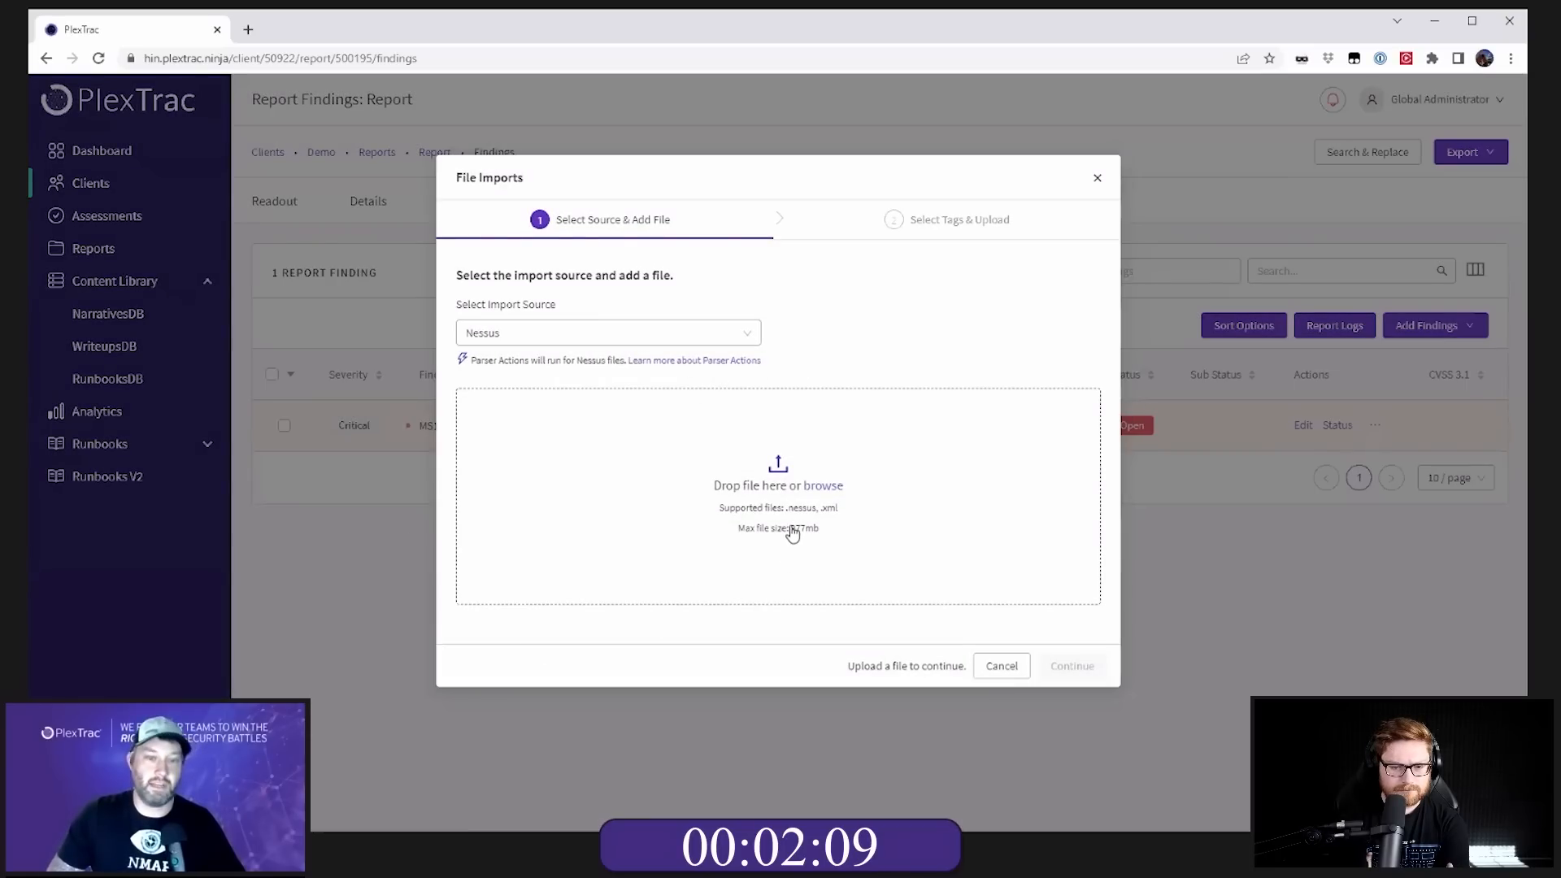
left_click(824, 485)
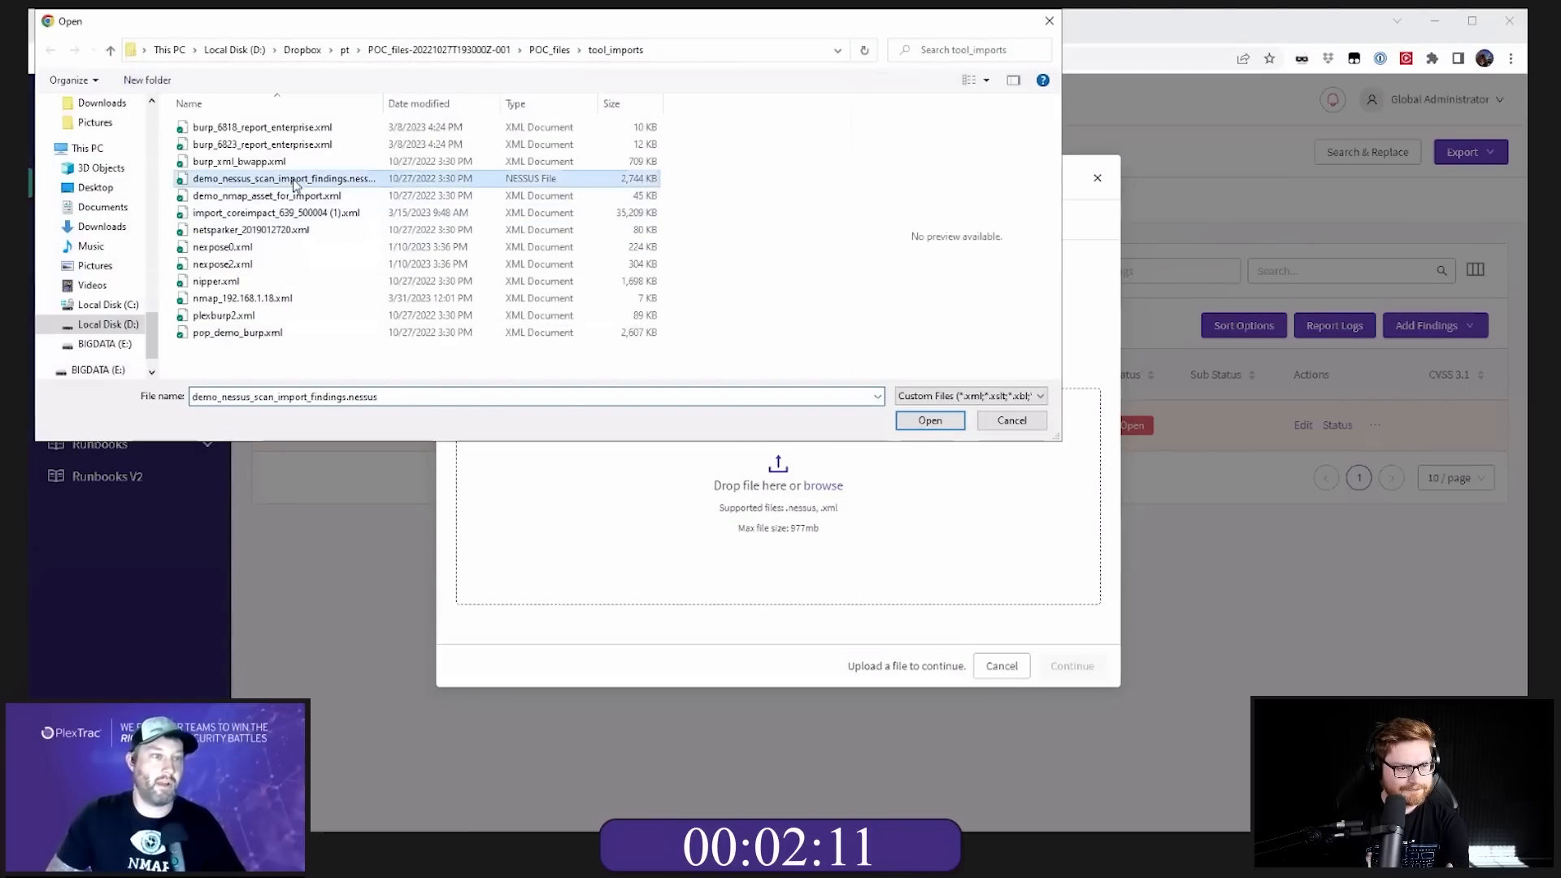
left_click(929, 419)
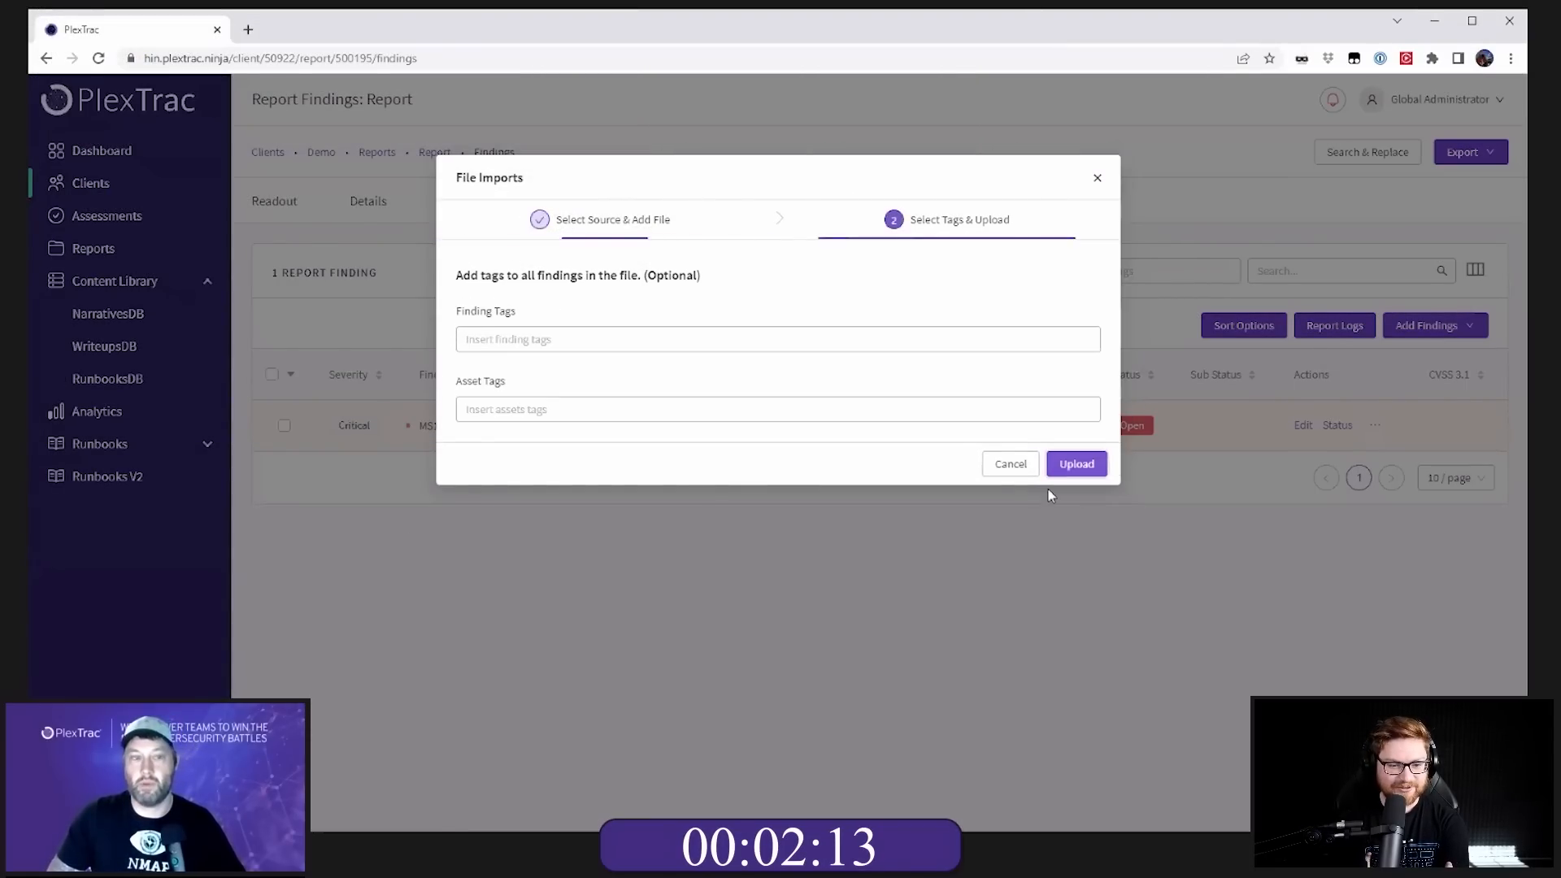
Step: Tag imported findings and assets 'internal' and upload, reaching 109 findings
type("intern")
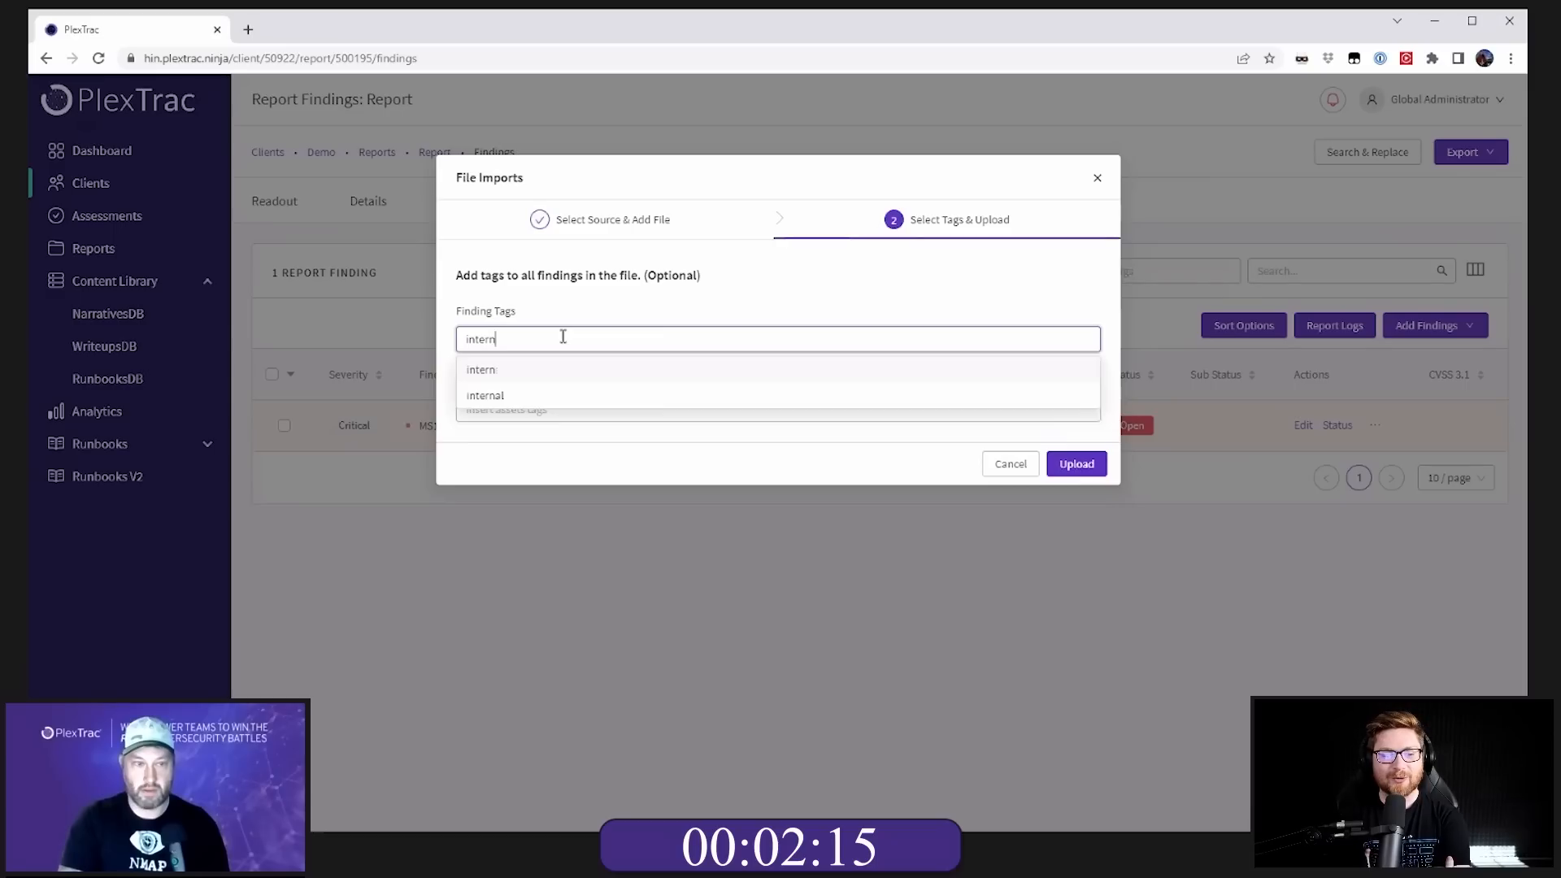
left_click(486, 394)
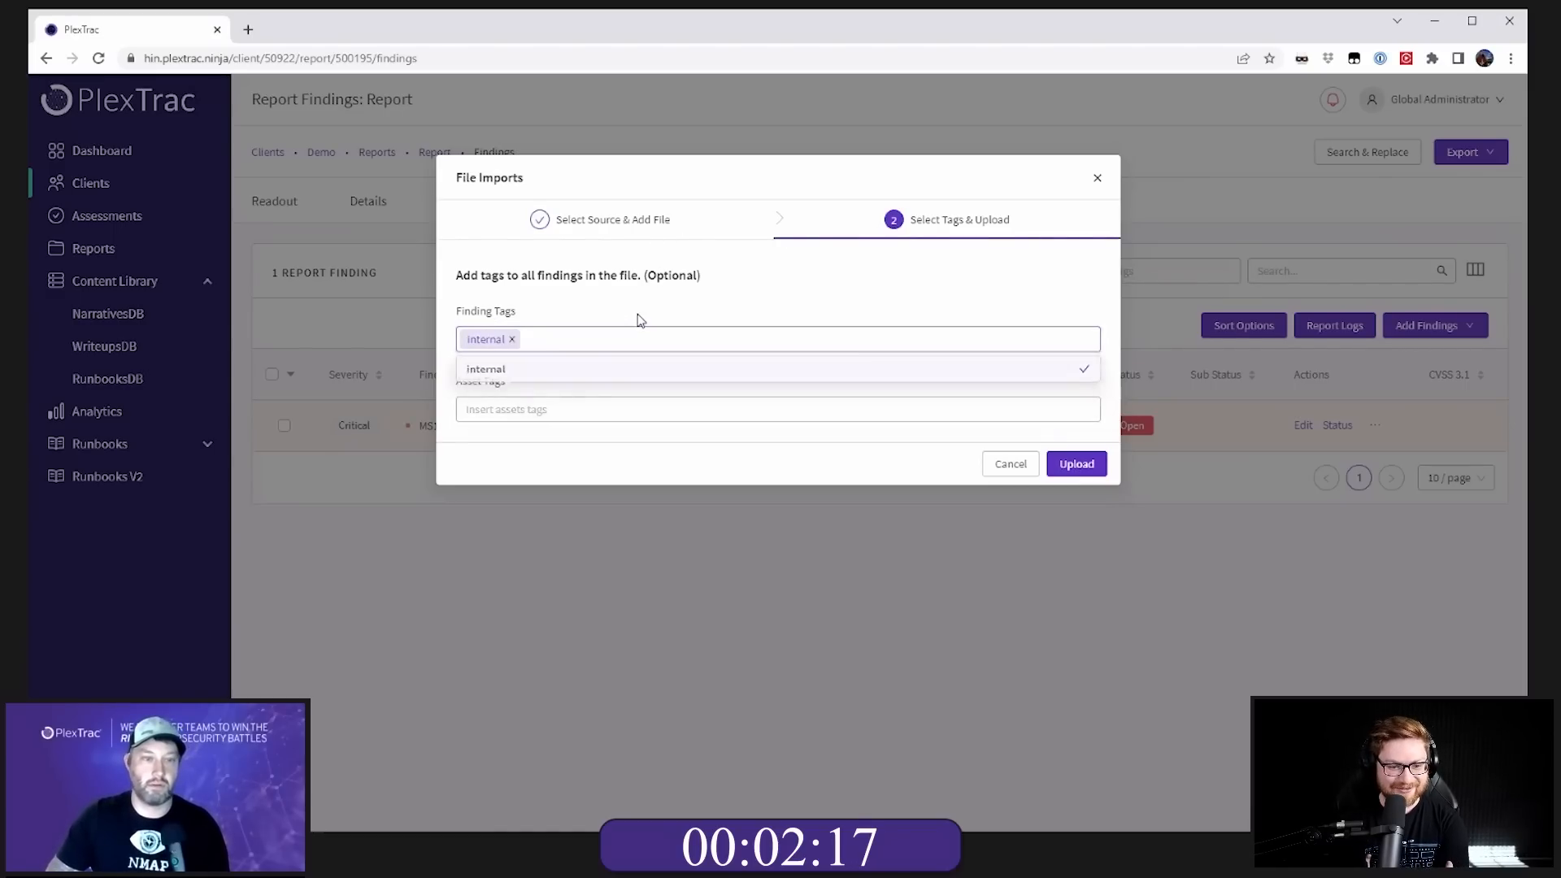
type("inter")
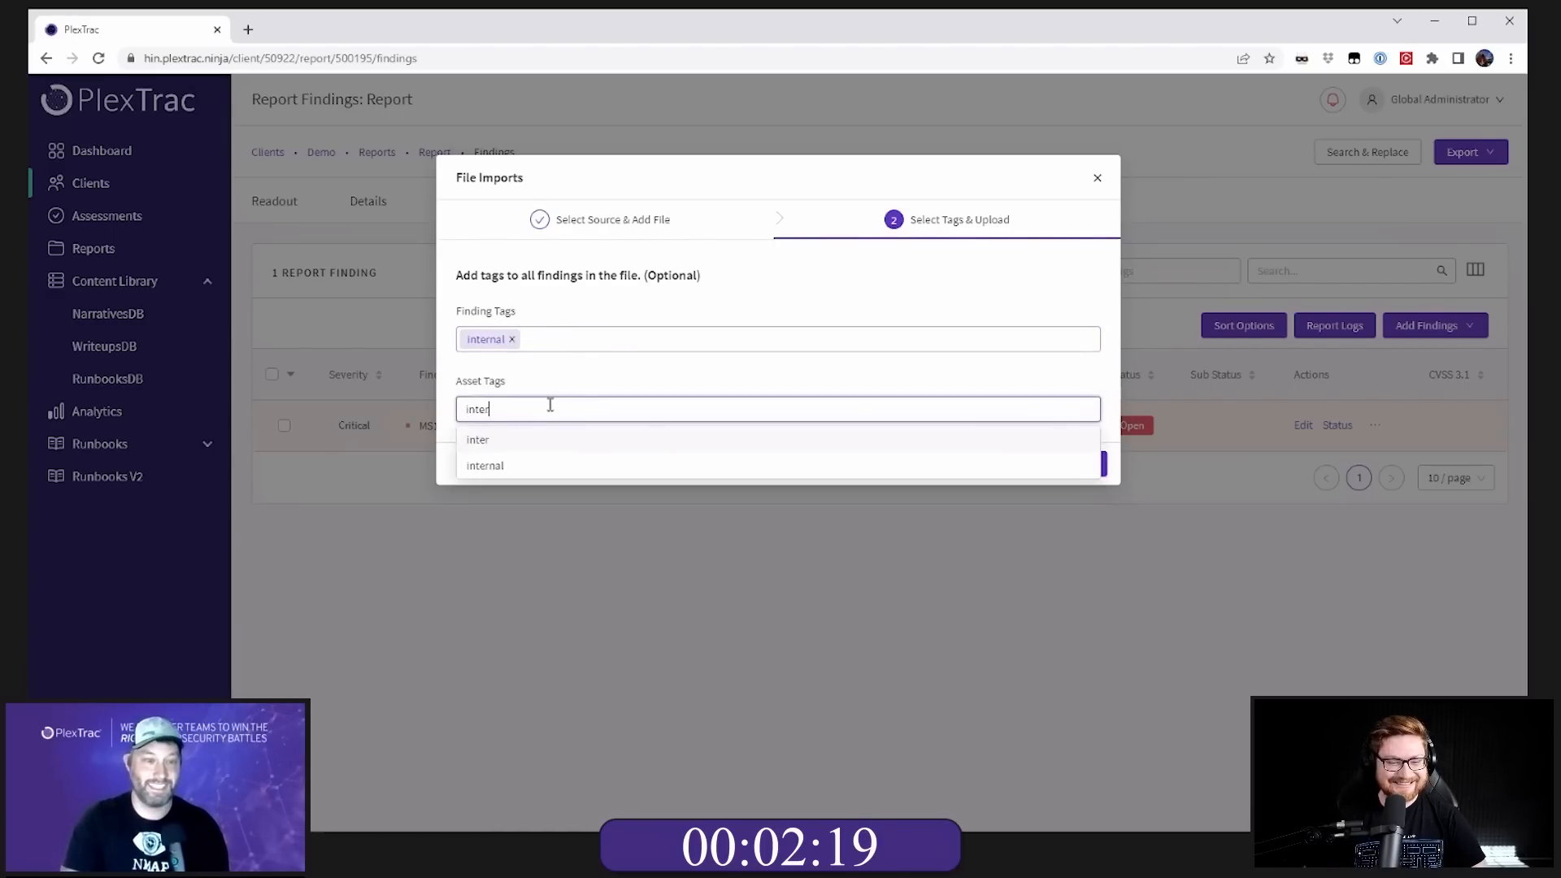
left_click(485, 465)
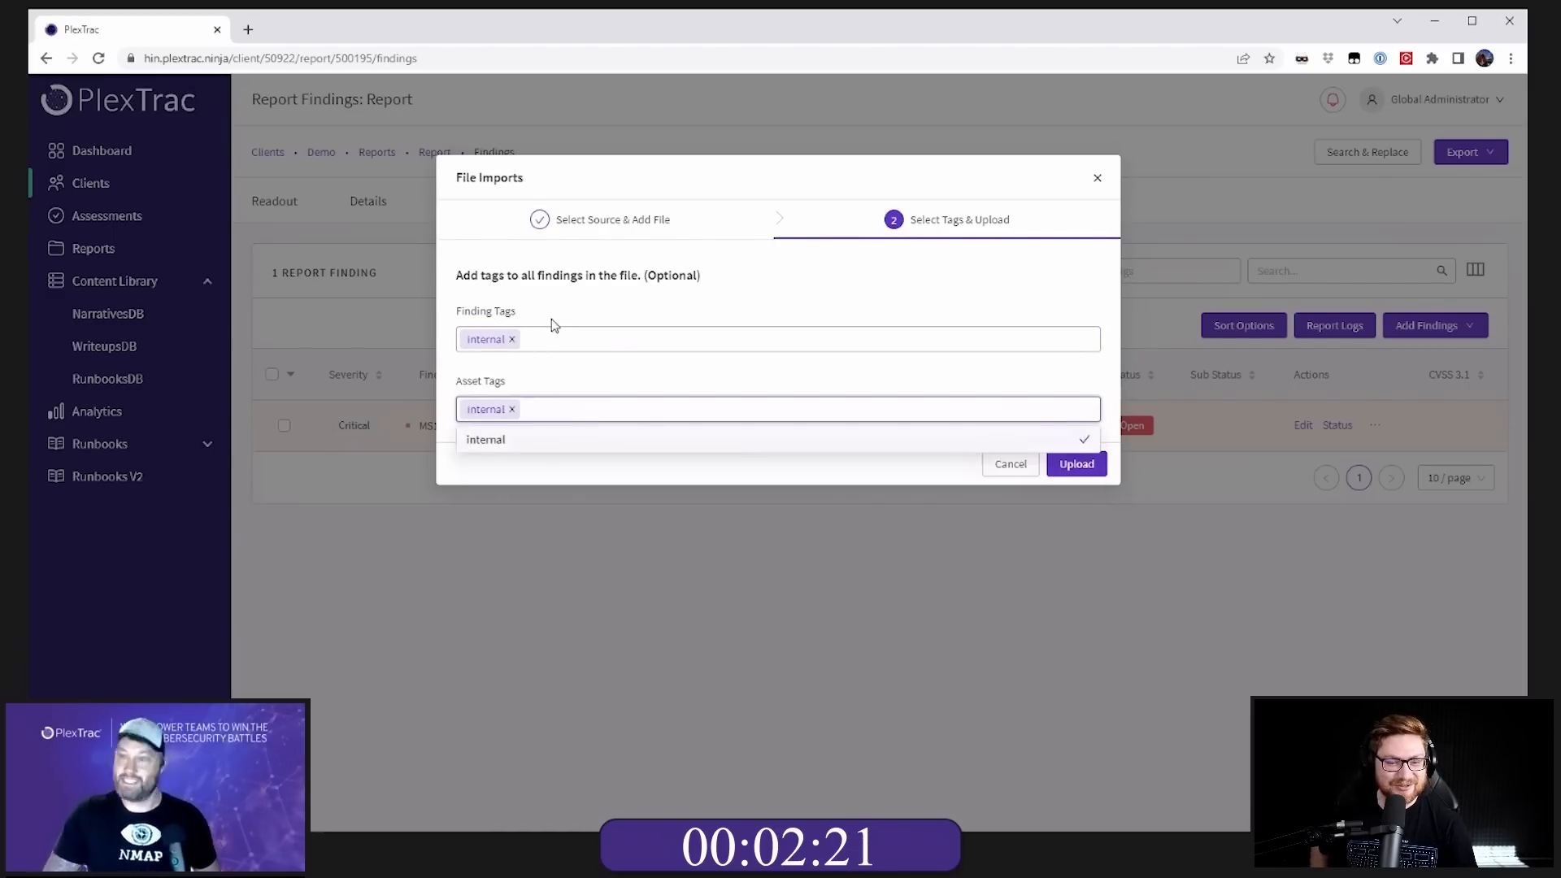
mouse_move(784, 274)
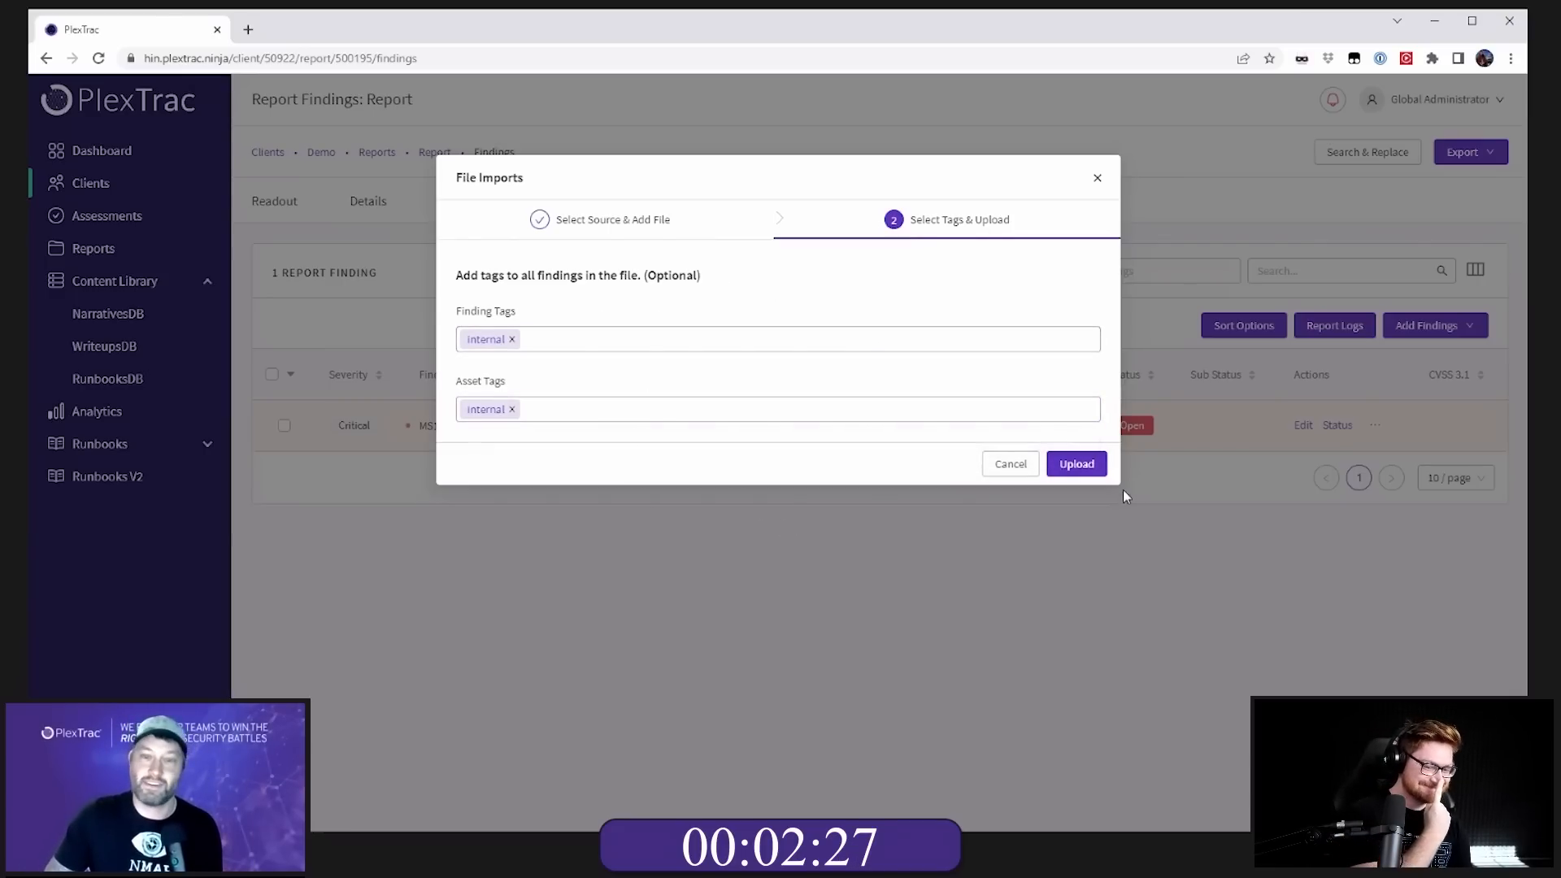
left_click(1074, 462)
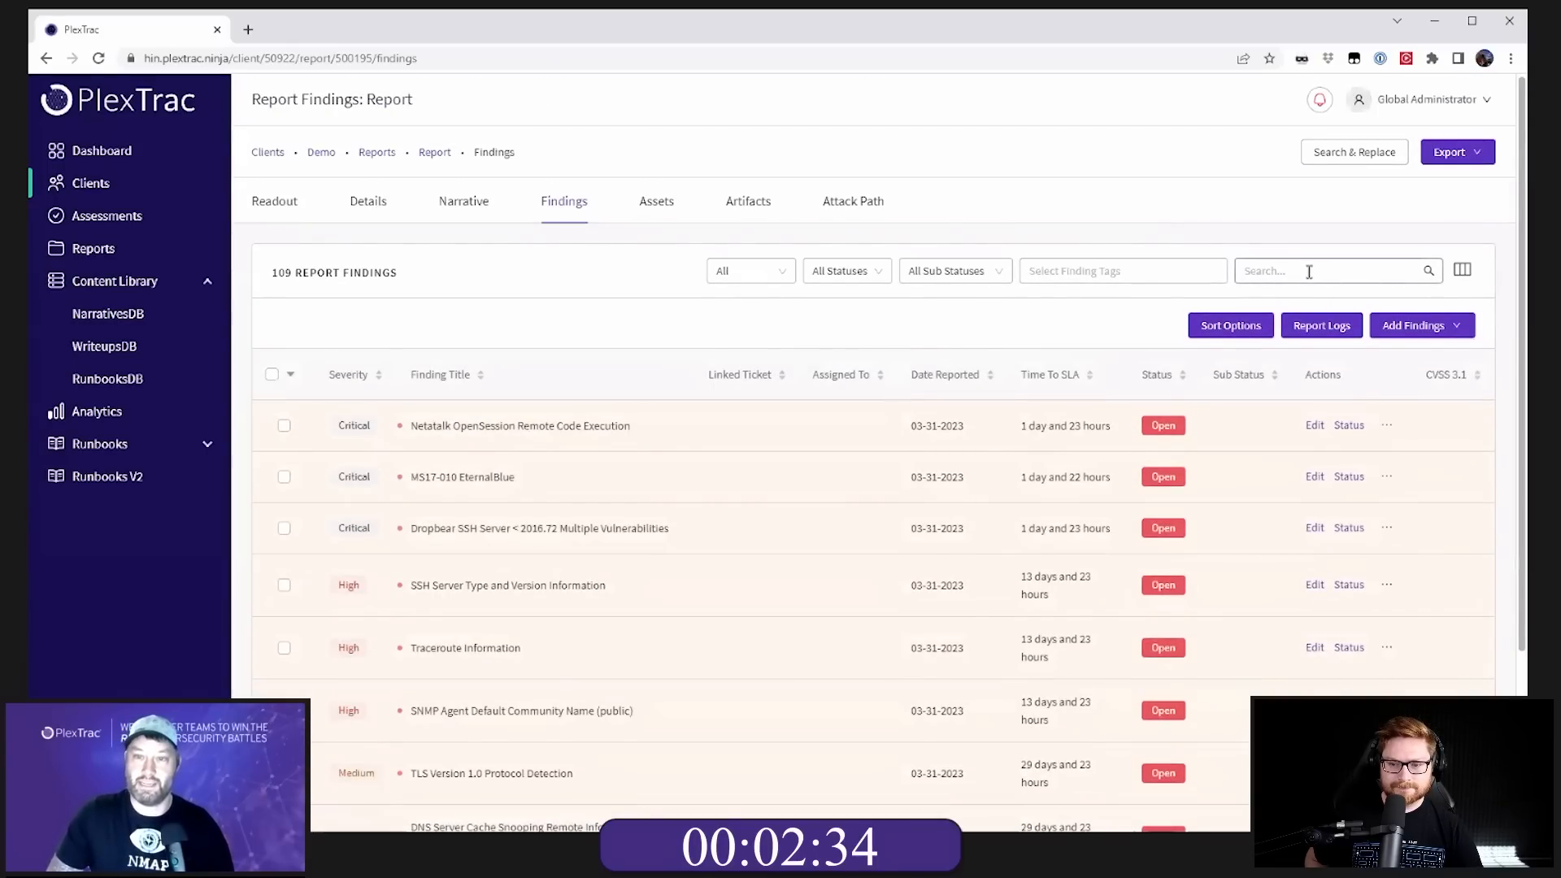
type("ms")
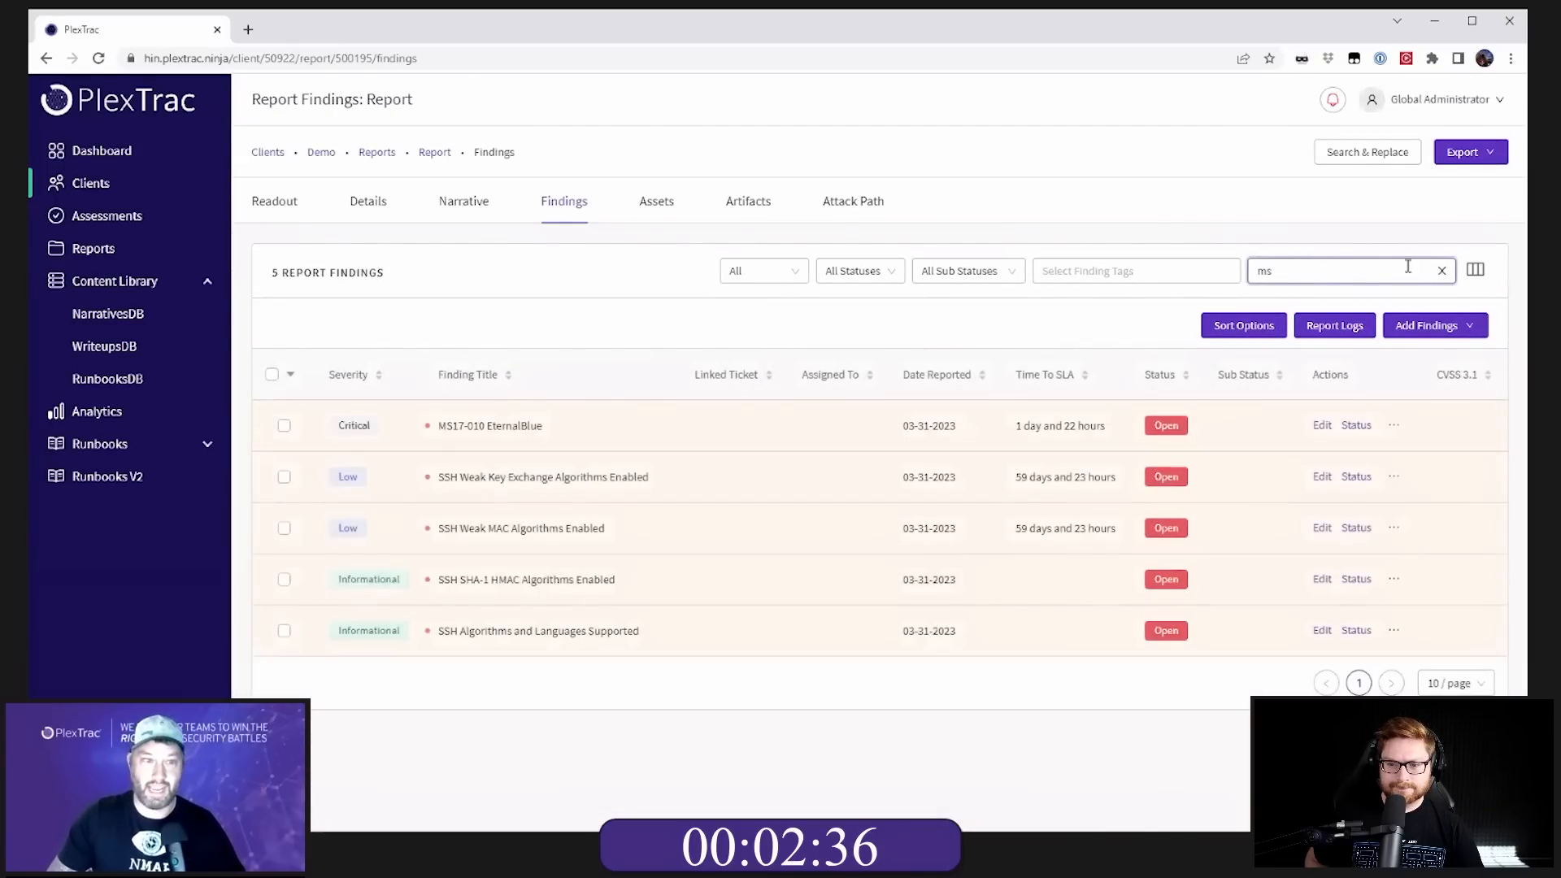
left_click(305, 324)
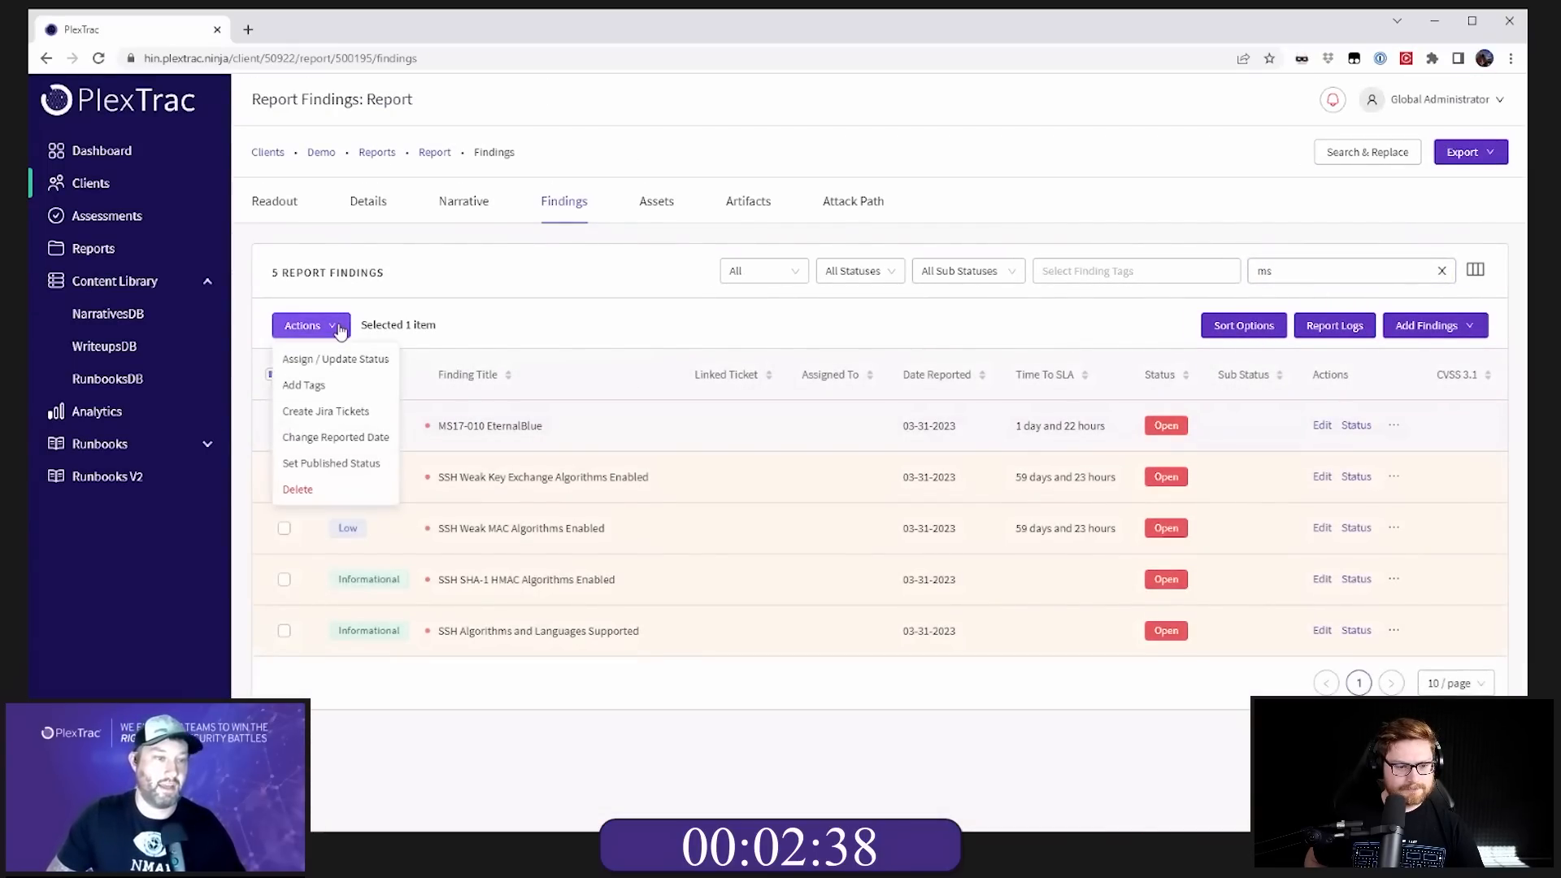
left_click(303, 385)
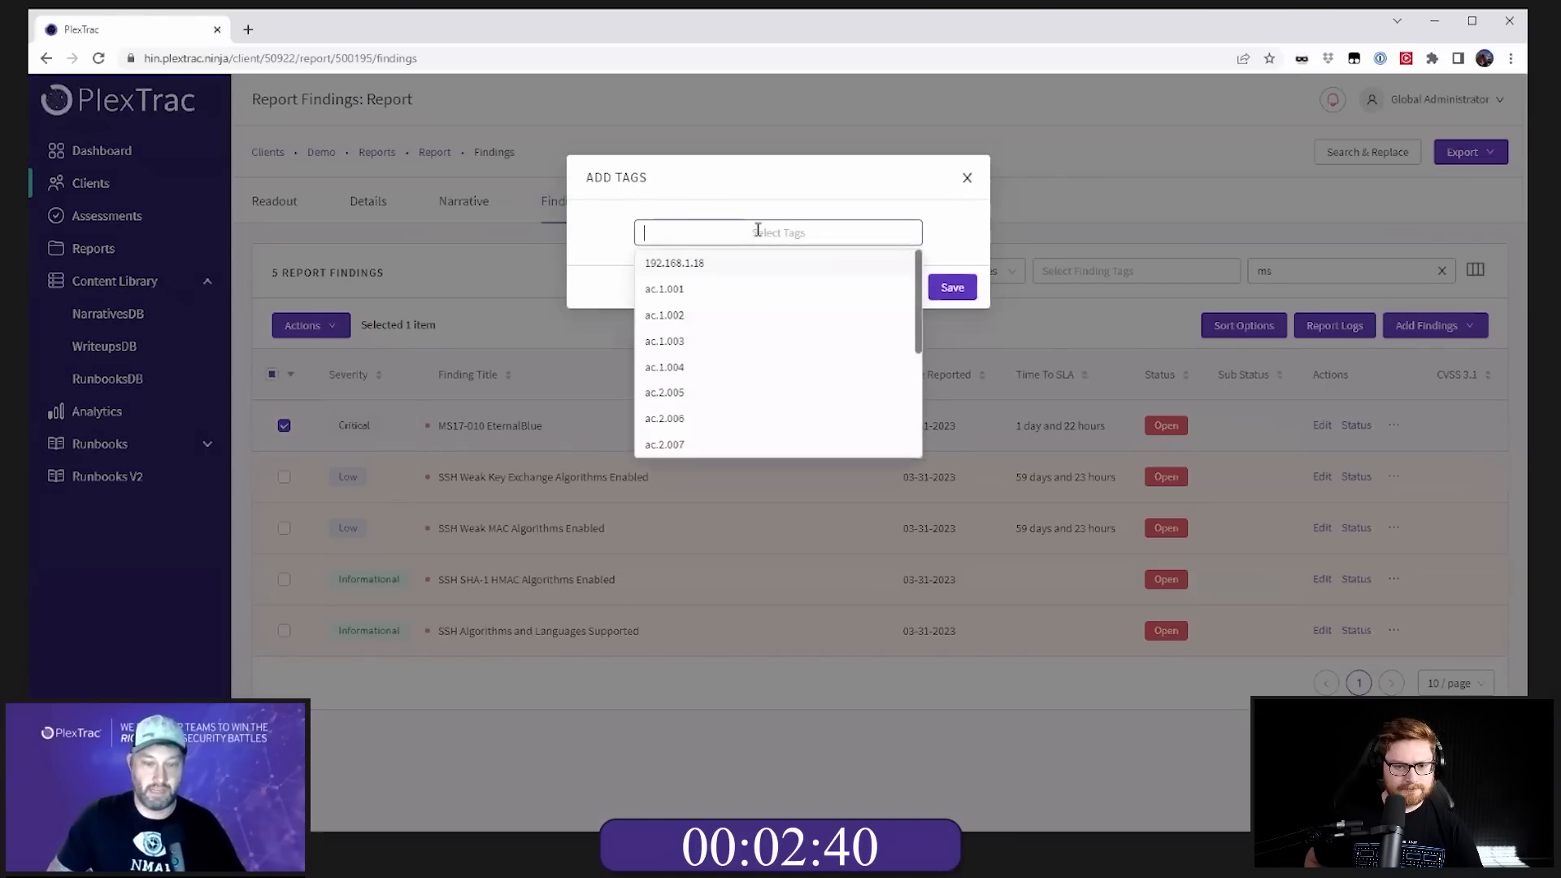
left_click(965, 177)
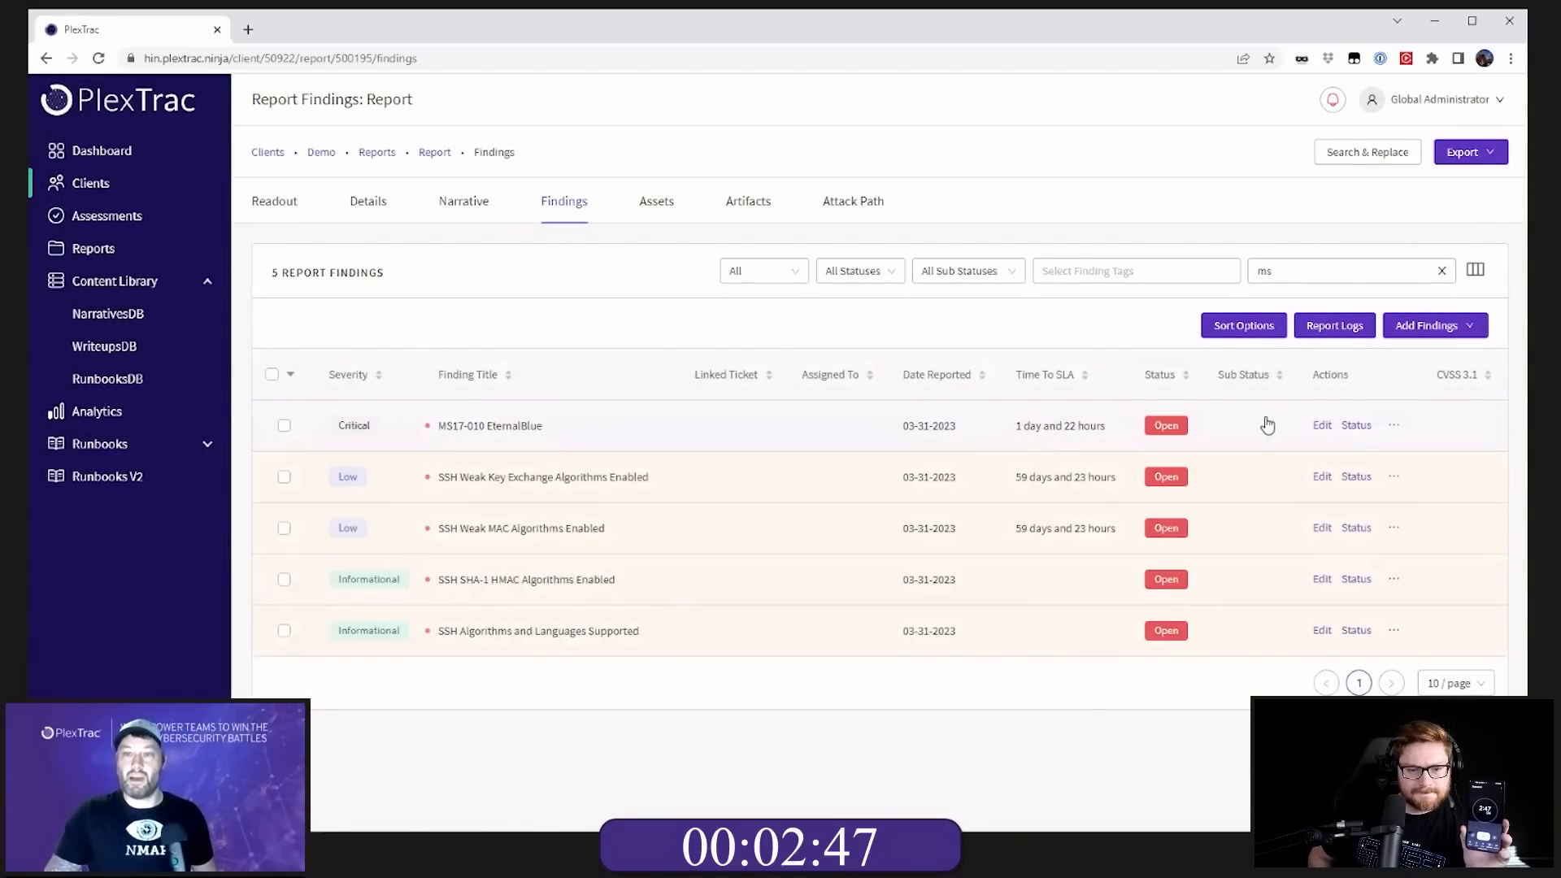
left_click(1440, 271)
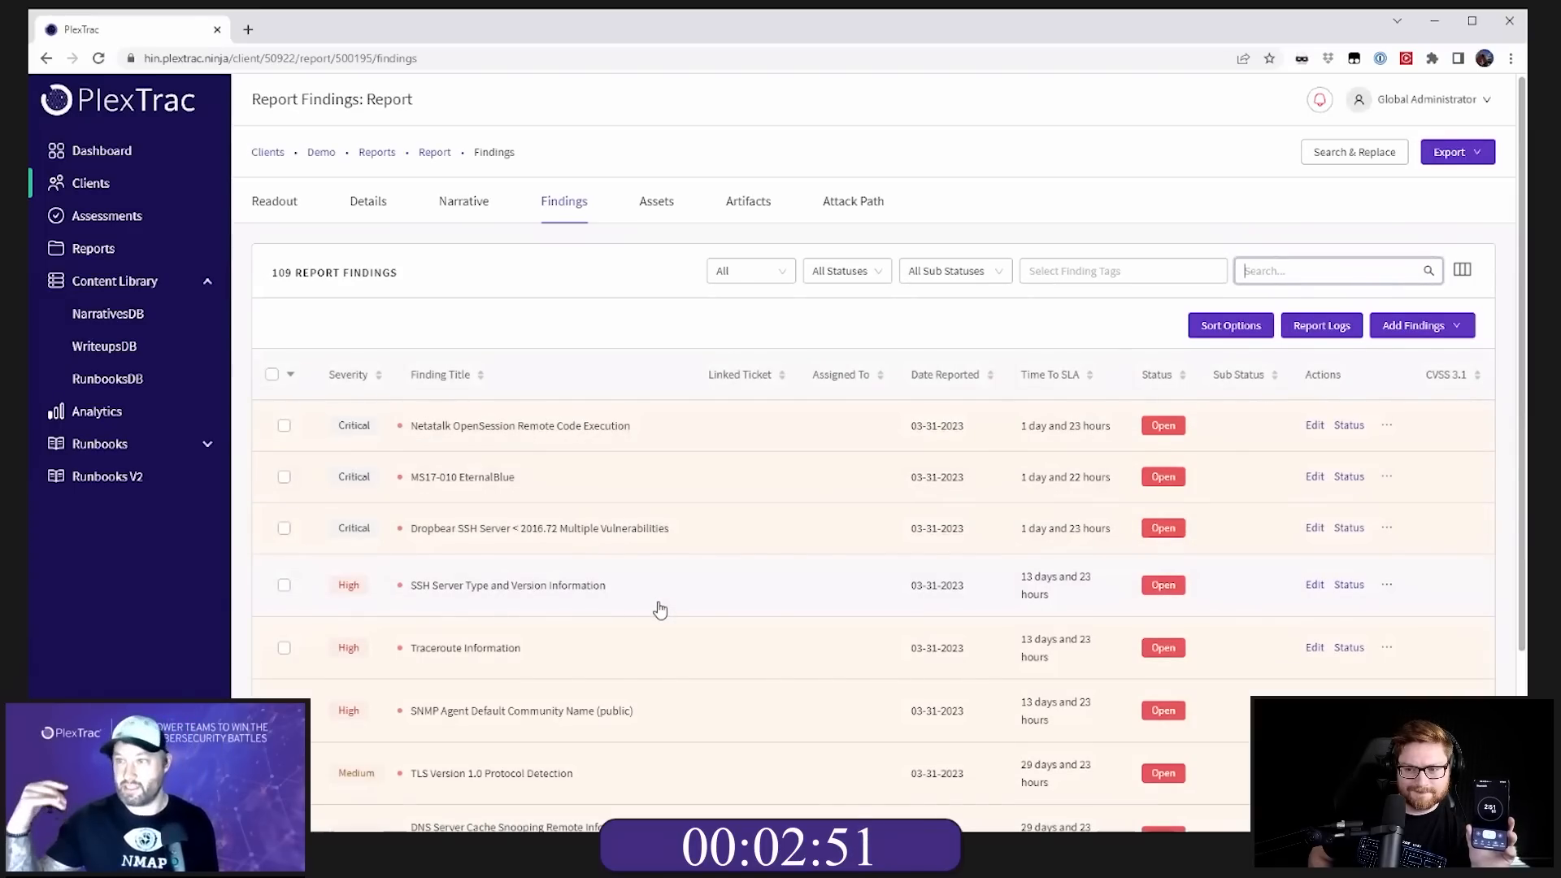
mouse_move(433, 457)
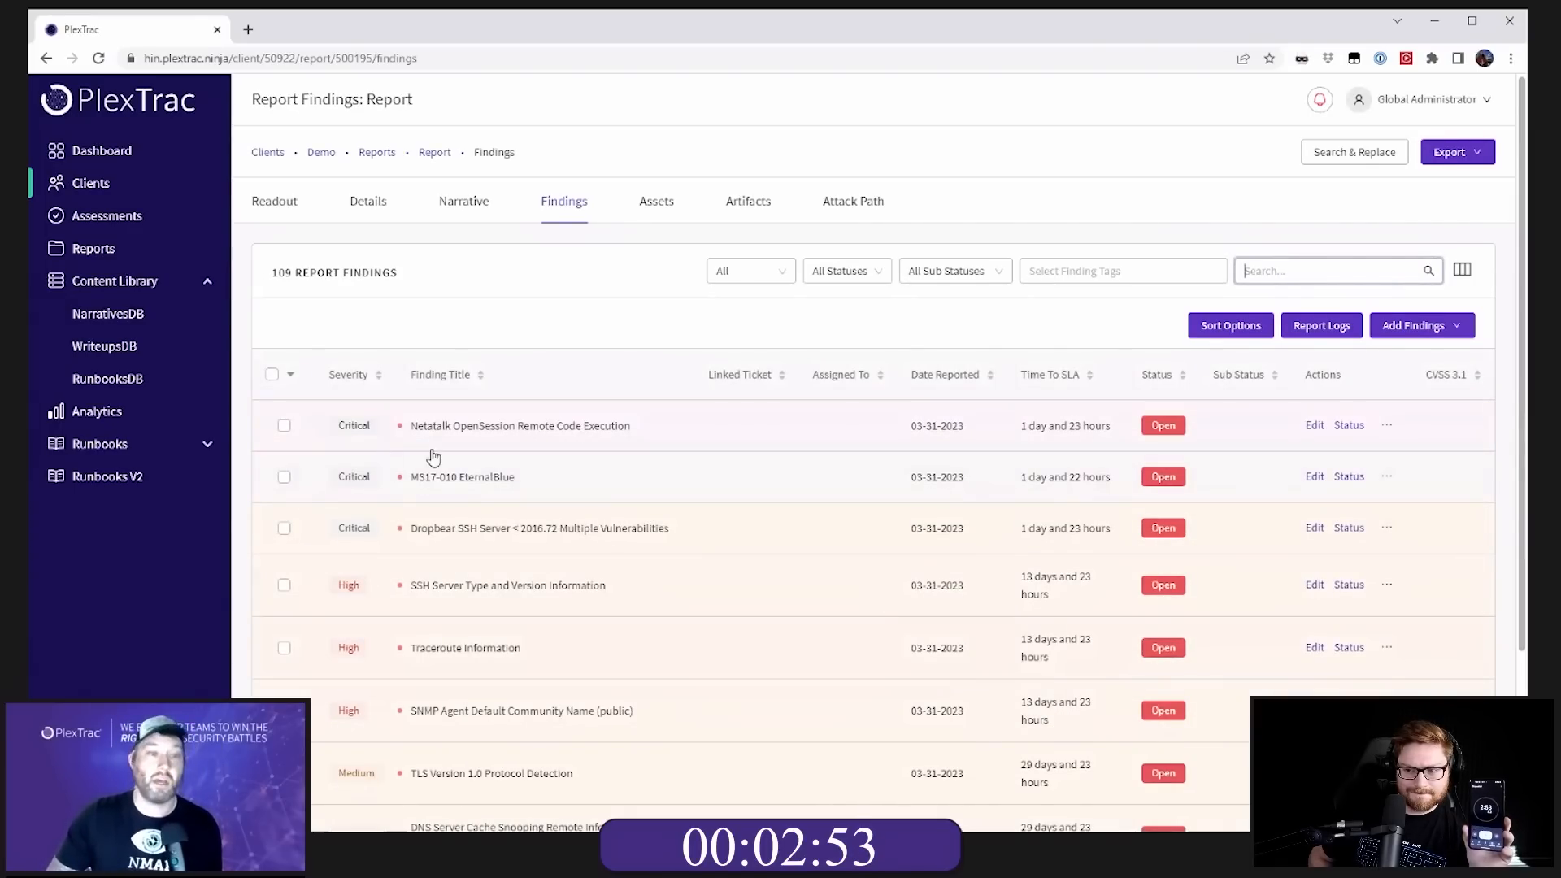
Step: Track changes to the Netatalk description and set status In Process, sub-status Edits Made
left_click(1314, 426)
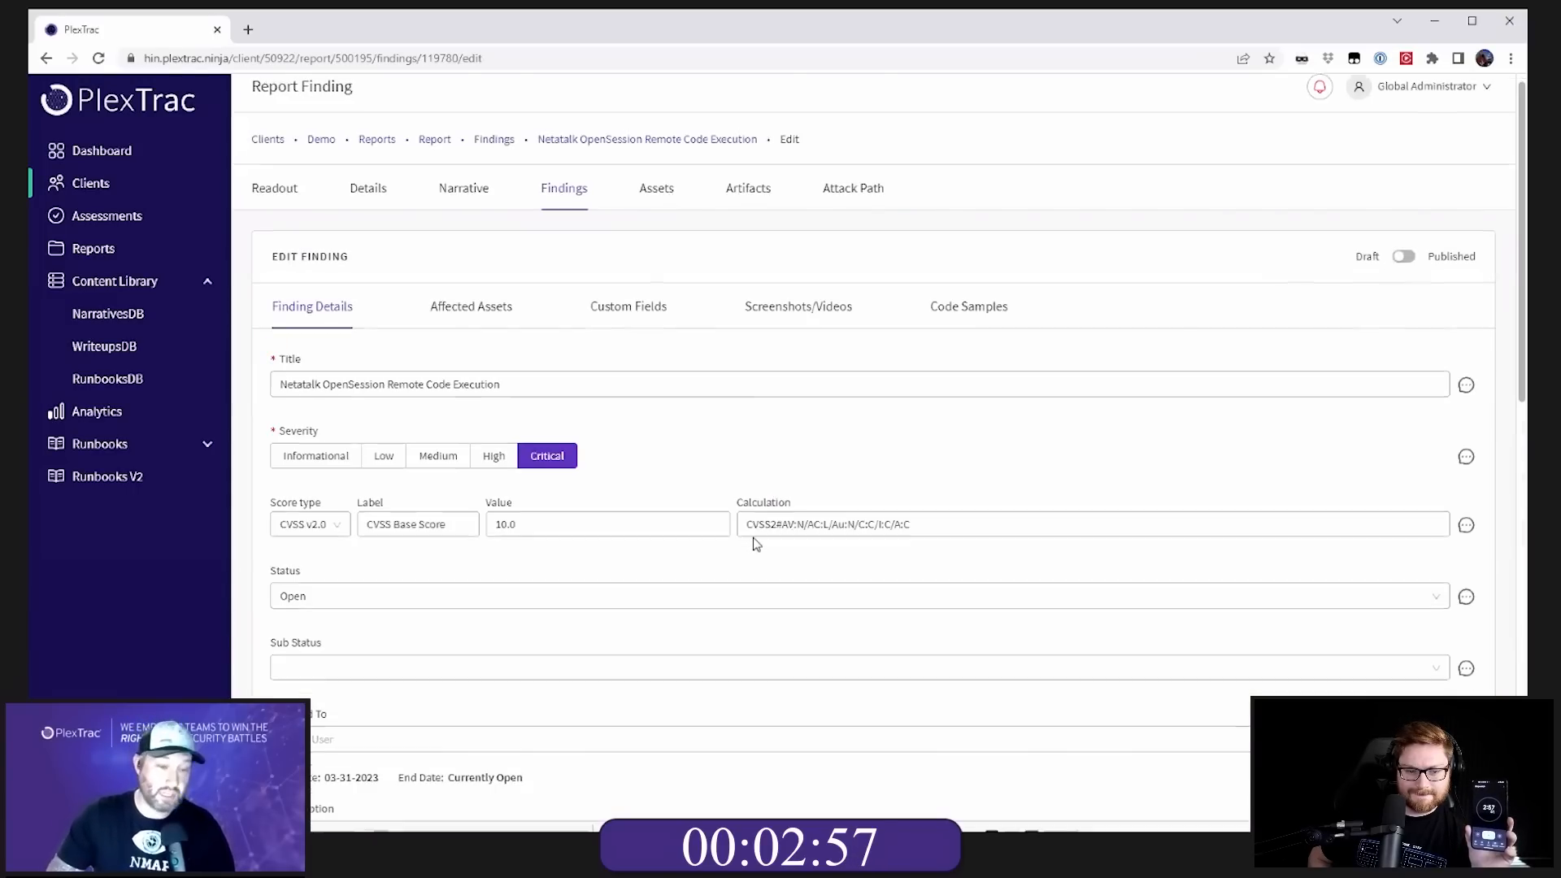
scroll("down", 3)
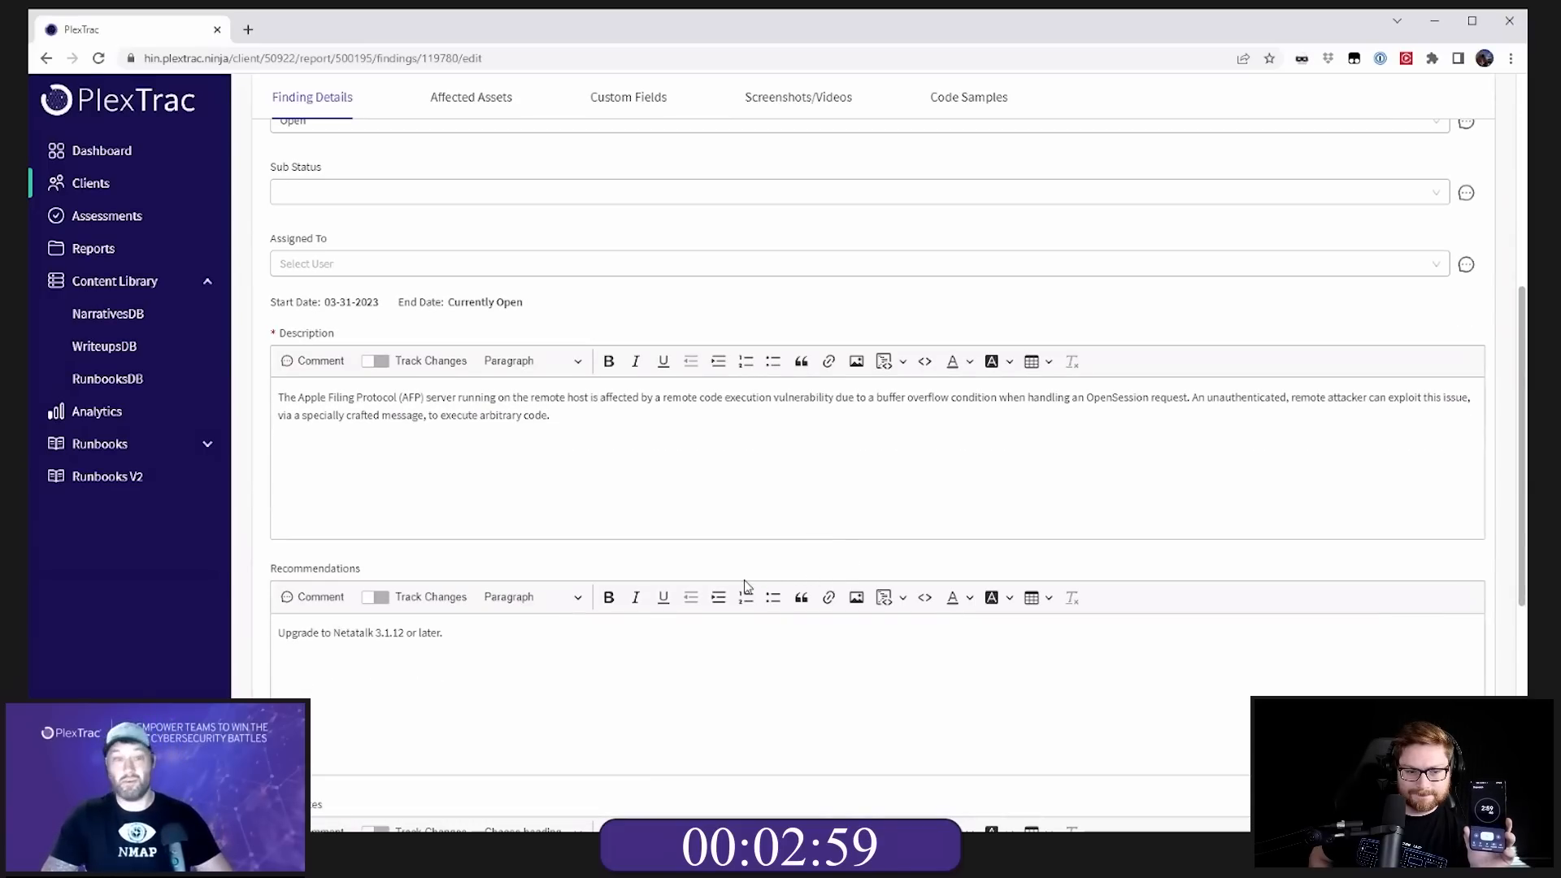
mouse_move(846, 339)
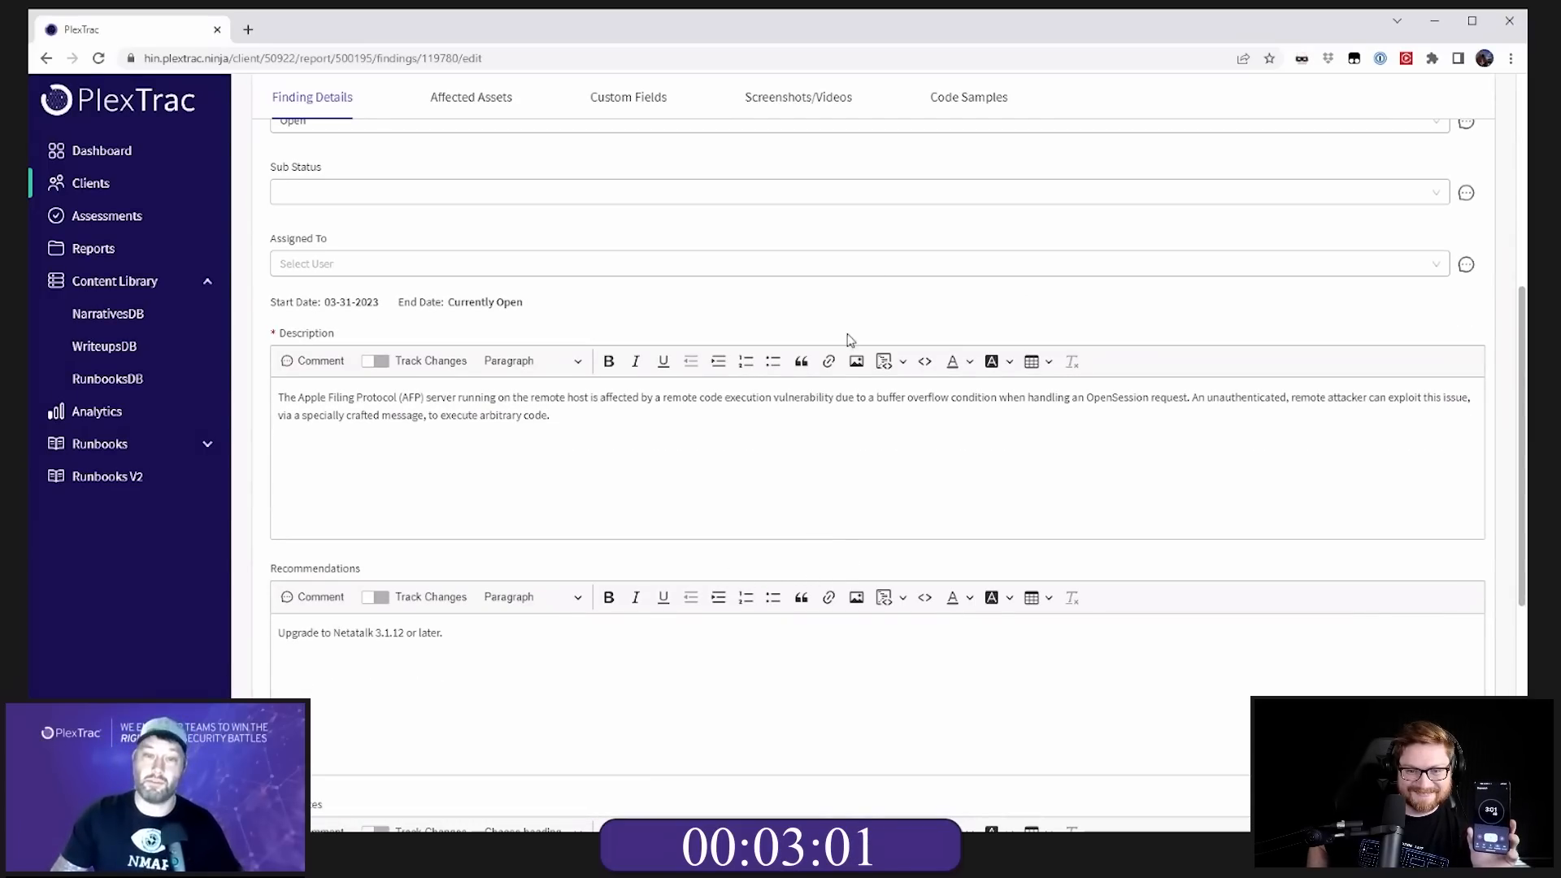
double_click(310, 396)
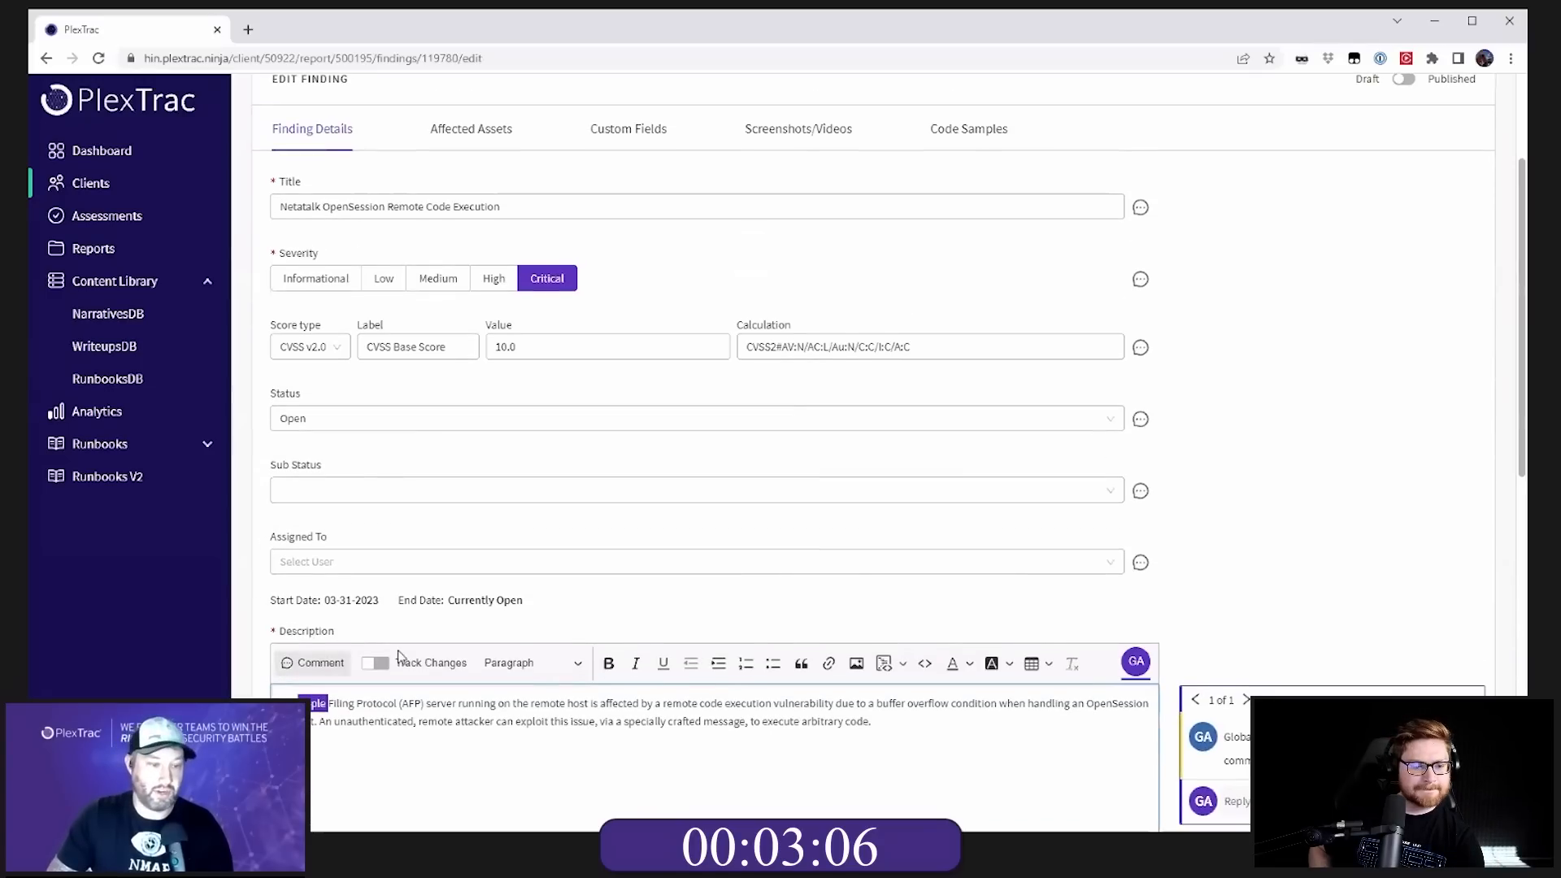
left_click(376, 662)
type(" erthswrthj")
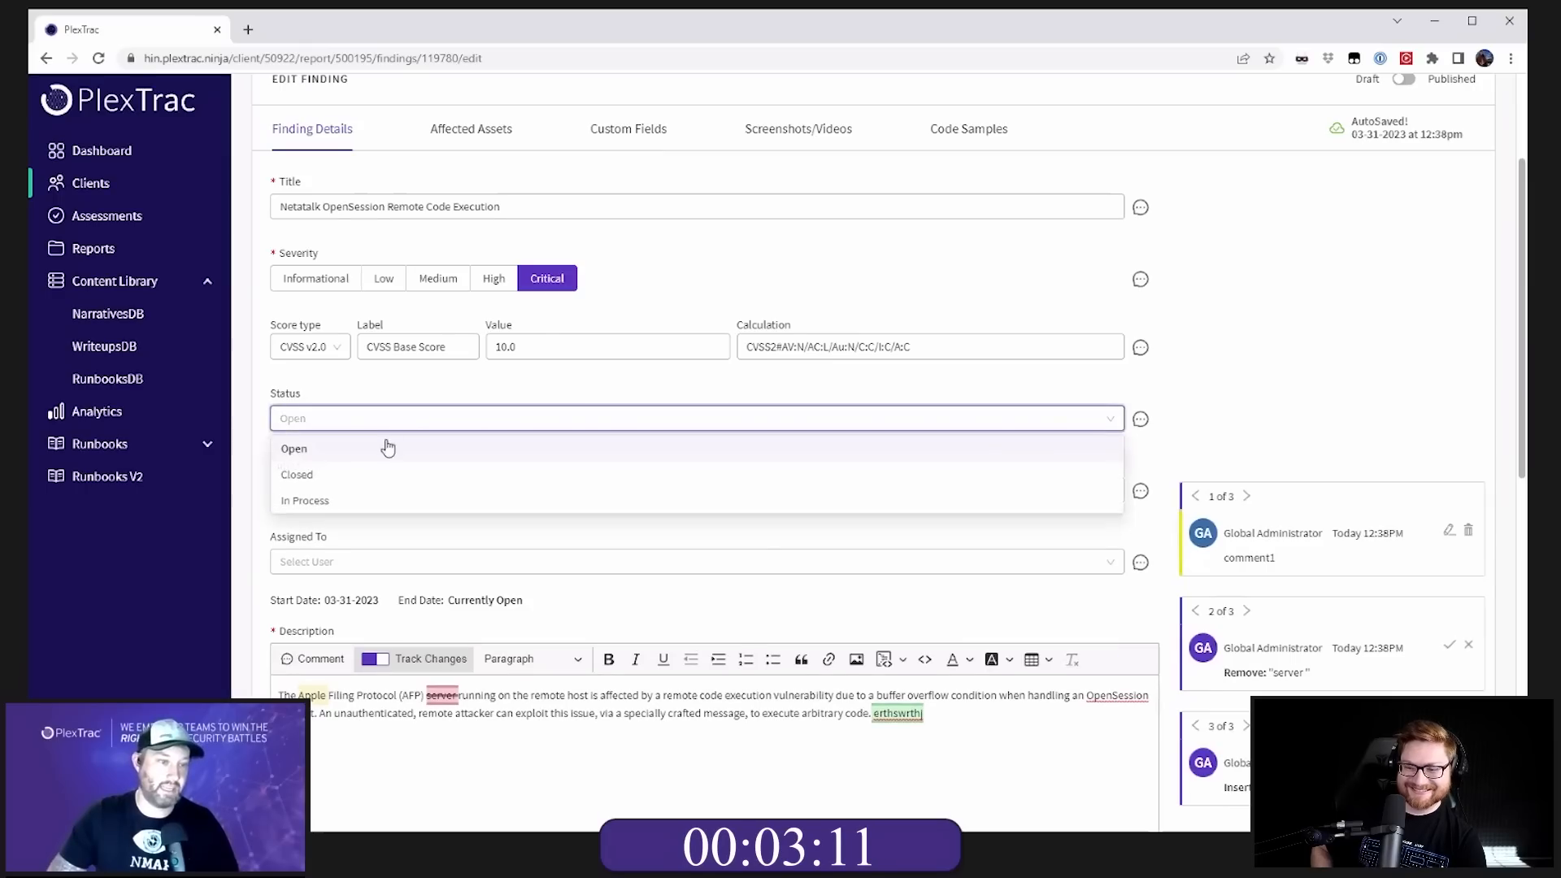
left_click(304, 501)
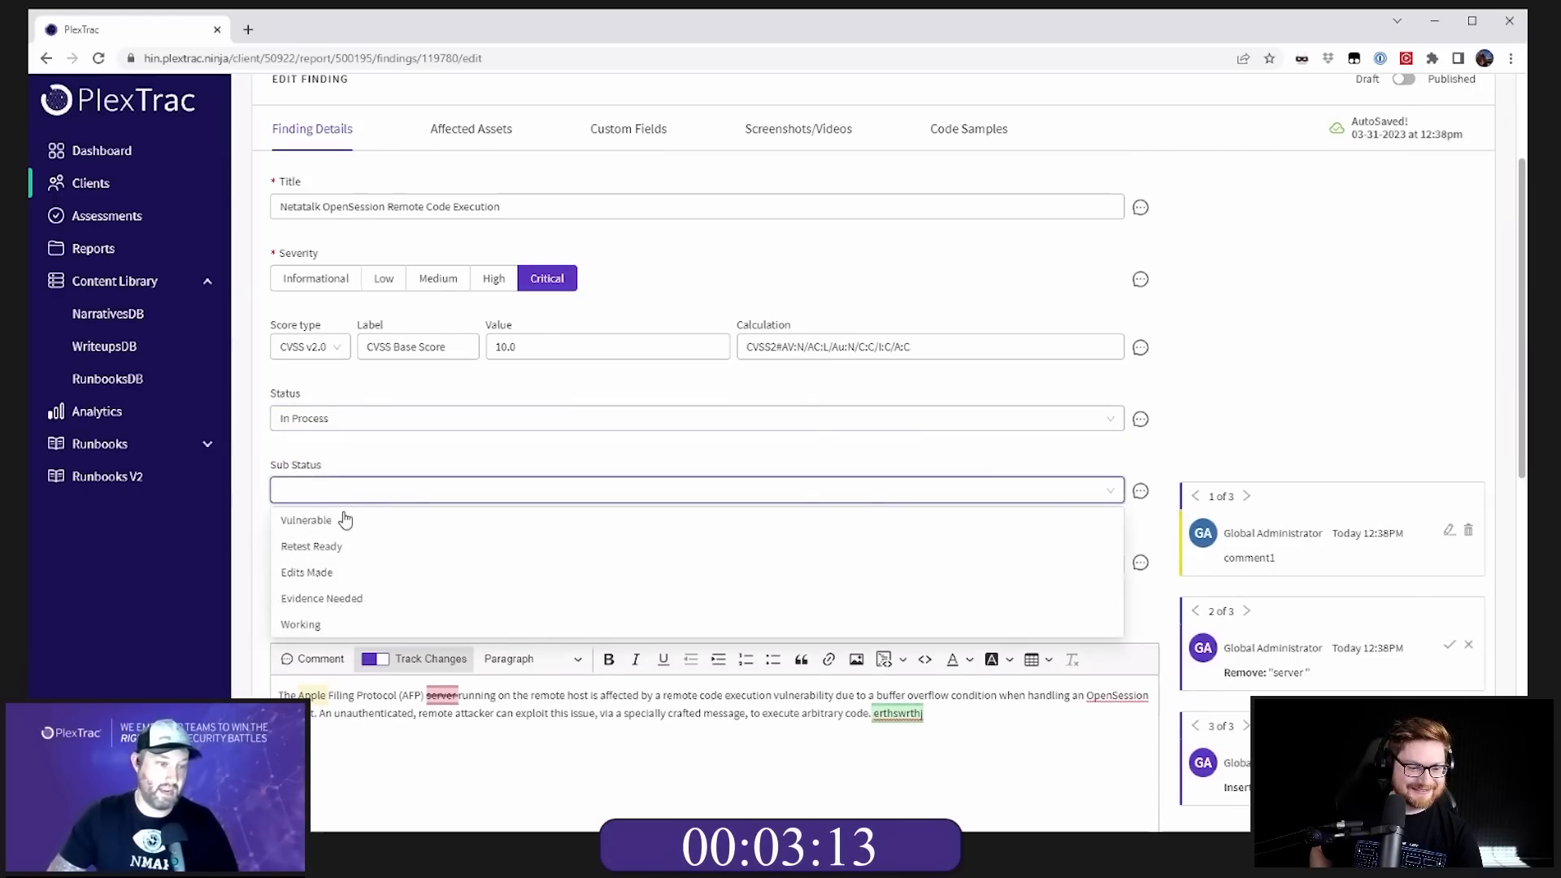
left_click(307, 572)
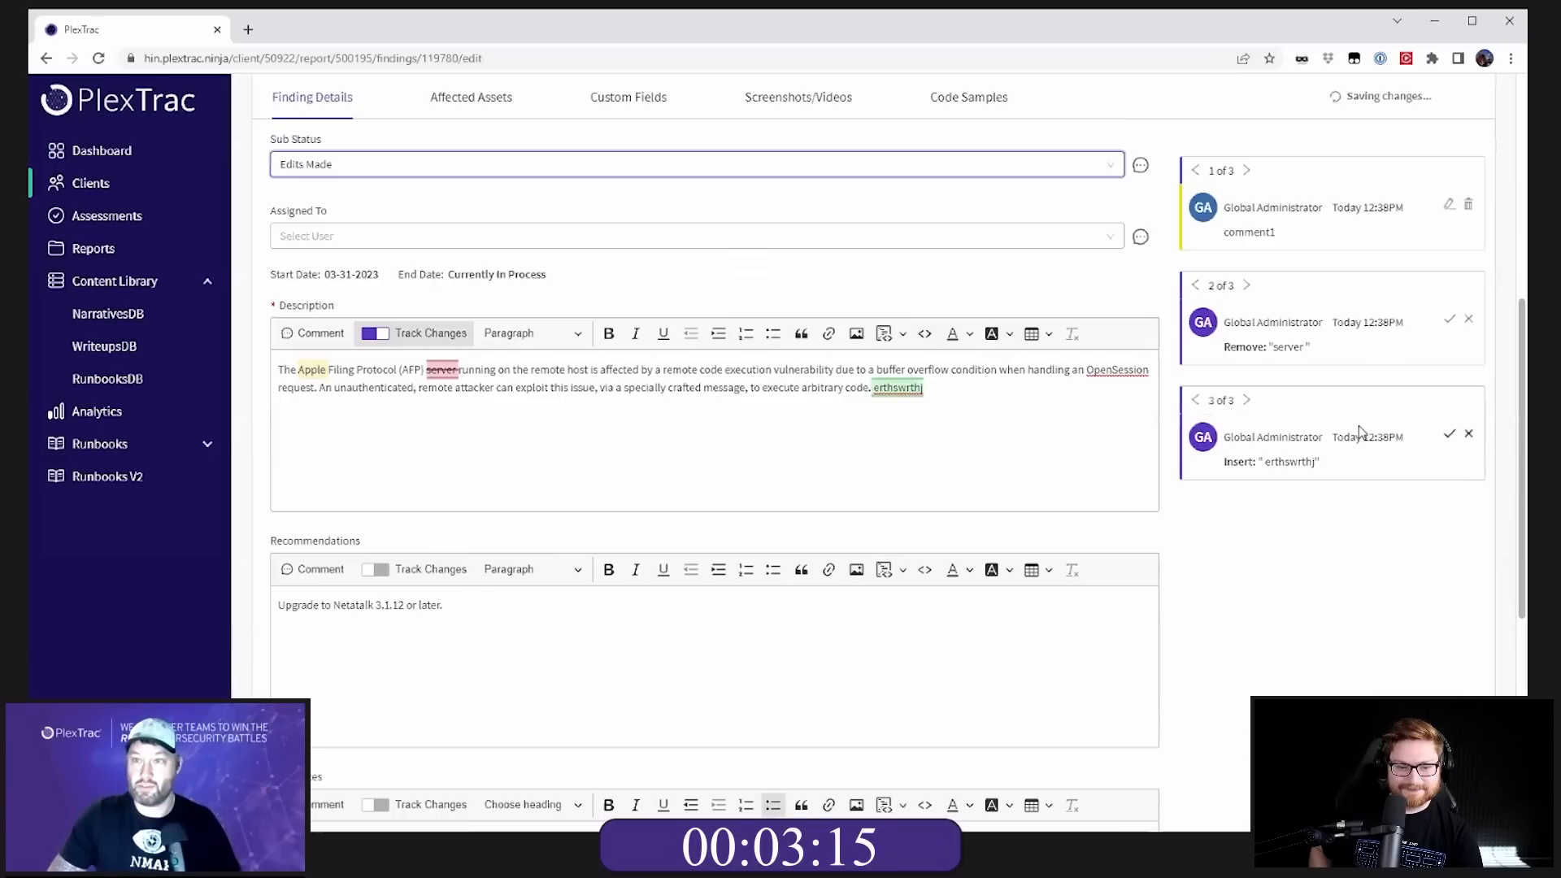
scroll("up", 3)
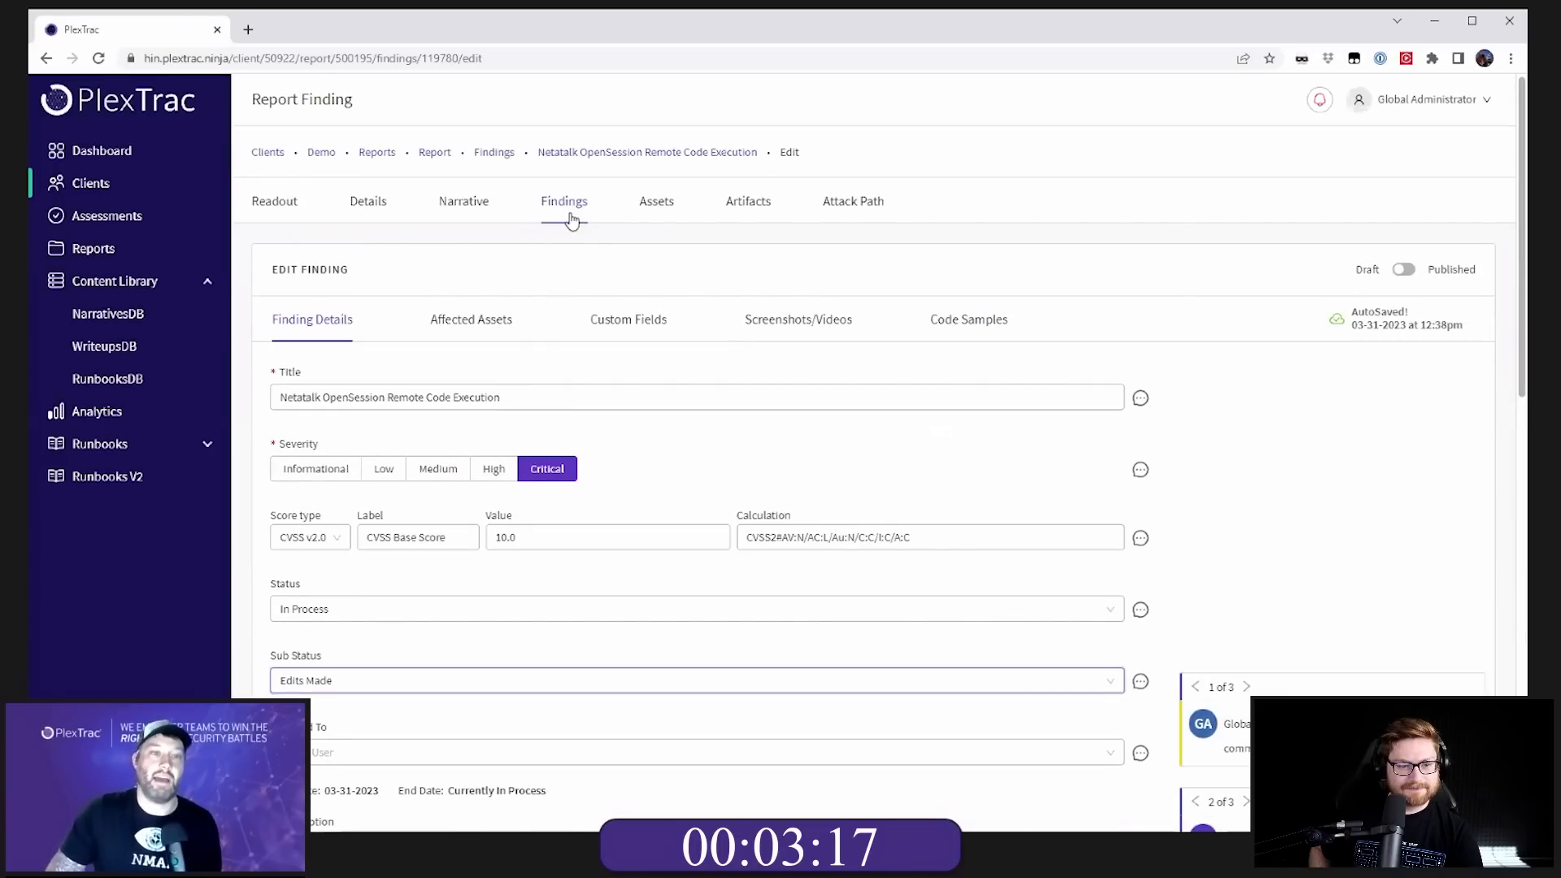
Step: Filter the findings list to sub-status Edits Made, then reset it to All
left_click(564, 200)
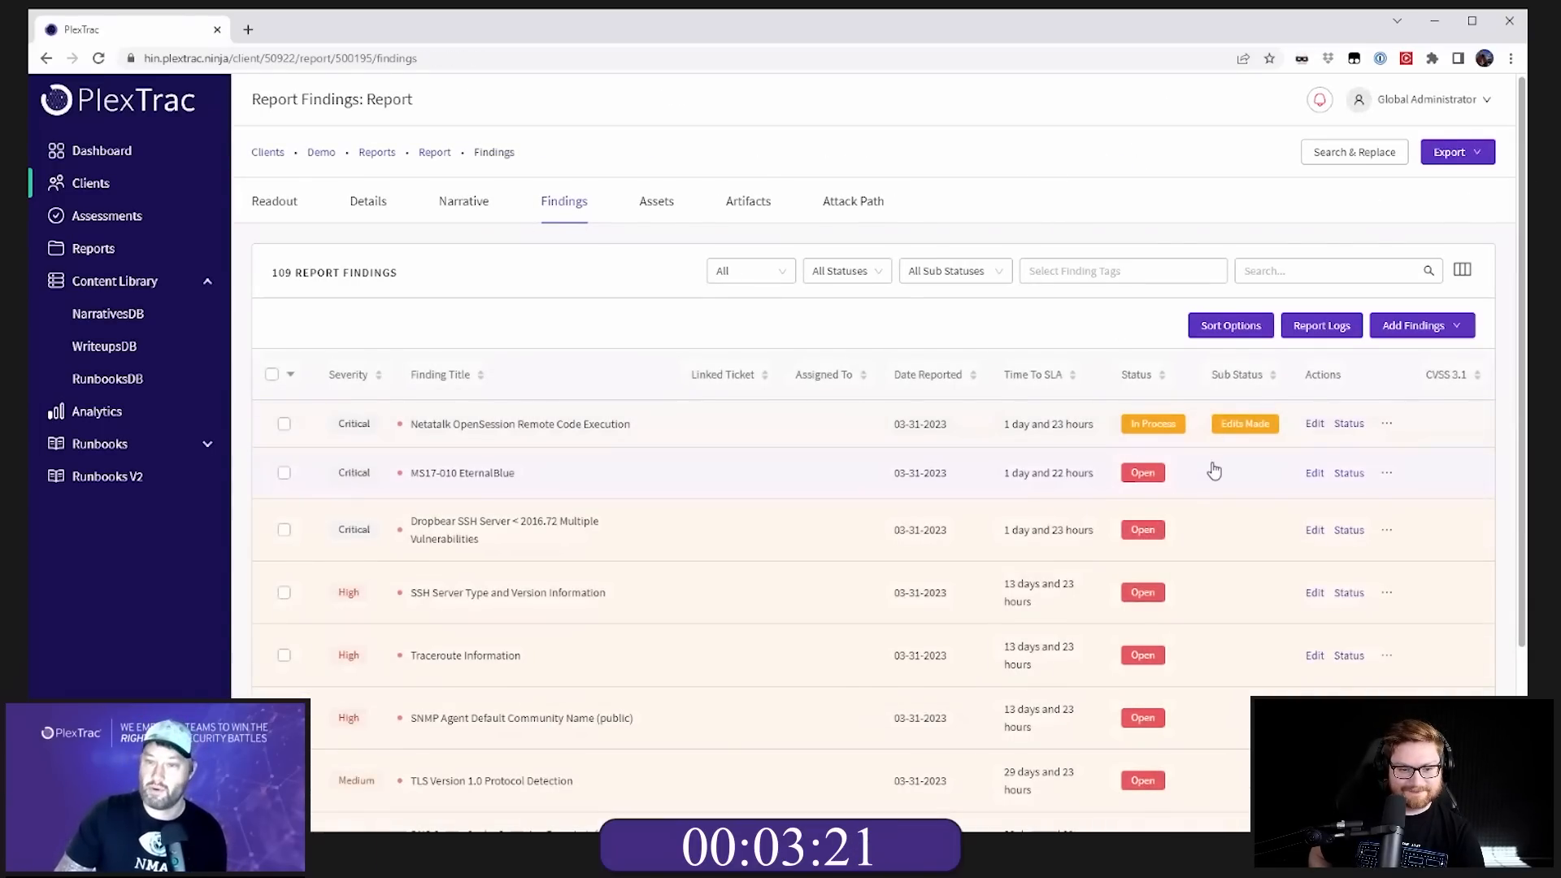
left_click(953, 270)
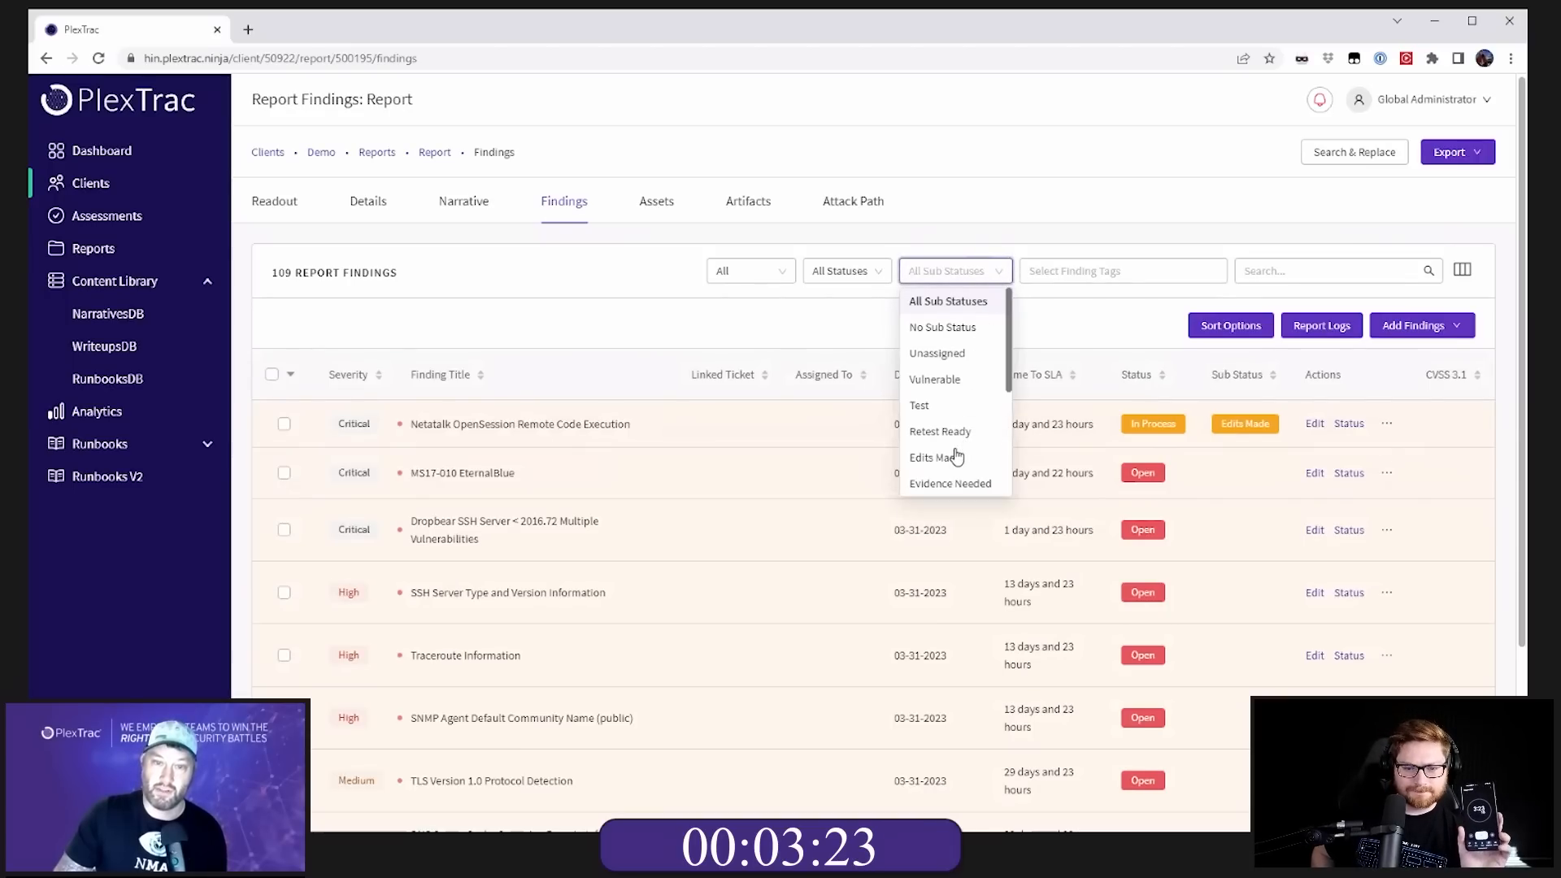
left_click(934, 457)
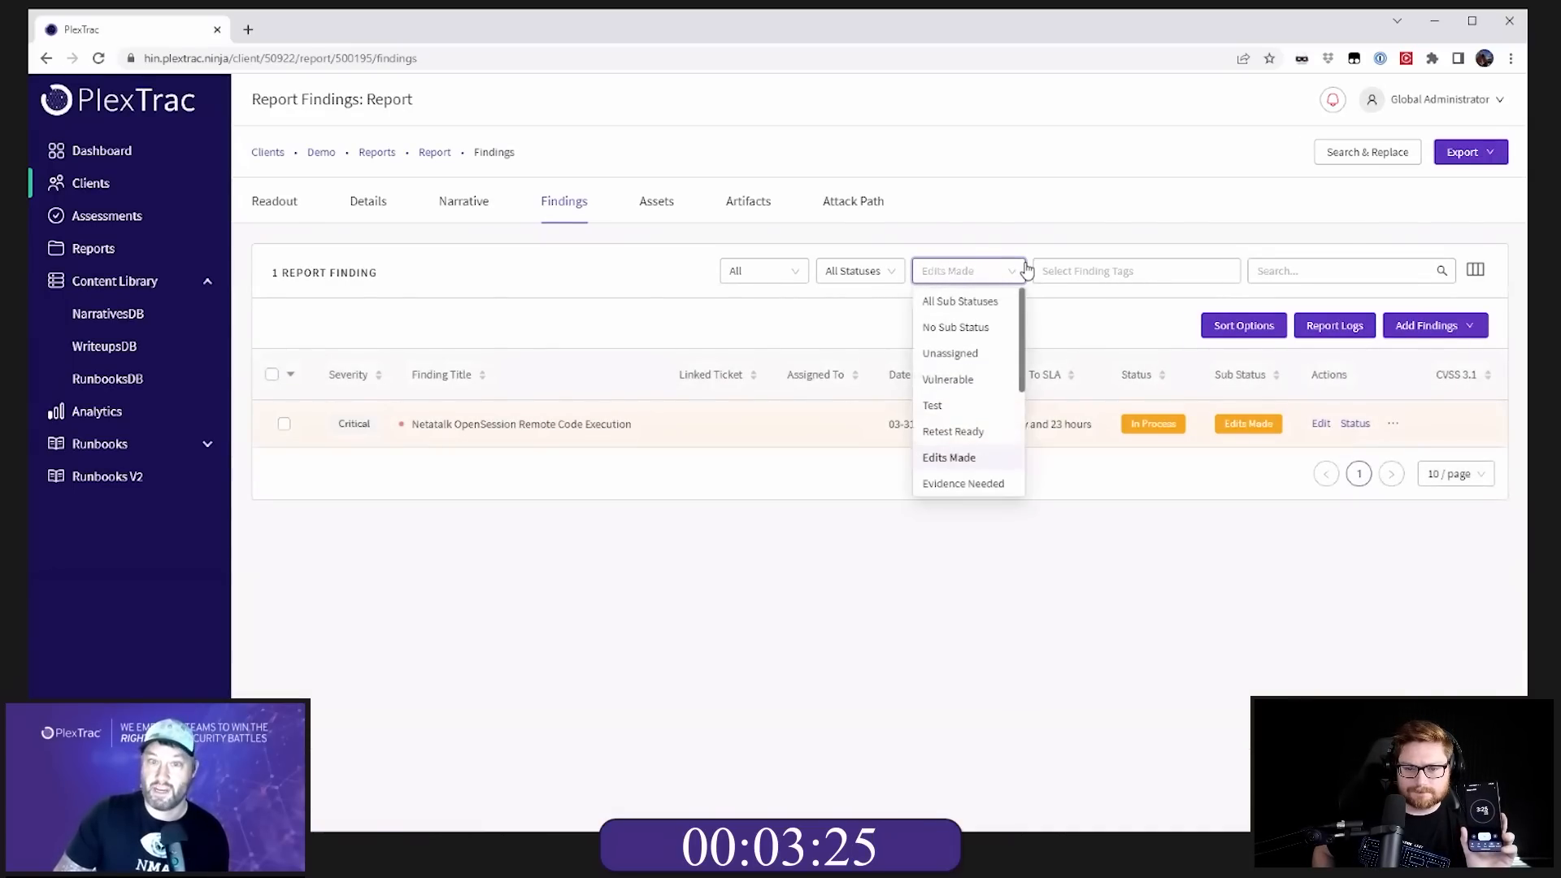
left_click(958, 301)
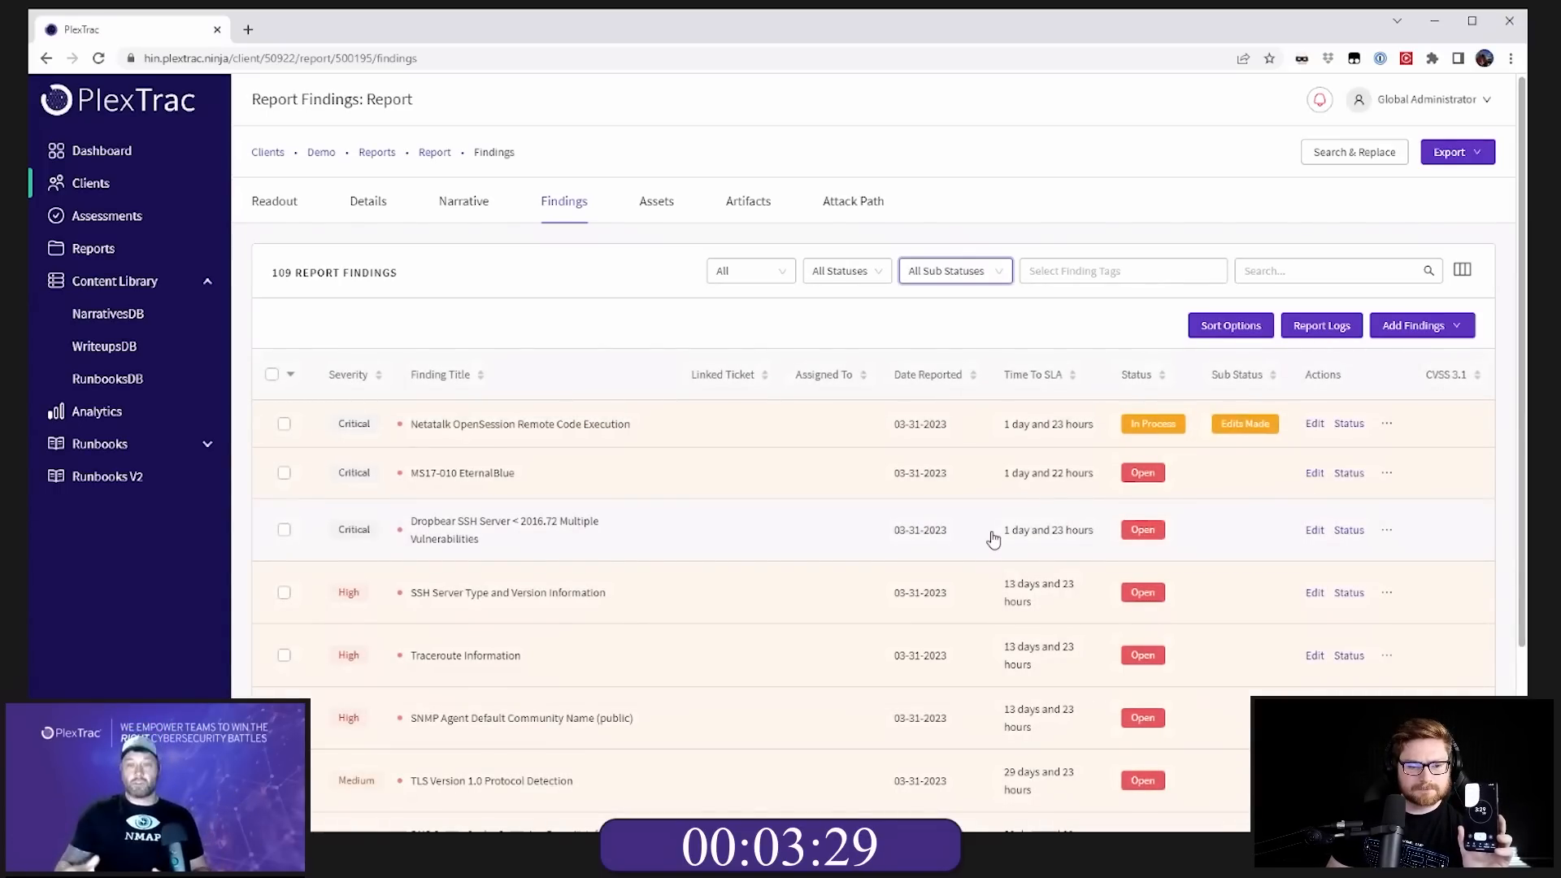
mouse_move(664, 316)
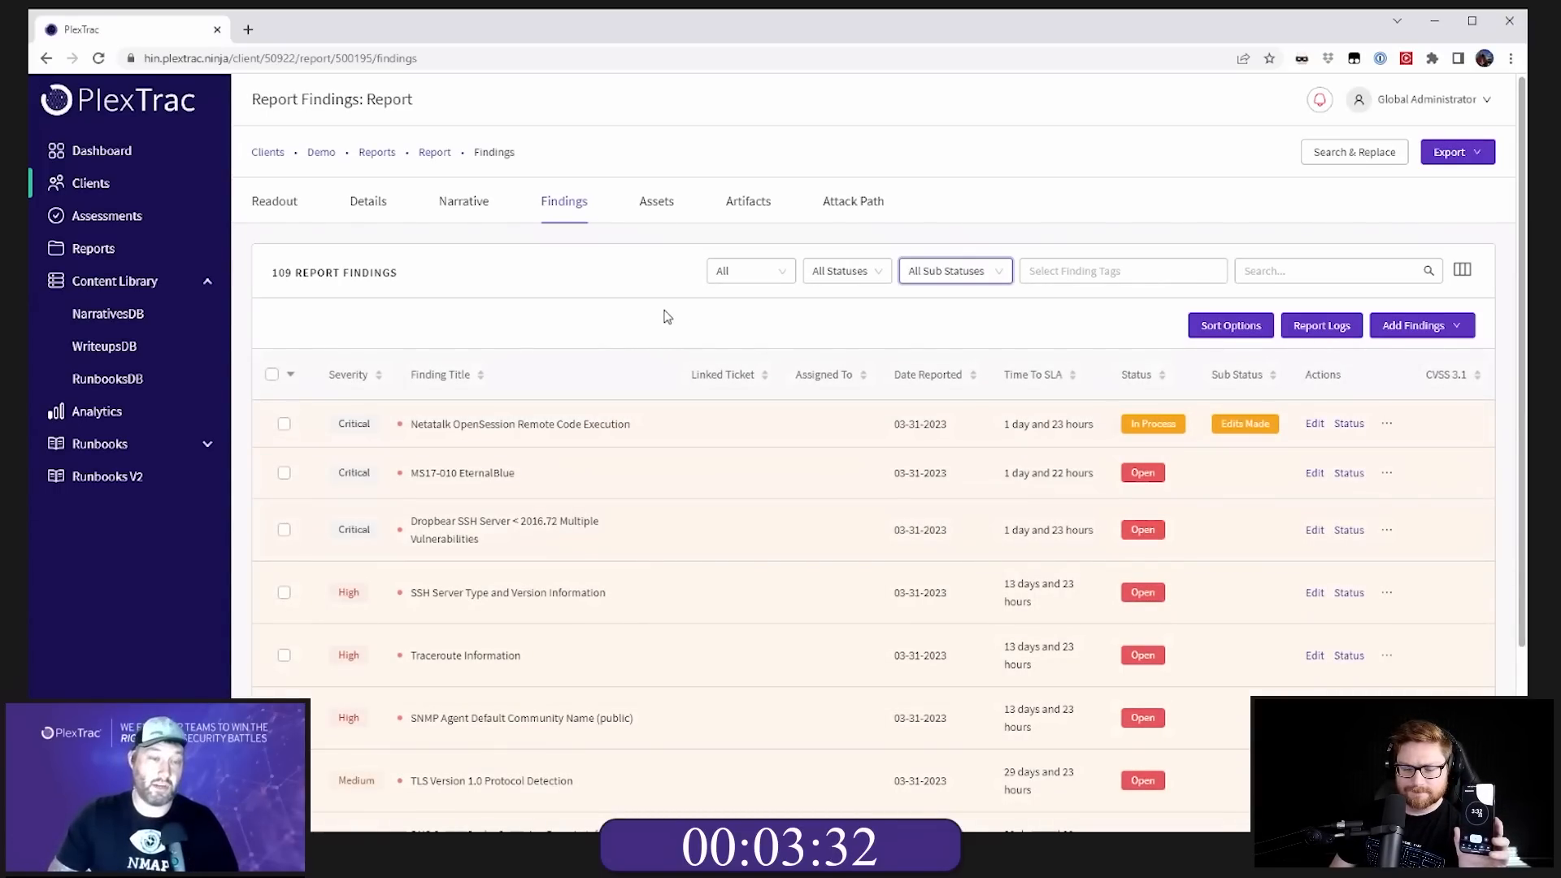
Step: Update the table of contents field in the exported Word report
left_click(1454, 151)
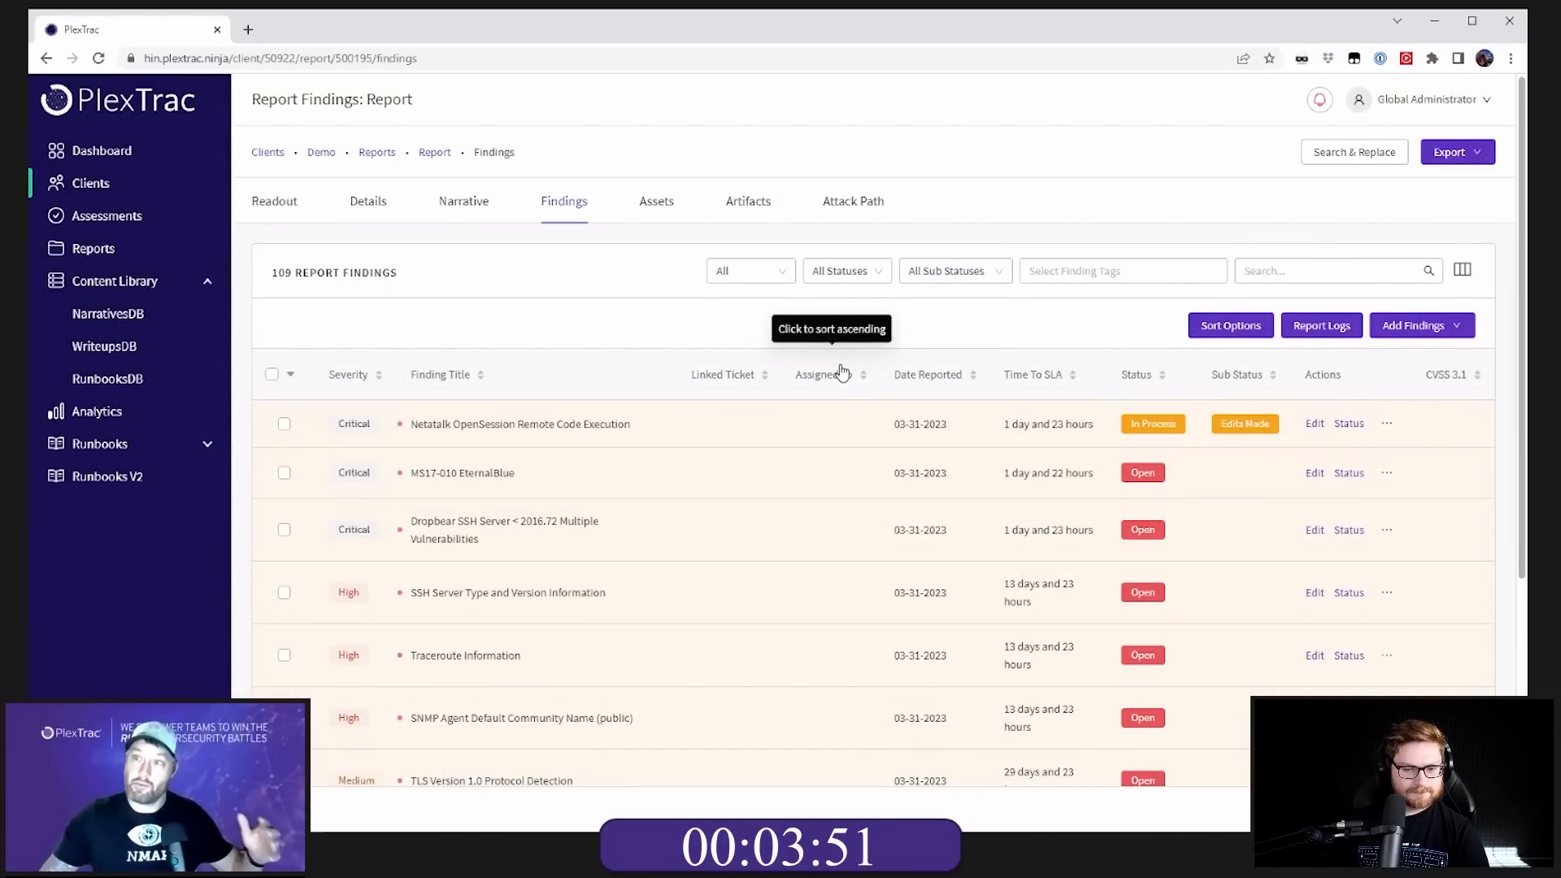
mouse_move(765, 523)
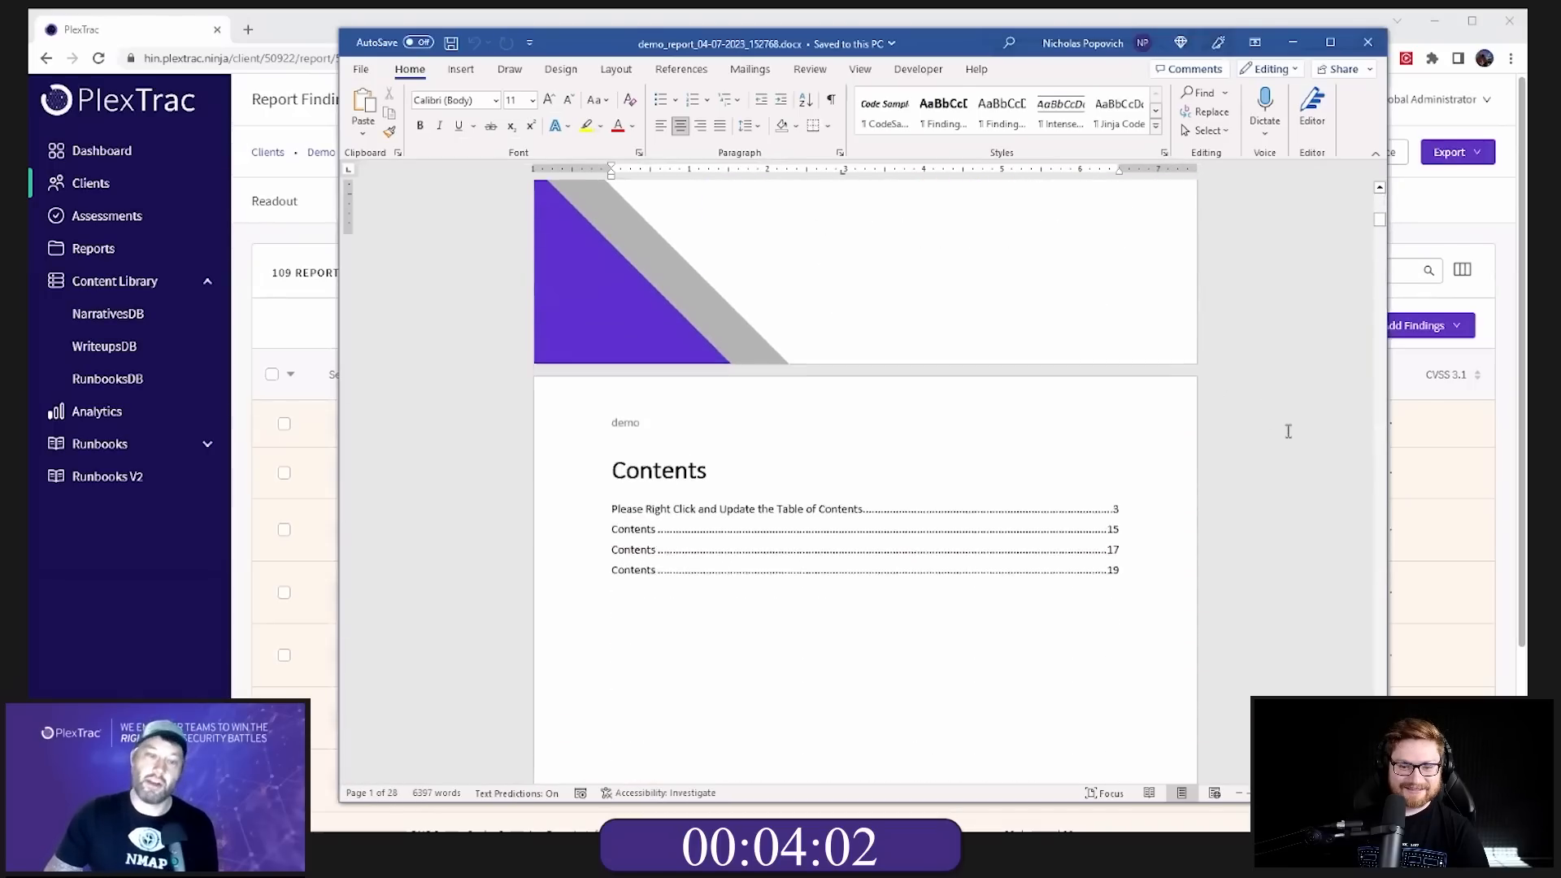
right_click(717, 528)
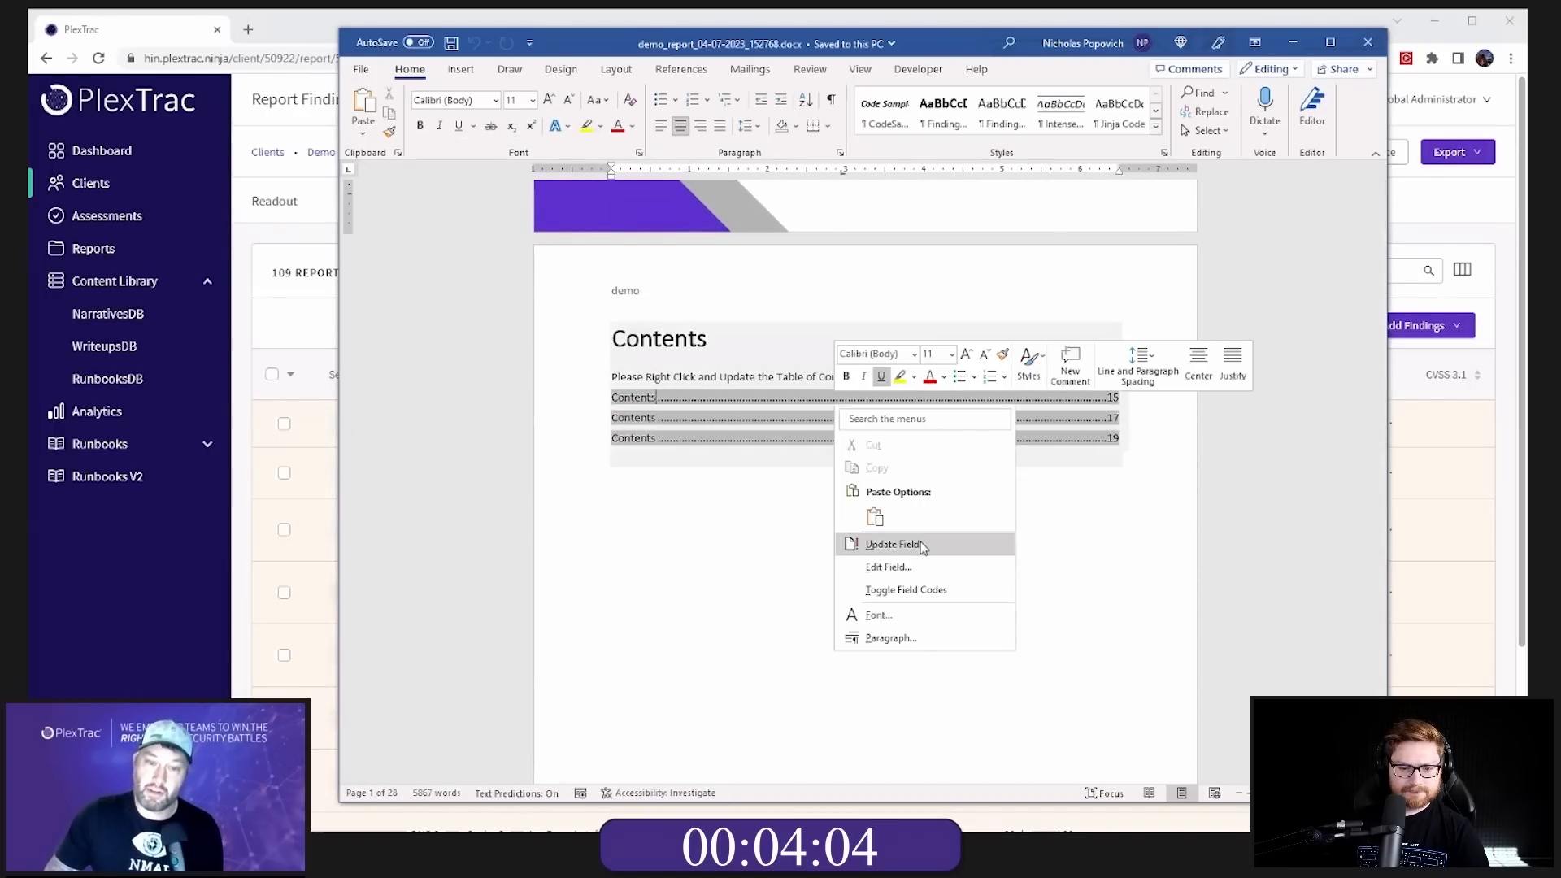
left_click(891, 544)
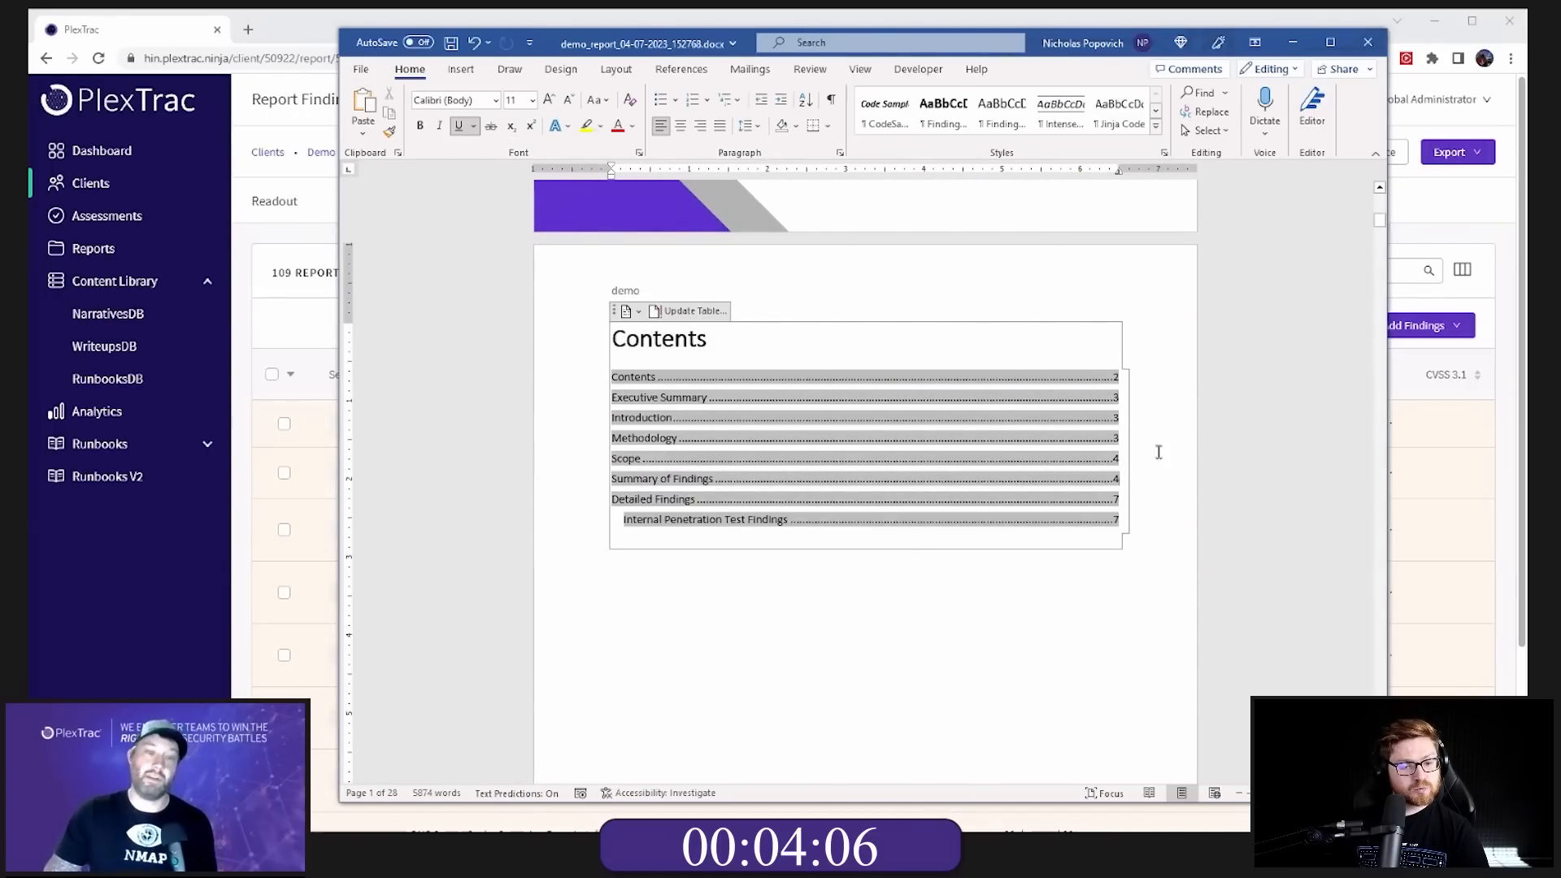
Step: Scroll the Word report past Methodology, Scope and Summary to the EternalBlue and Netatalk findings
scroll("down", 3)
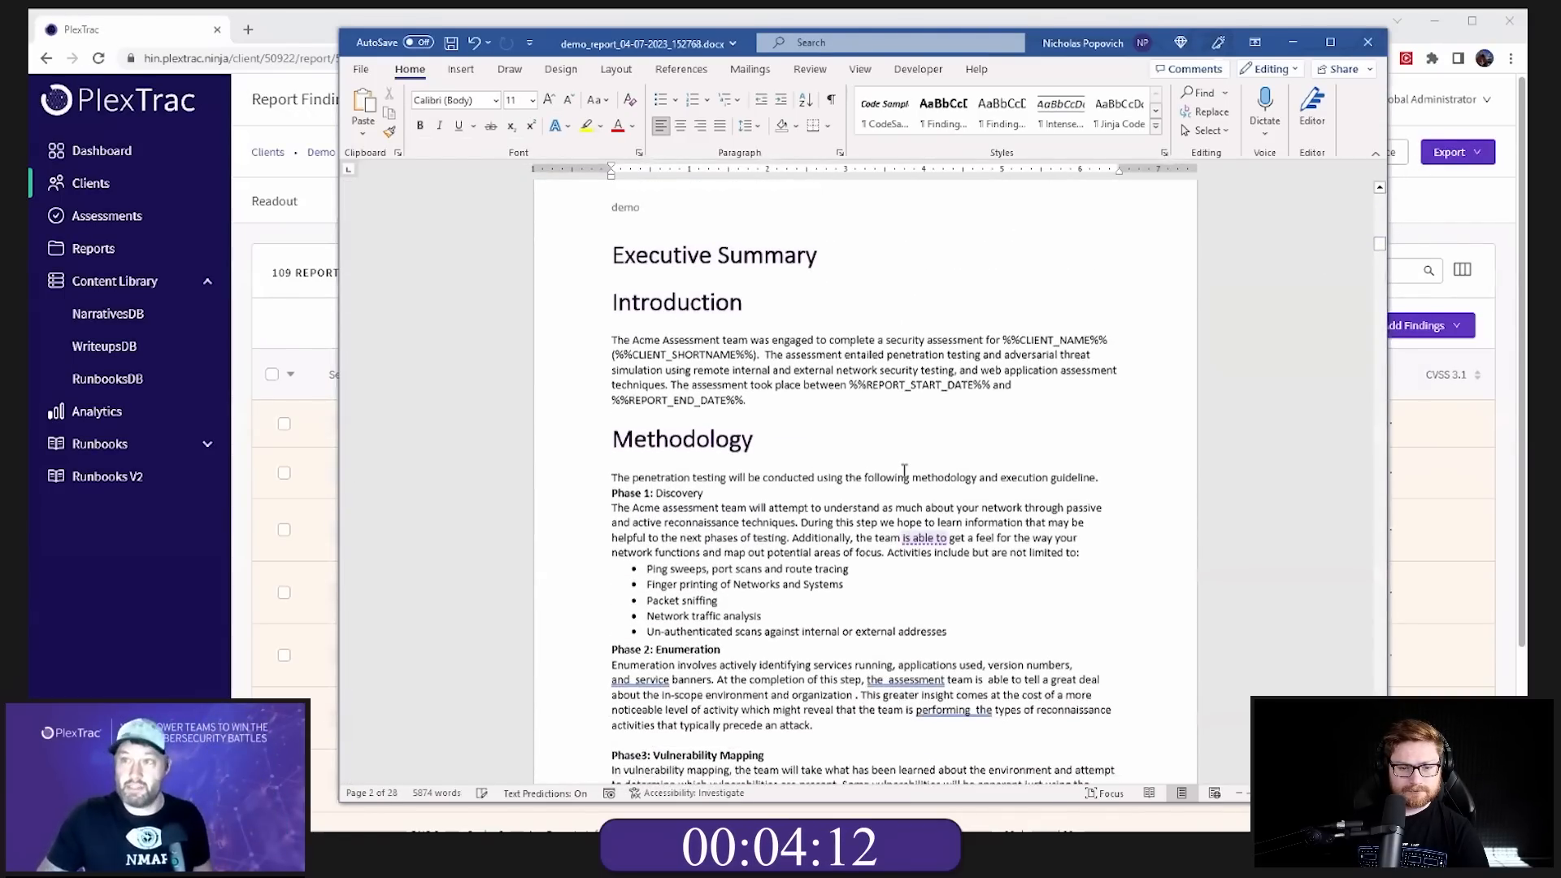
scroll("down", 3)
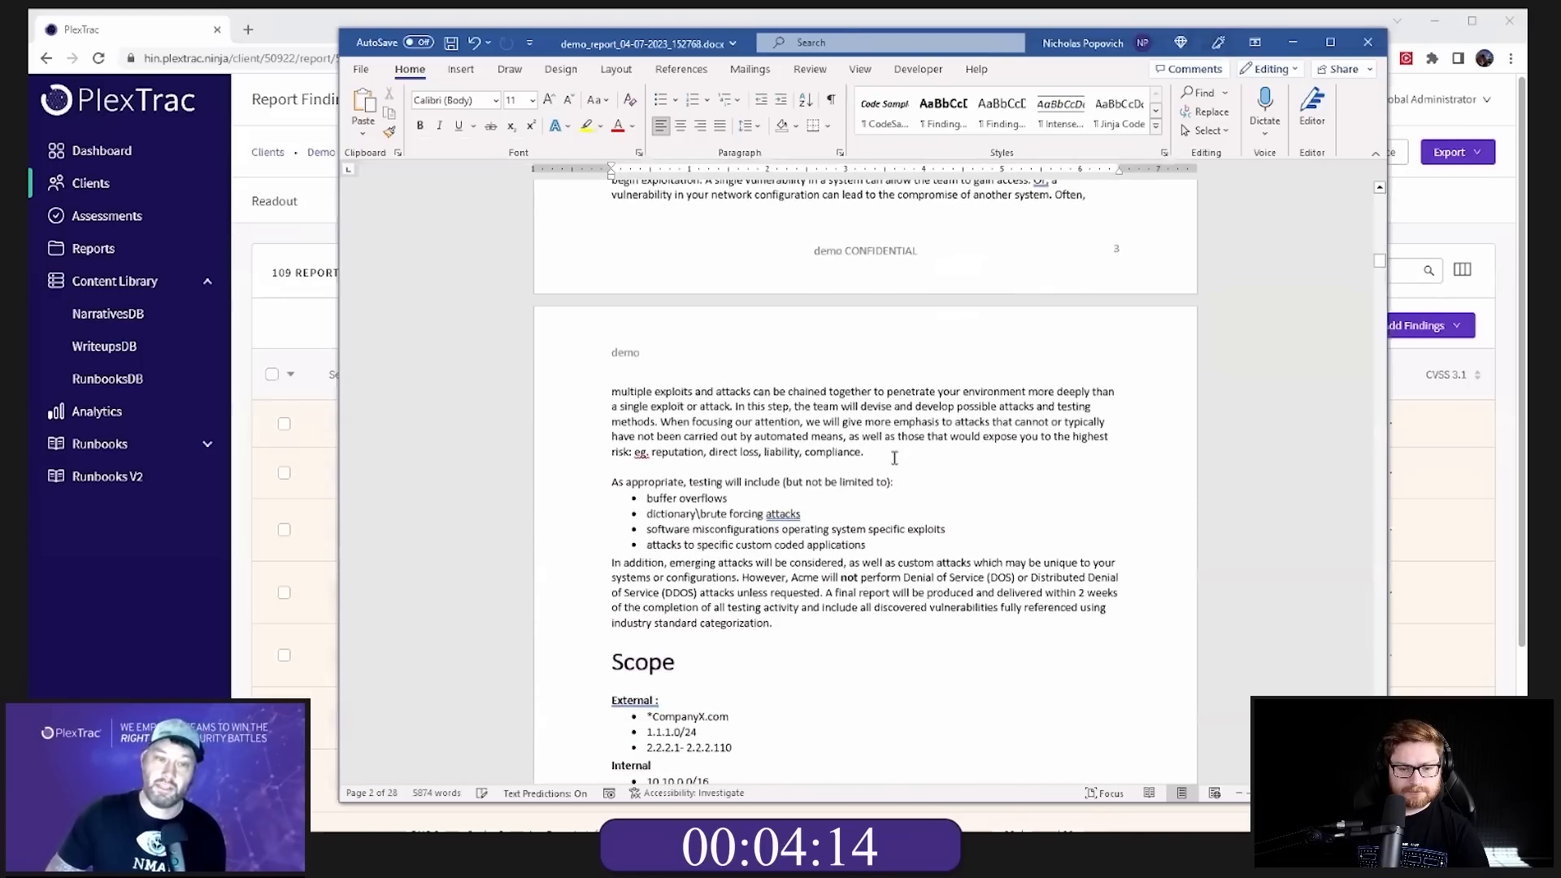
scroll("up", 3)
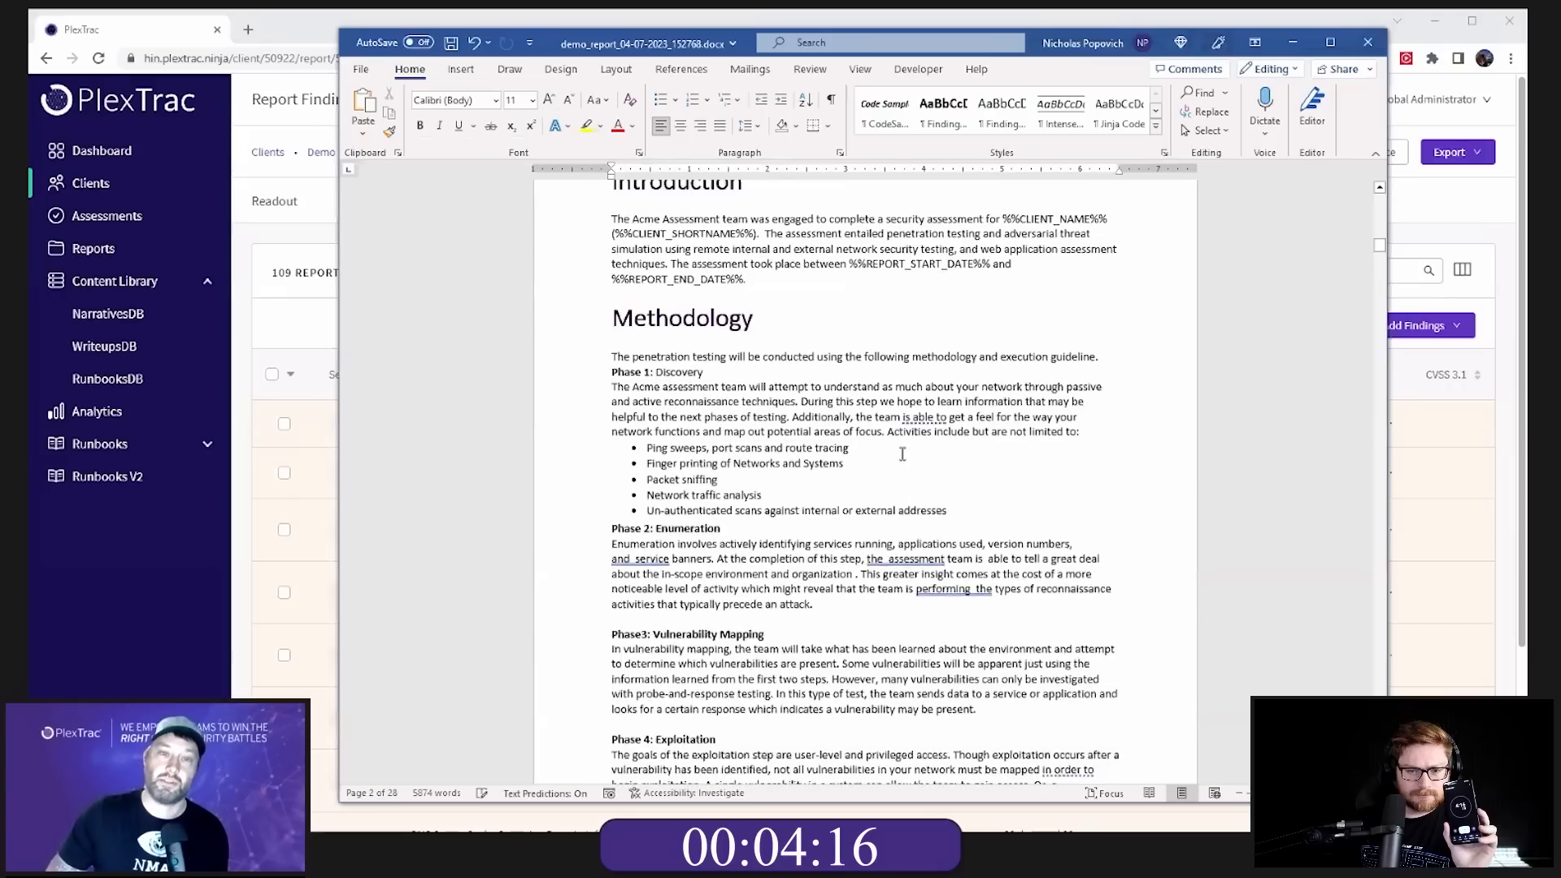
scroll("up", 3)
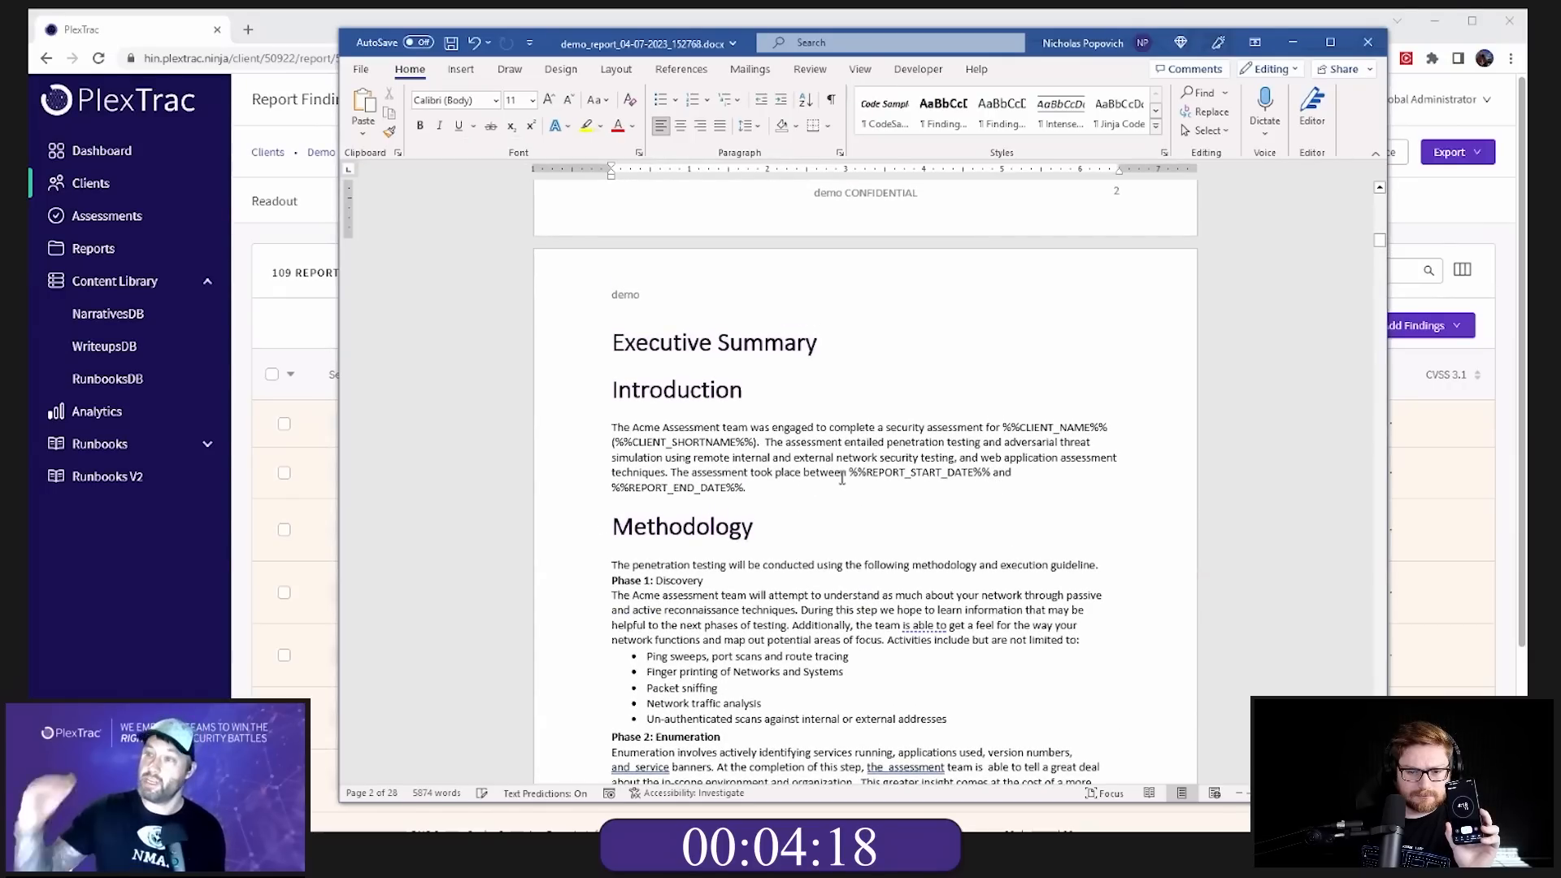
scroll("down", 3)
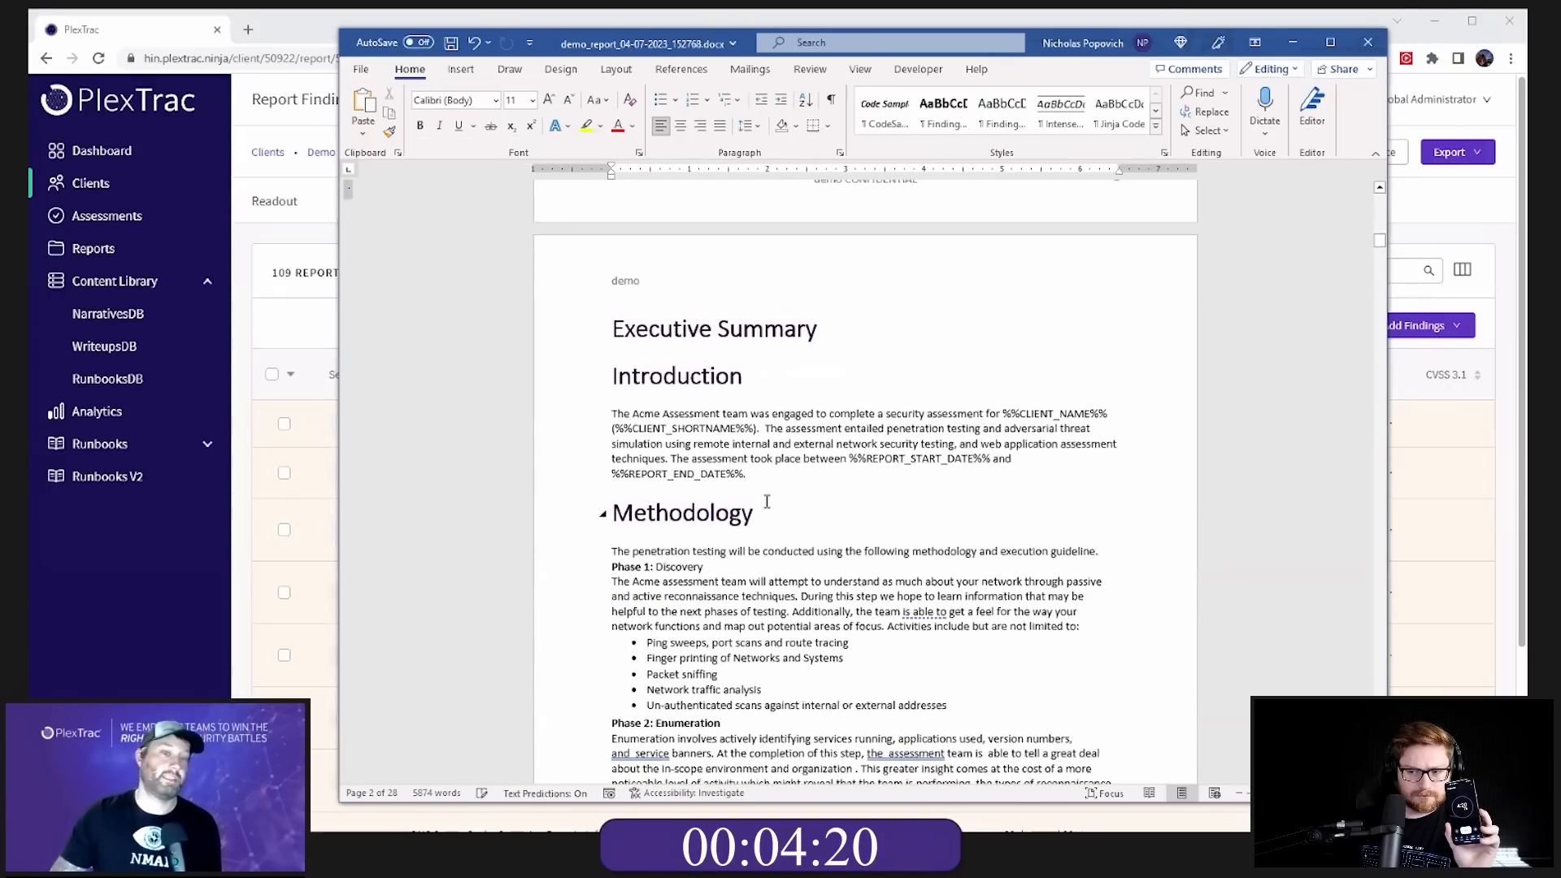
scroll("down", 3)
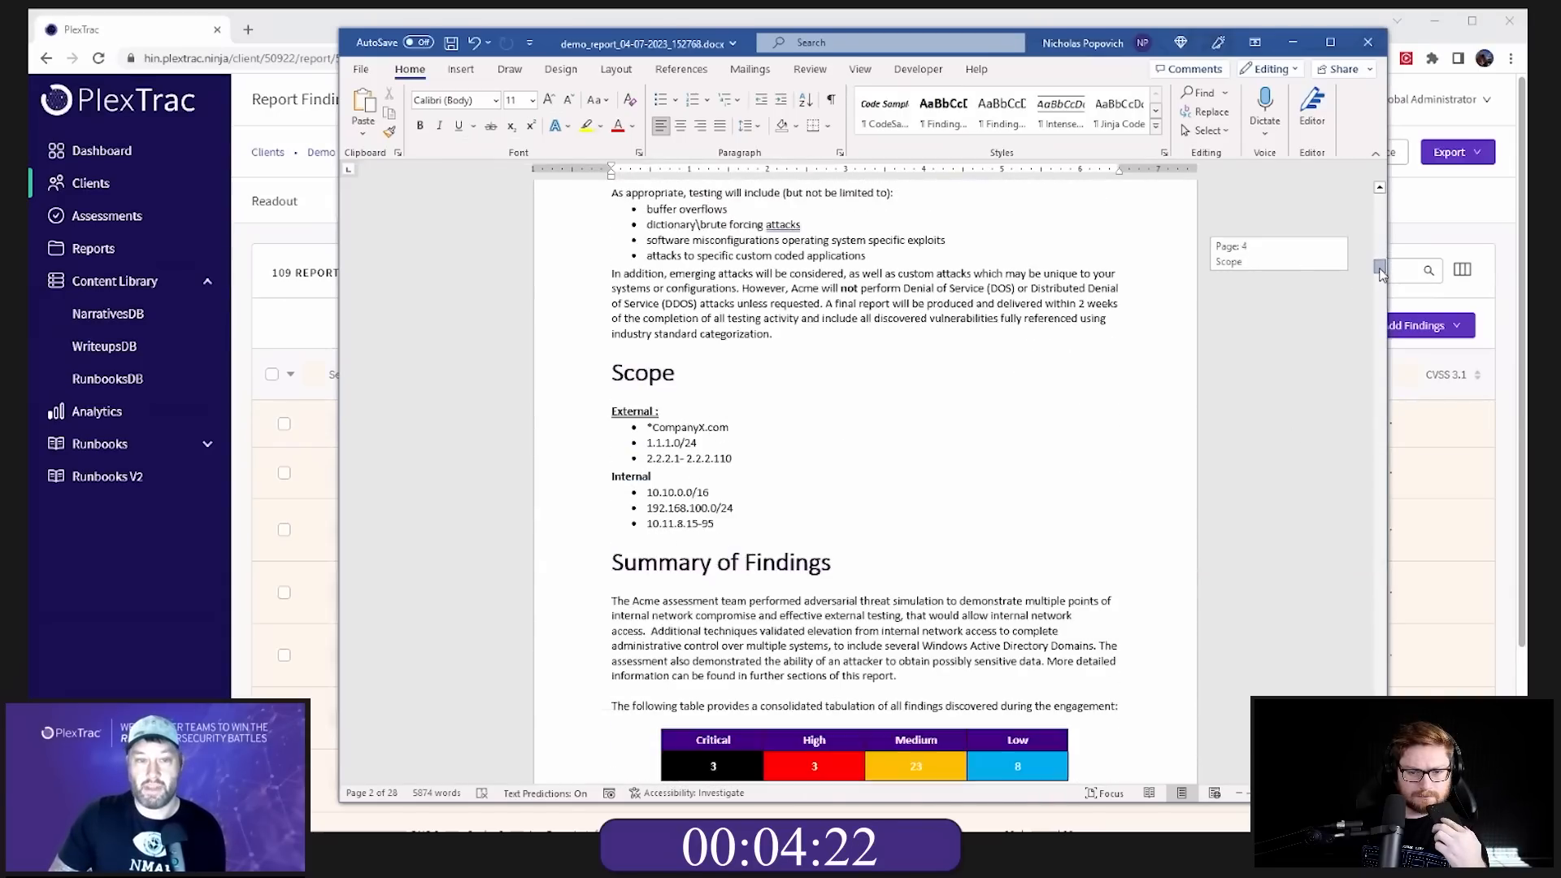
scroll("down", 3)
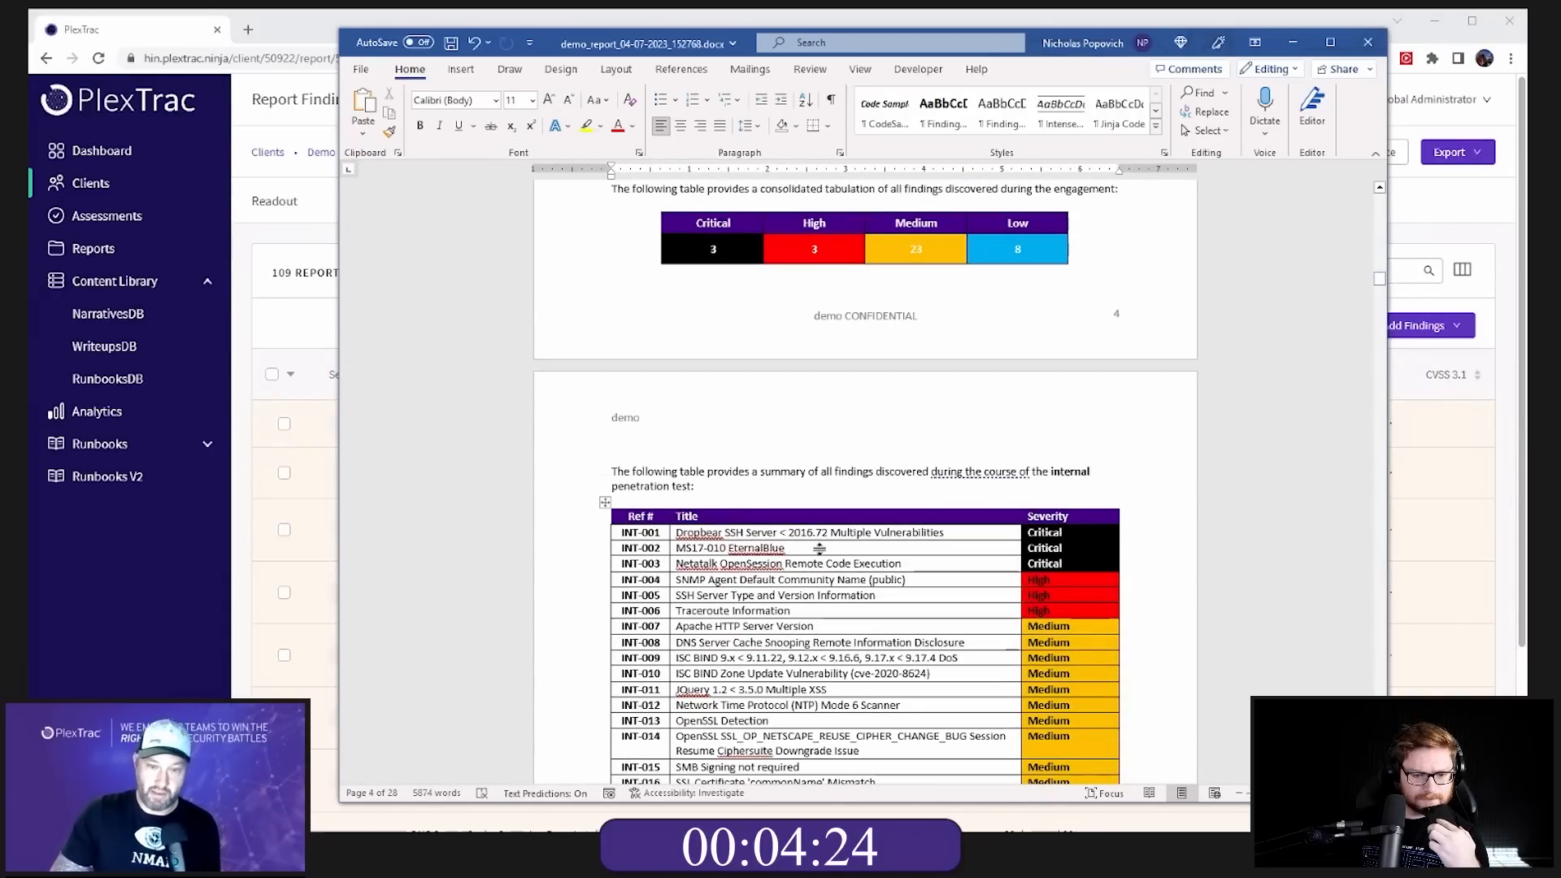
scroll("down", 3)
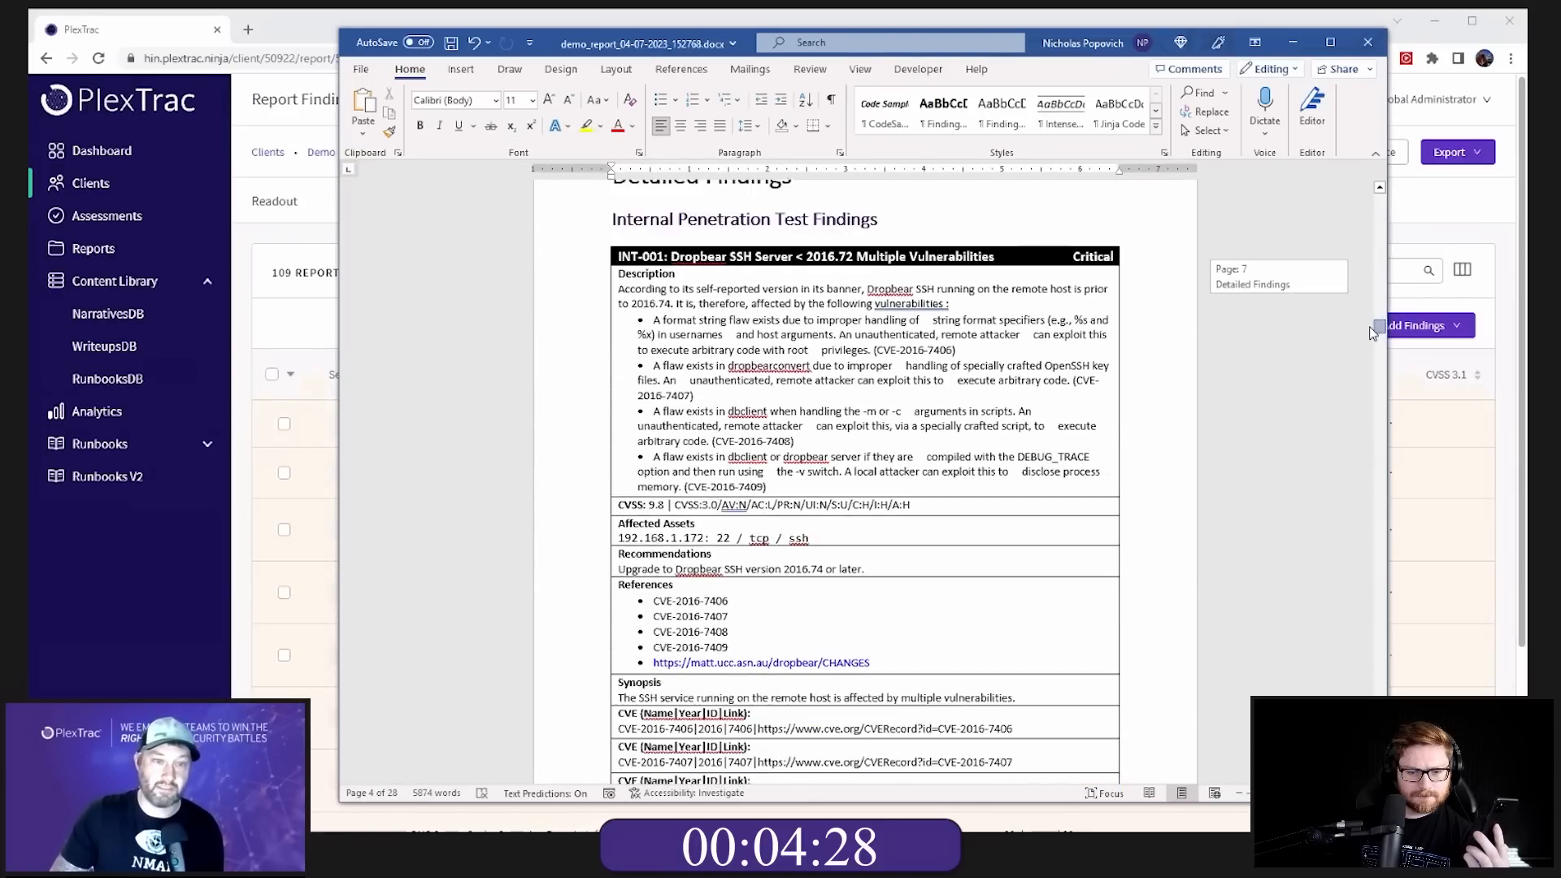
scroll("down", 3)
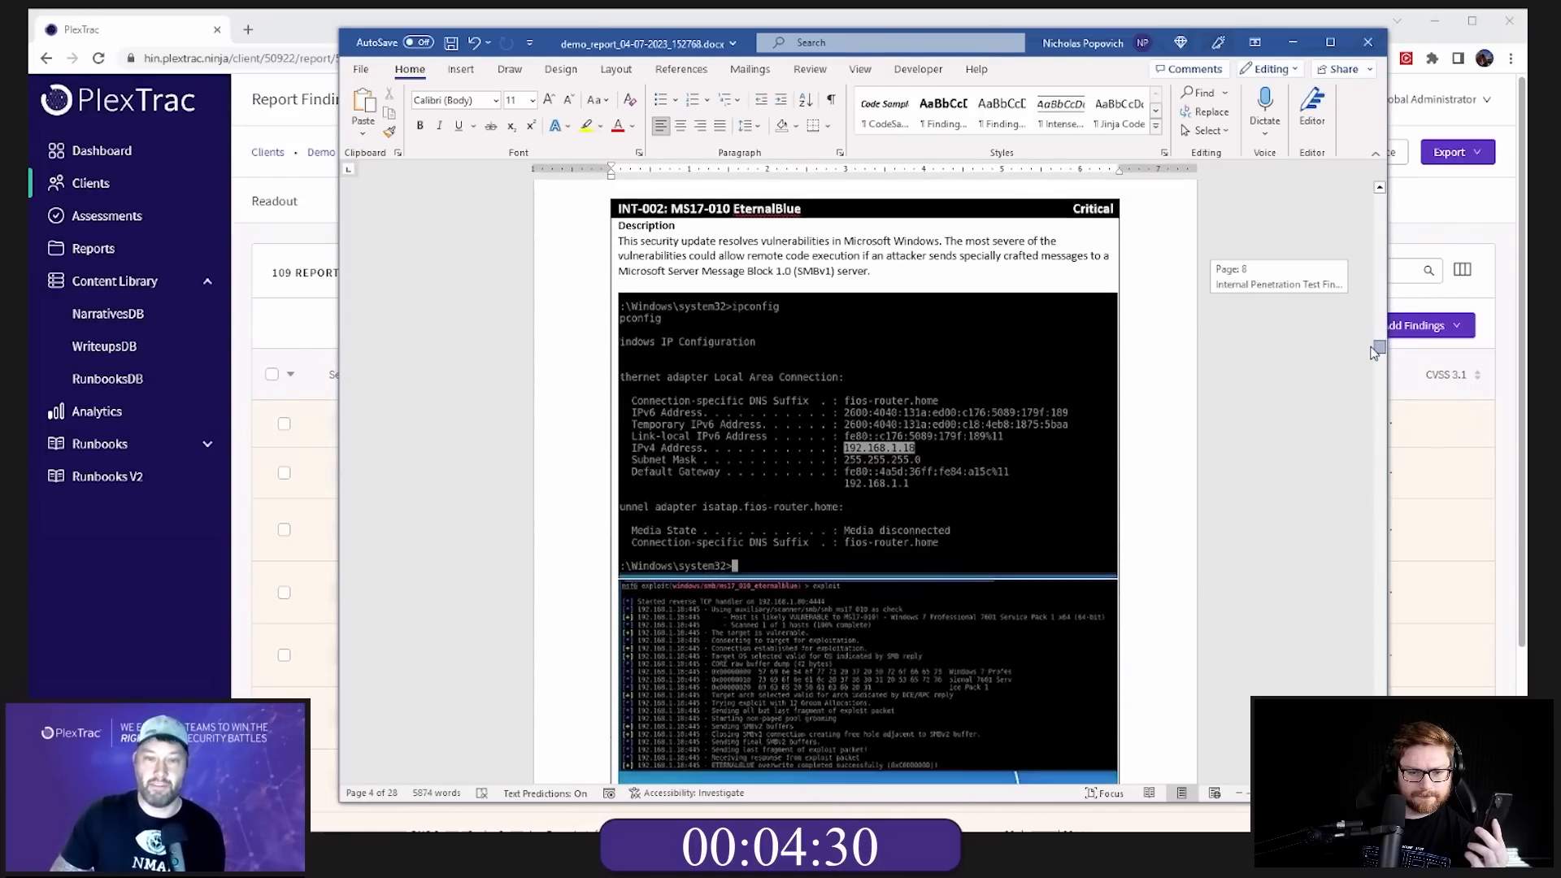
scroll("down", 3)
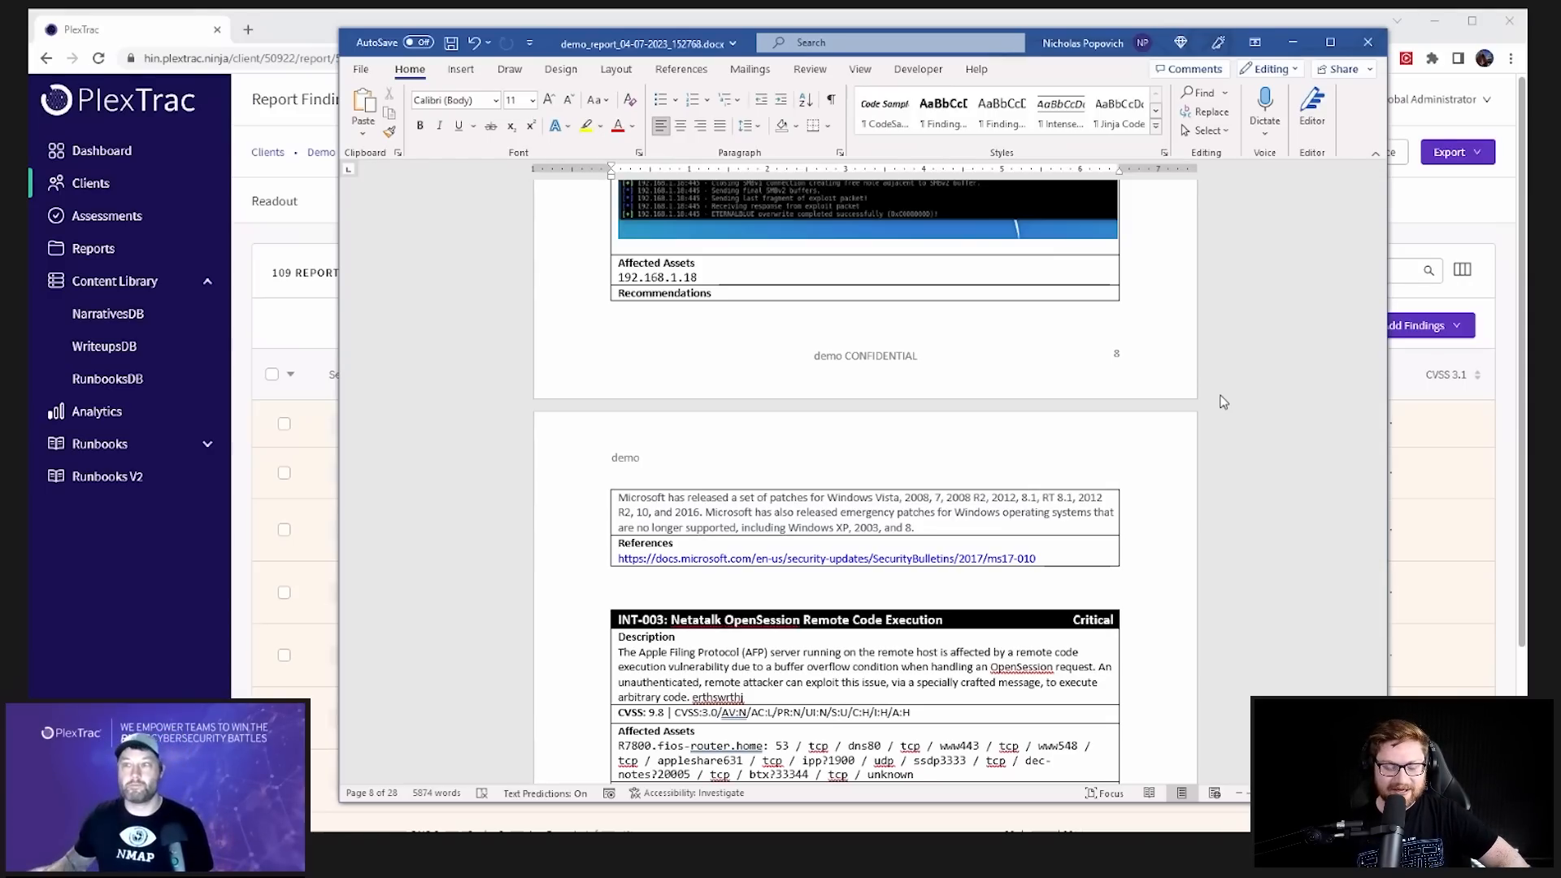
mouse_move(1273, 560)
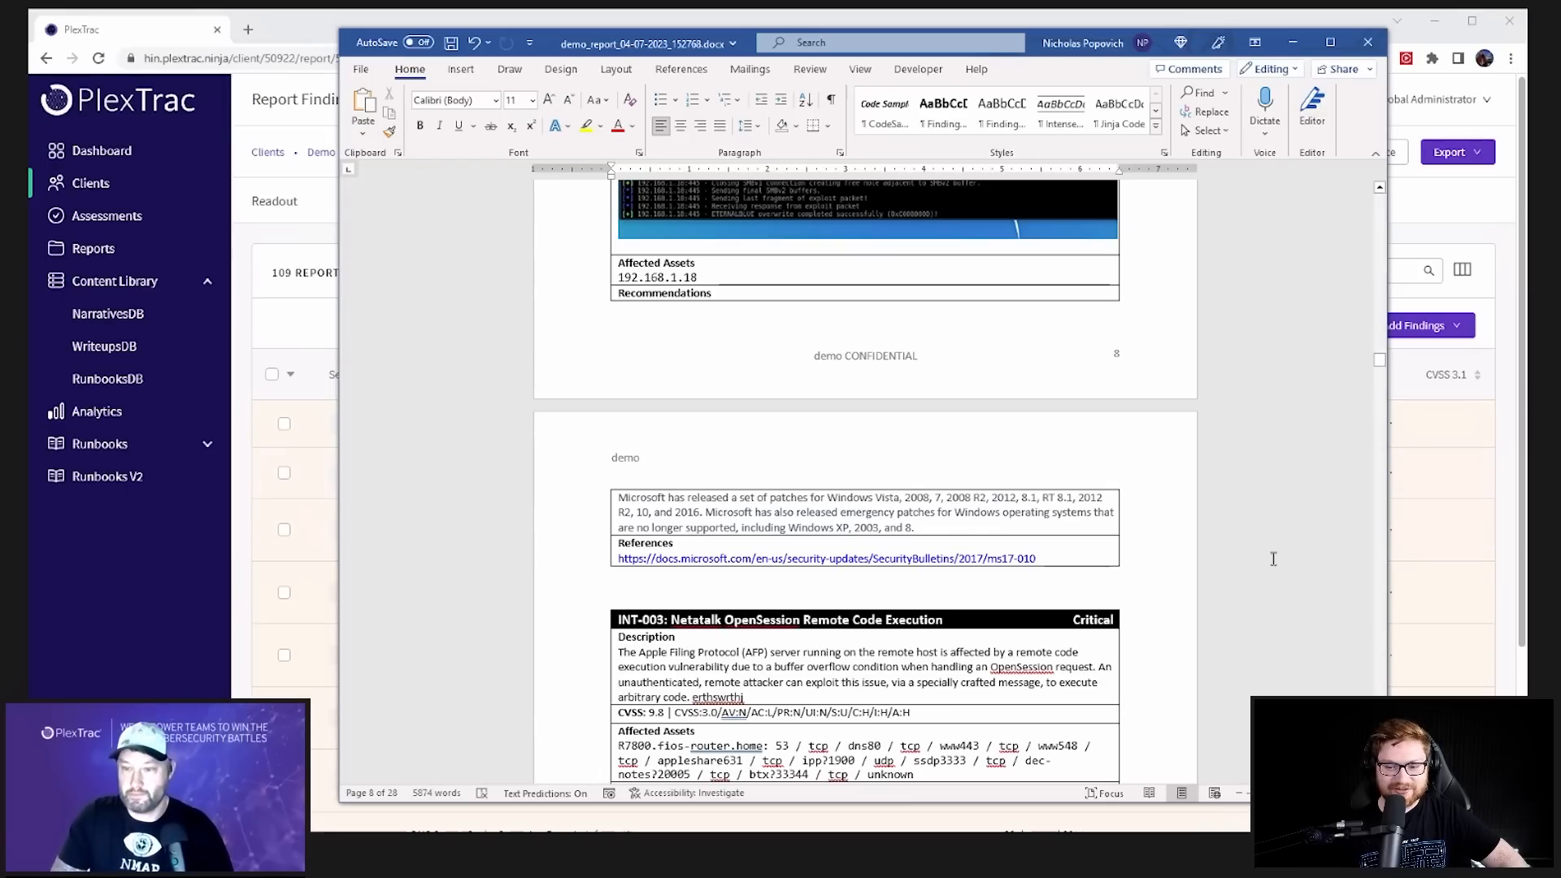
Step: Return to the top of the exported Word report to view the cover page and Contents page
scroll("up", 3)
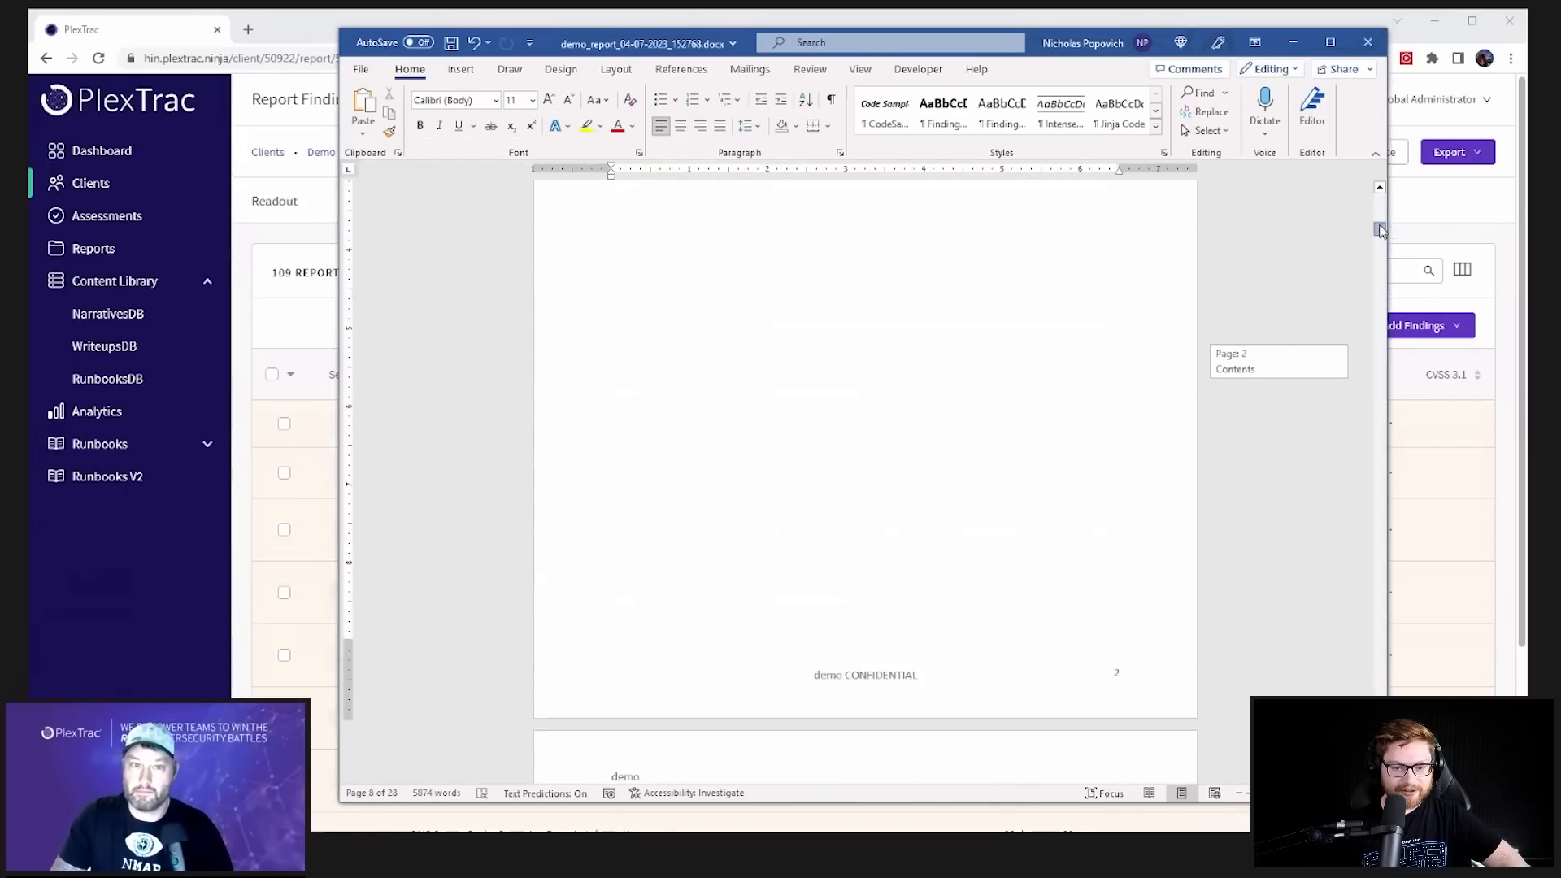
scroll("up", 3)
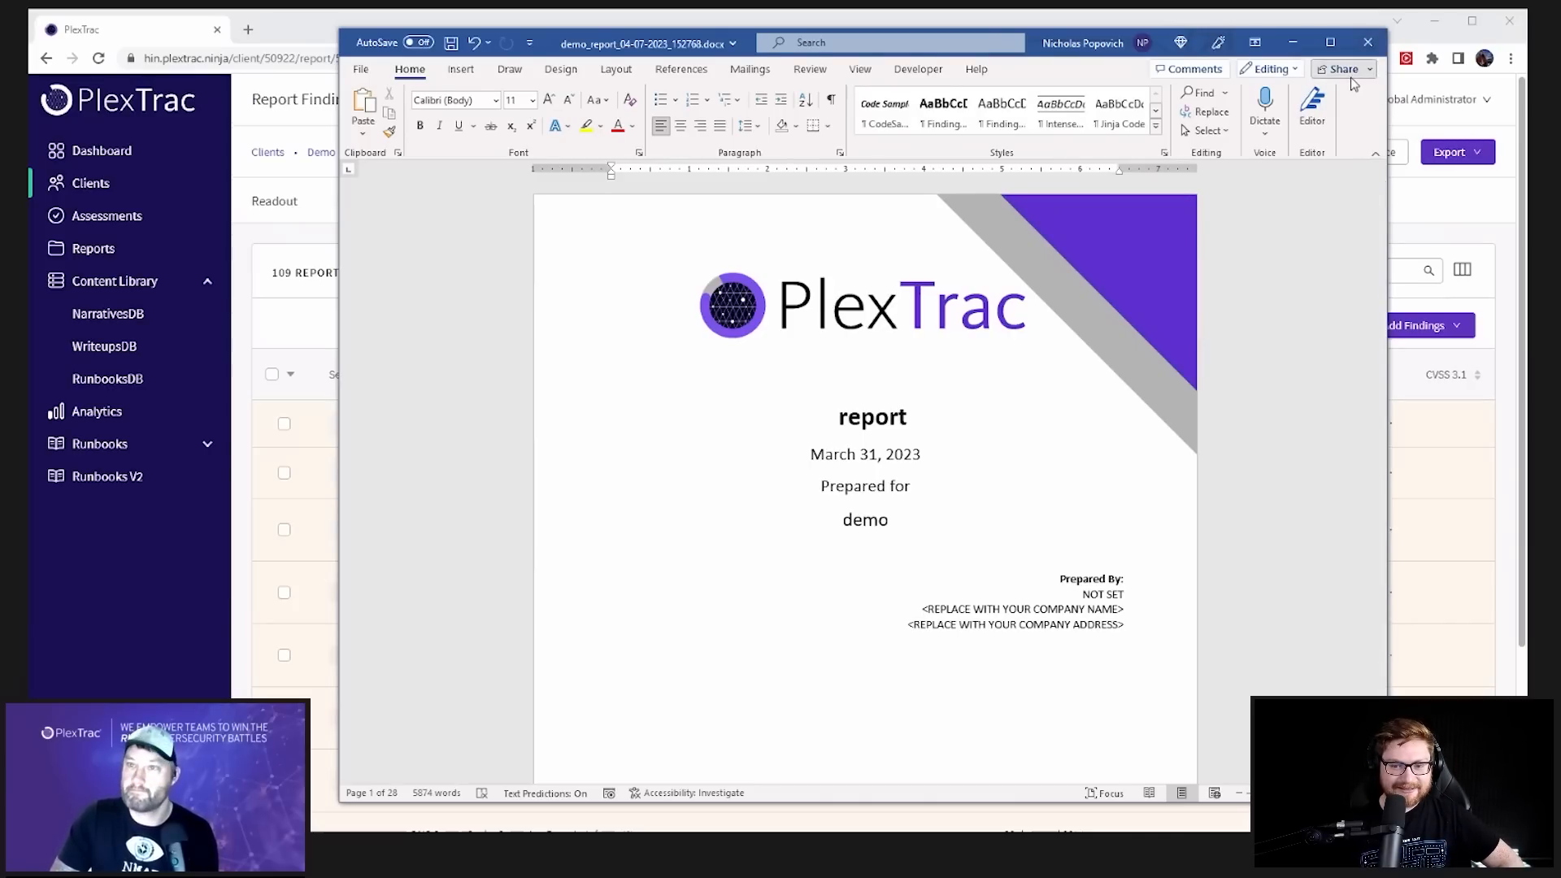
mouse_move(1296, 310)
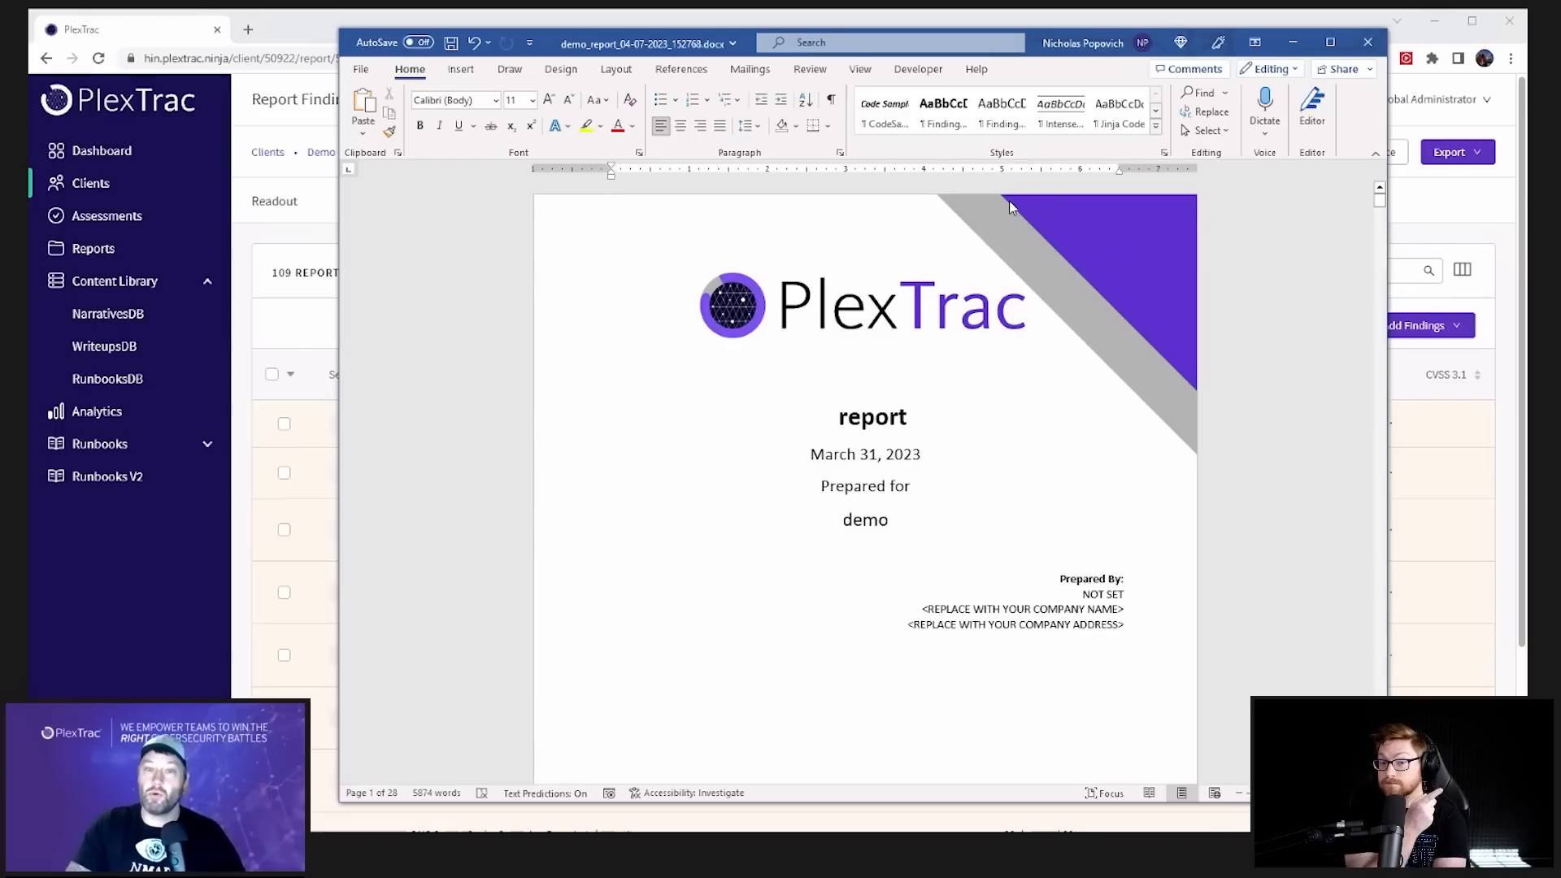
mouse_move(950, 434)
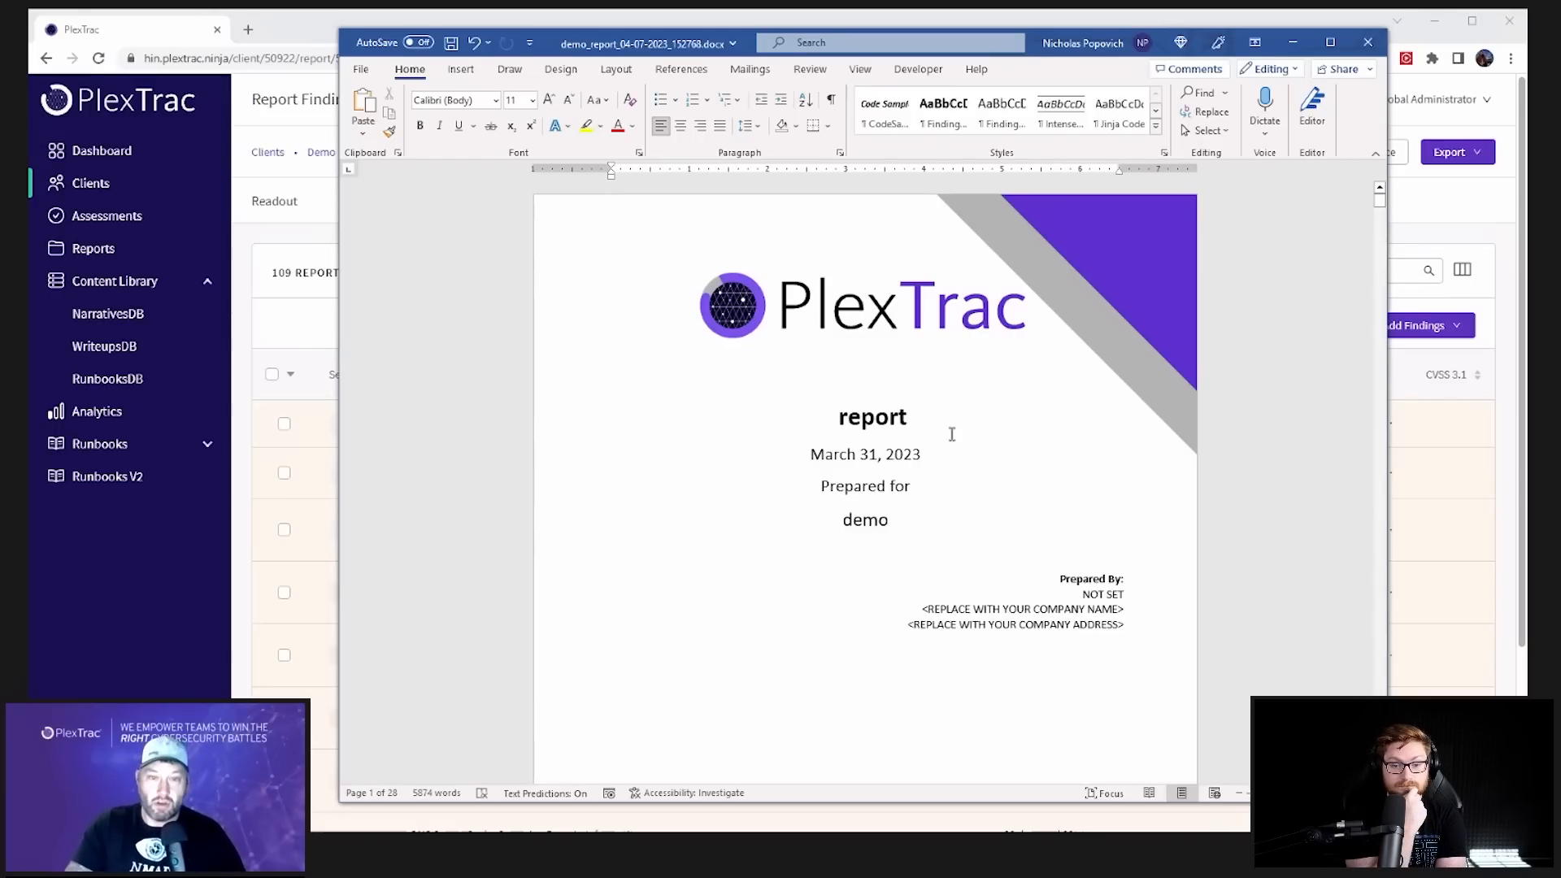
double_click(873, 416)
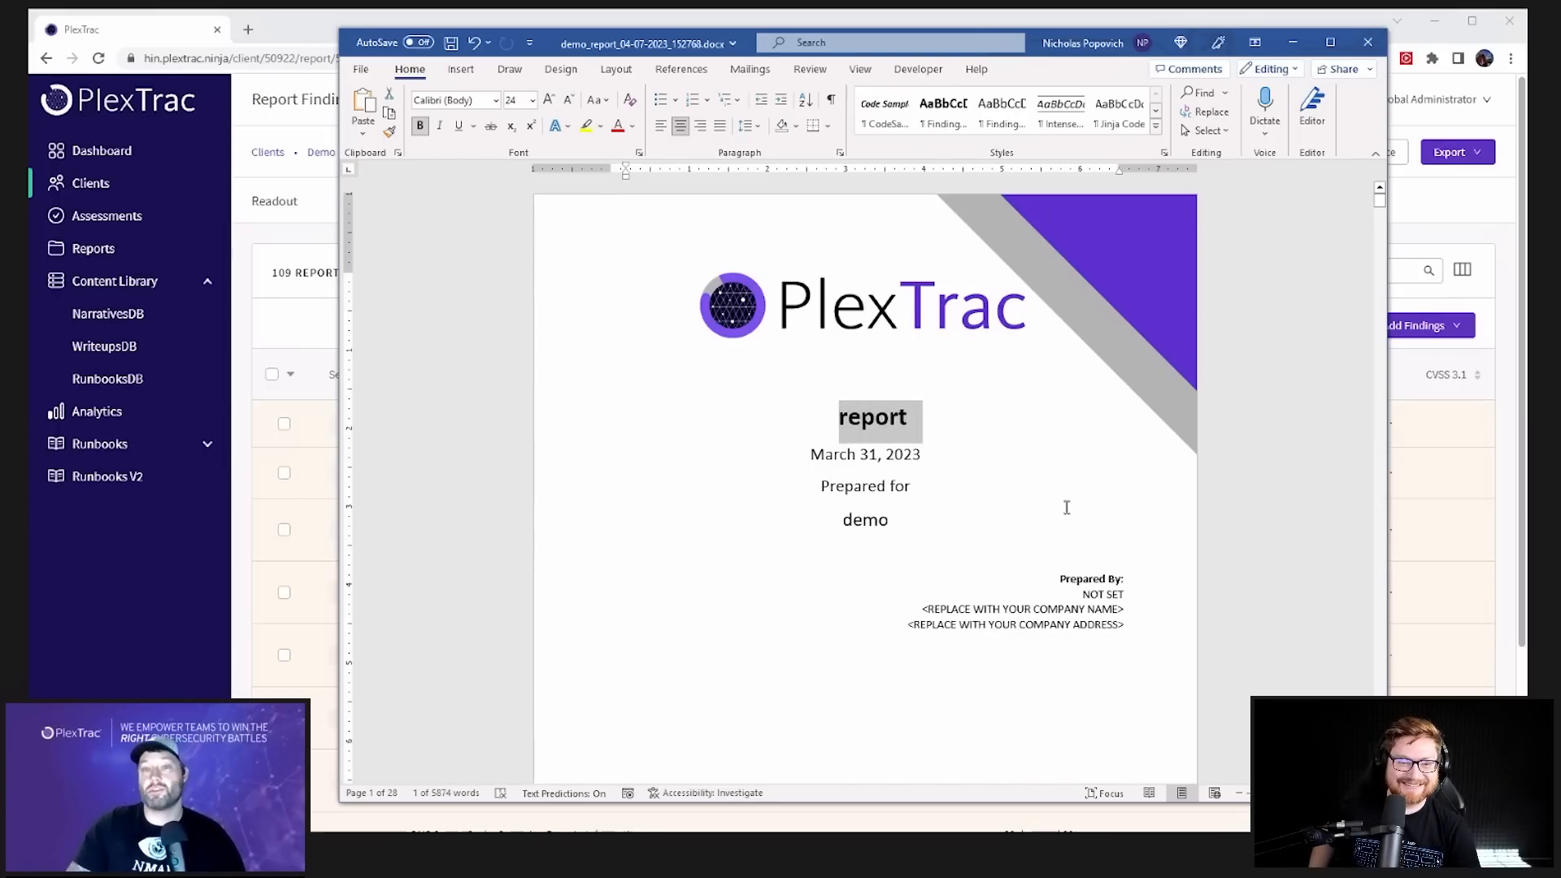
scroll("down", 3)
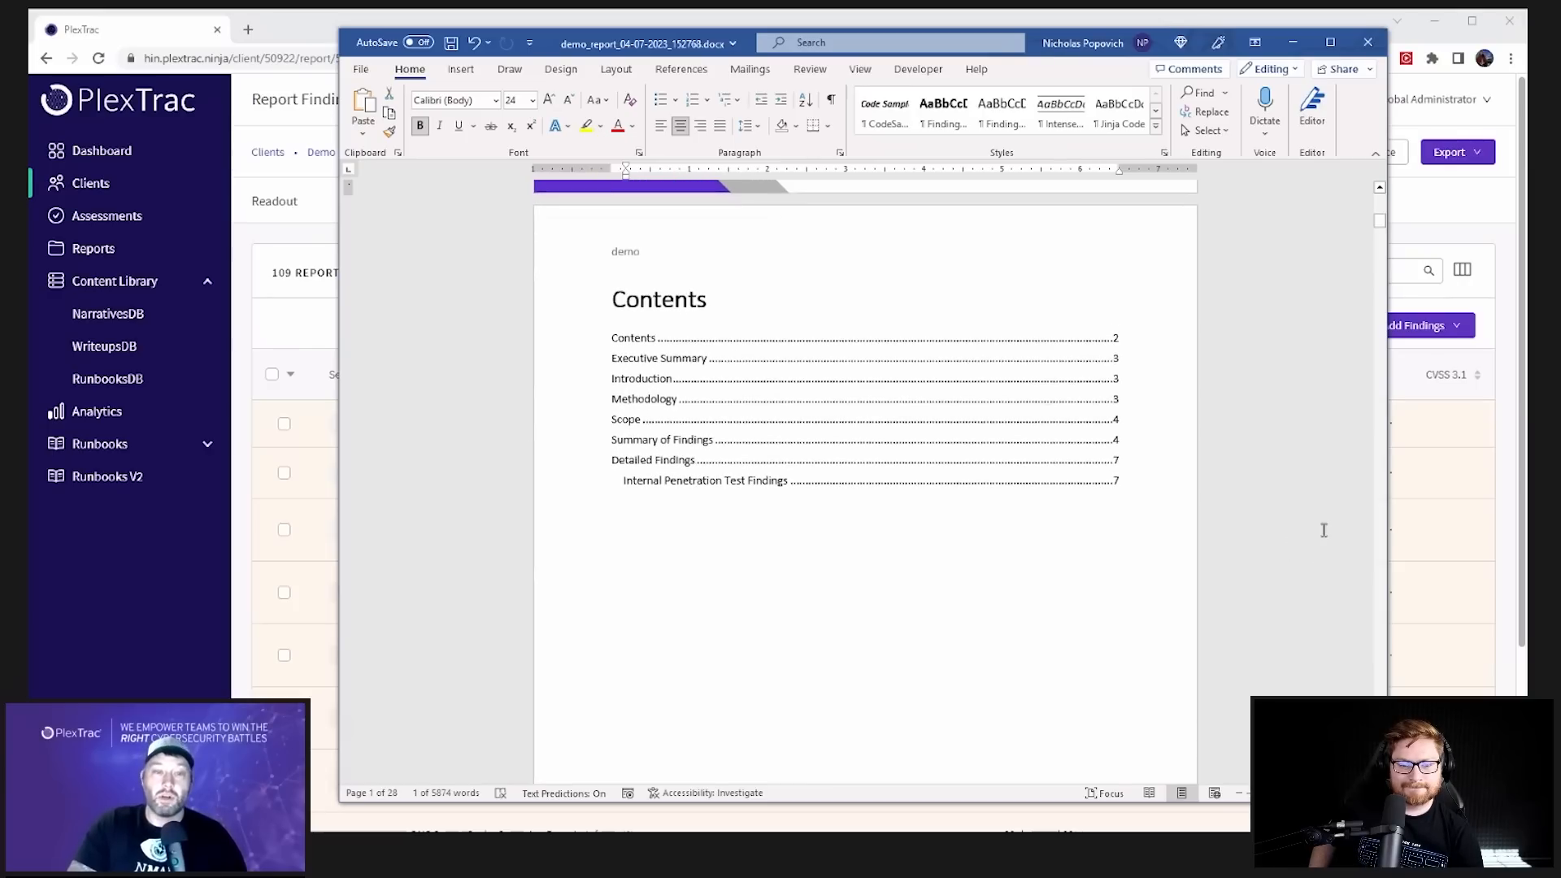
mouse_move(1261, 492)
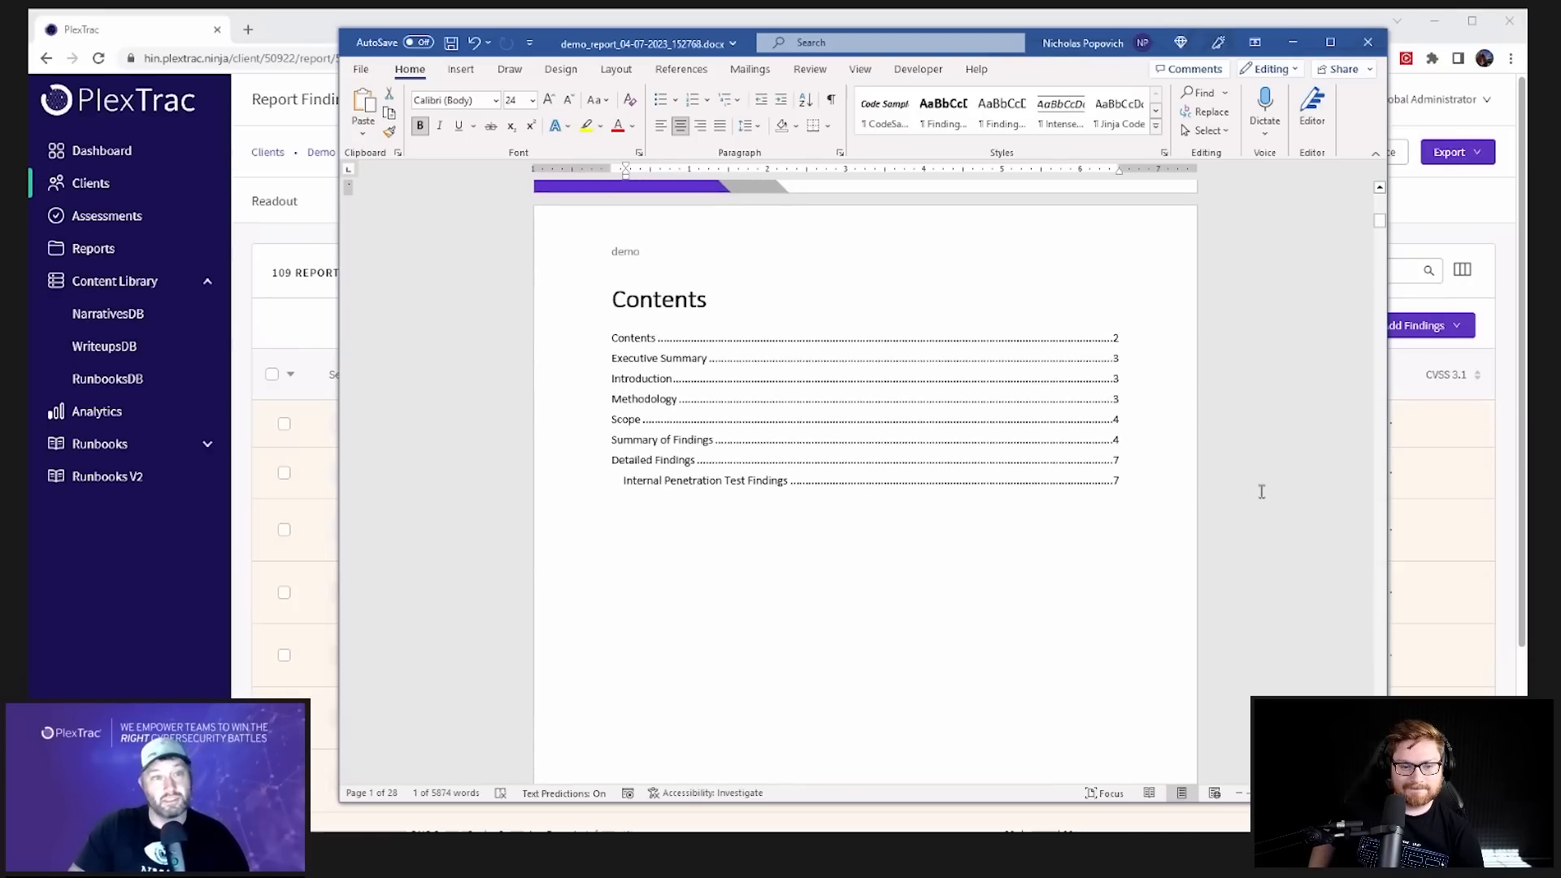
mouse_move(1454, 88)
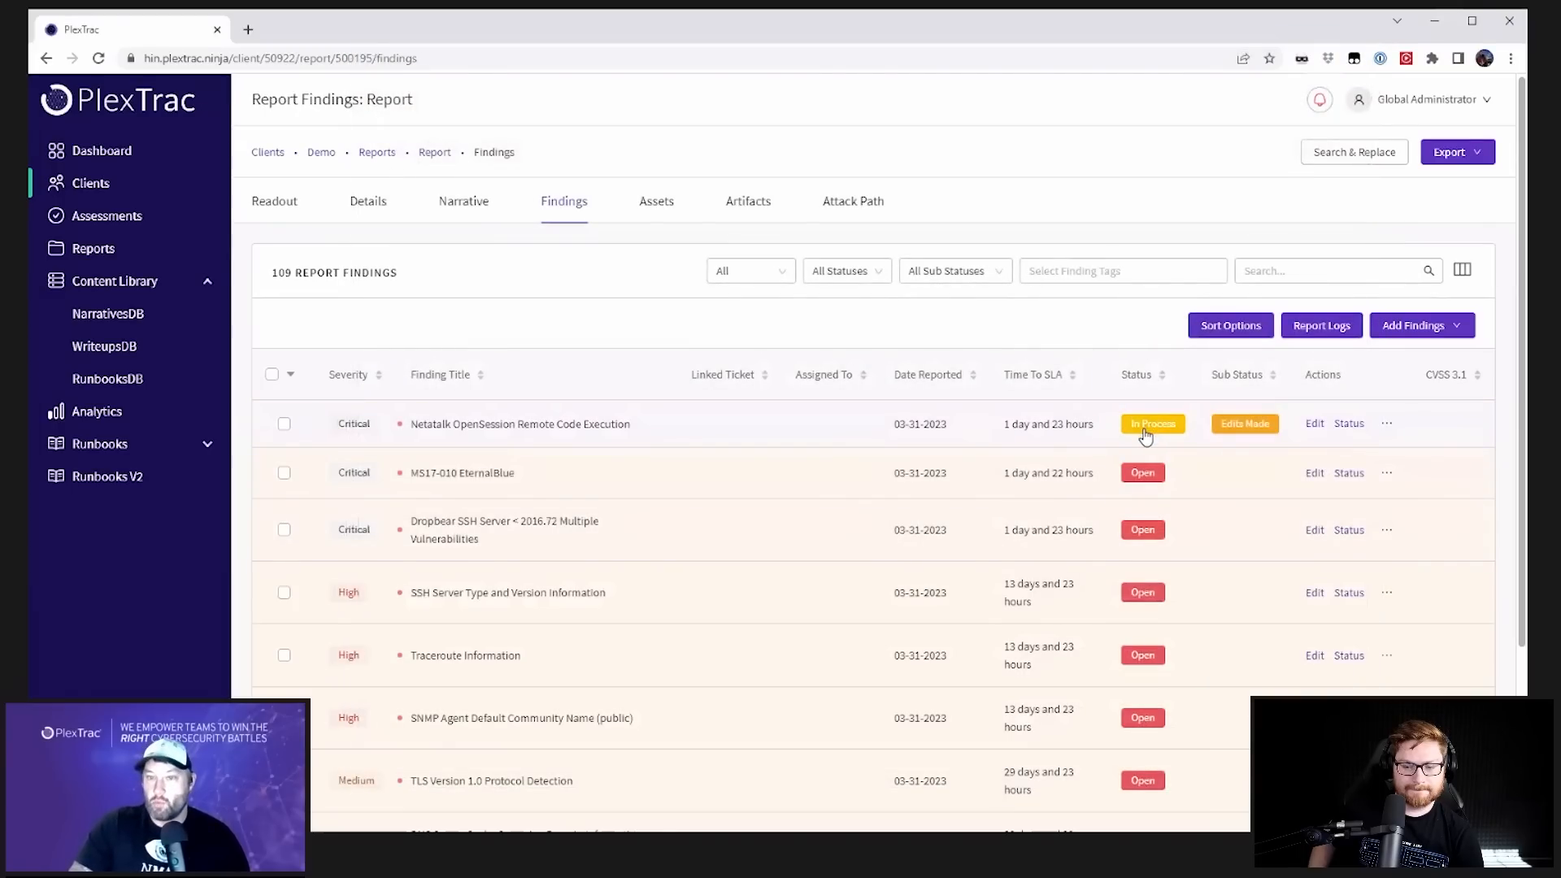
left_click(1153, 423)
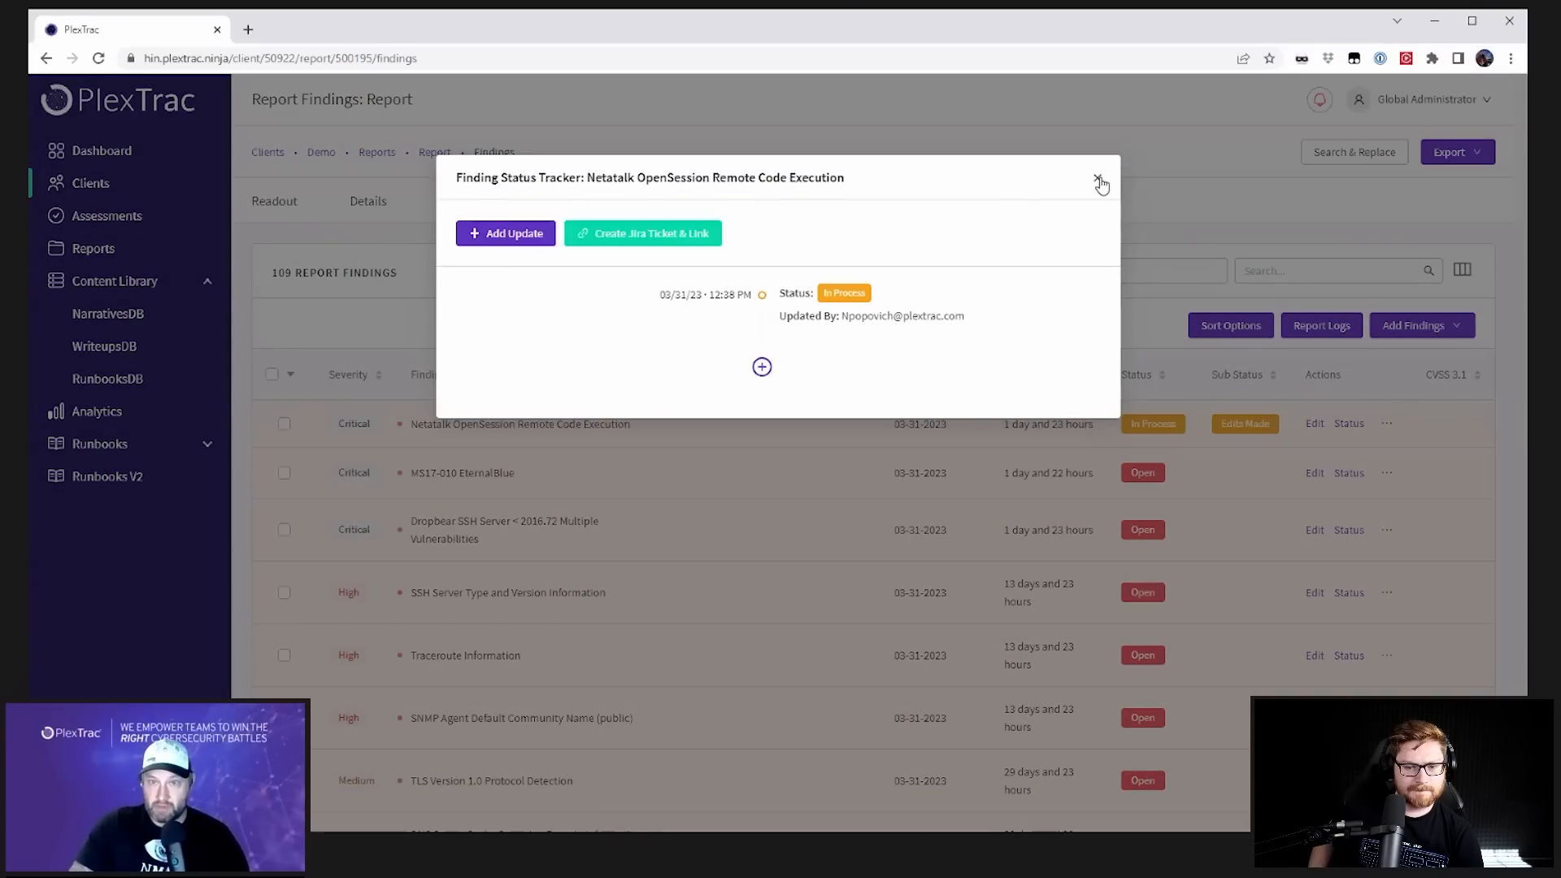
left_click(1101, 184)
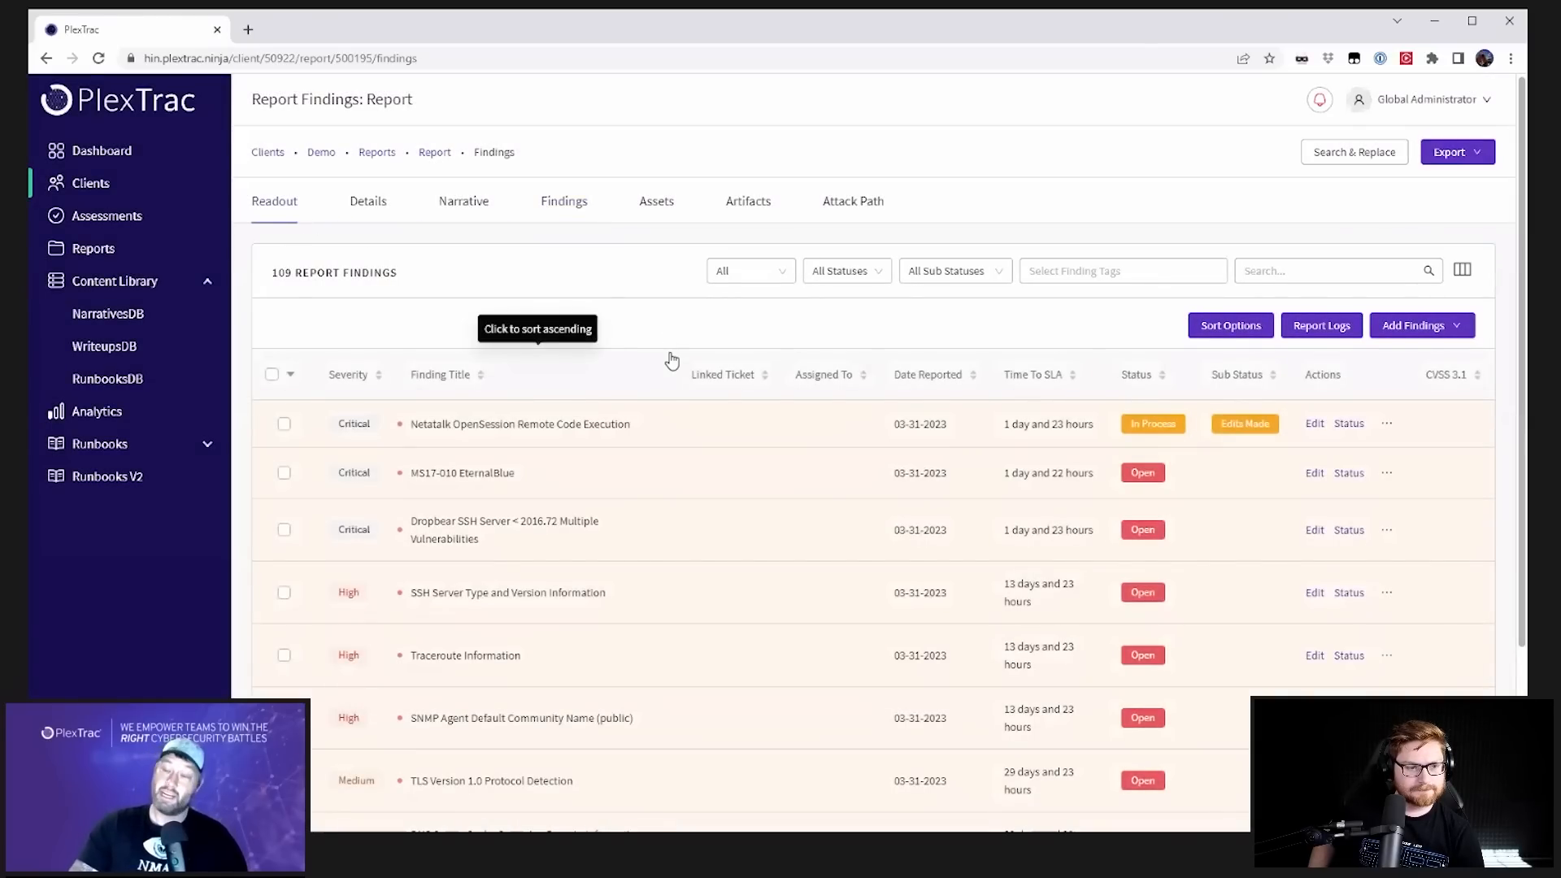
Step: Show the MS17-010 EternalBlue finding in the Readout, after briefly viewing Netatalk OpenSession
left_click(274, 200)
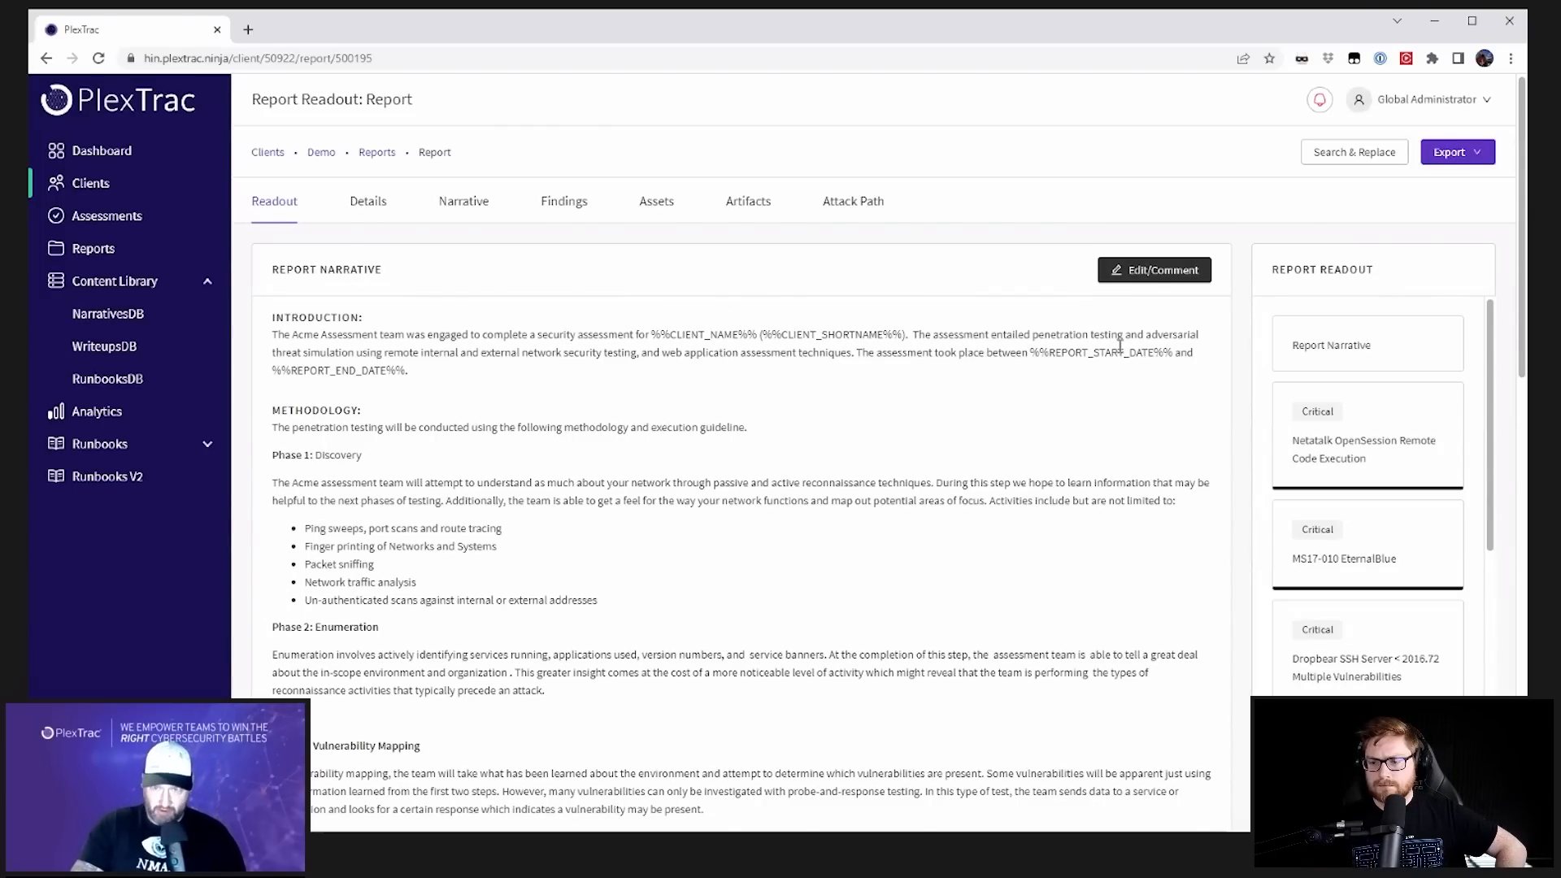
left_click(1366, 449)
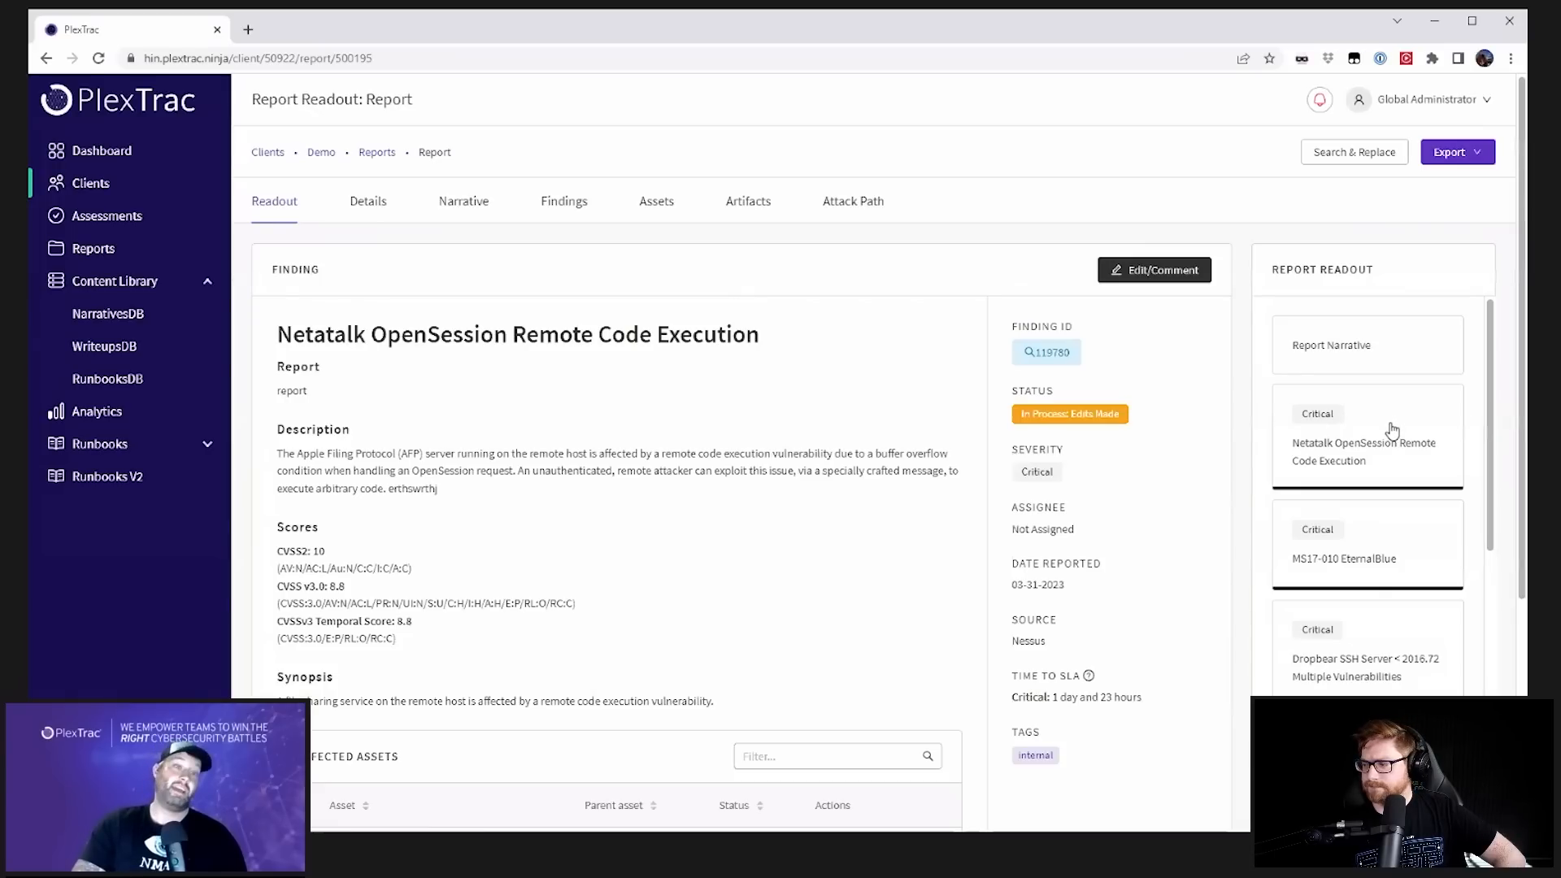
left_click(1343, 559)
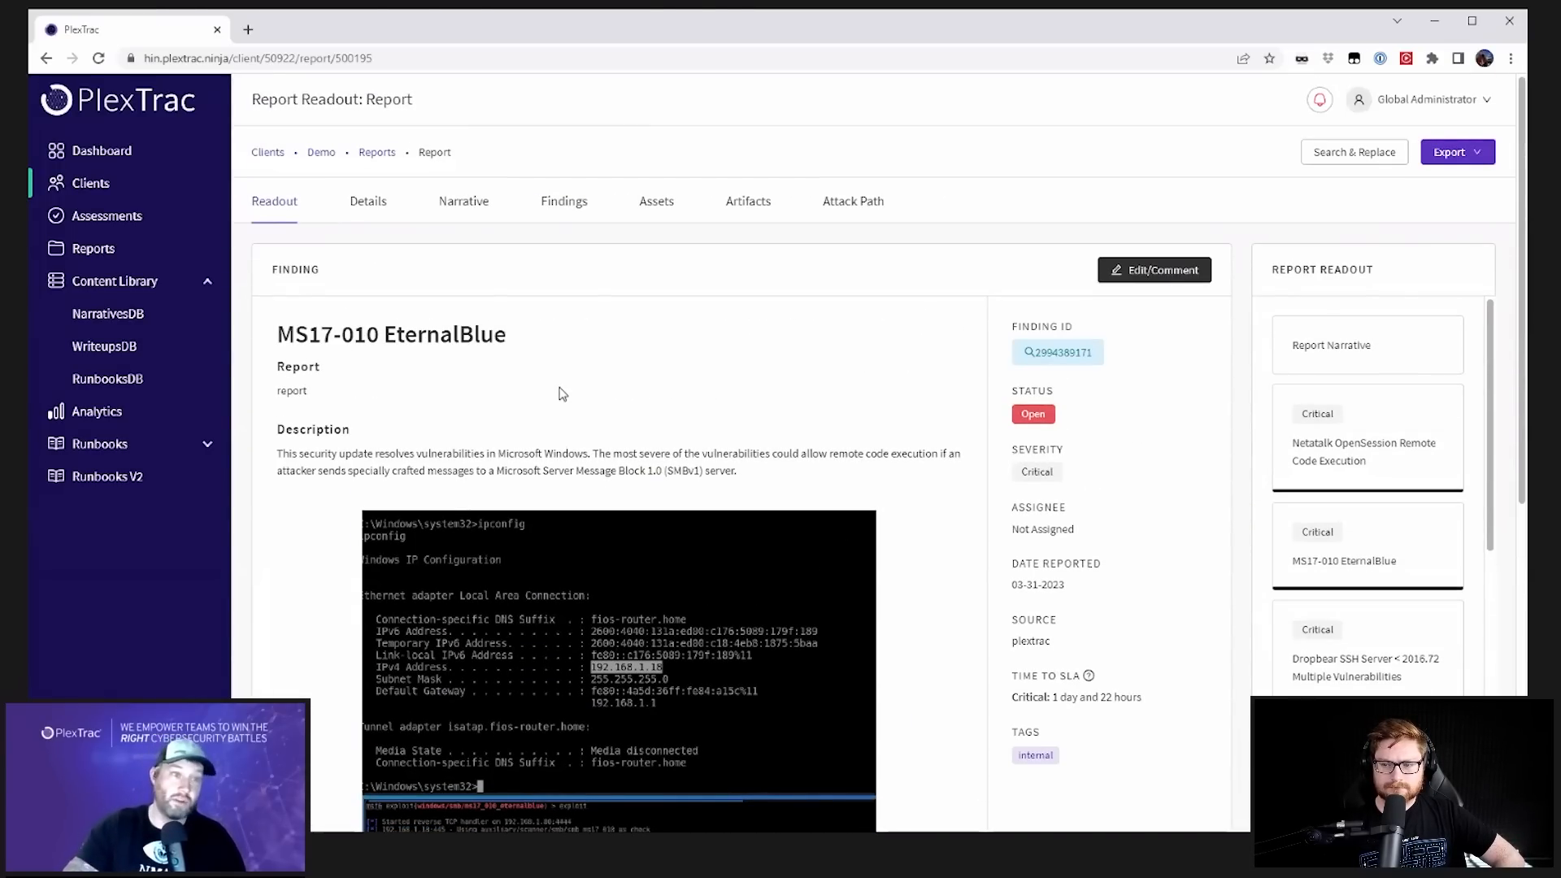
mouse_move(1361, 533)
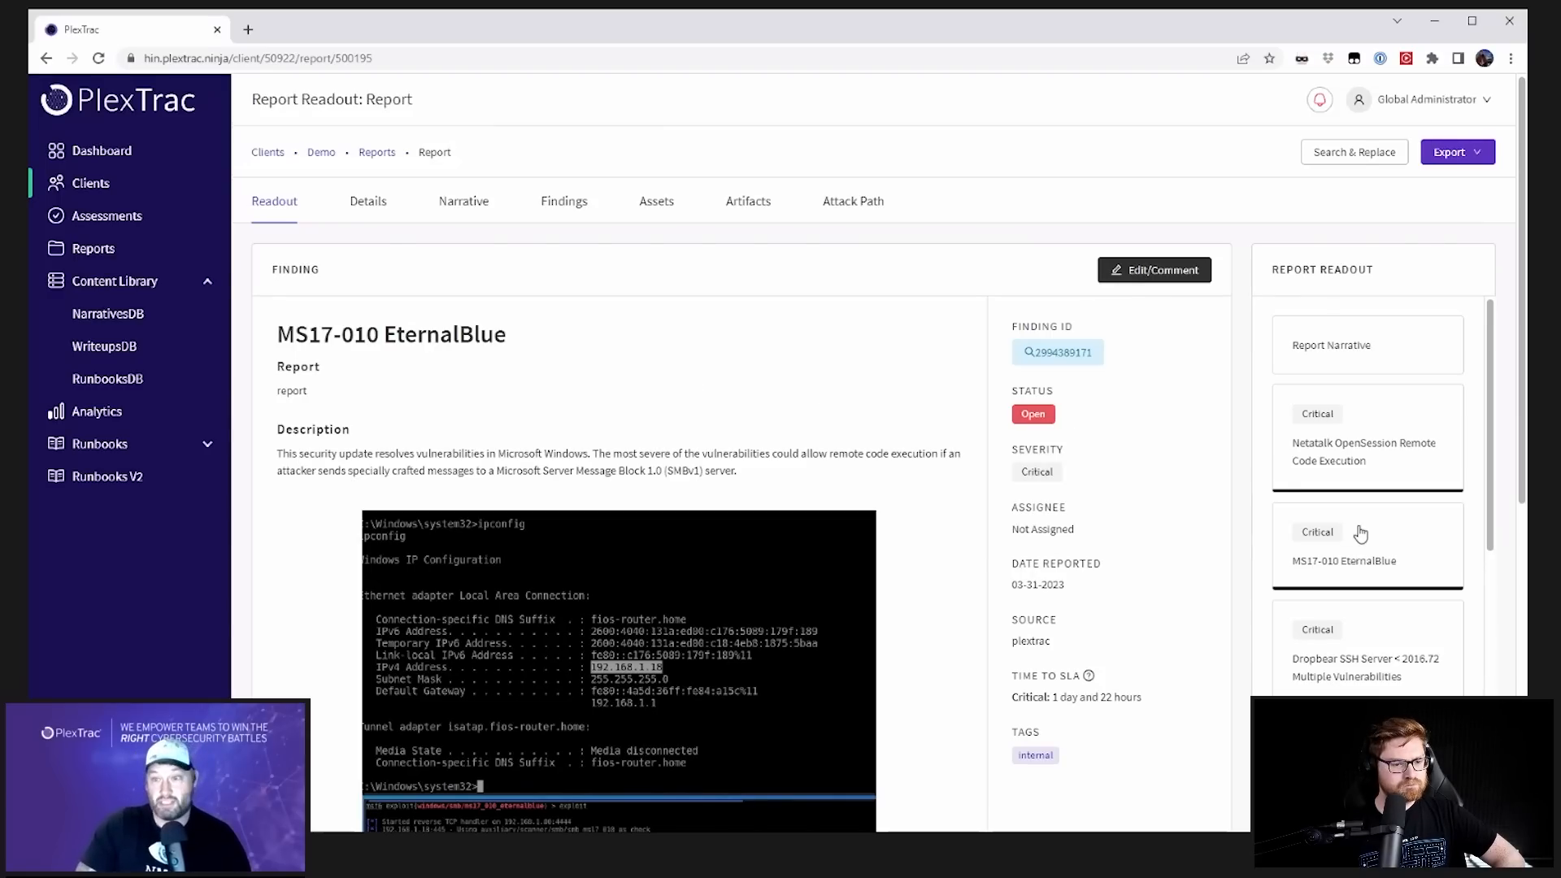
mouse_move(1406, 544)
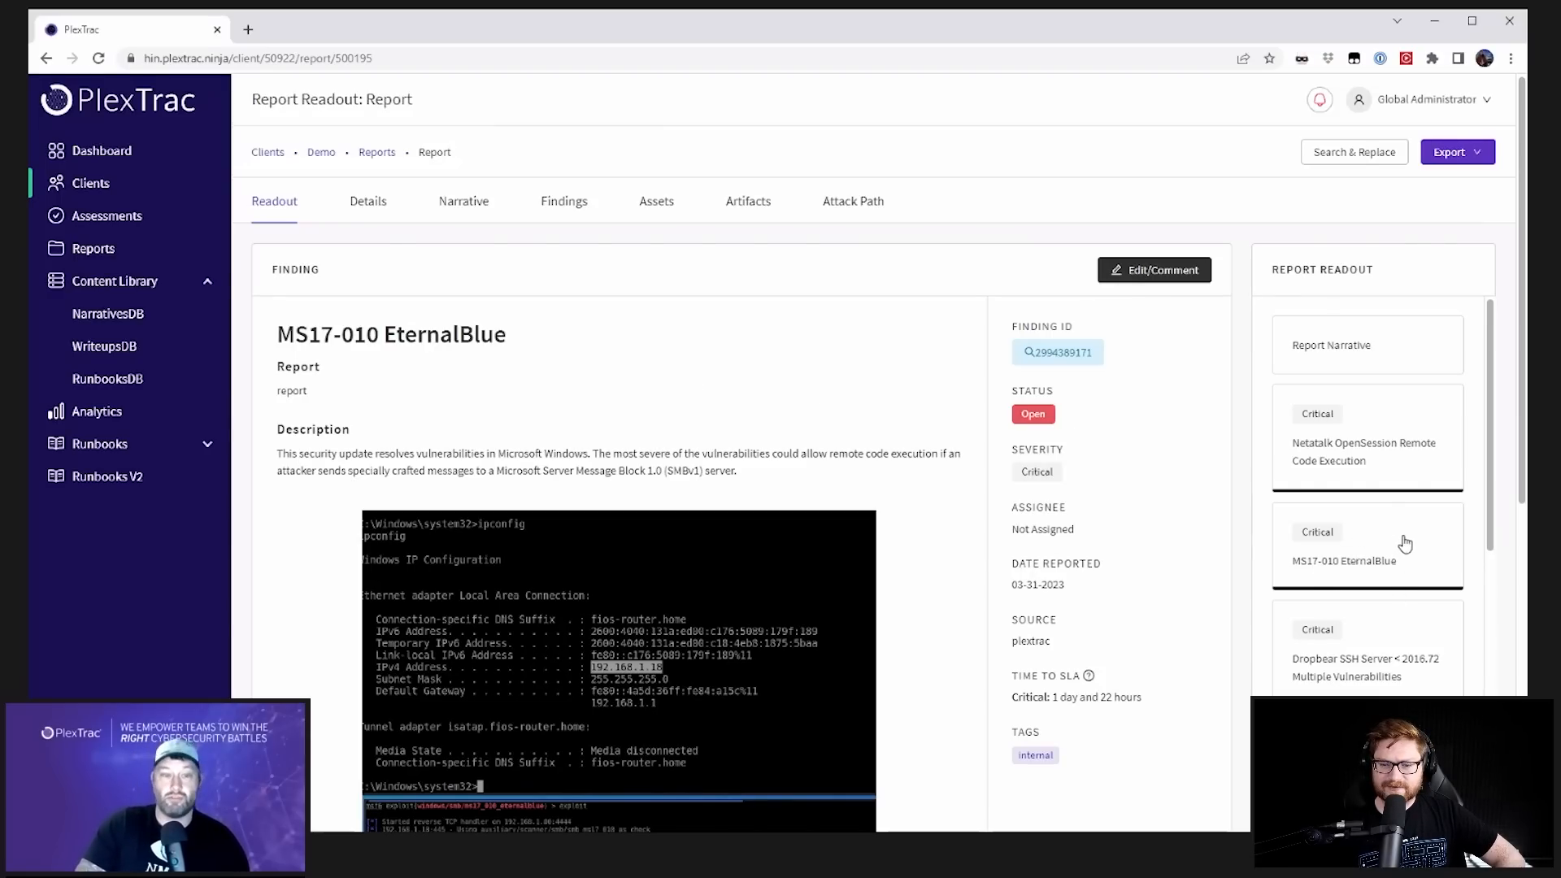
scroll("down", 3)
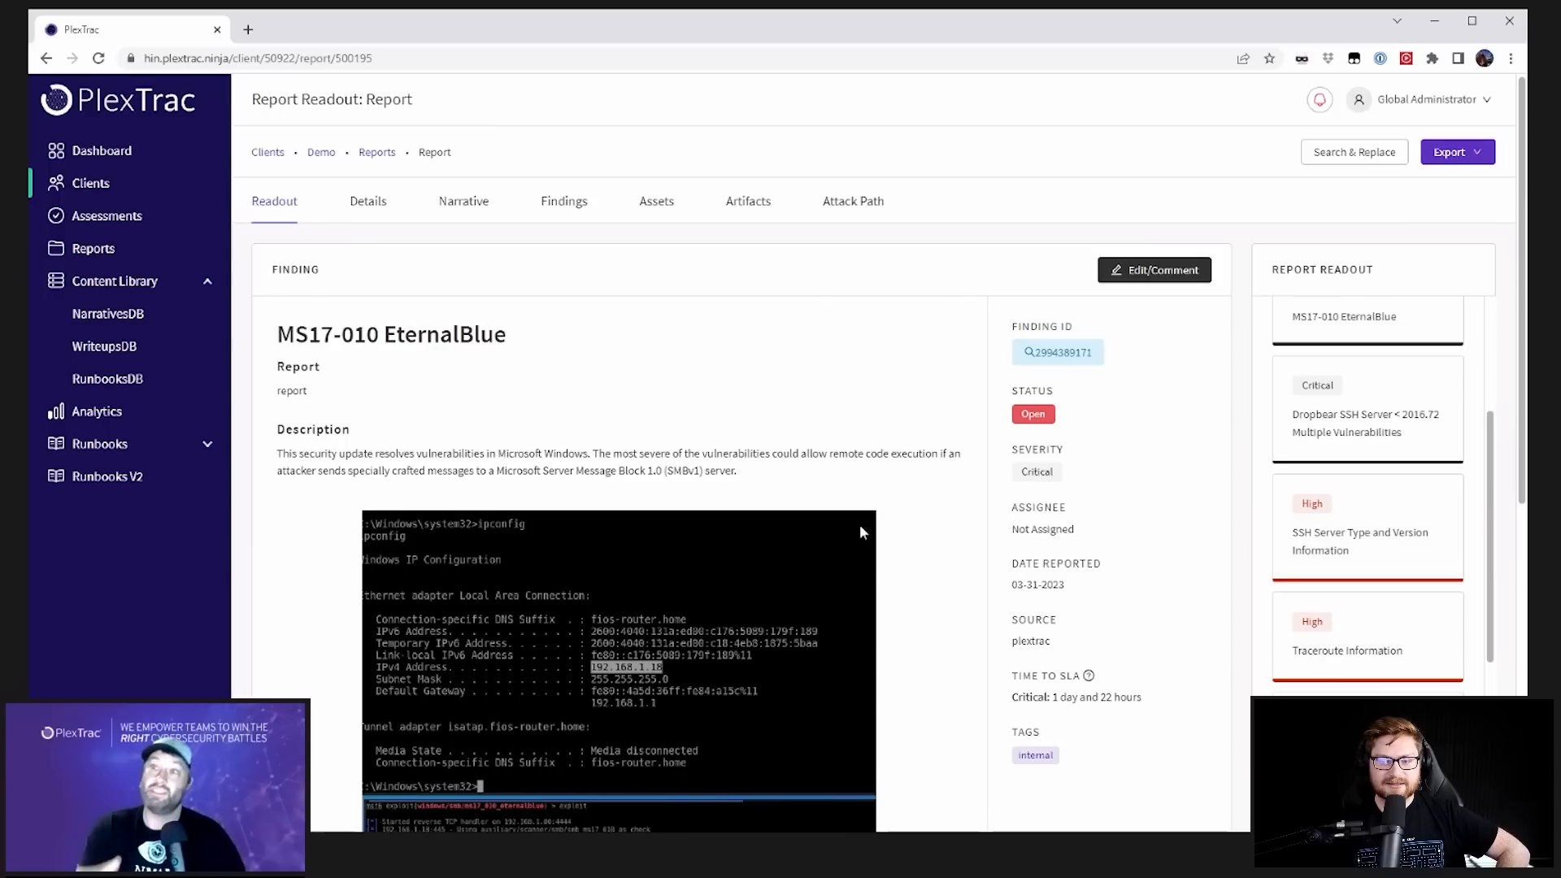
mouse_move(700, 343)
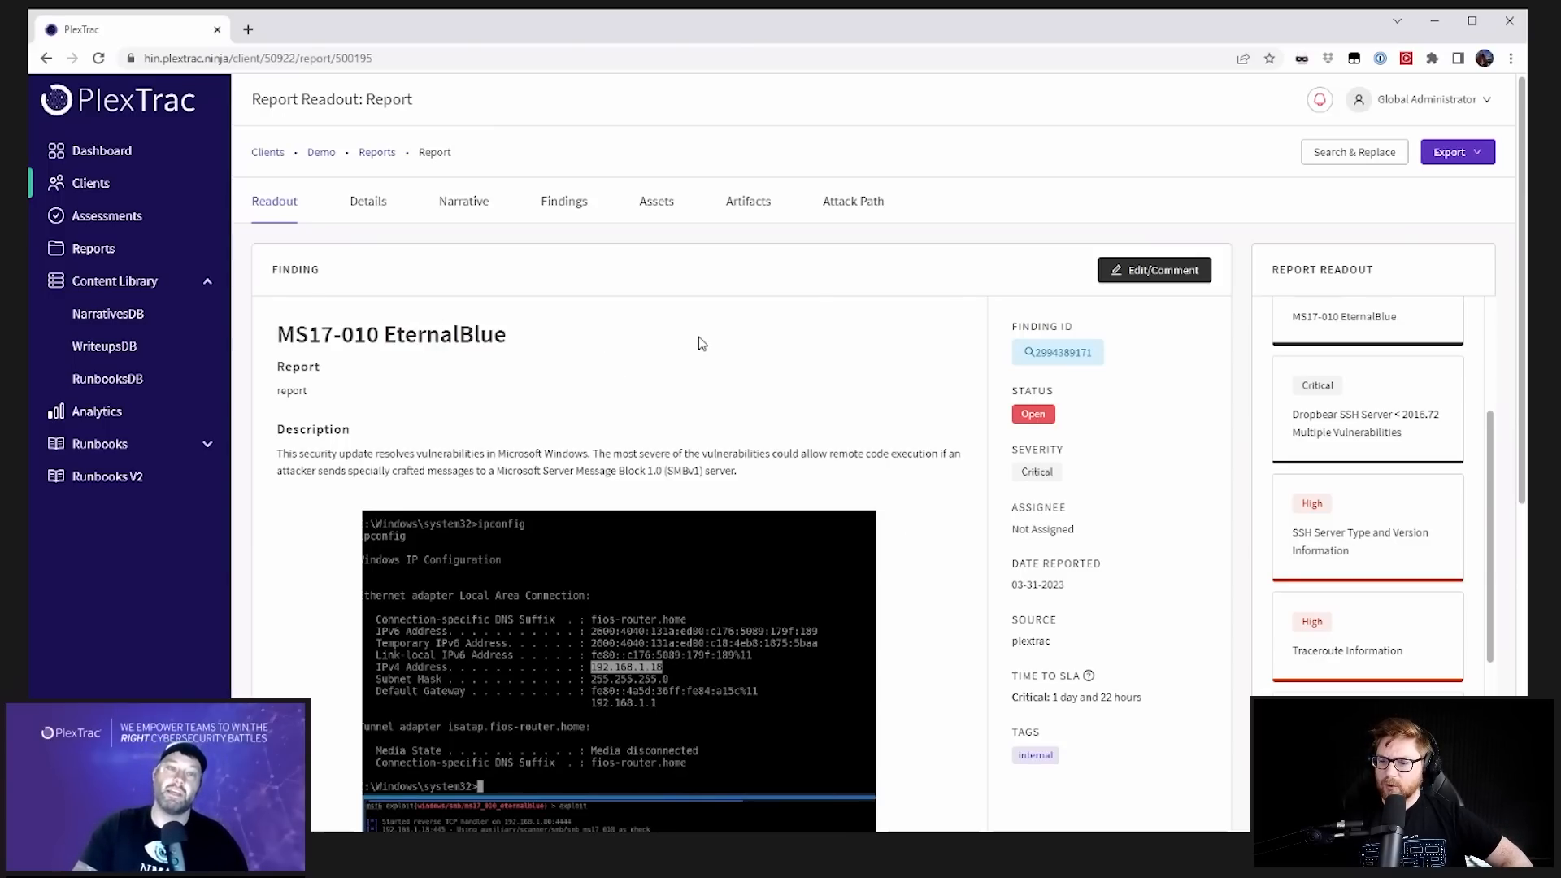
mouse_move(400, 262)
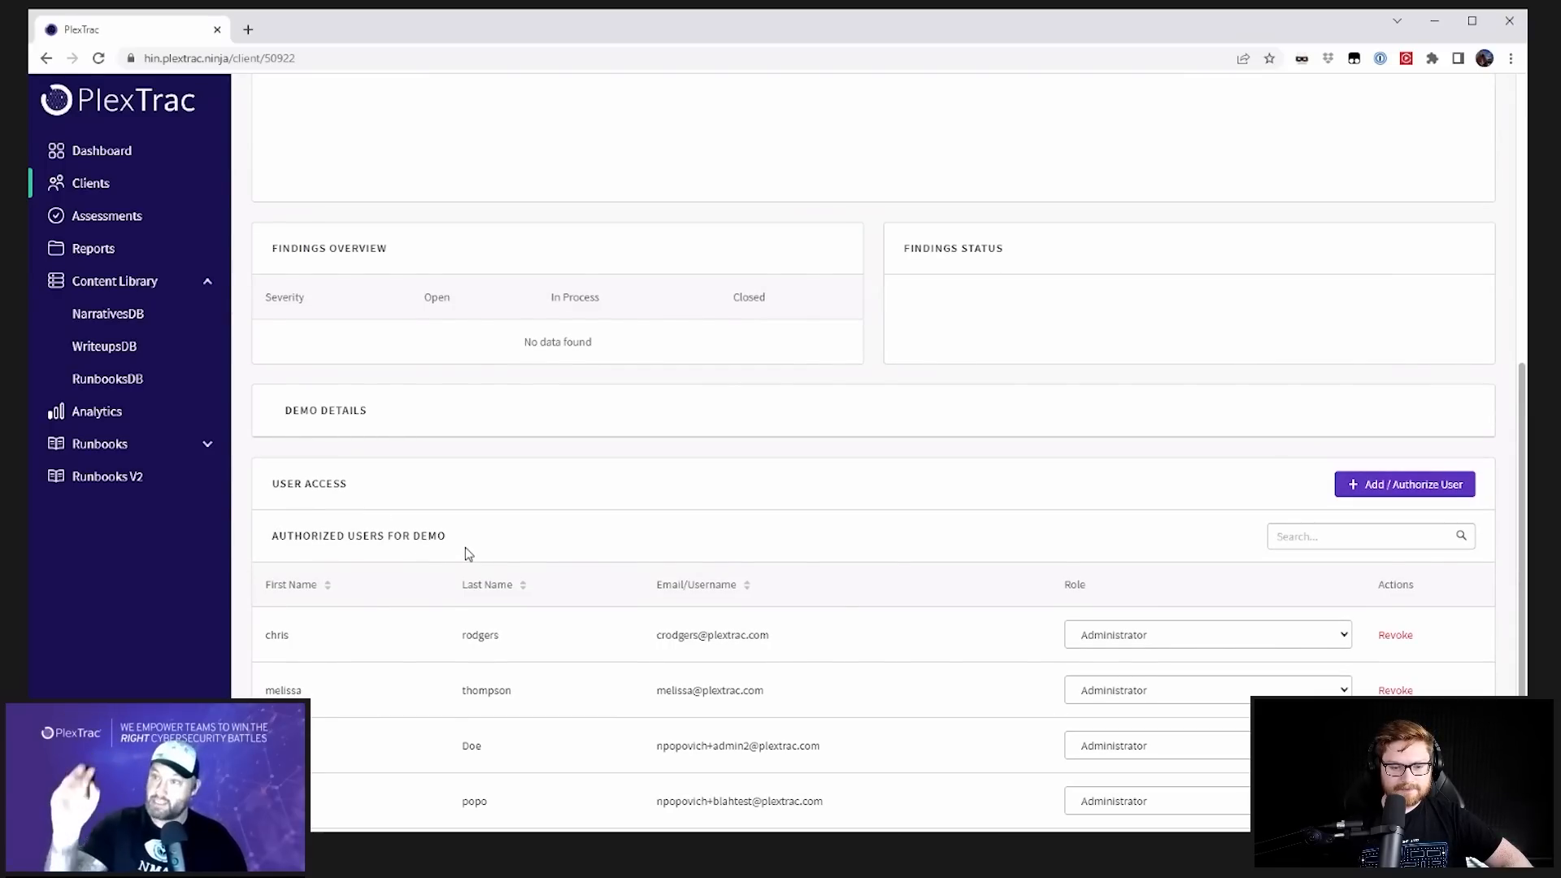
Step: Select the Demo client's draft report, dismiss bulk actions, and open its 109 findings
scroll("up", 3)
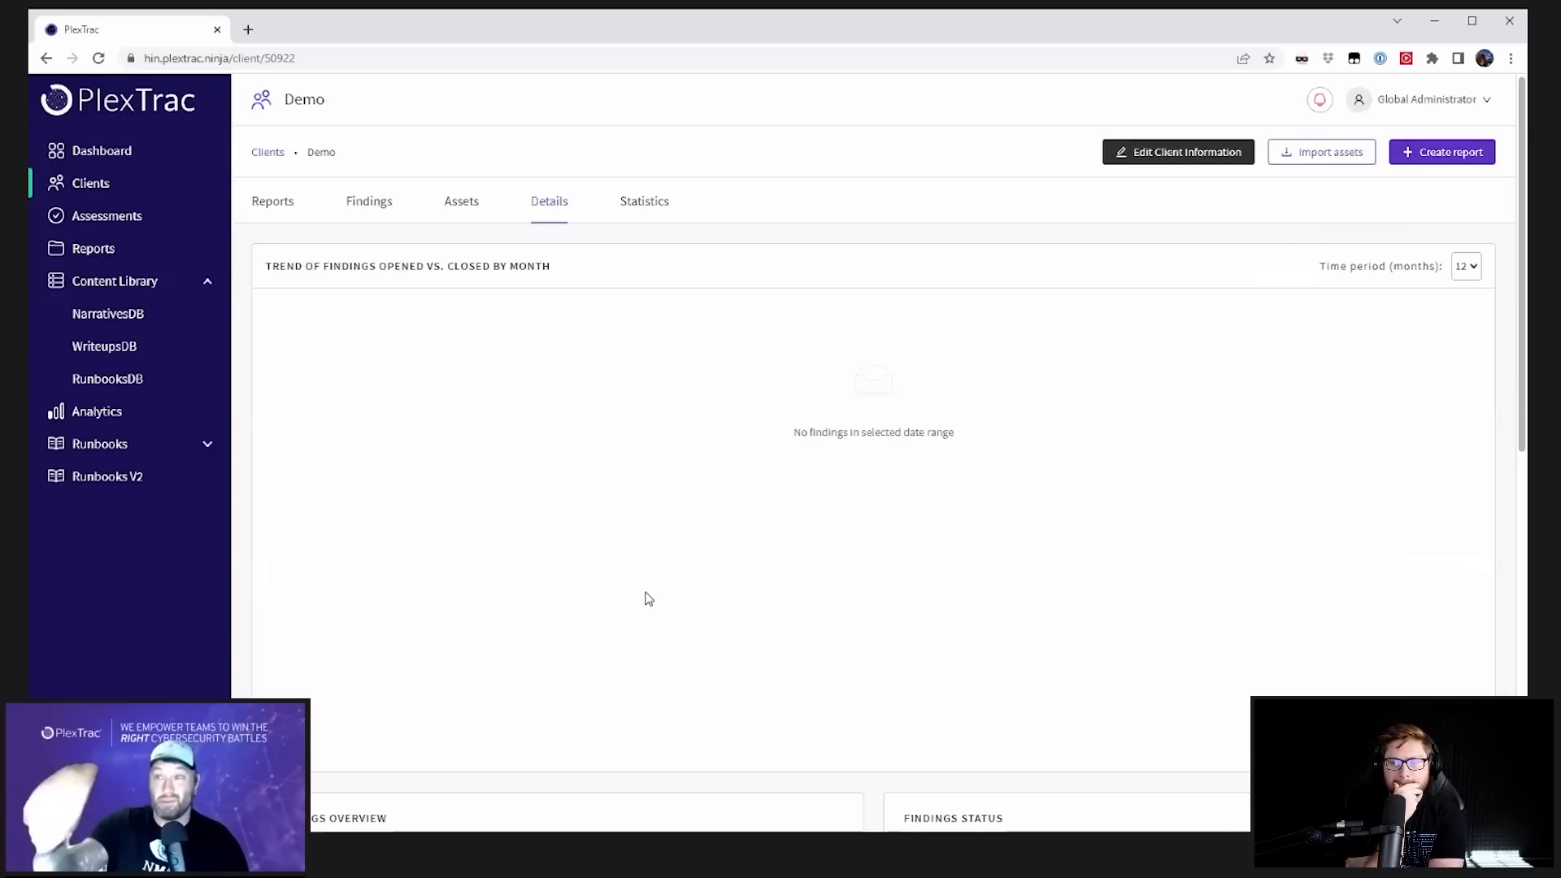
mouse_move(645, 386)
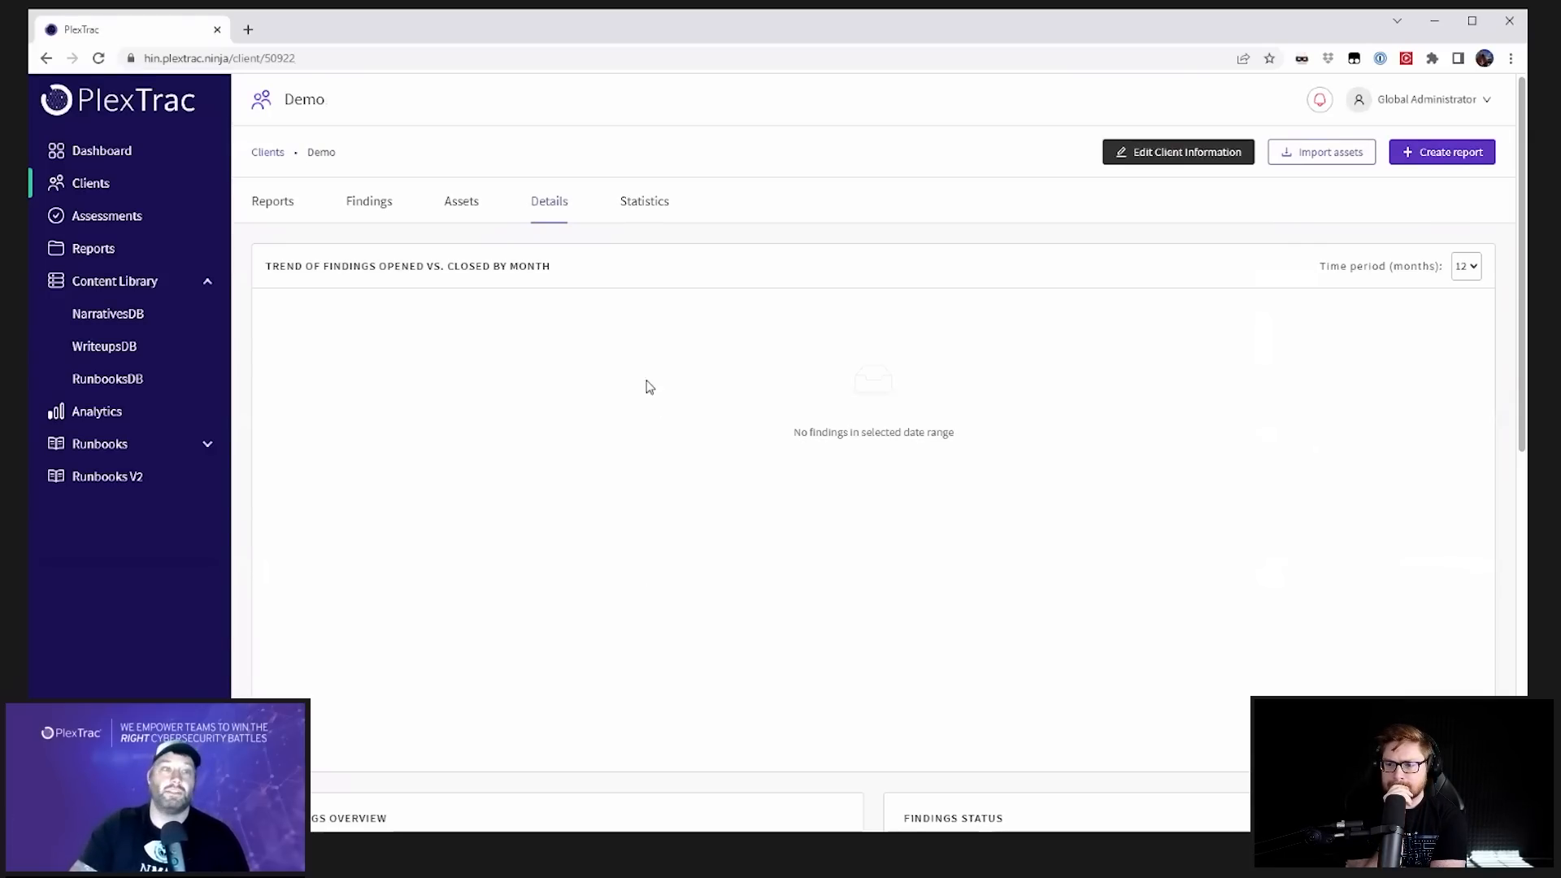
left_click(368, 200)
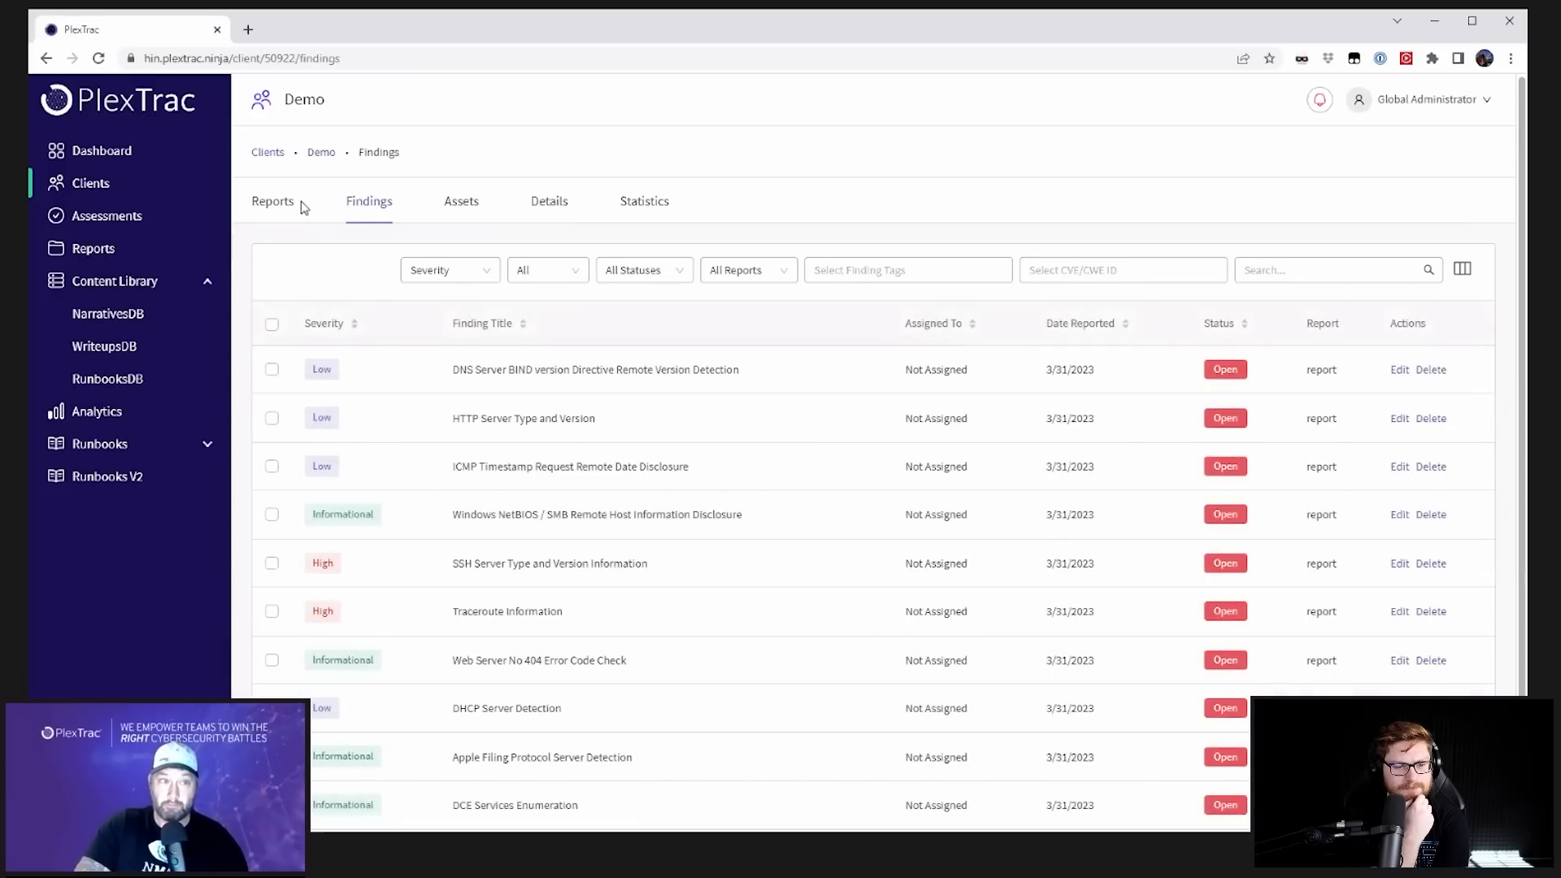
left_click(272, 200)
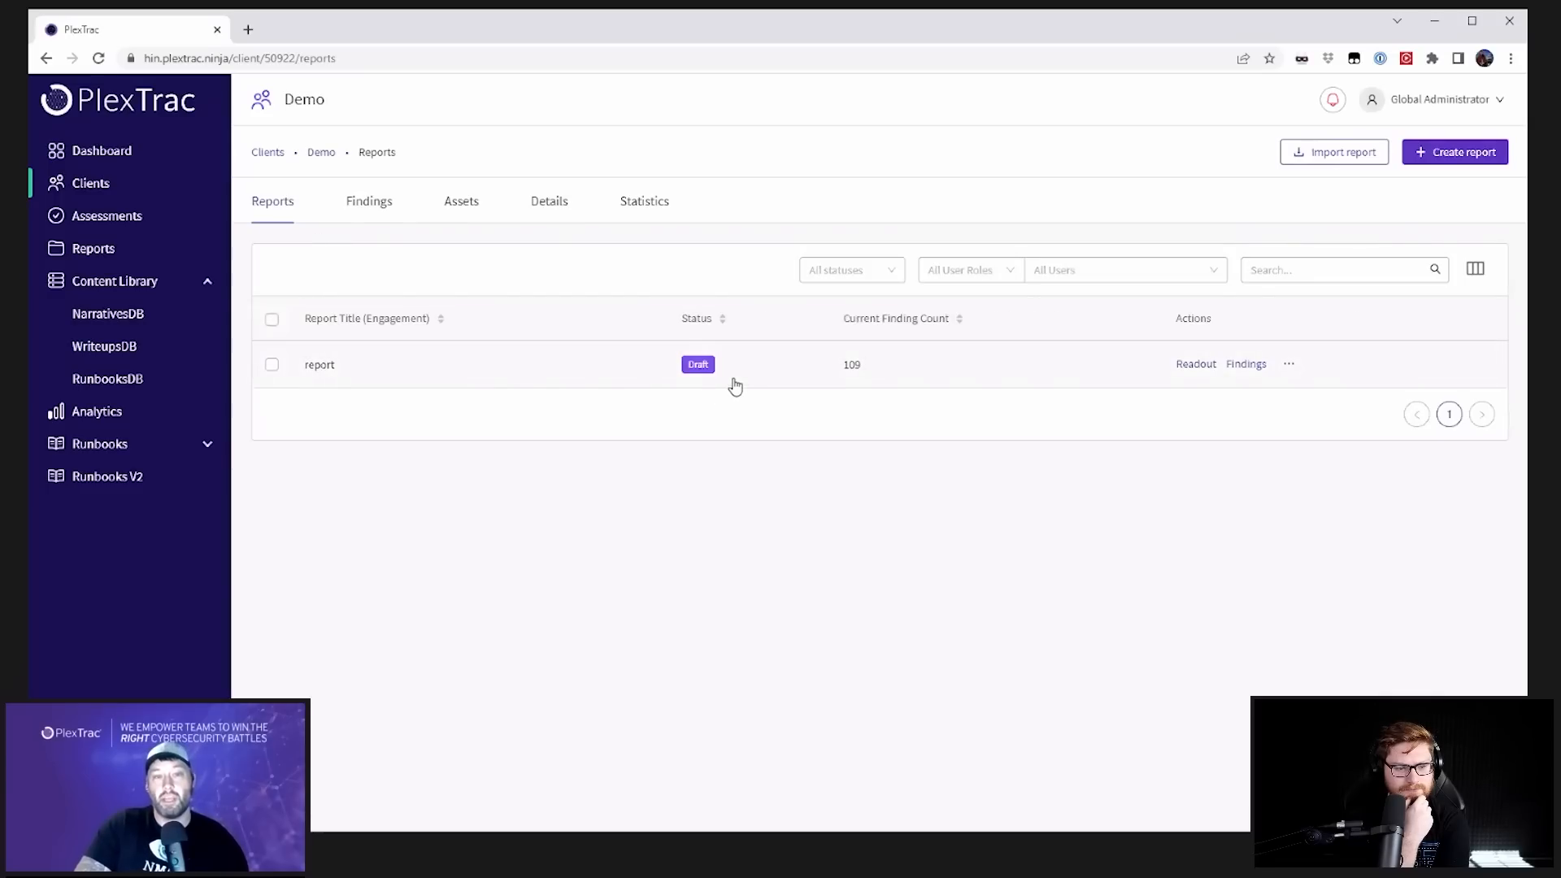
left_click(271, 365)
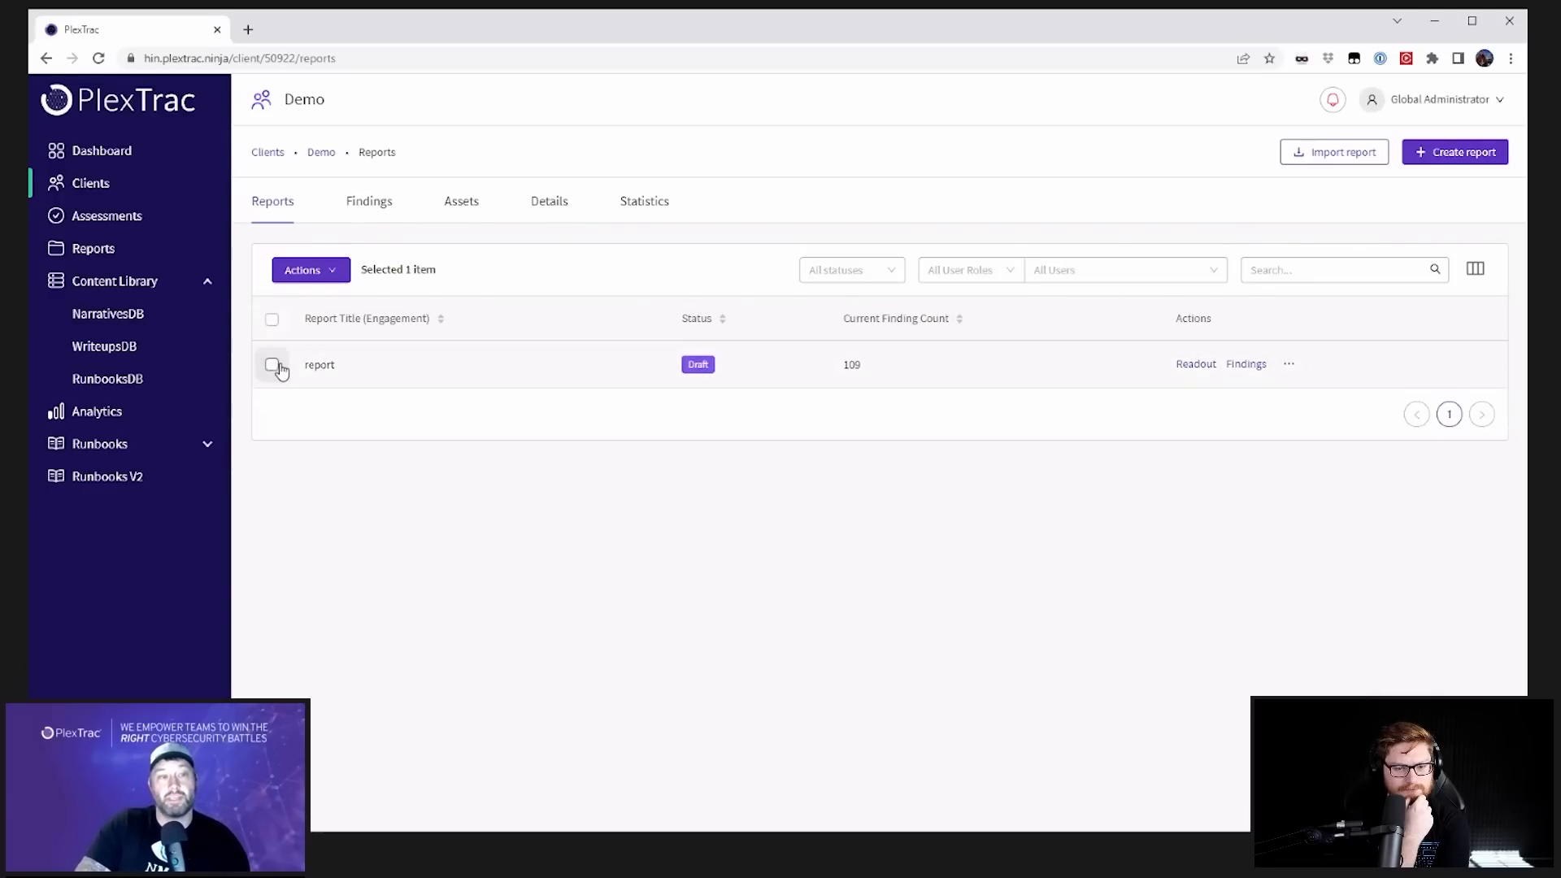
left_click(310, 269)
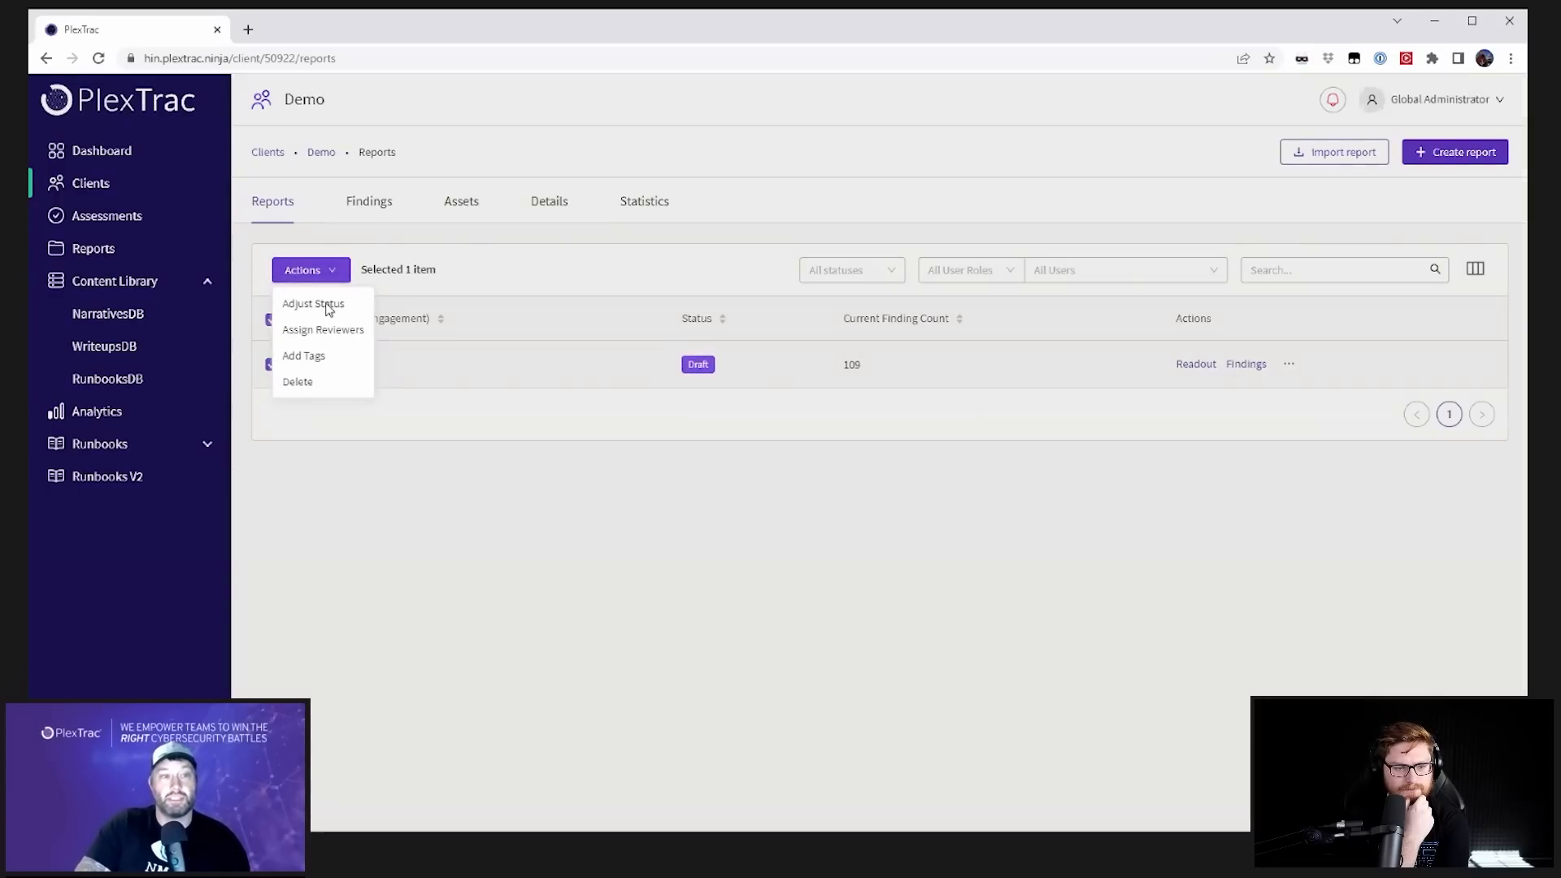
left_click(587, 404)
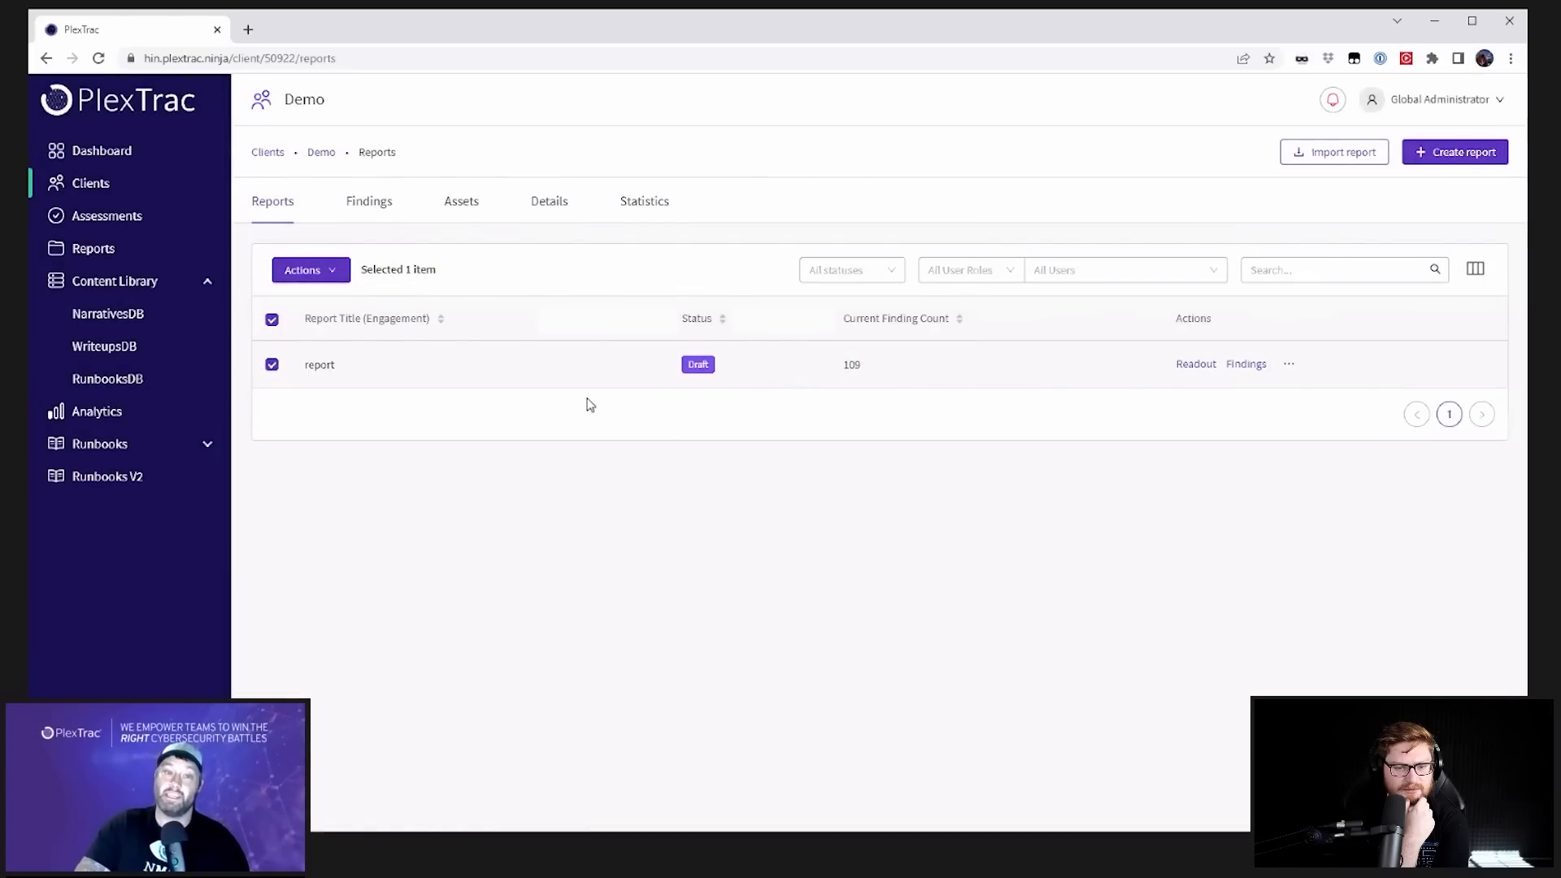
mouse_move(621, 371)
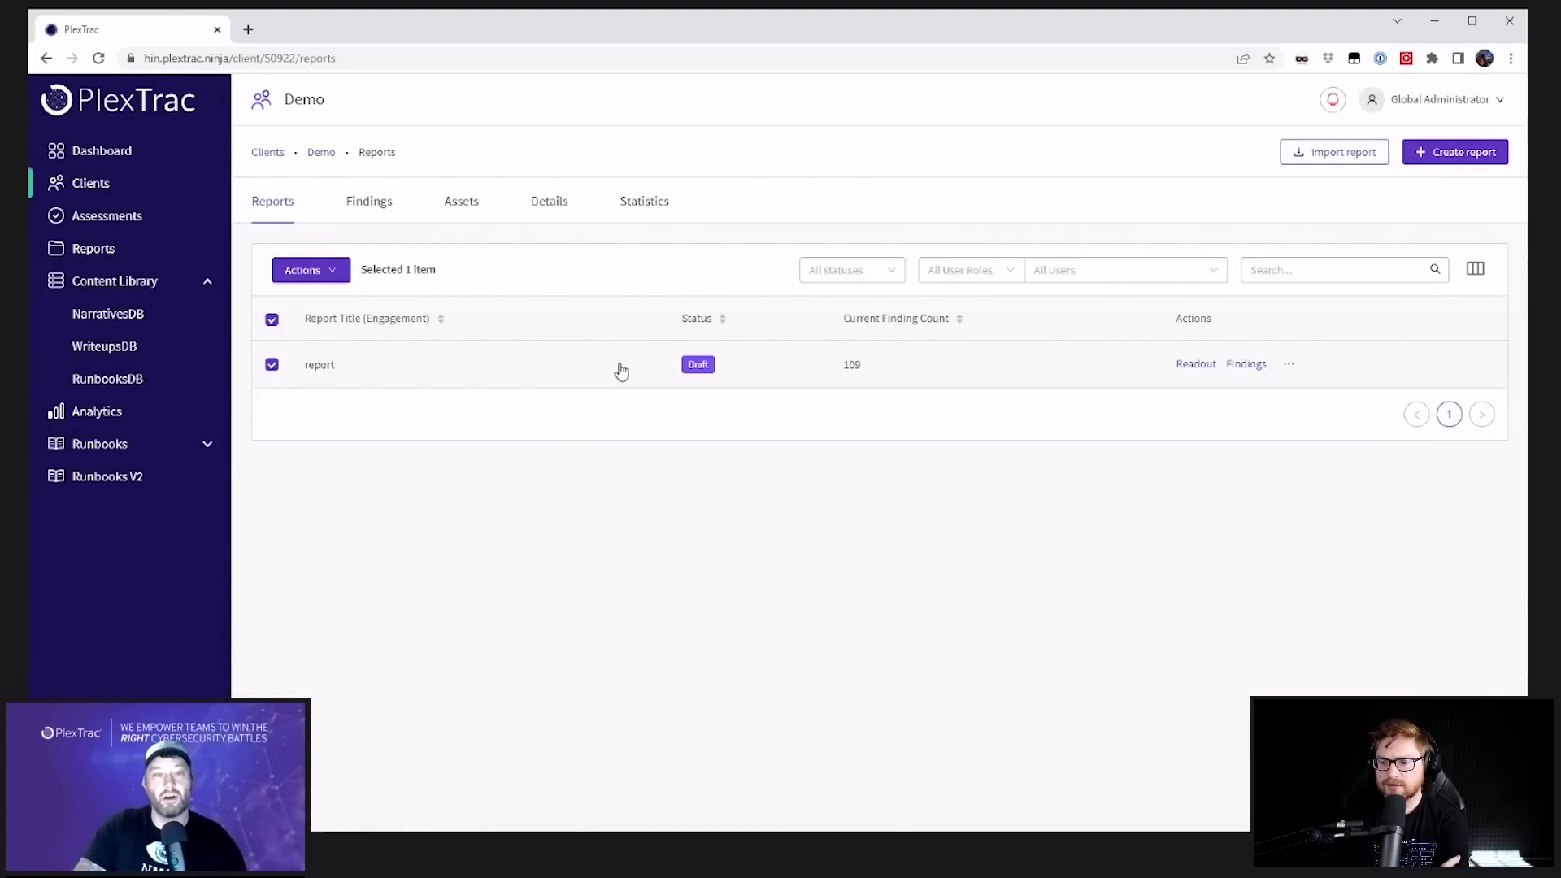
left_click(1245, 364)
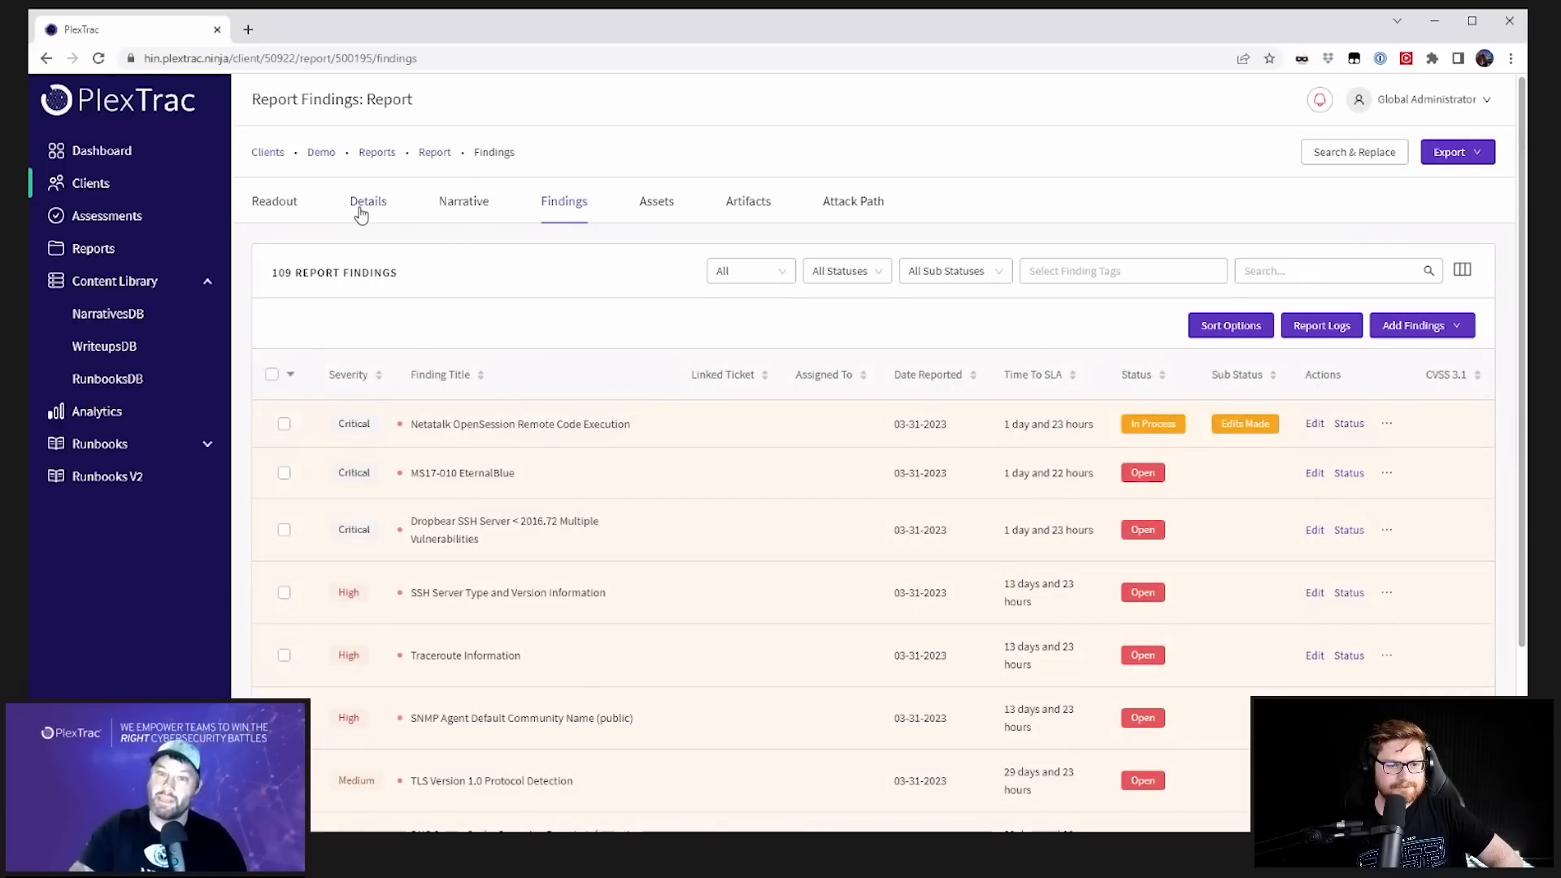
Step: Update MS17-010 EternalBlue to In Process with sub-status Retest Ready, then open Analytics
left_click(271, 374)
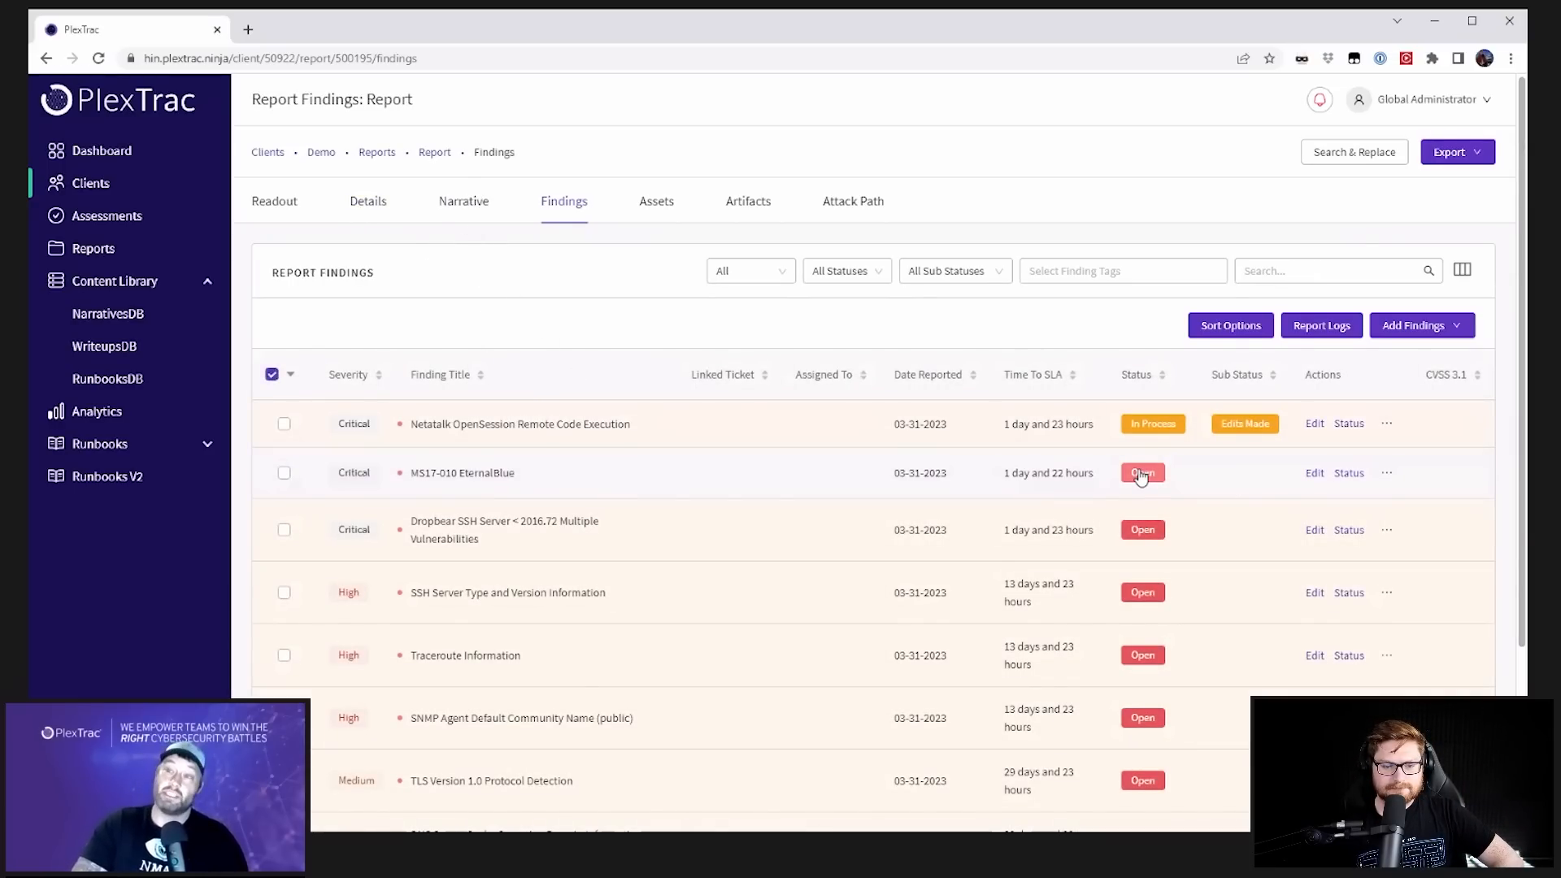
left_click(1142, 472)
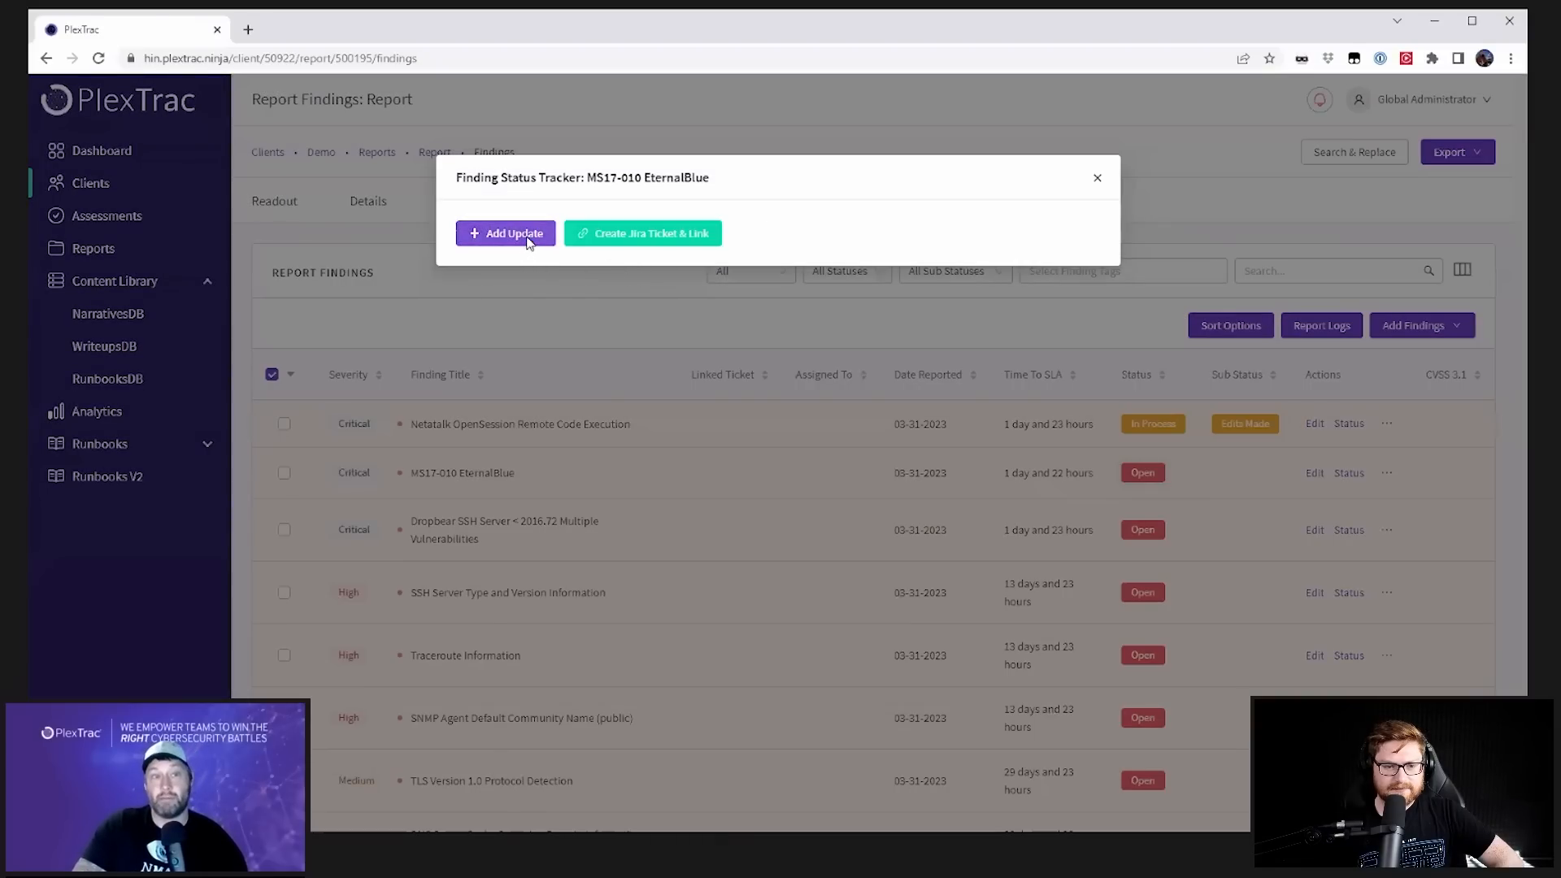
left_click(505, 234)
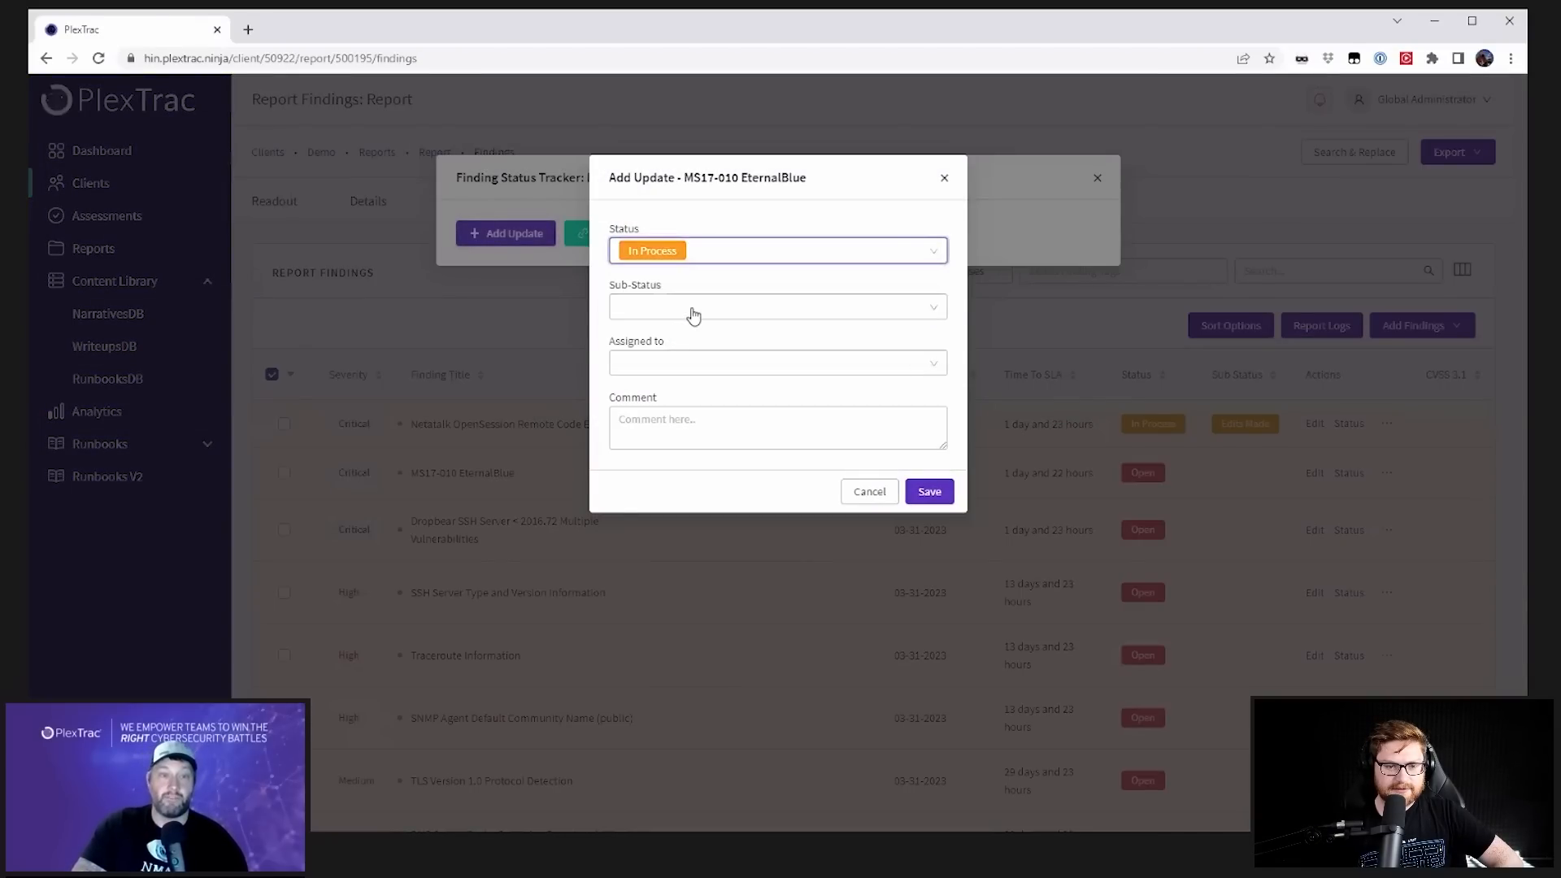
left_click(777, 306)
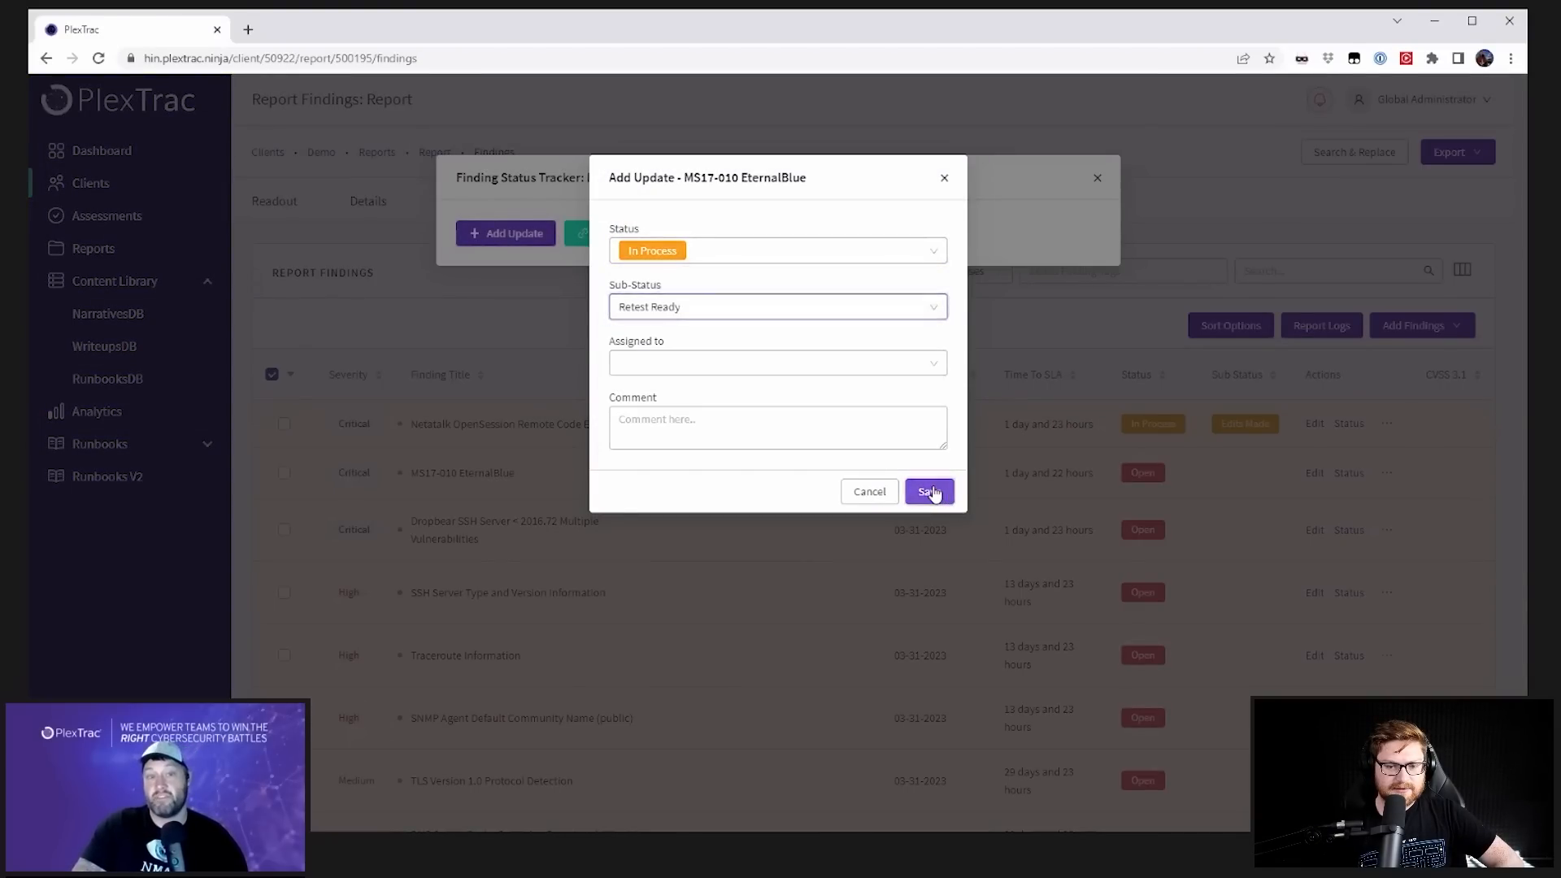
left_click(928, 491)
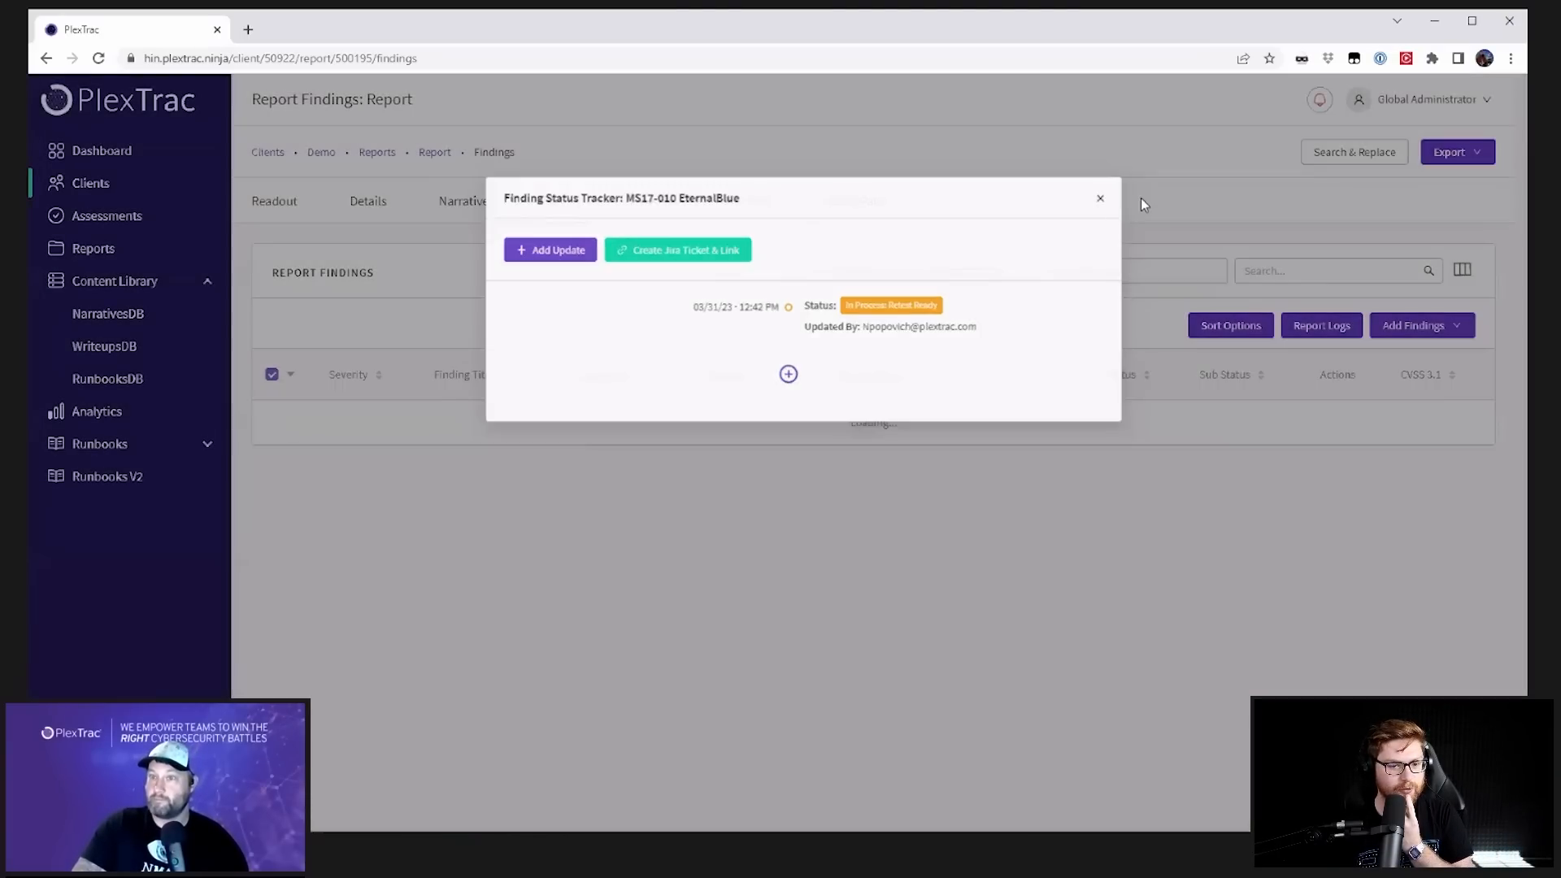
left_click(1099, 198)
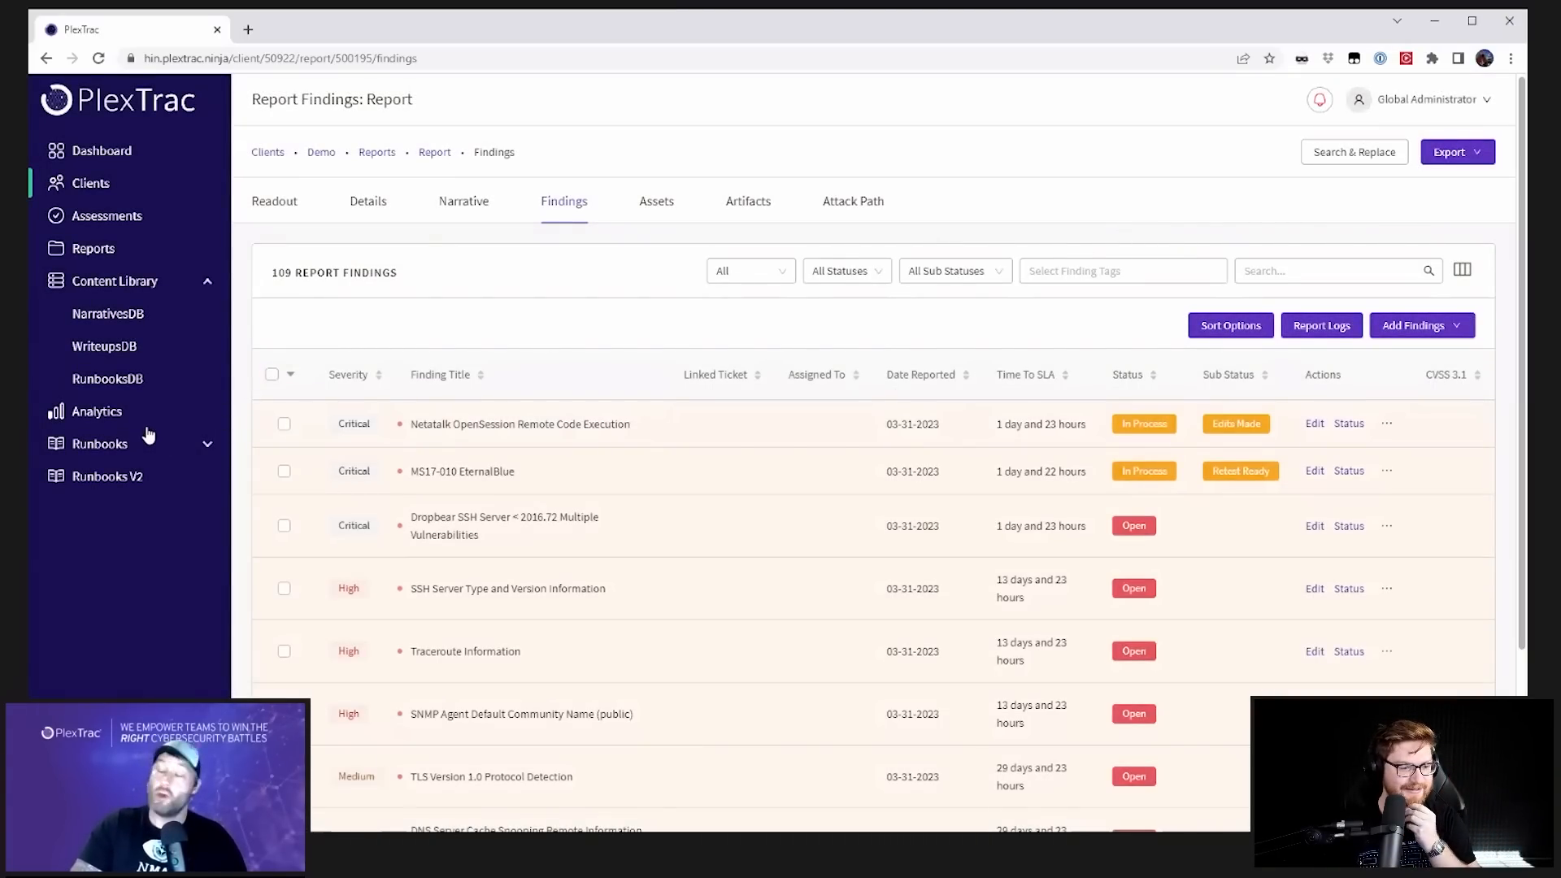
left_click(96, 411)
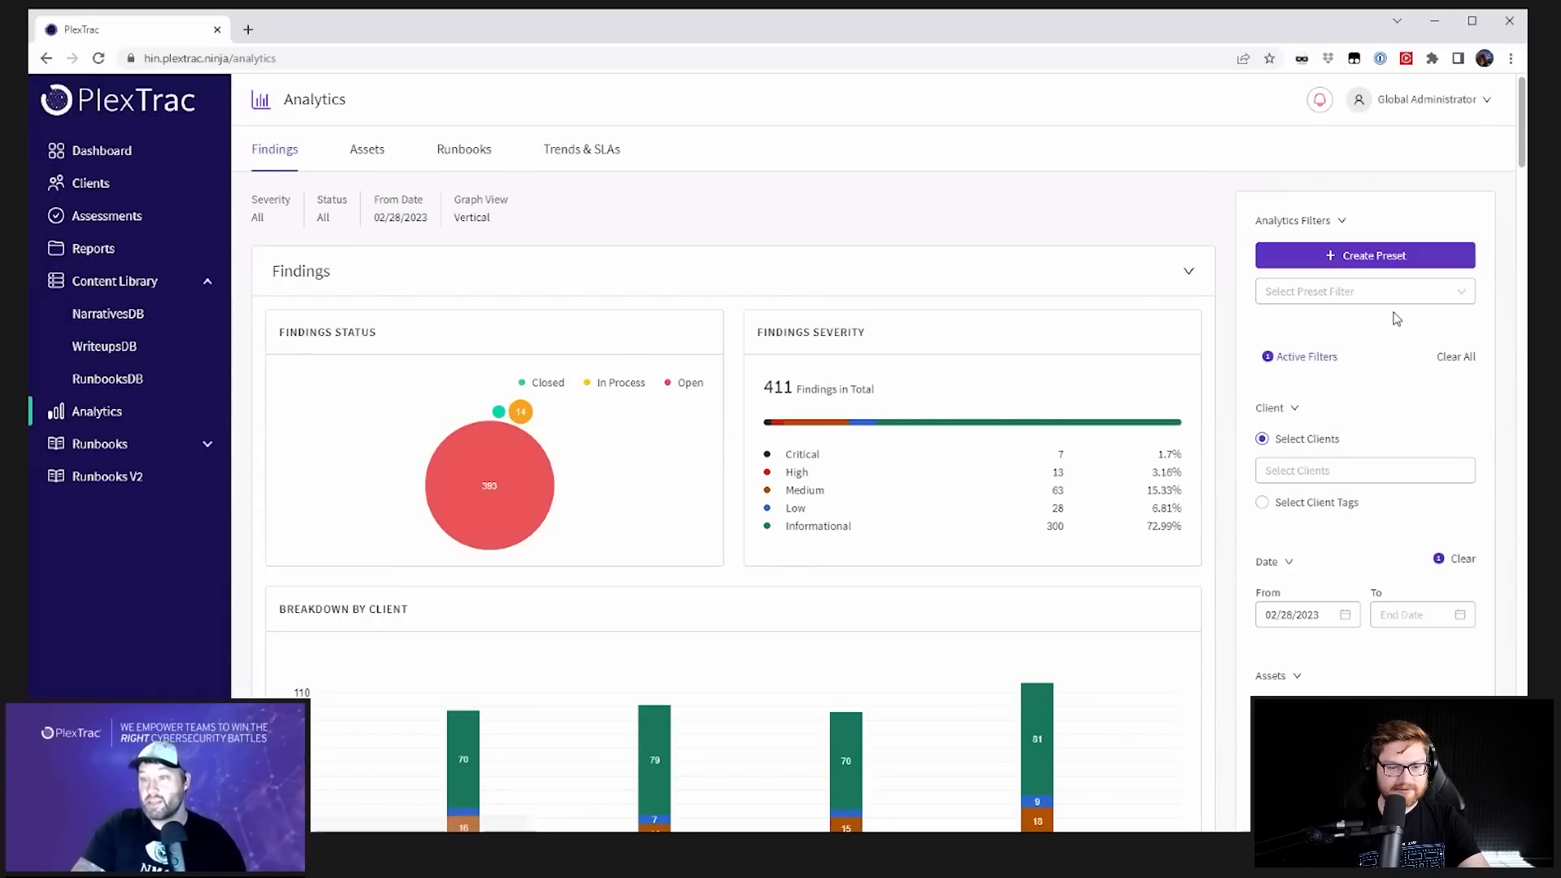
Step: Browse the Analytics findings, expand the Open status's sub-statuses, then return to the Dashboard
scroll("down", 3)
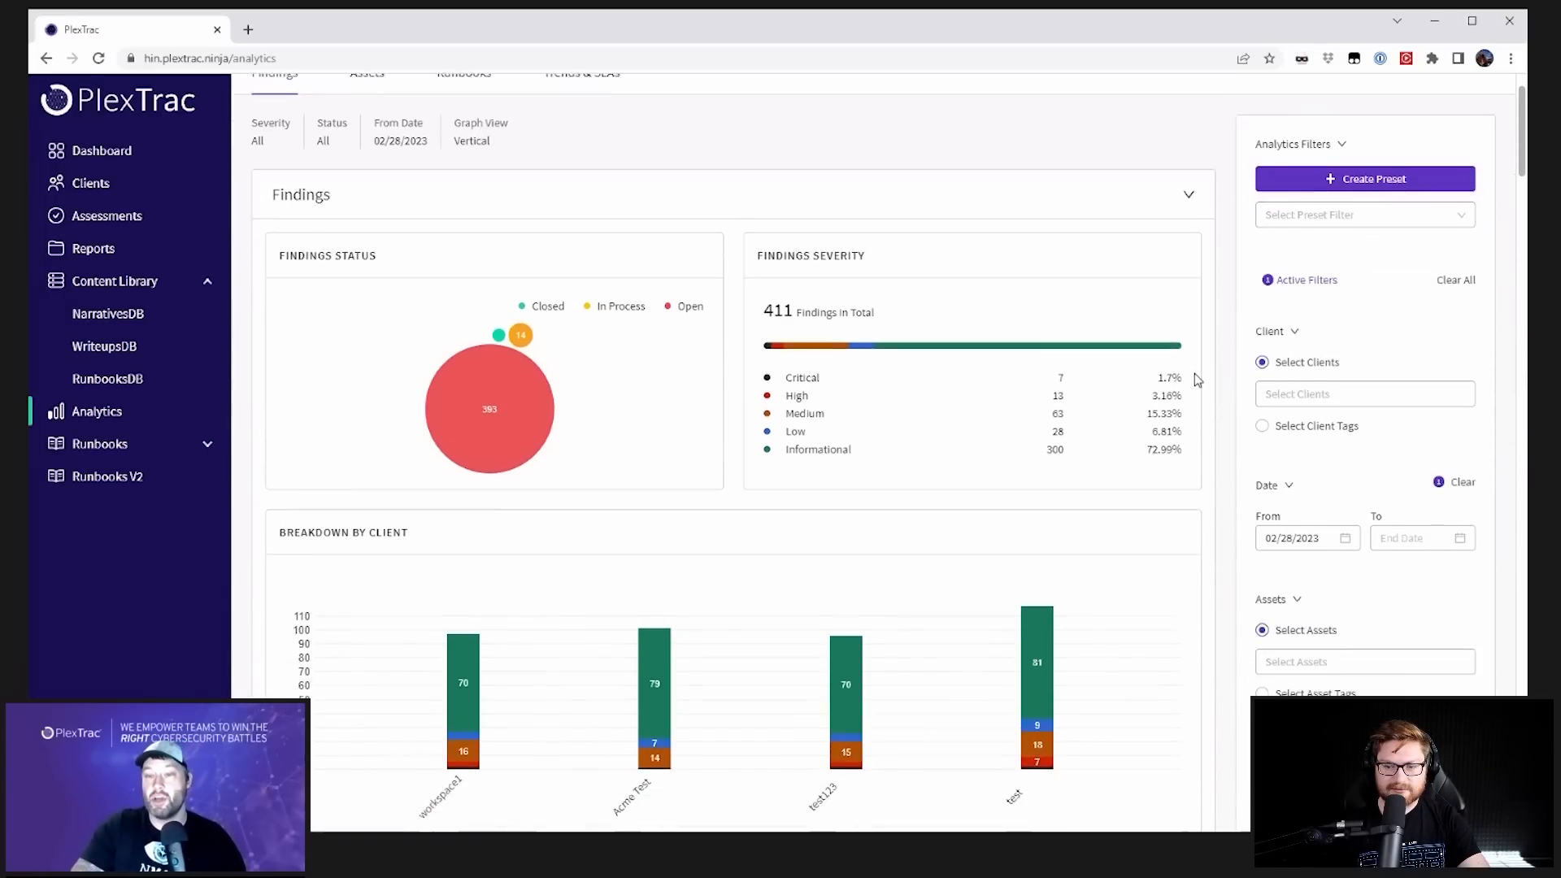
scroll("down", 3)
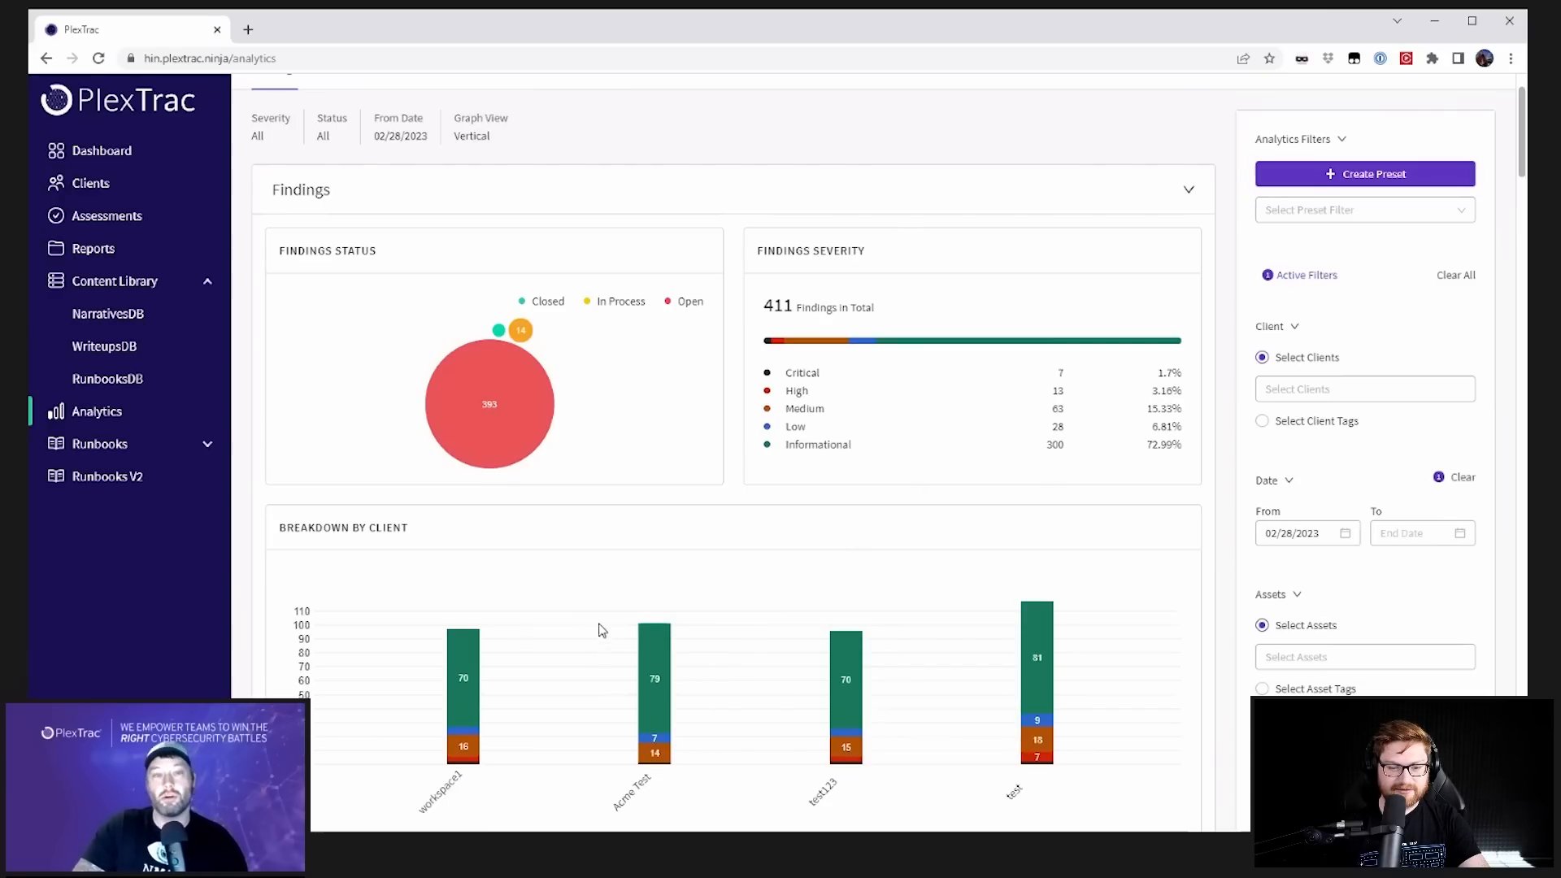
scroll("down", 3)
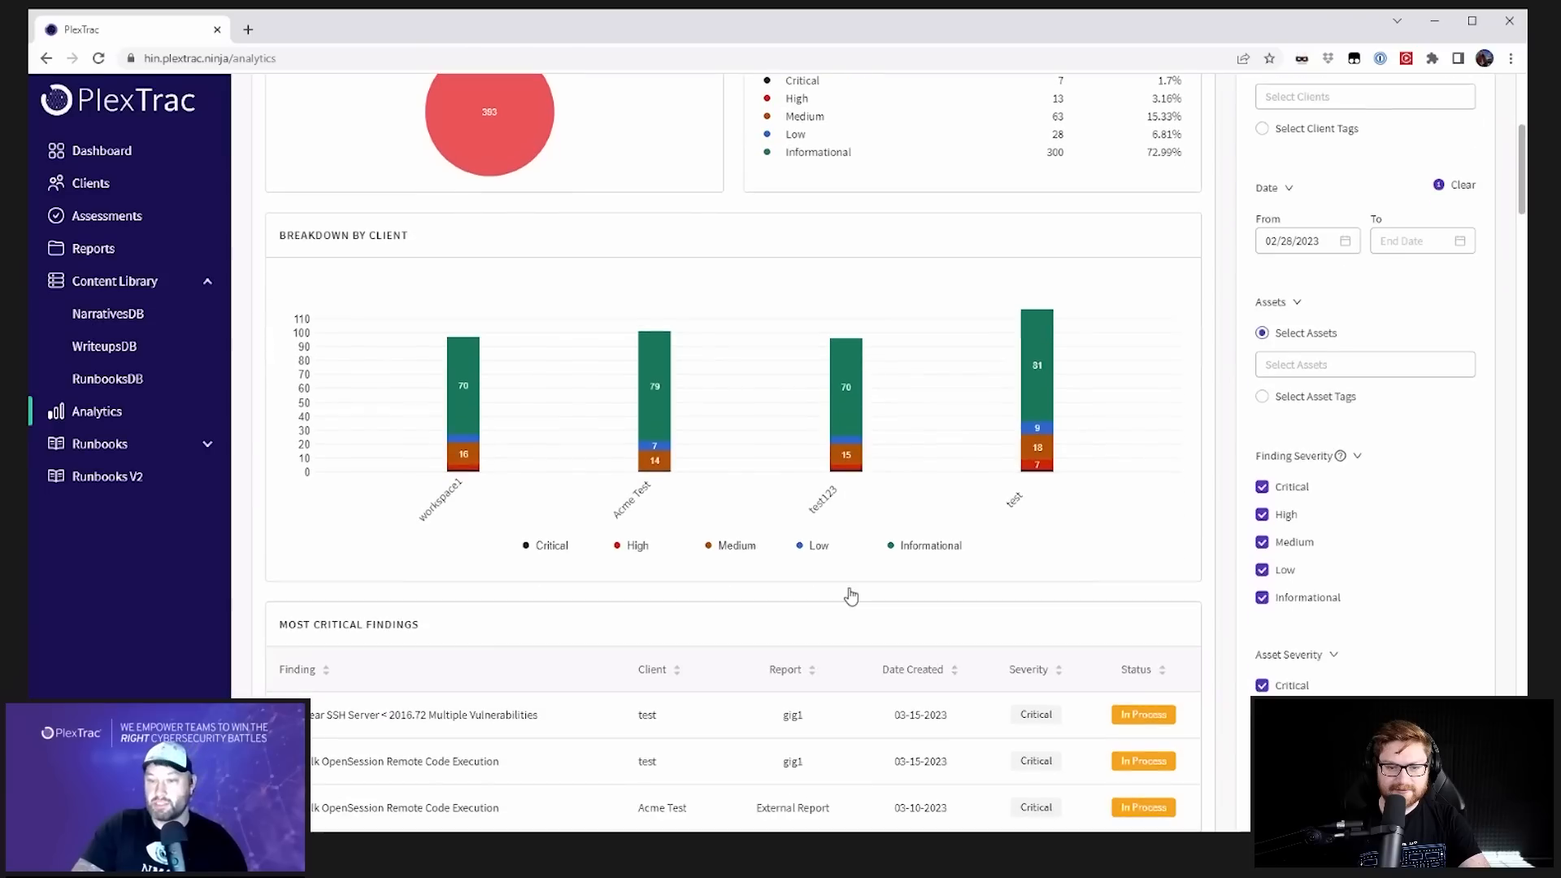
scroll("down", 3)
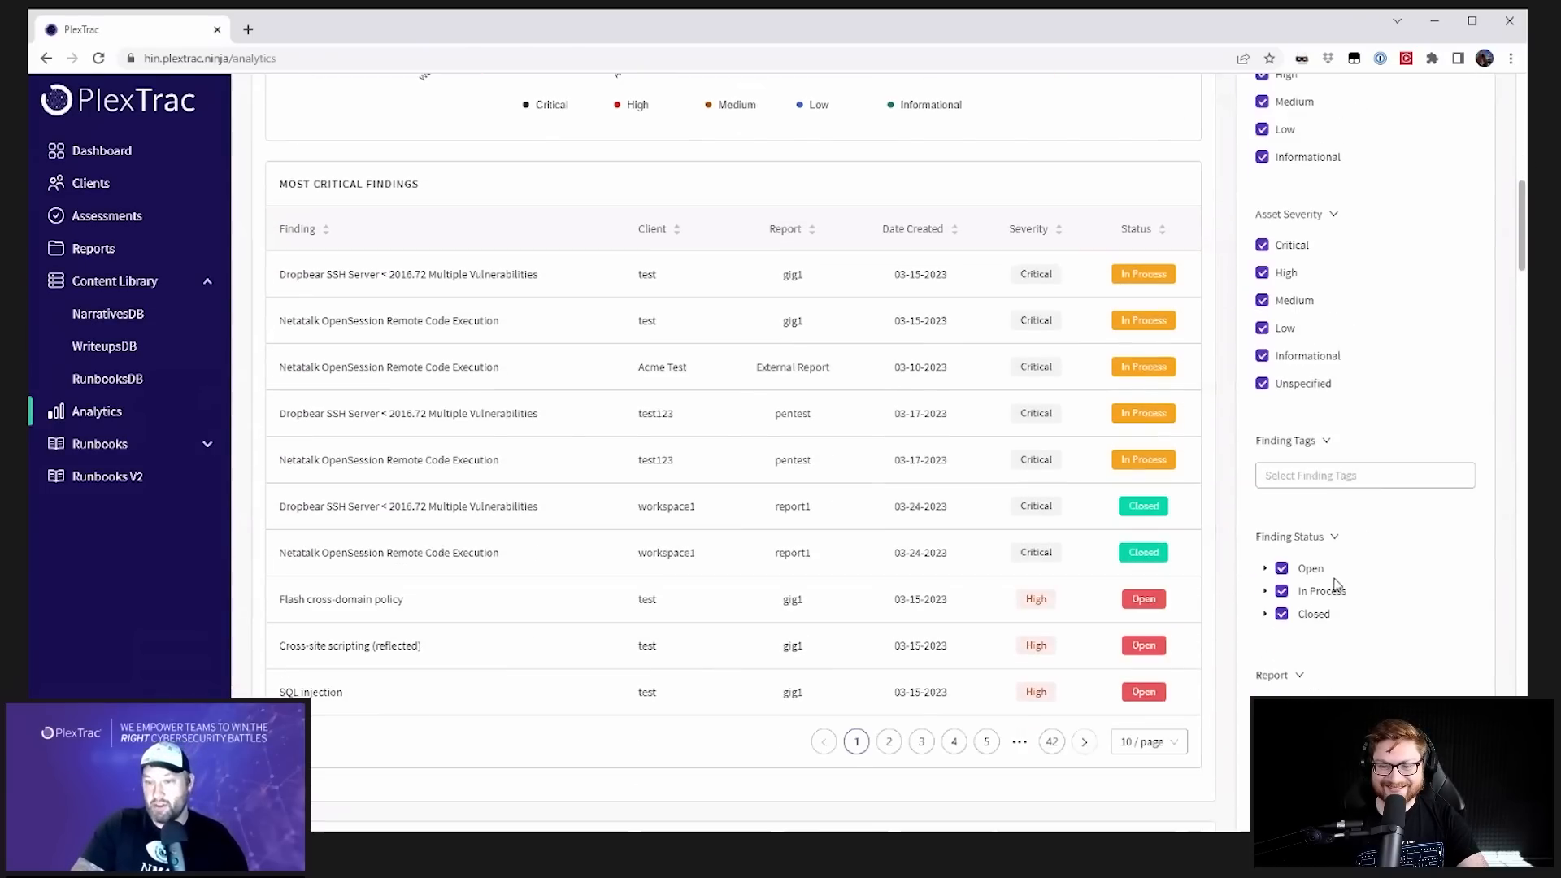
left_click(1265, 568)
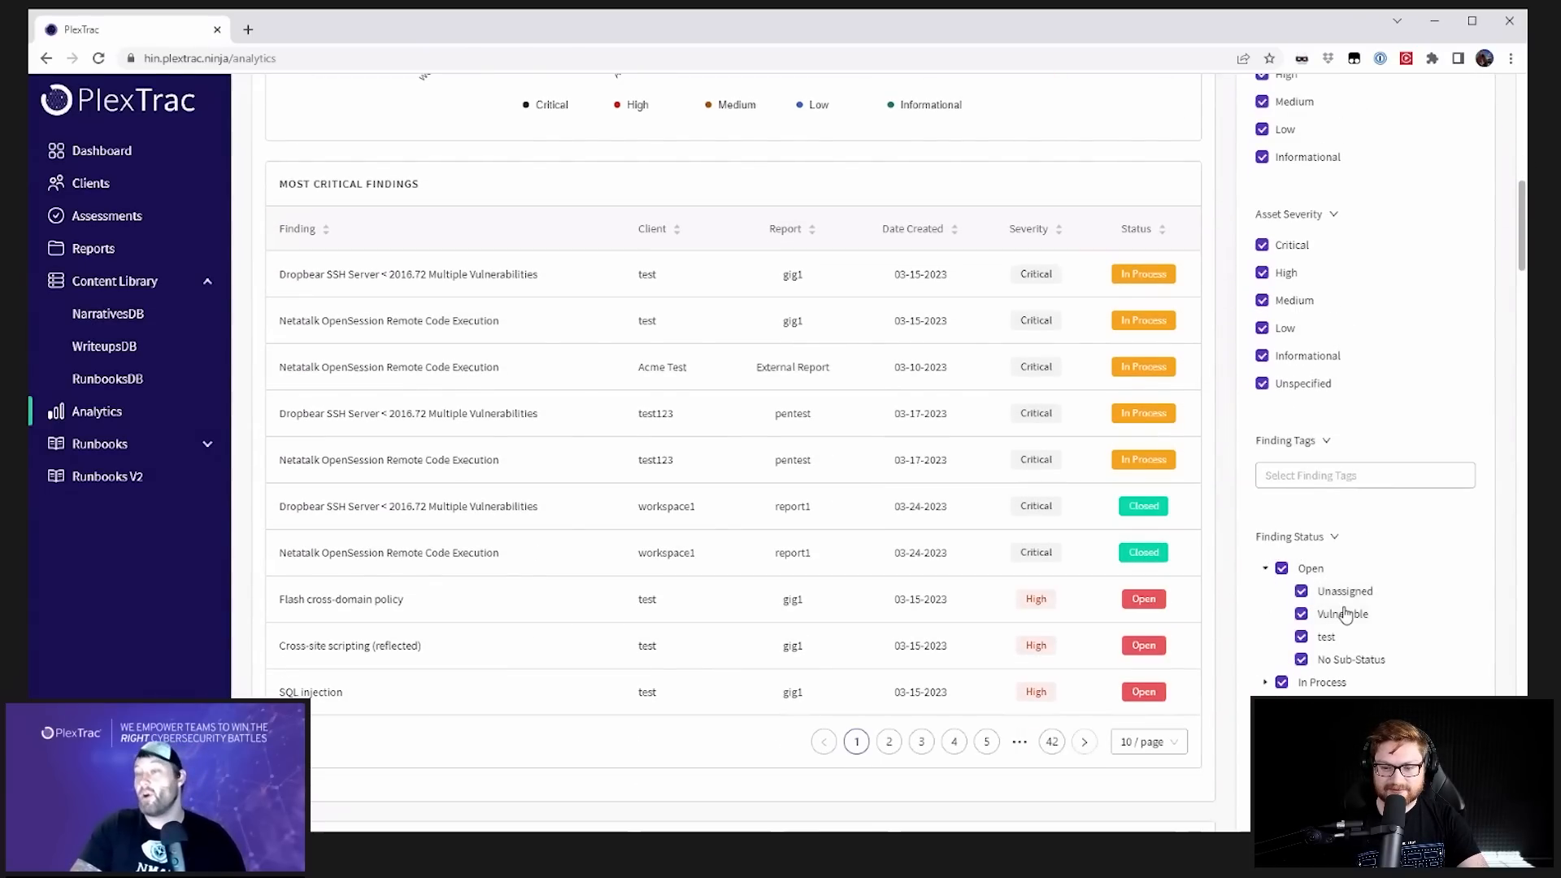
mouse_move(1334, 667)
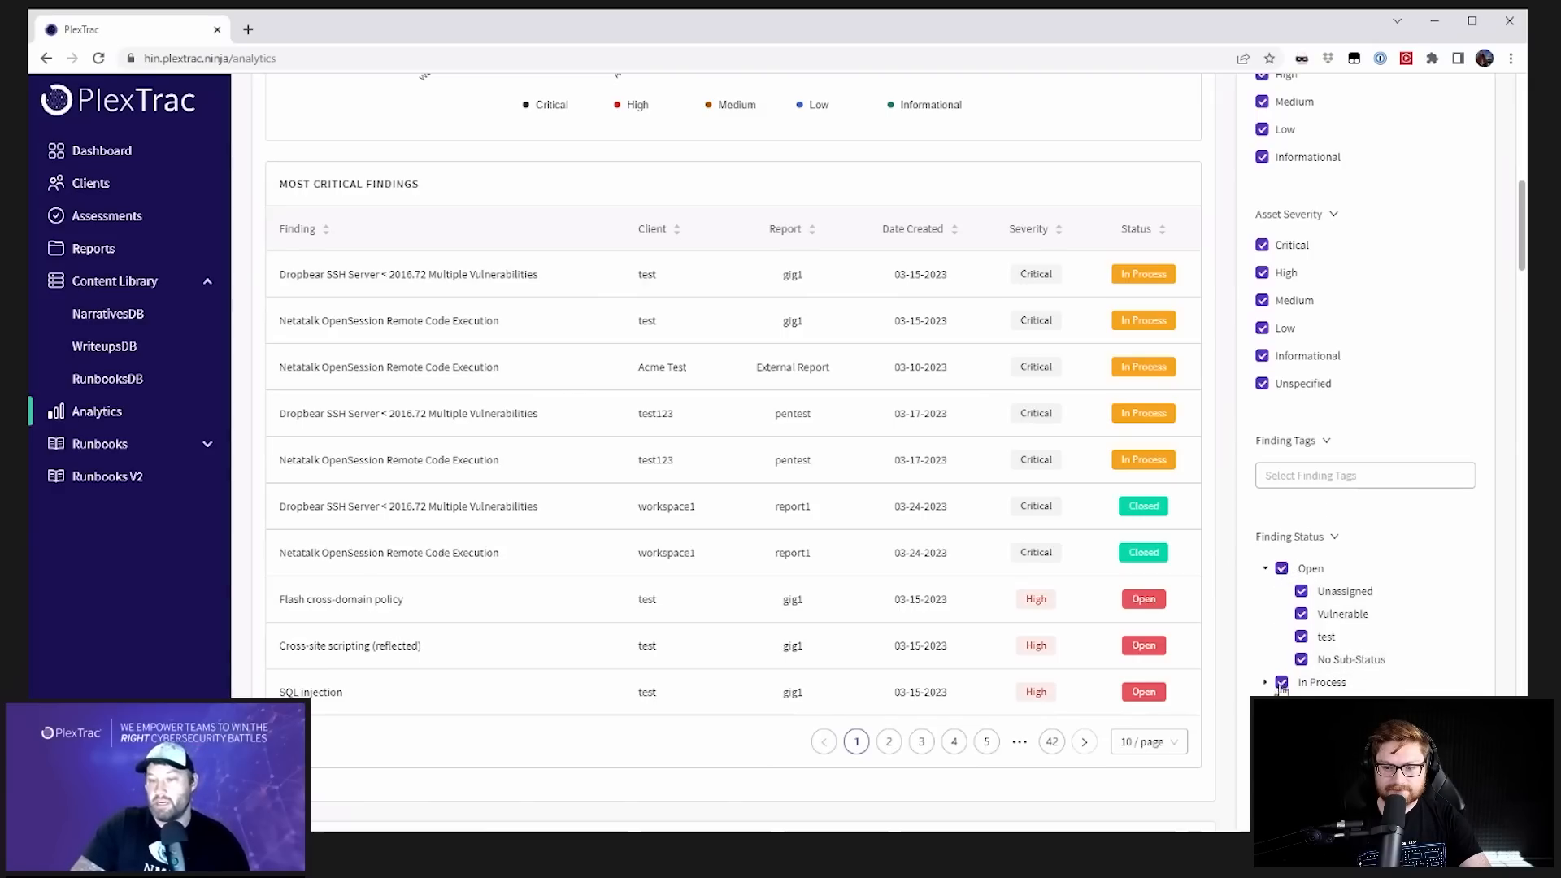
mouse_move(1343, 614)
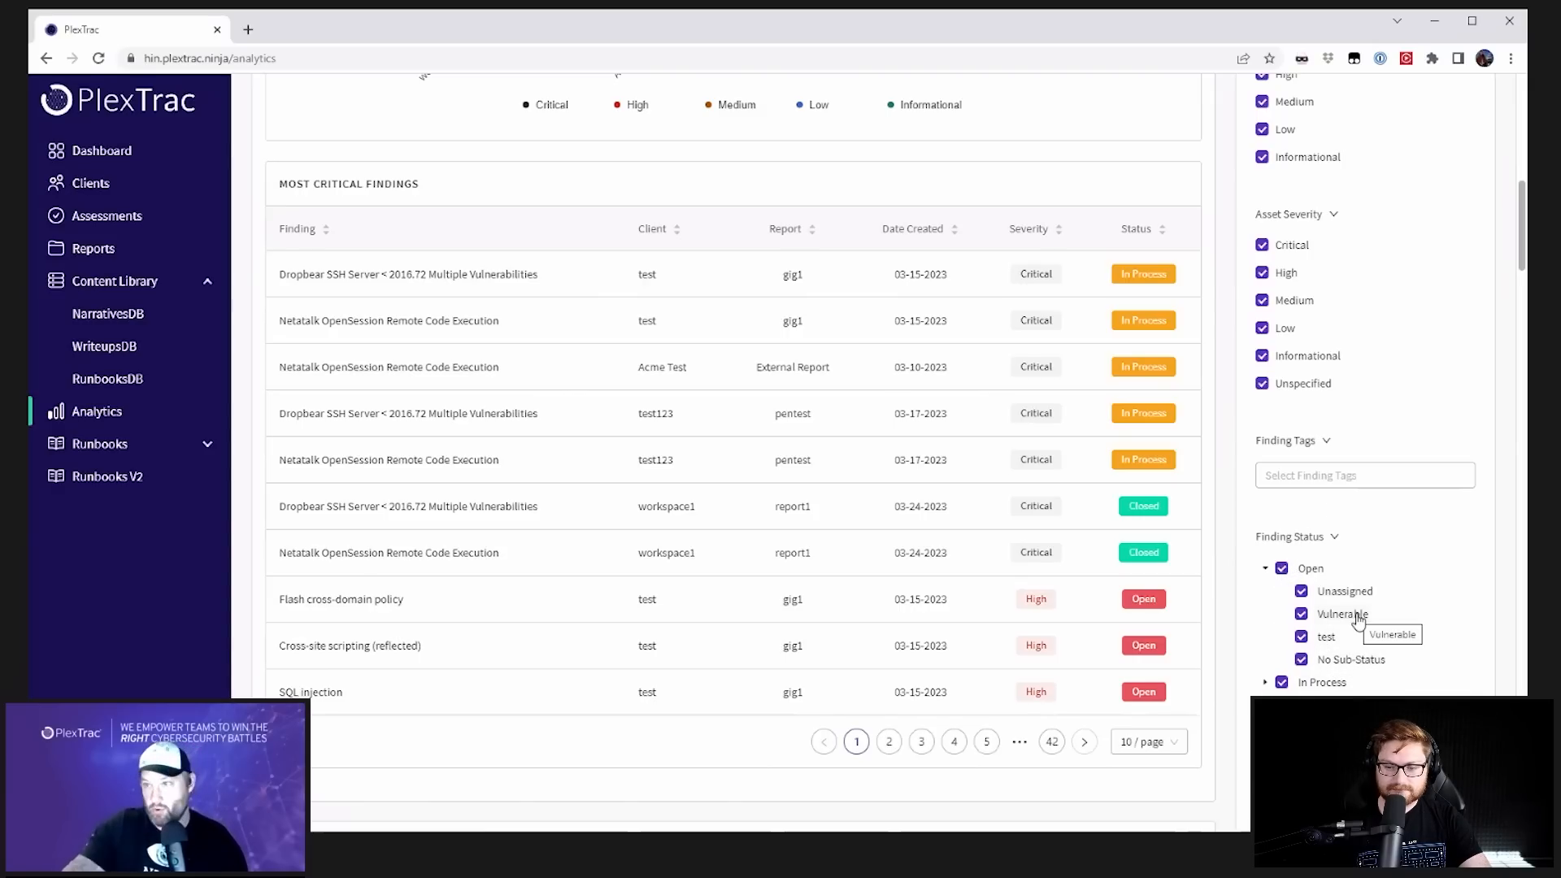
scroll("down", 3)
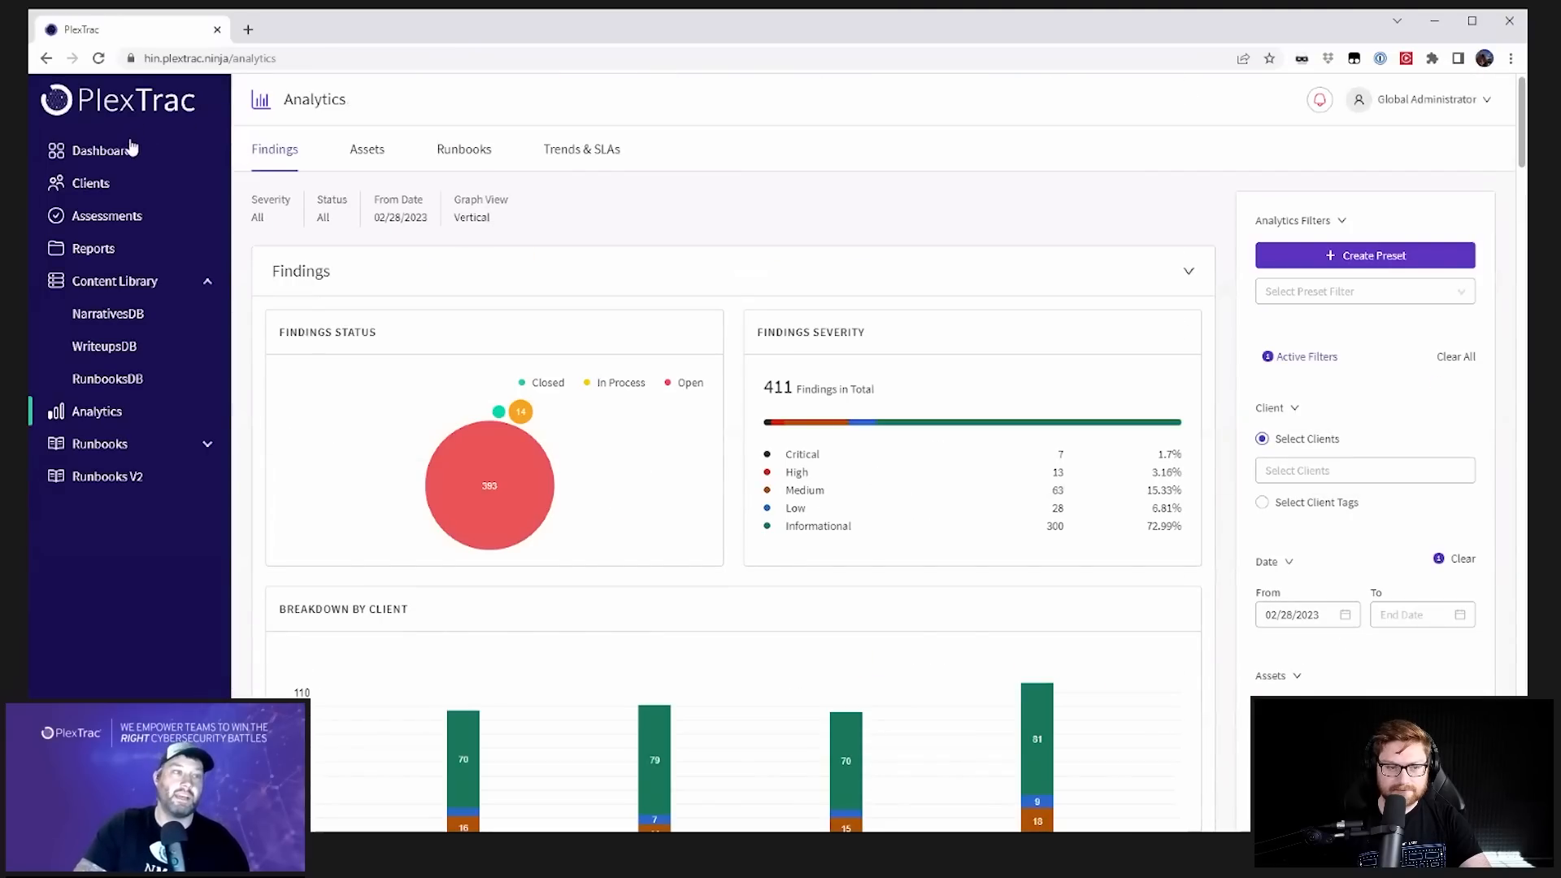
left_click(101, 150)
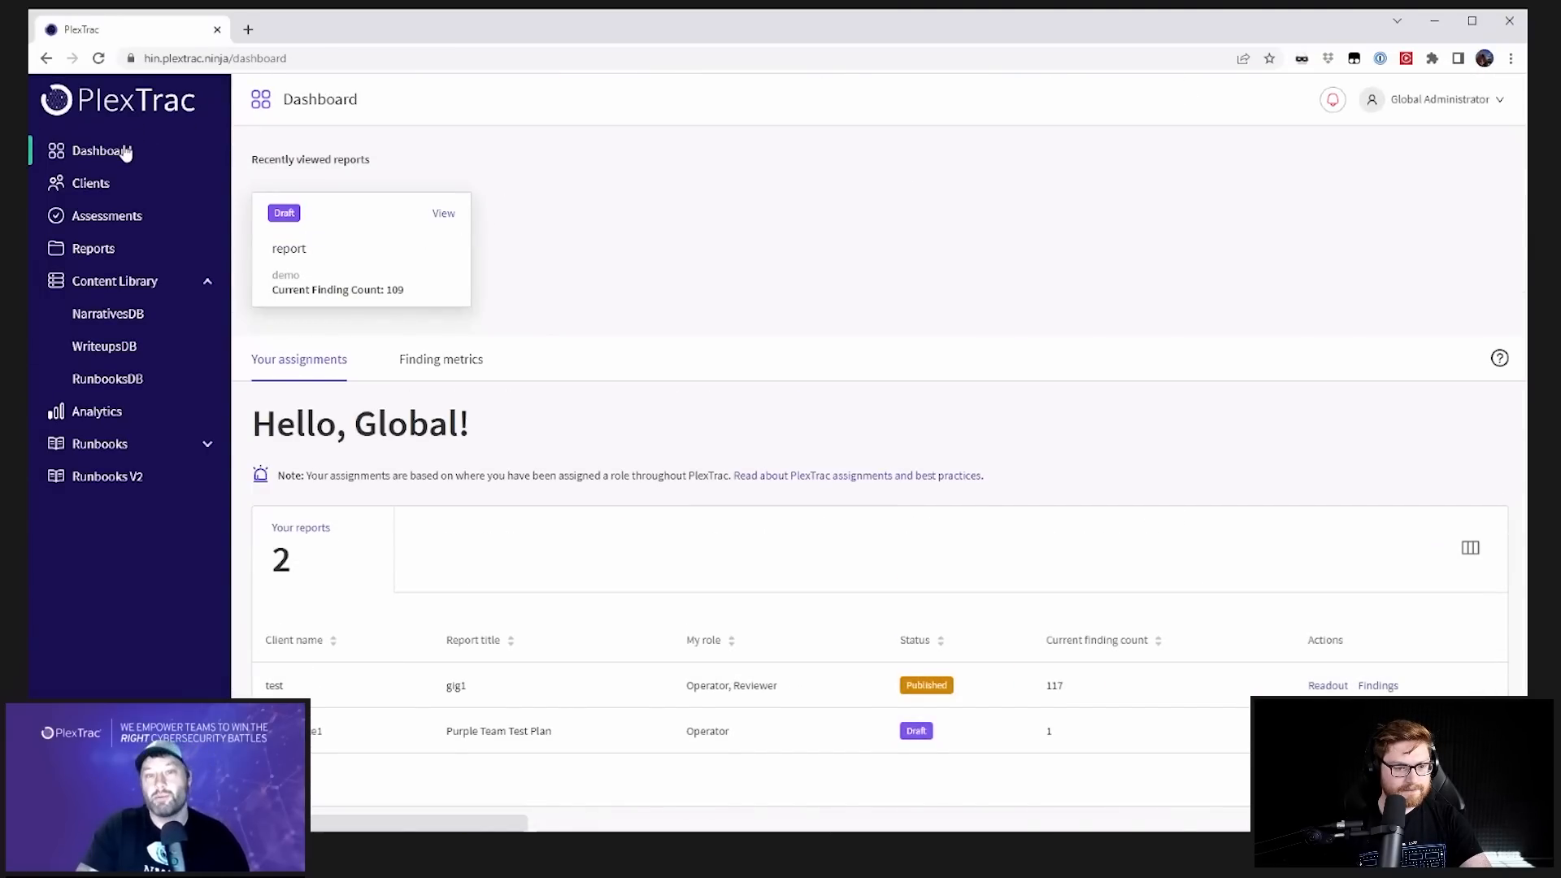
mouse_move(857, 212)
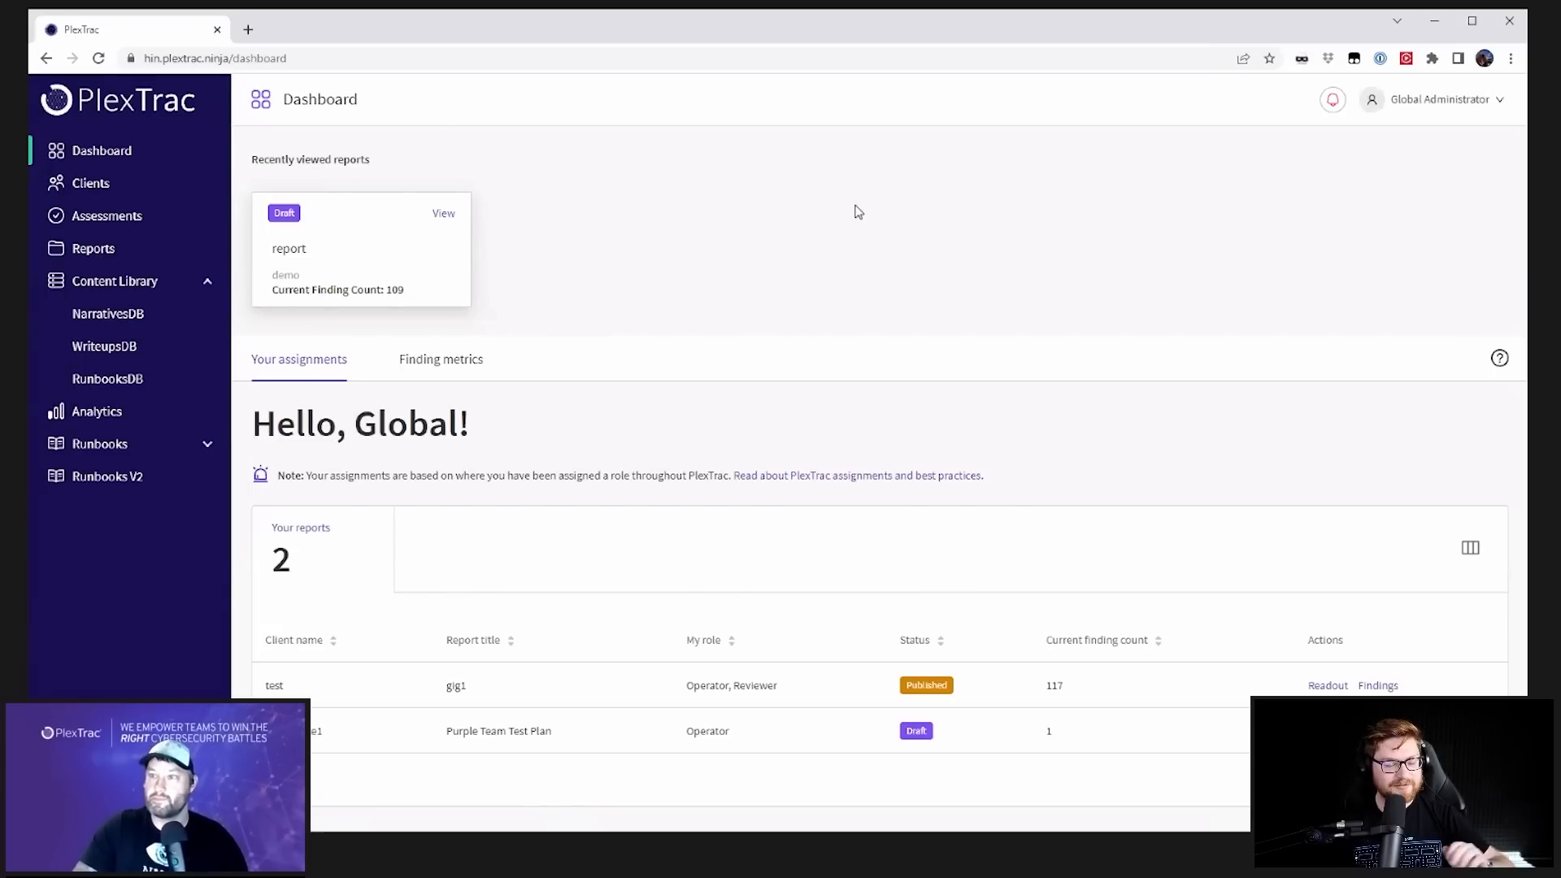
mouse_move(639, 258)
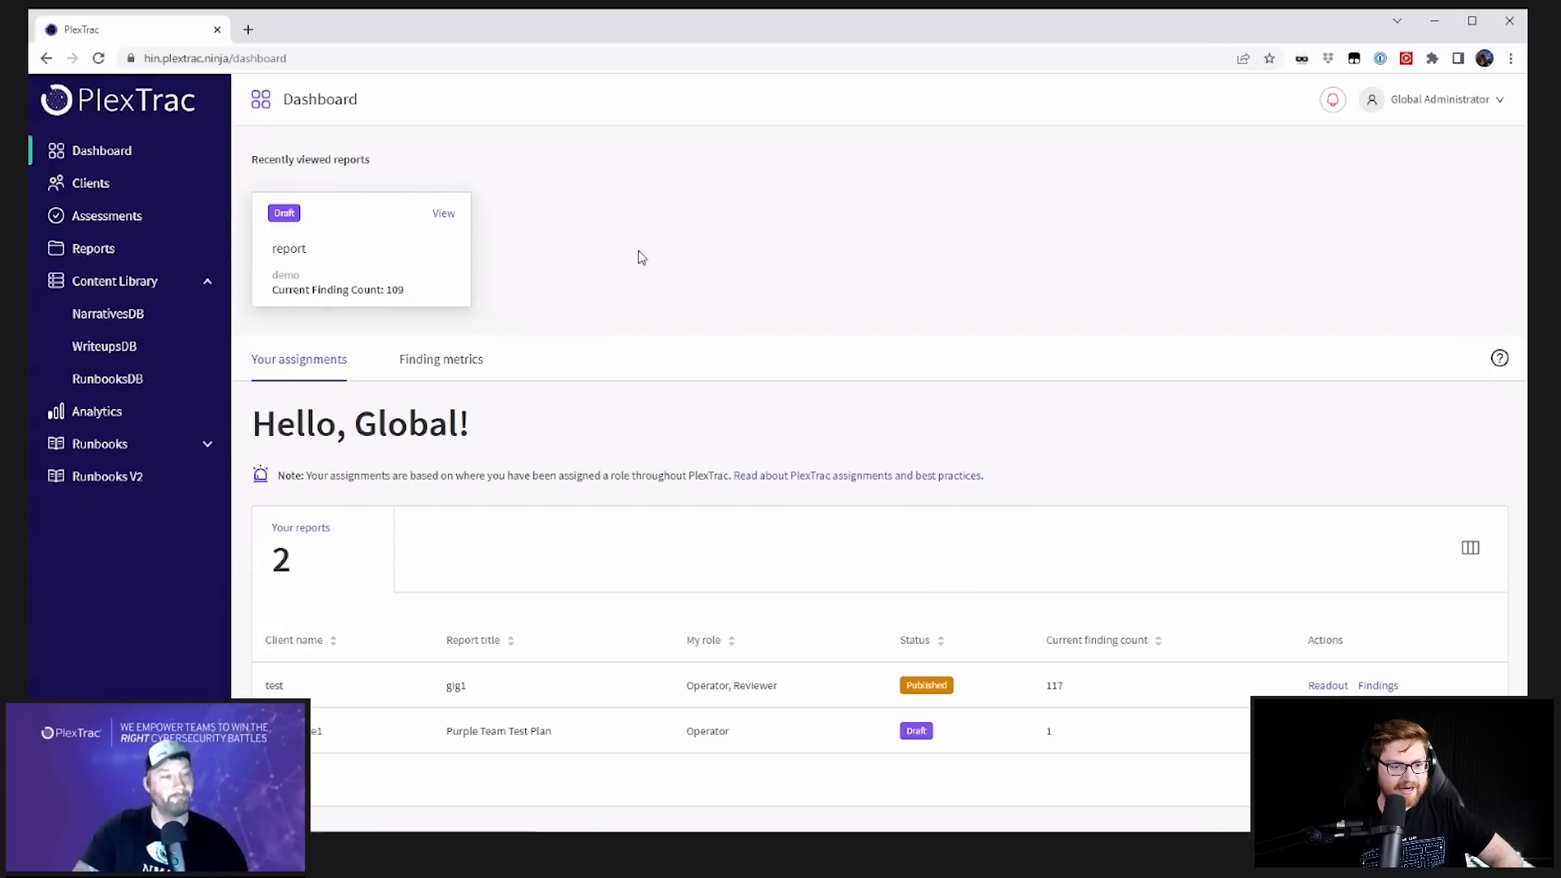
Step: Go via Clients and the demo client to reopen the report's 109 findings
left_click(90, 183)
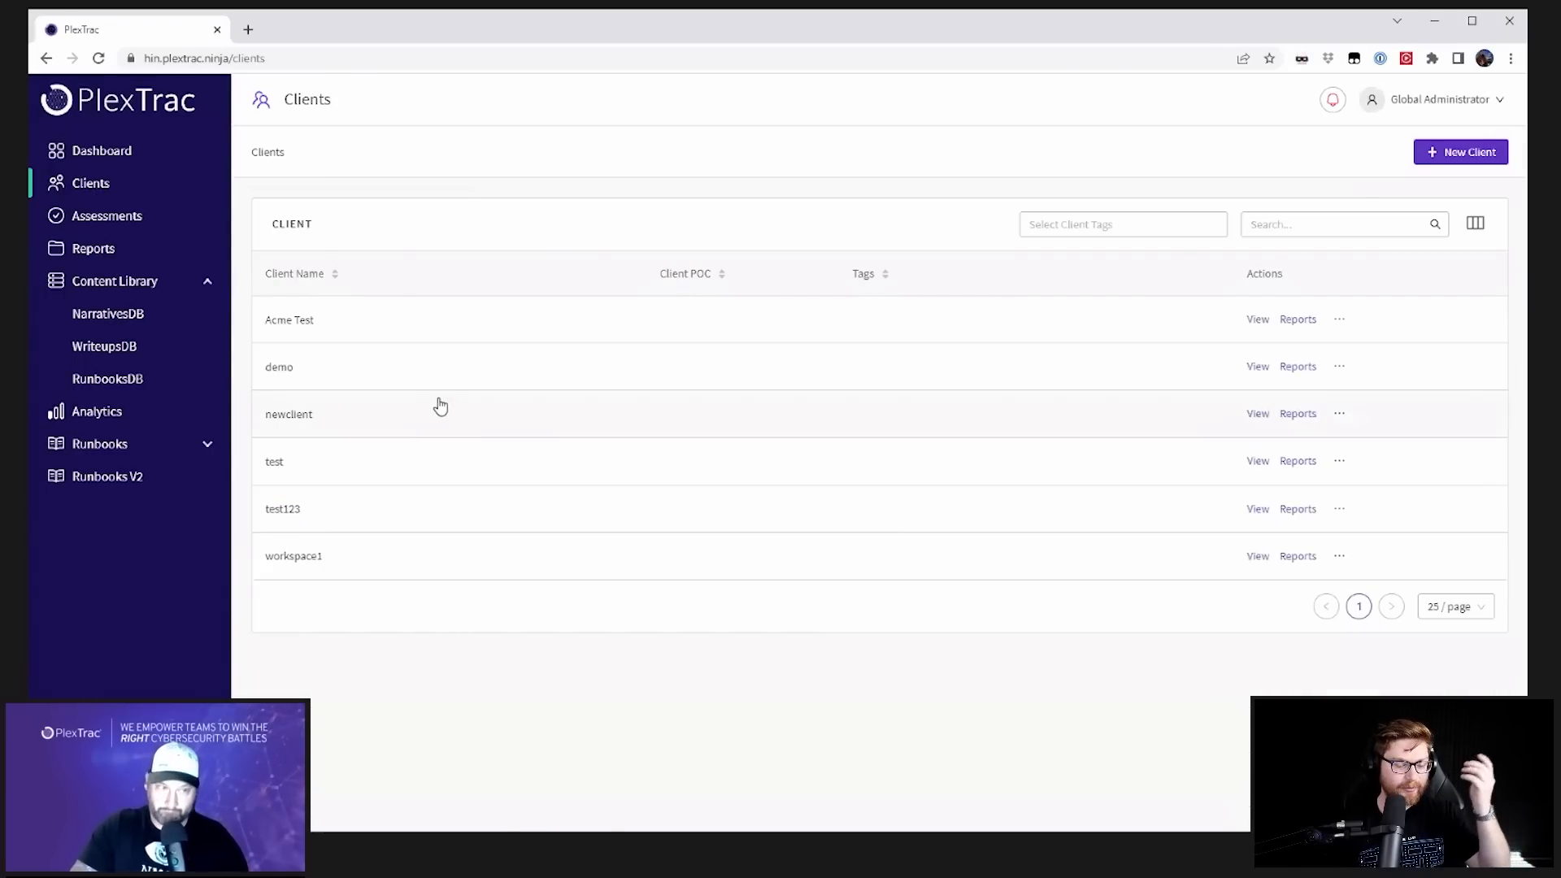
left_click(1298, 365)
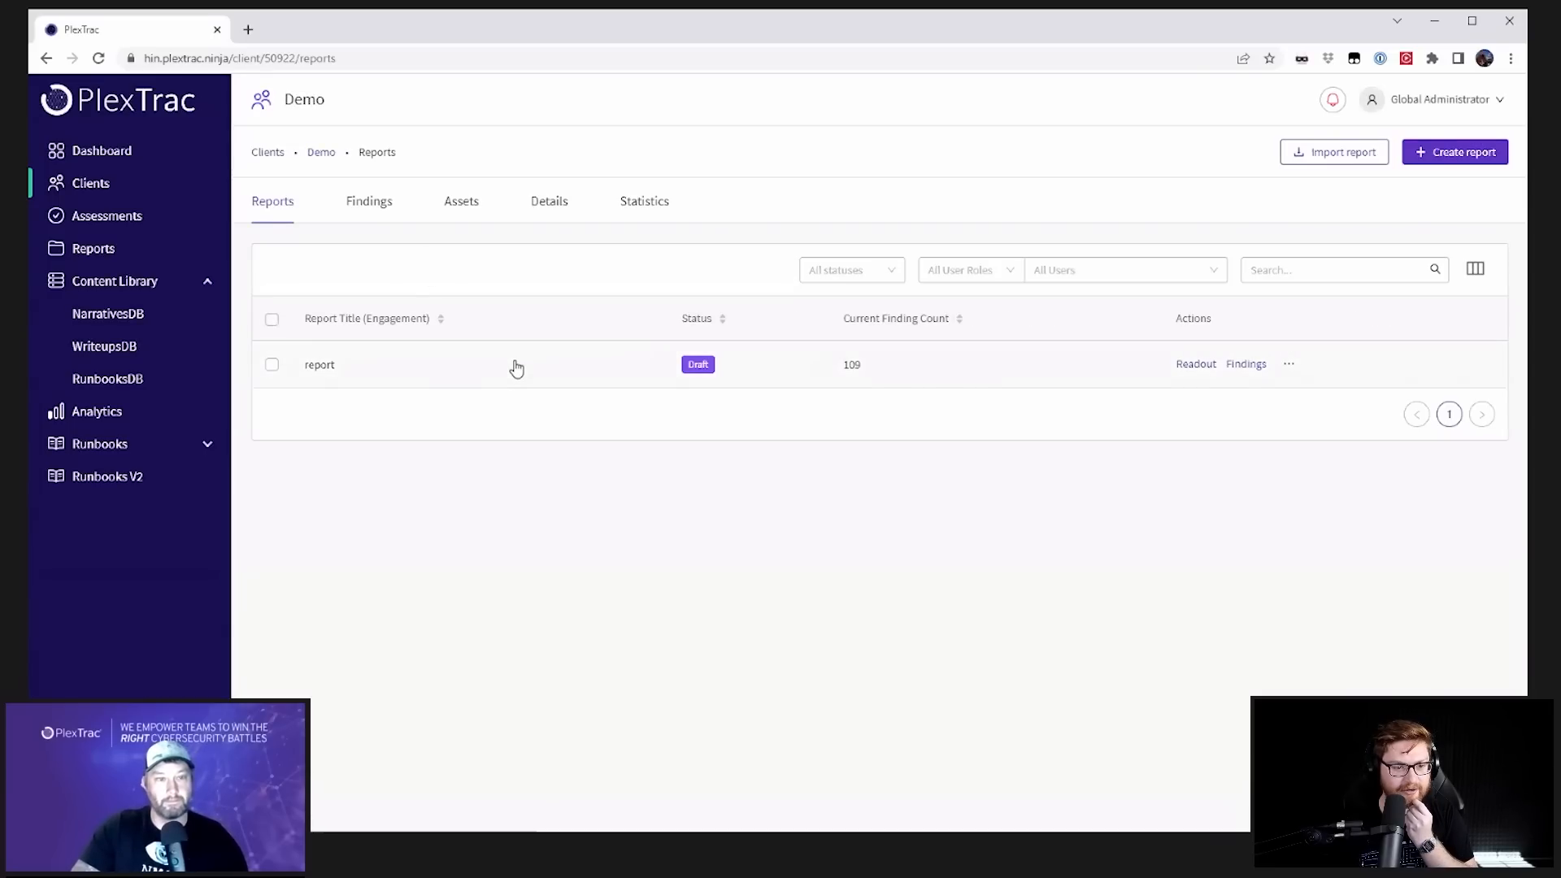
left_click(1246, 364)
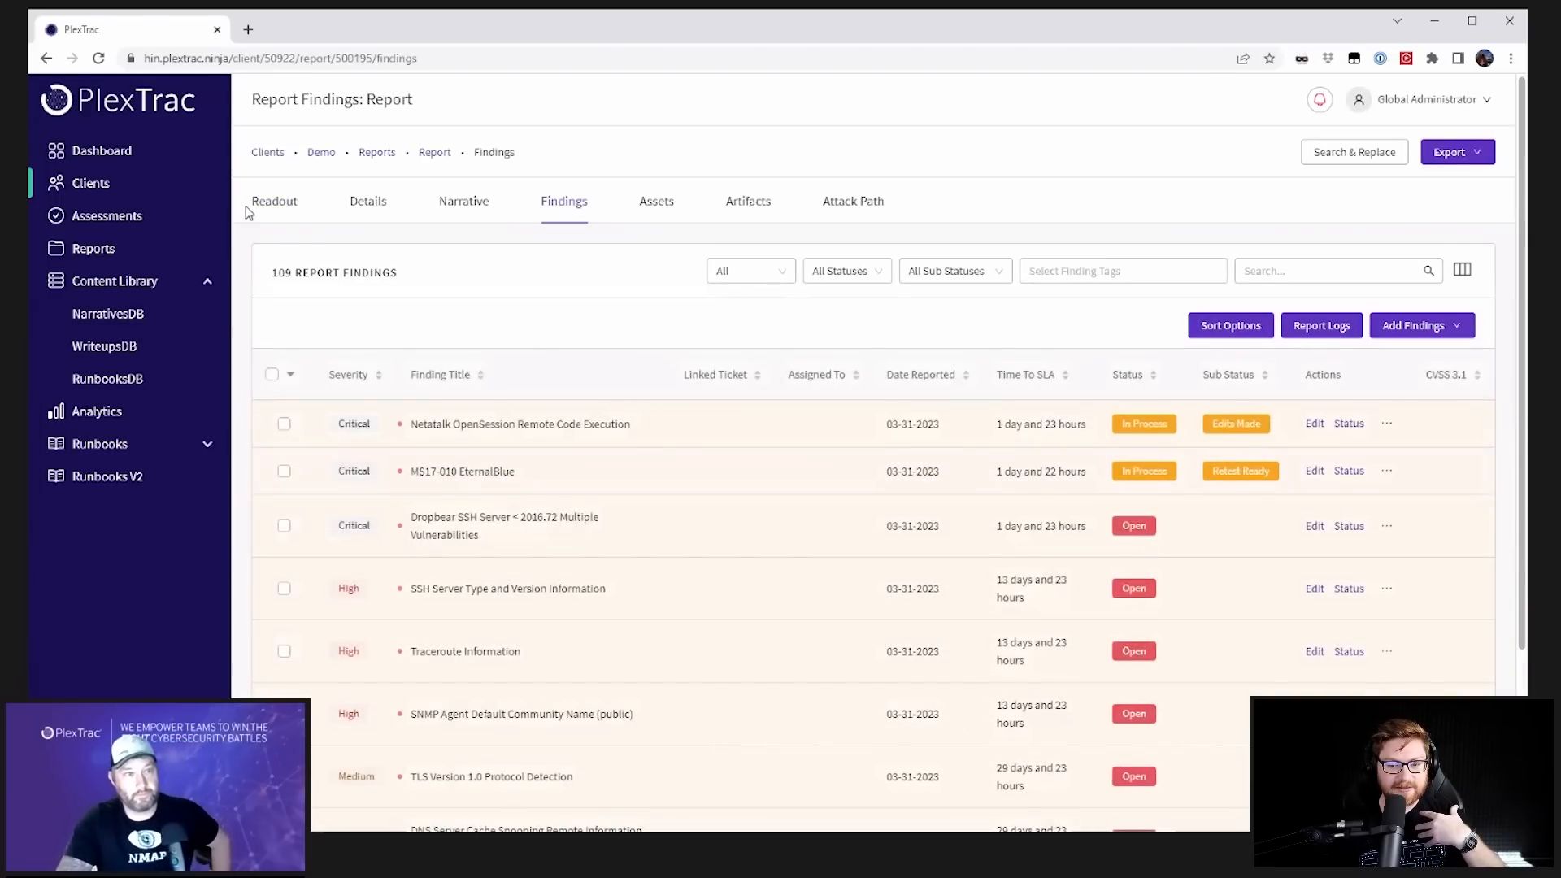
Step: Open the readout, dismiss the Export formats list, and show the Critical Dropbear SSH finding
left_click(274, 200)
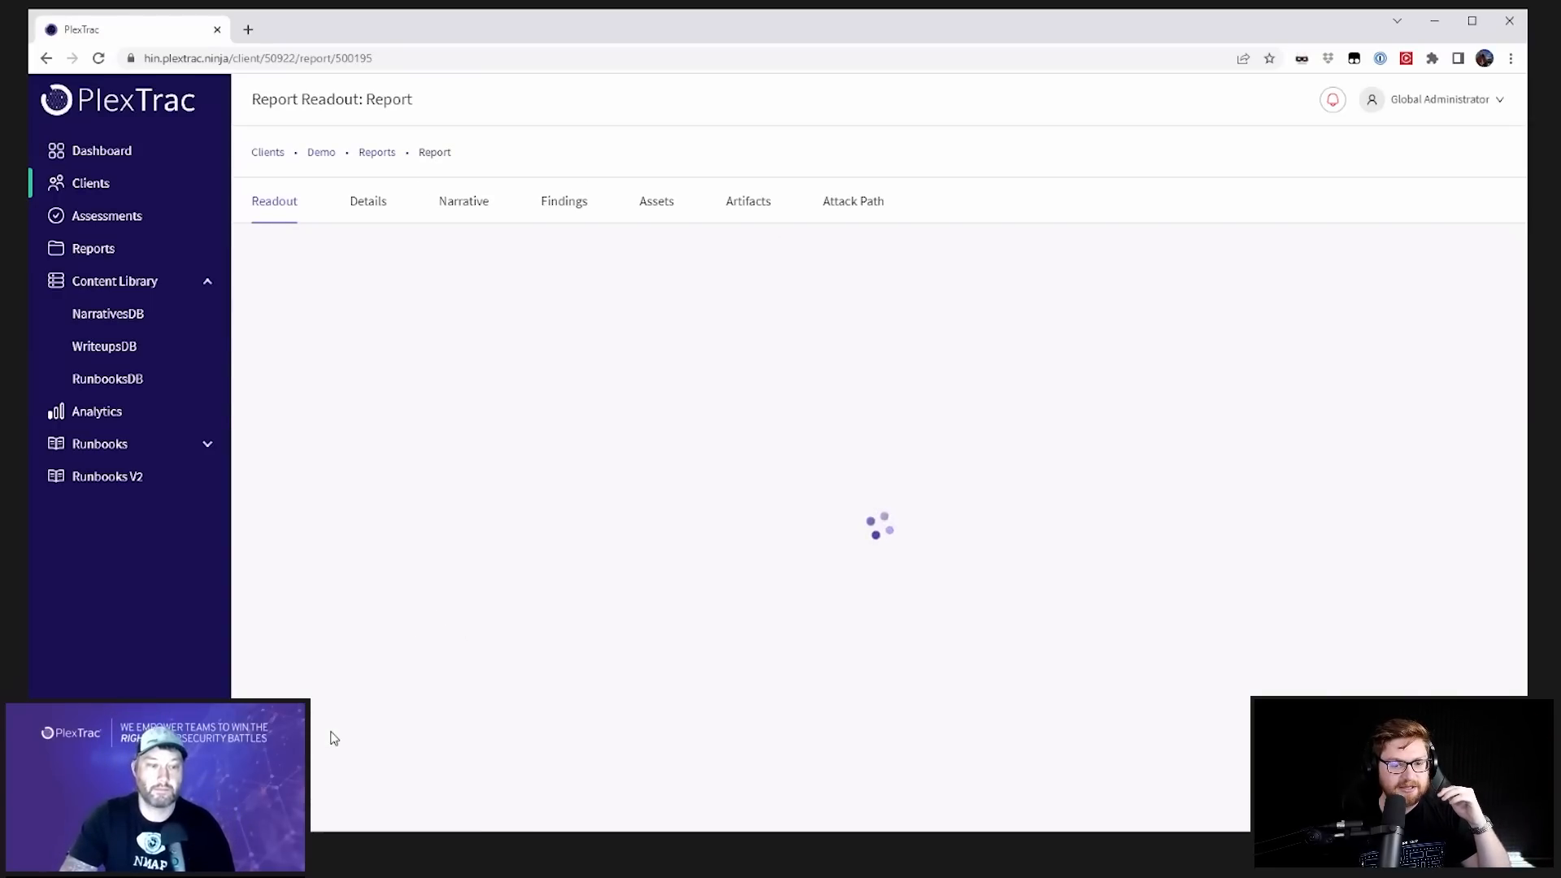
mouse_move(680, 363)
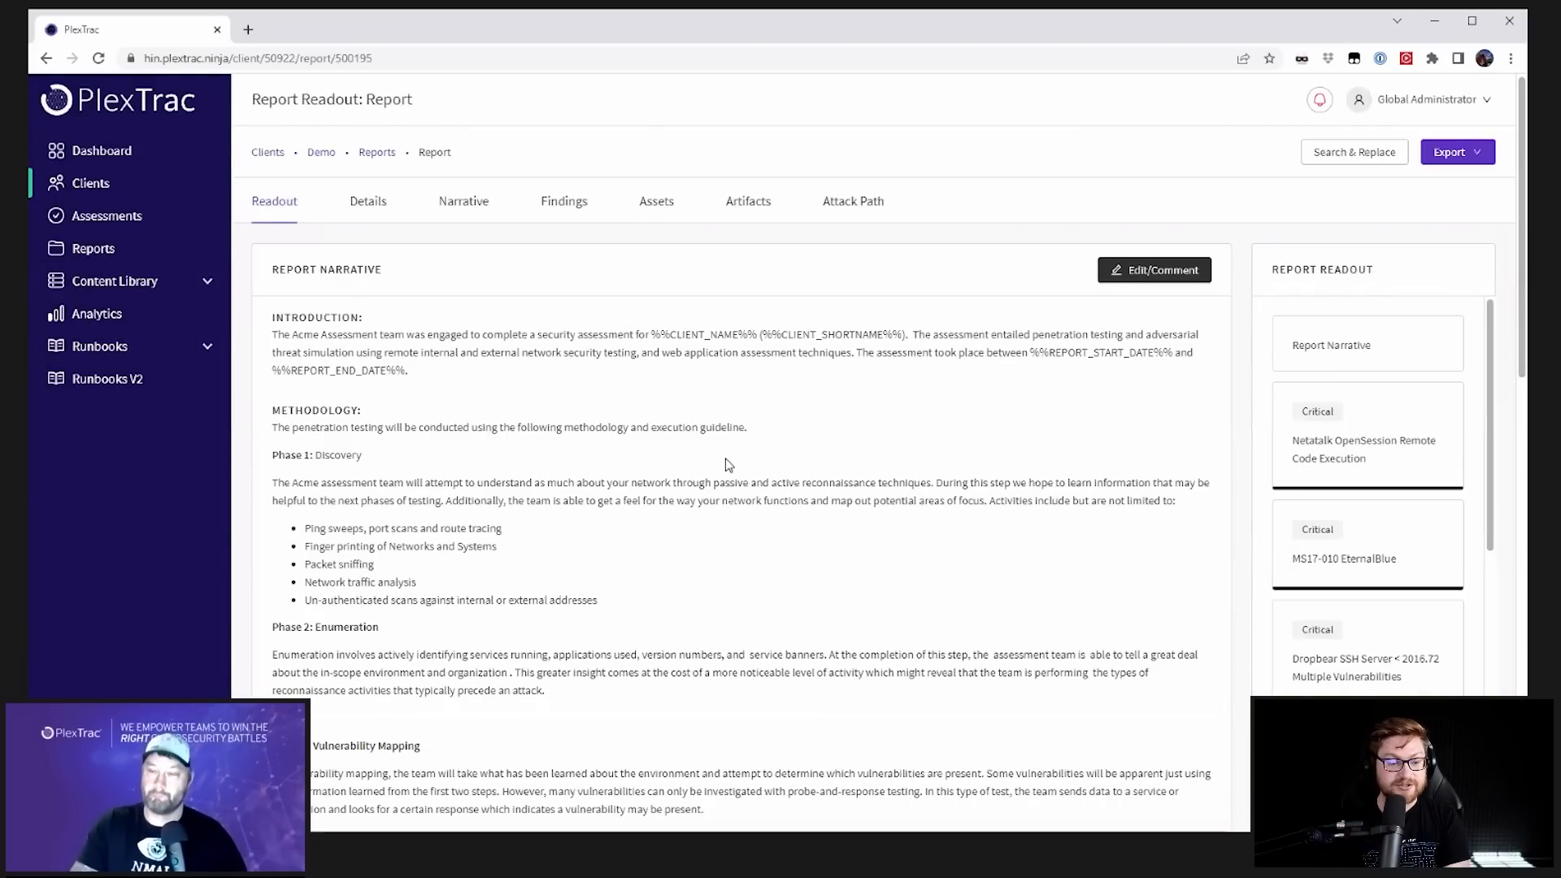
mouse_move(730, 423)
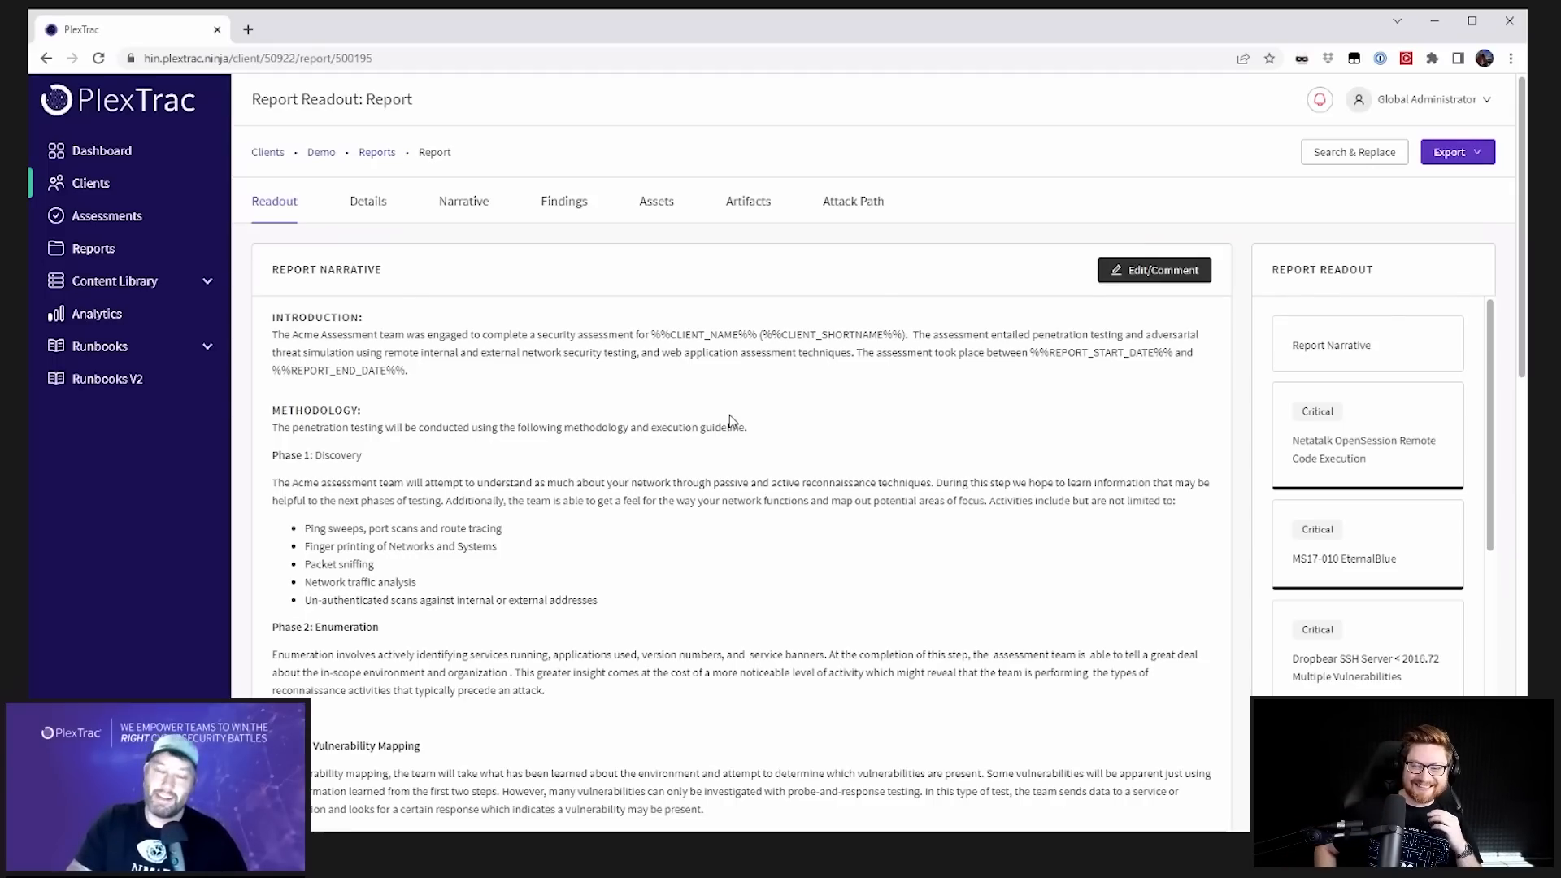
left_click(1456, 151)
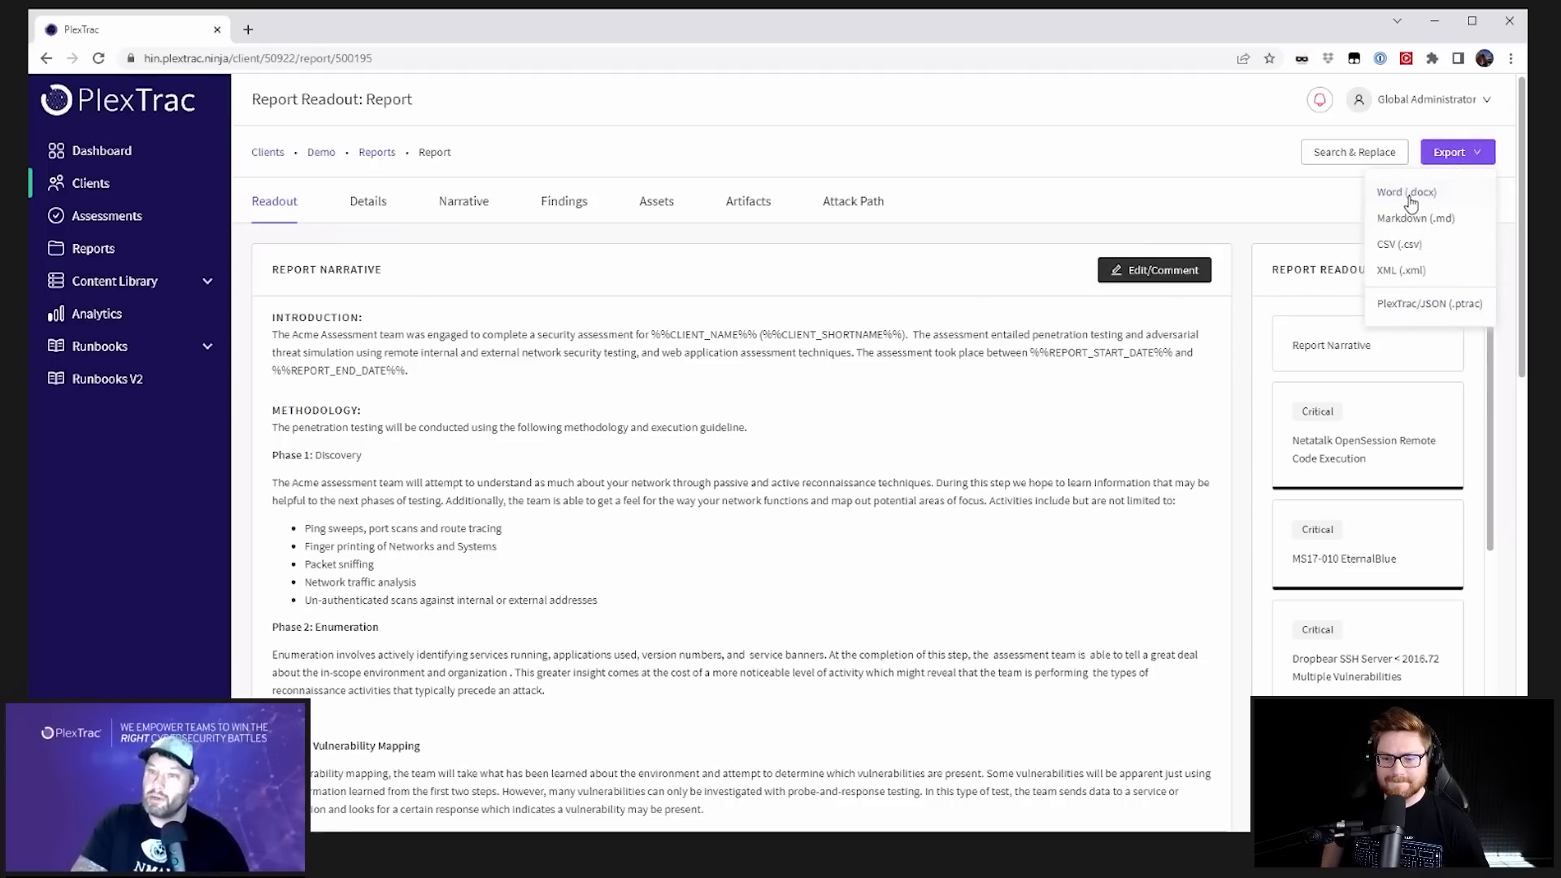
left_click(1207, 206)
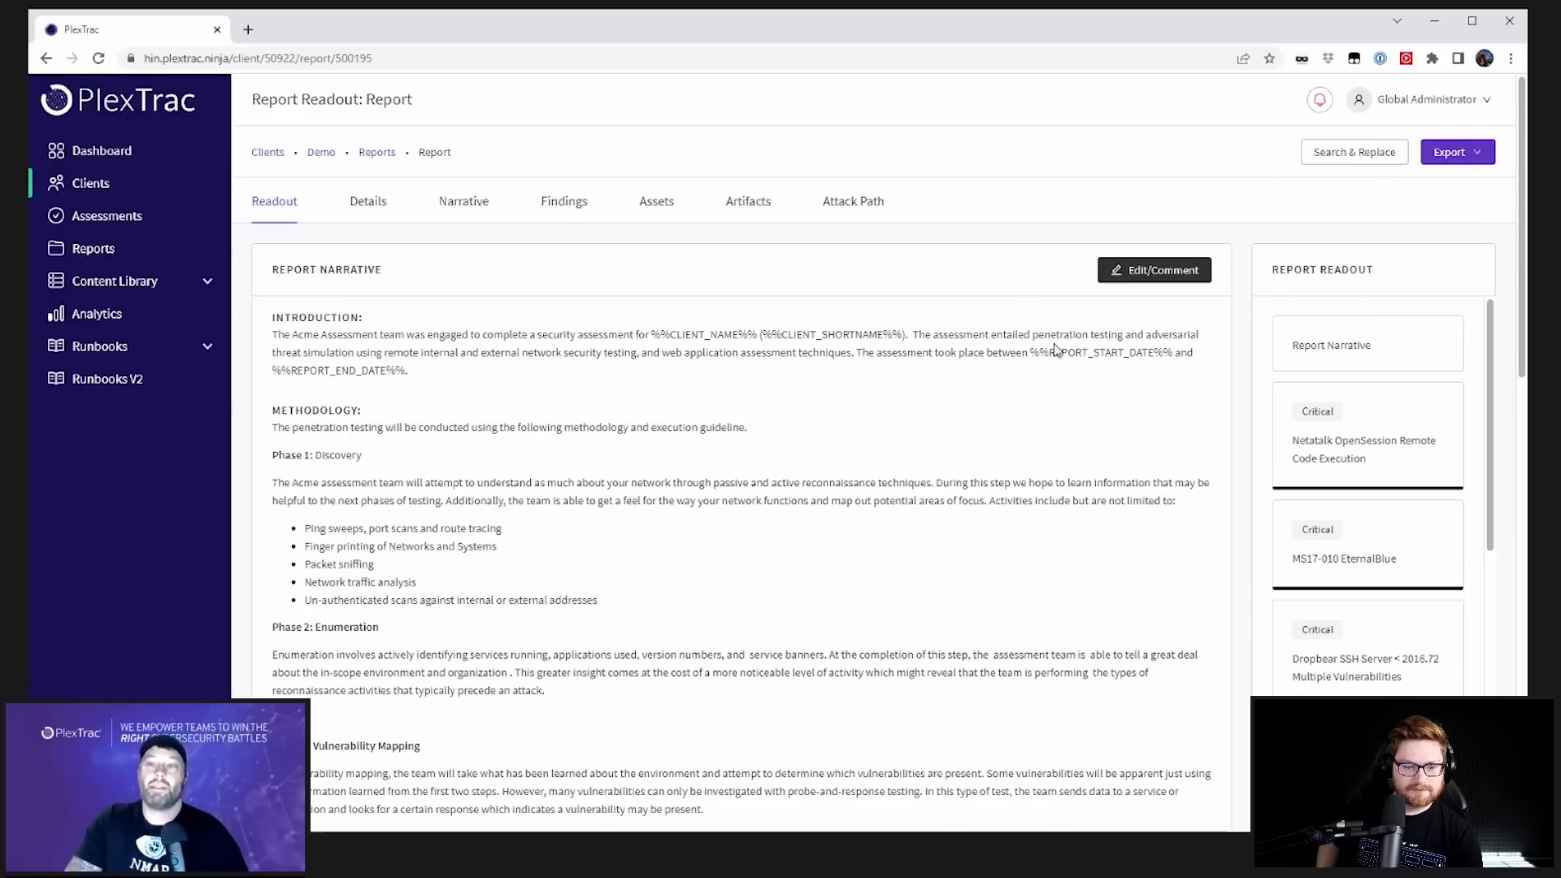
left_click(1363, 449)
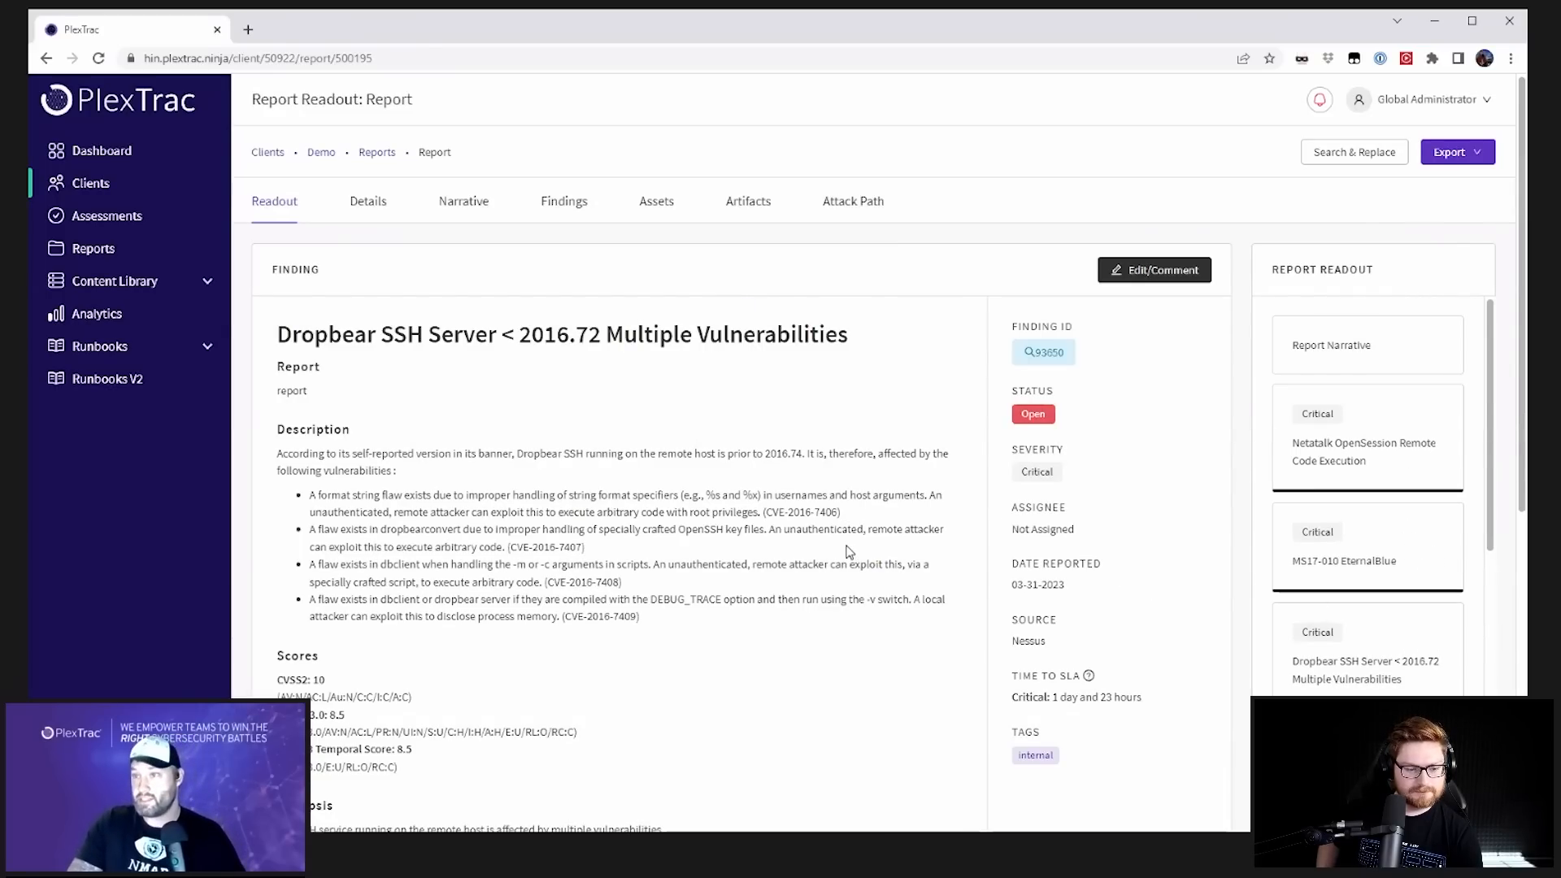
Step: Switch from the readout to the report's Findings tab listing 109 findings
scroll("down", 3)
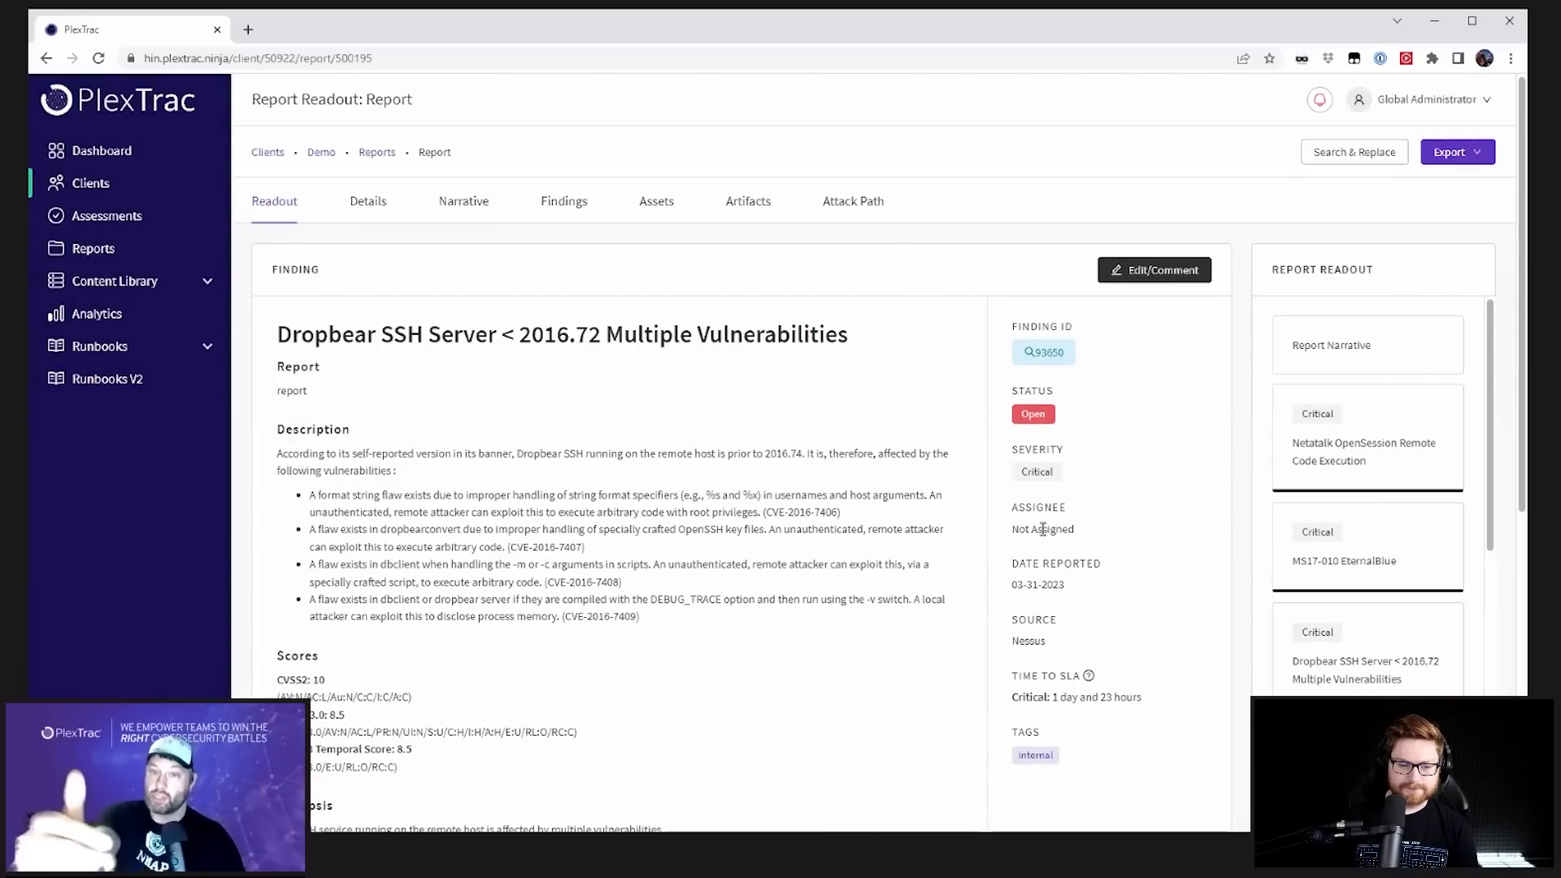
left_click(563, 200)
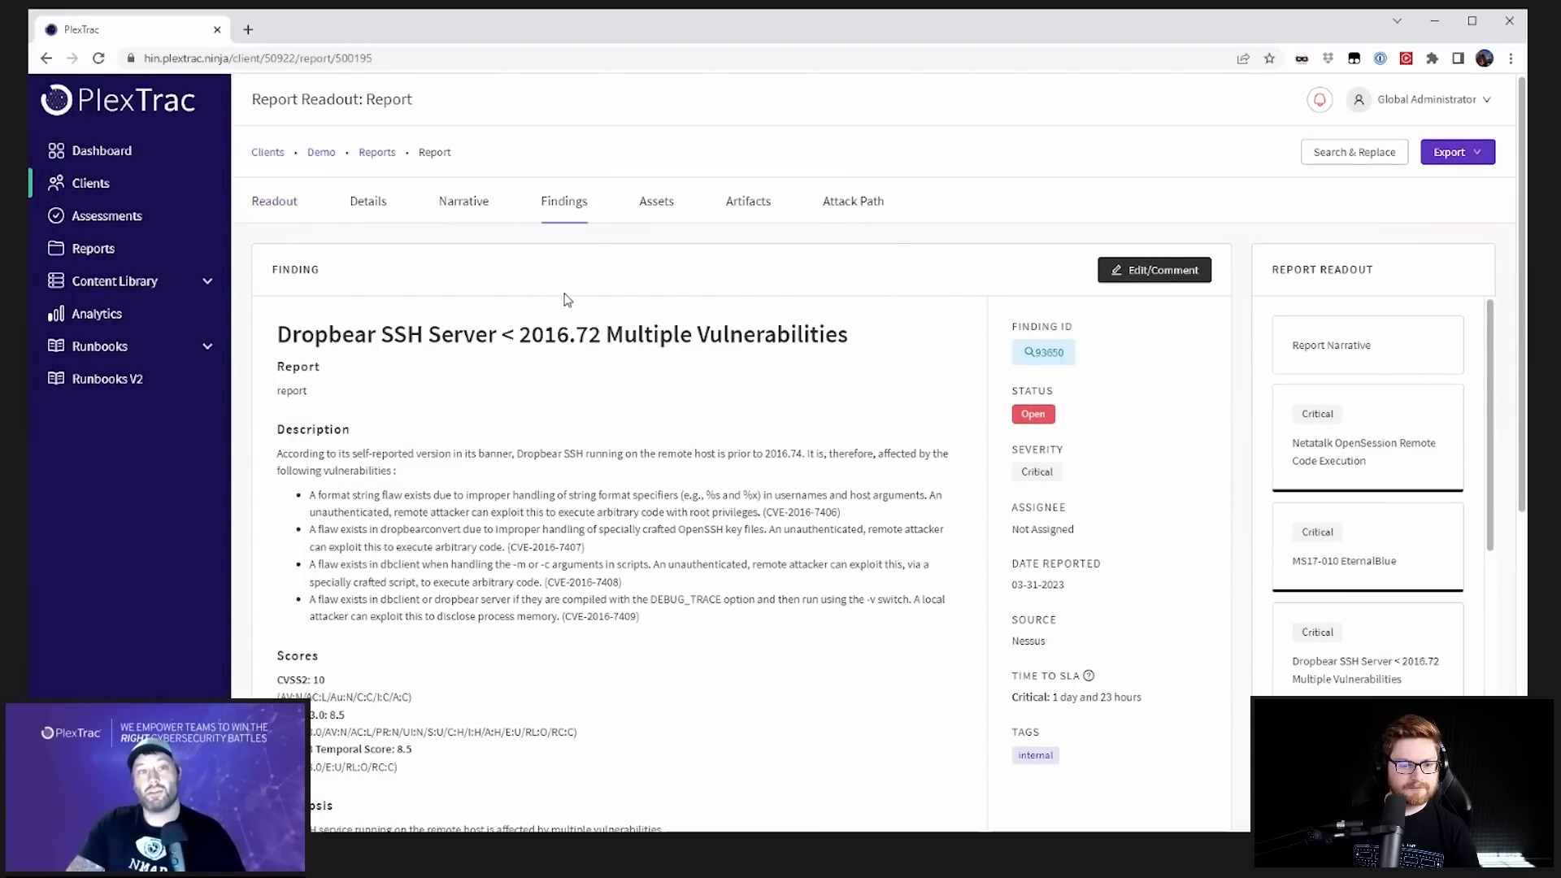
left_click(563, 200)
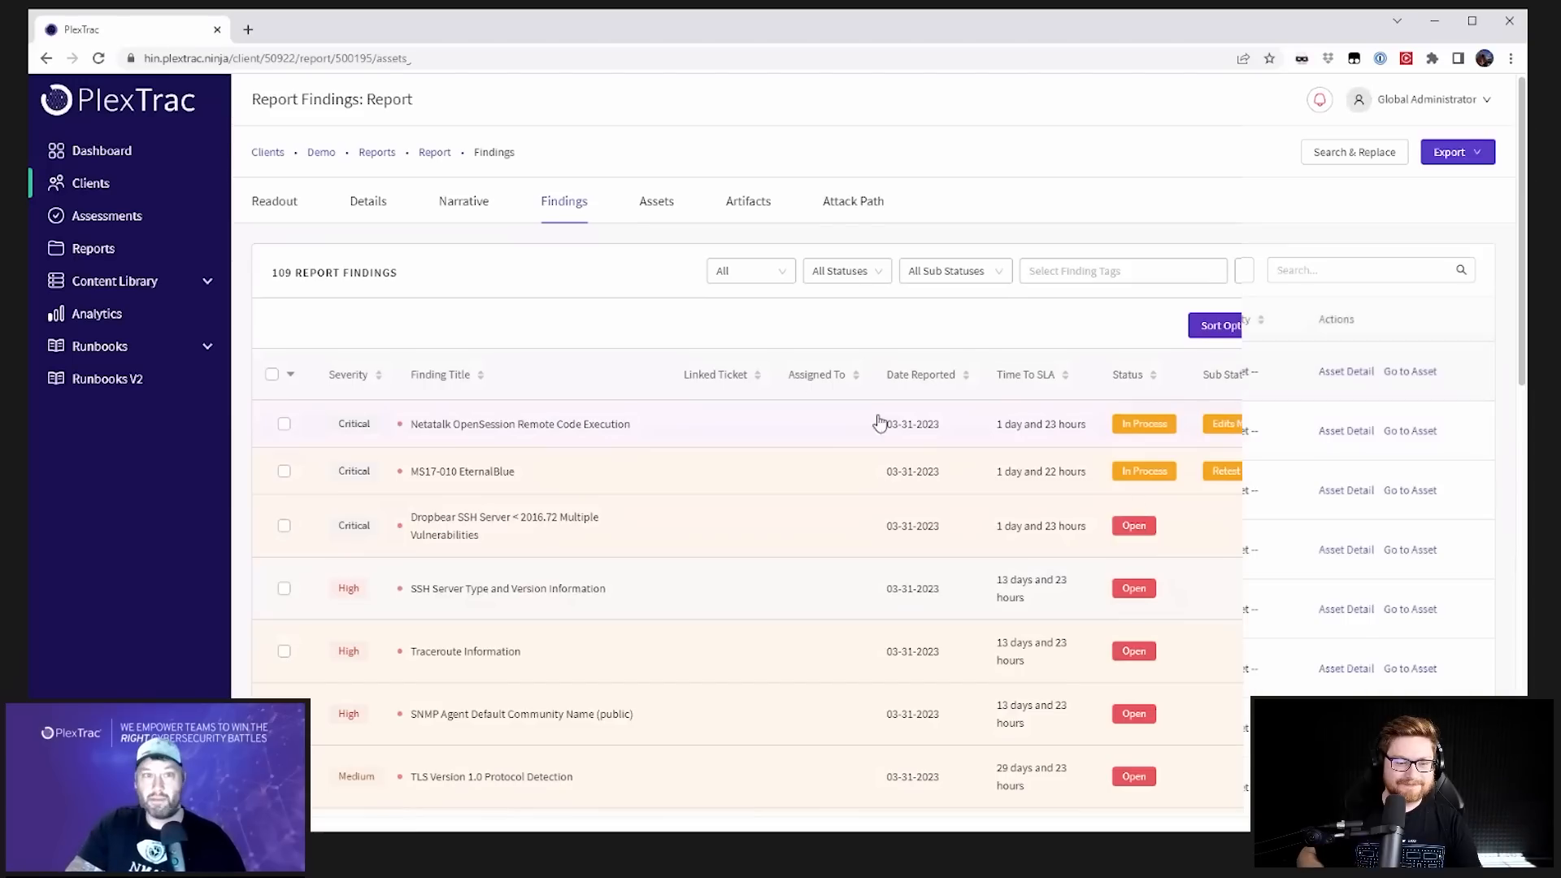
Step: Show the report's Assets and expand then collapse host 192.168.1.172's findings
left_click(657, 200)
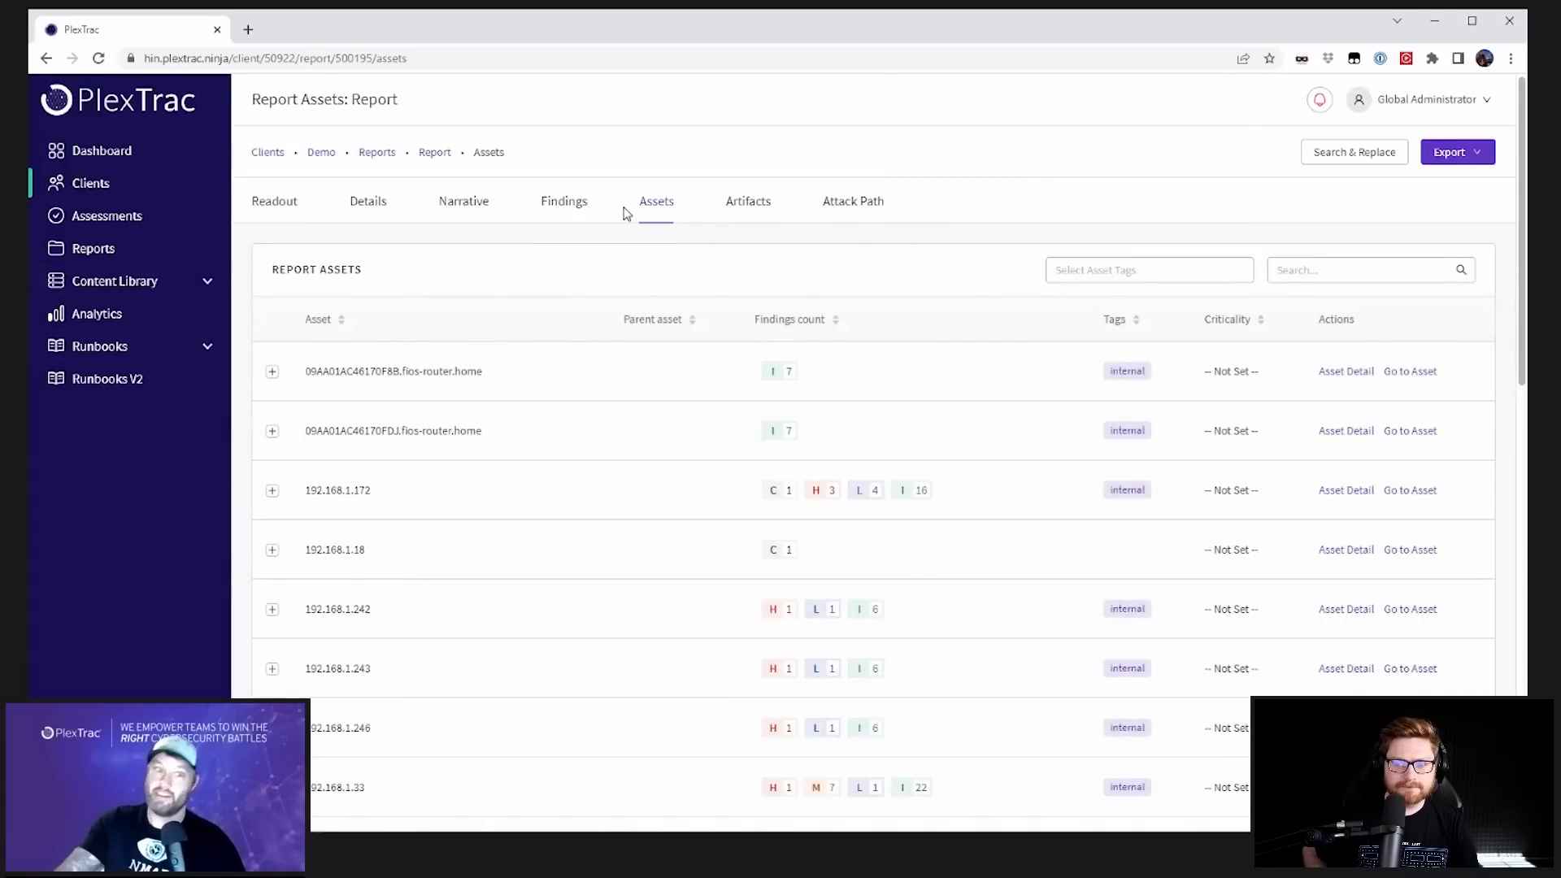
mouse_move(815, 432)
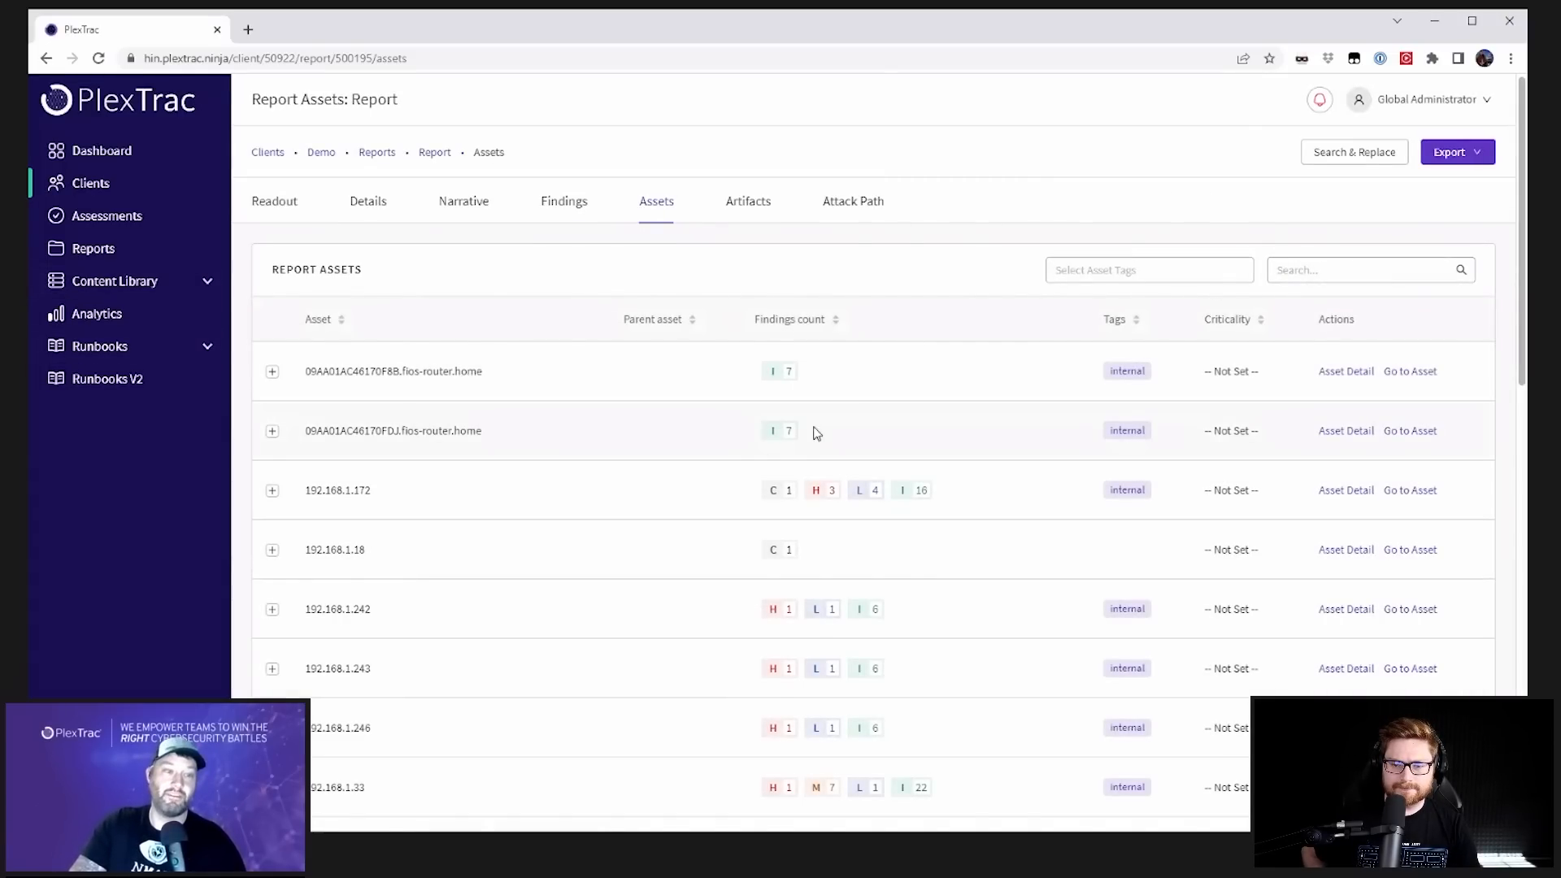
left_click(271, 490)
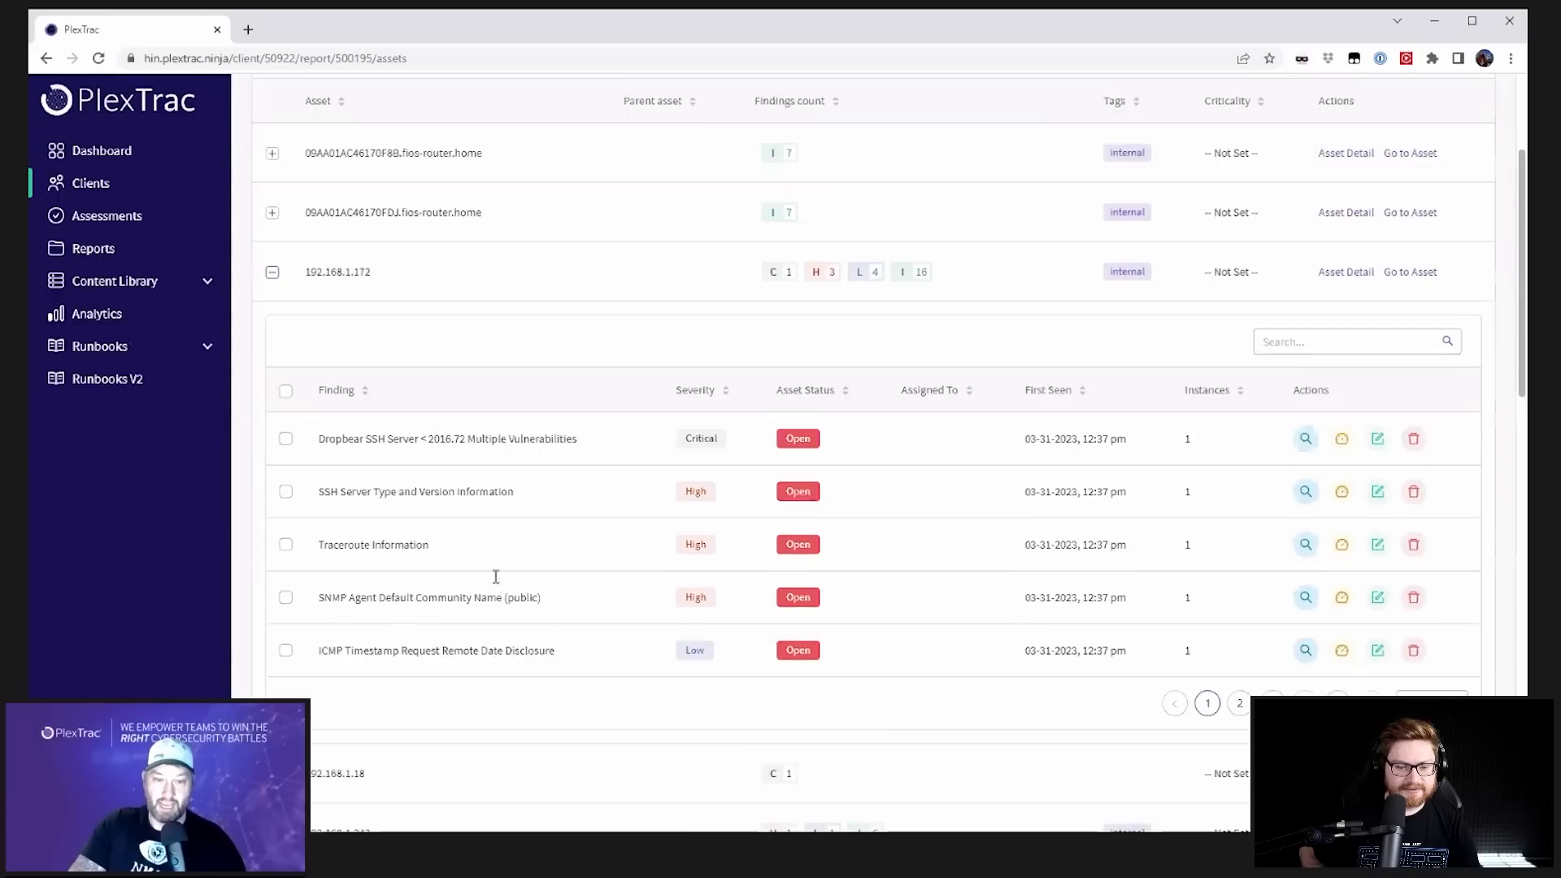
scroll("up", 3)
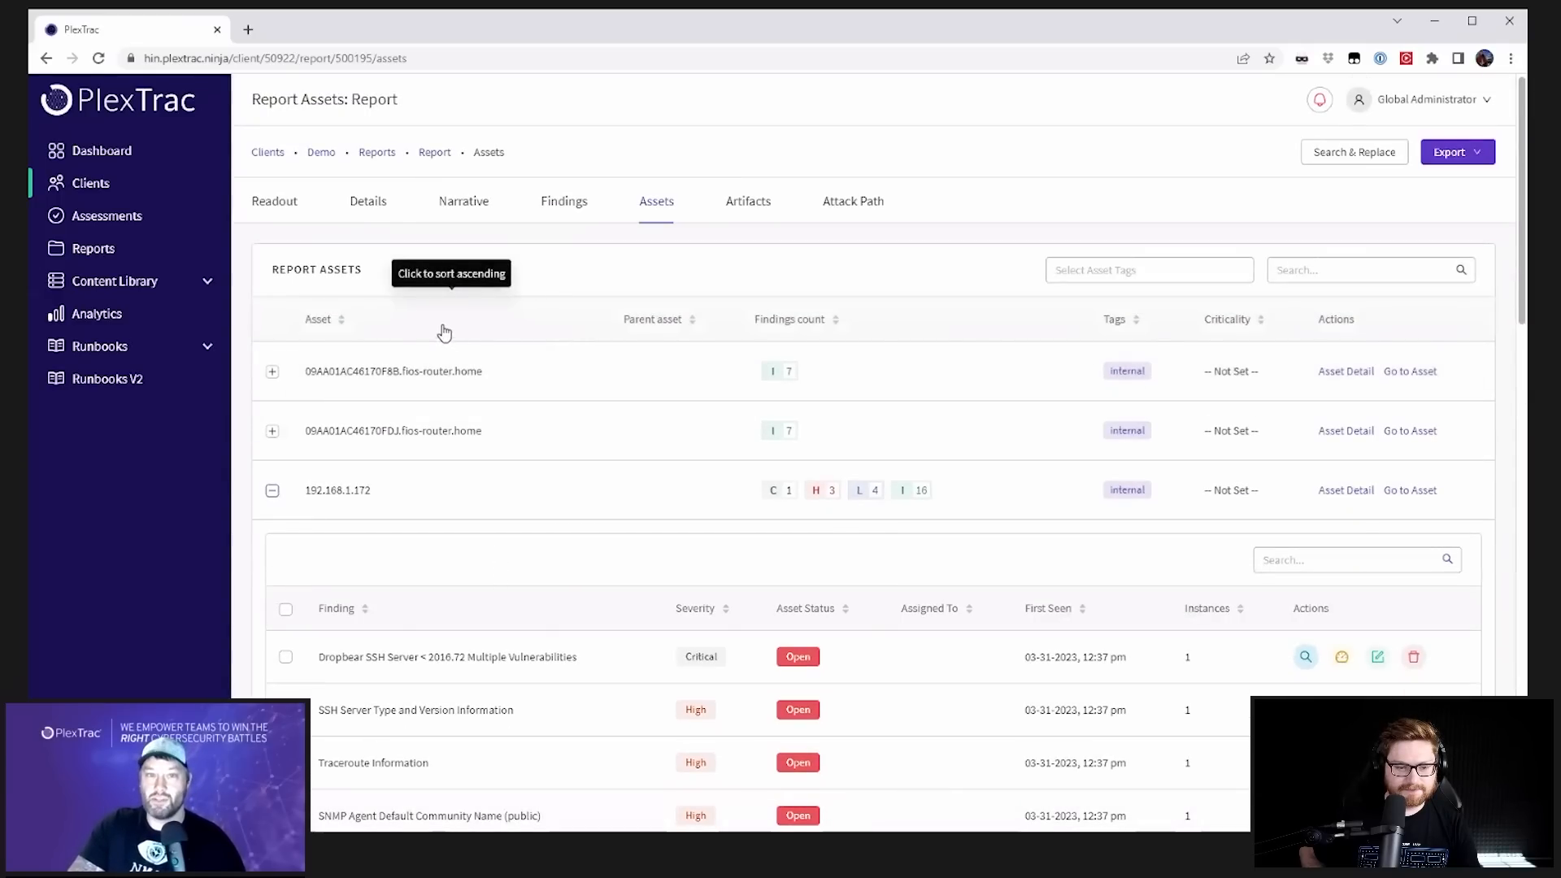
left_click(271, 489)
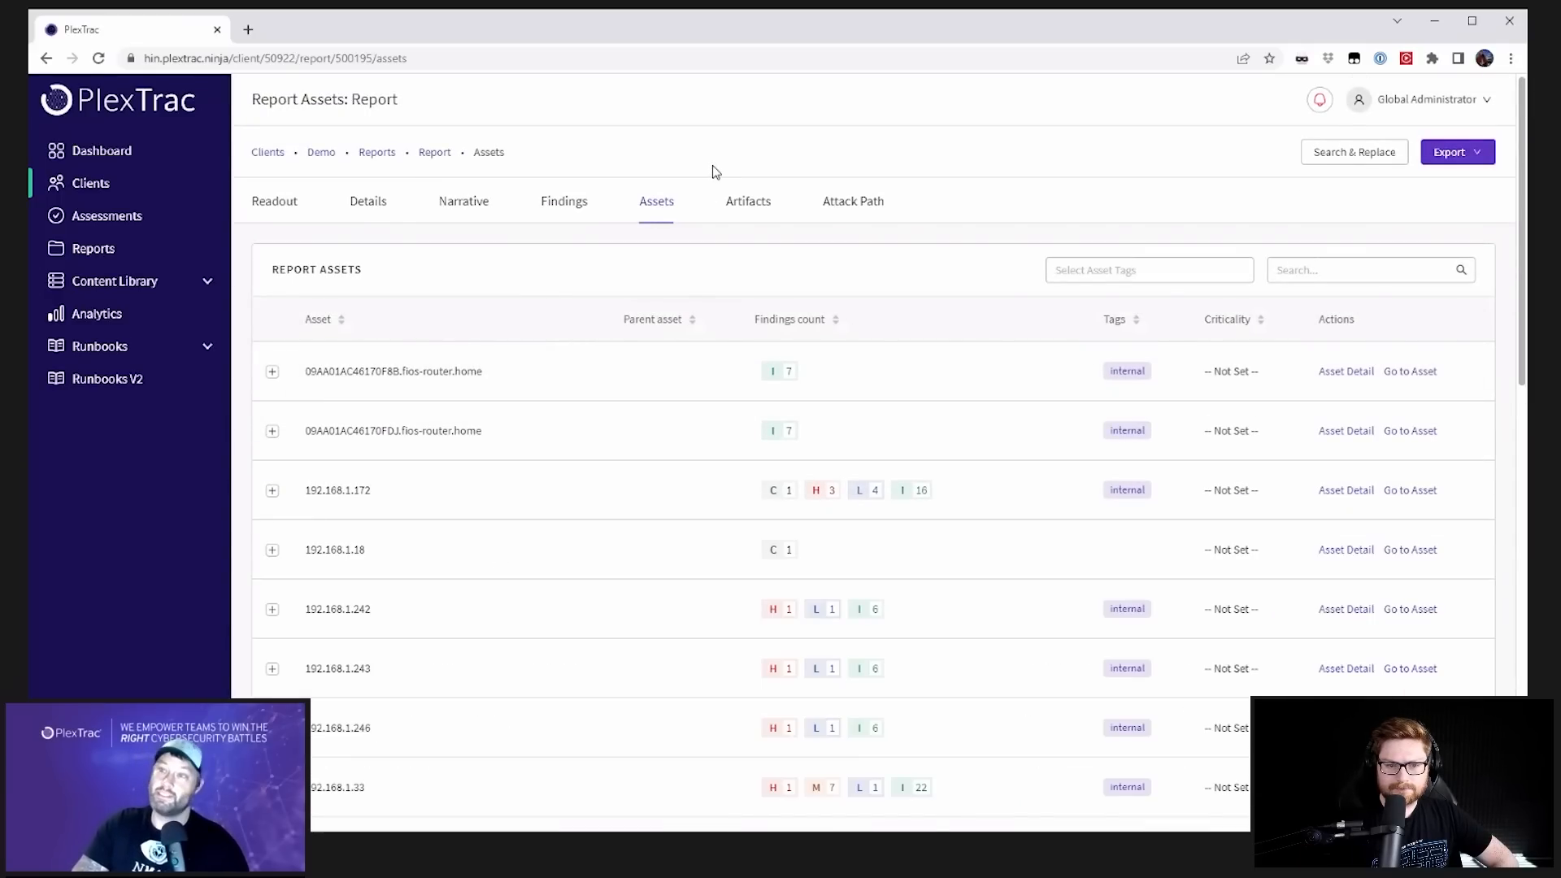
mouse_move(853, 206)
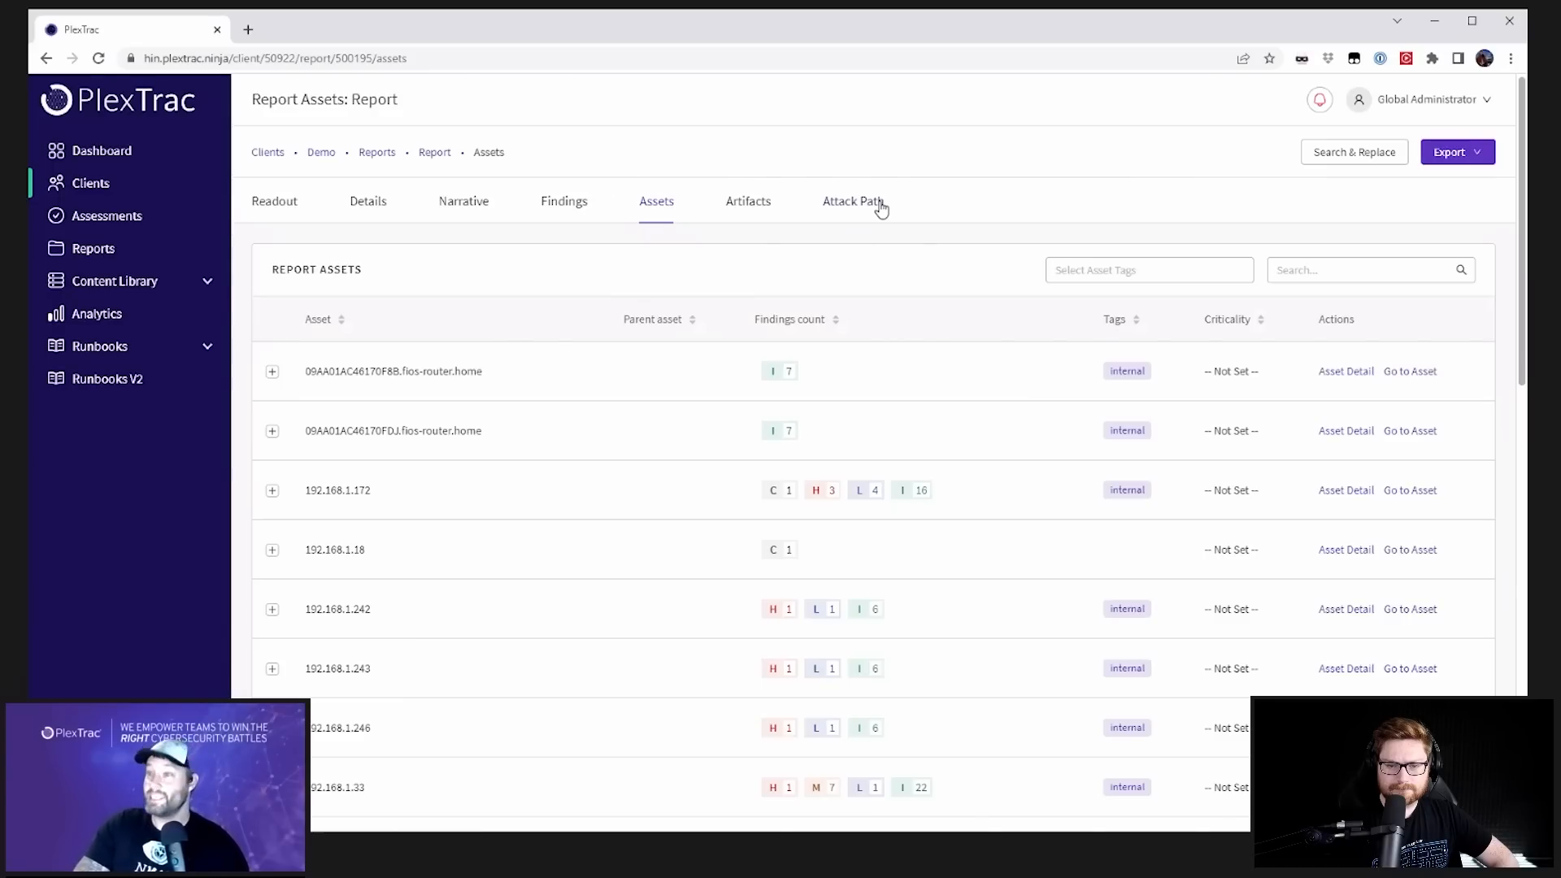
Step: View the Attack Path chaining Netatalk OpenSession, MS17-010 EternalBlue and Dropbear SSH findings
left_click(852, 200)
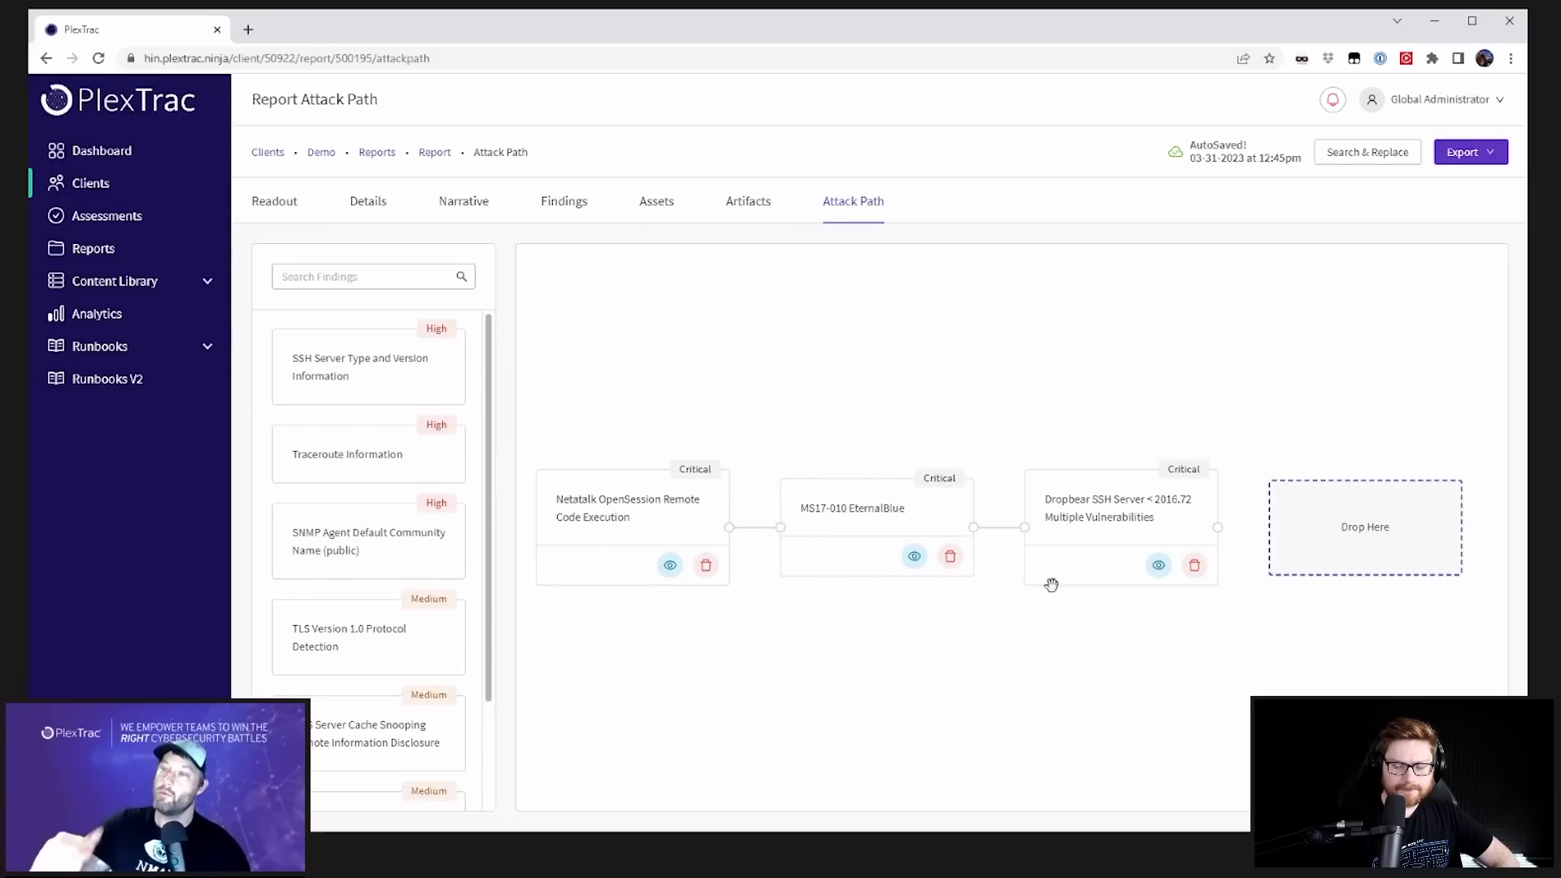
mouse_move(642, 512)
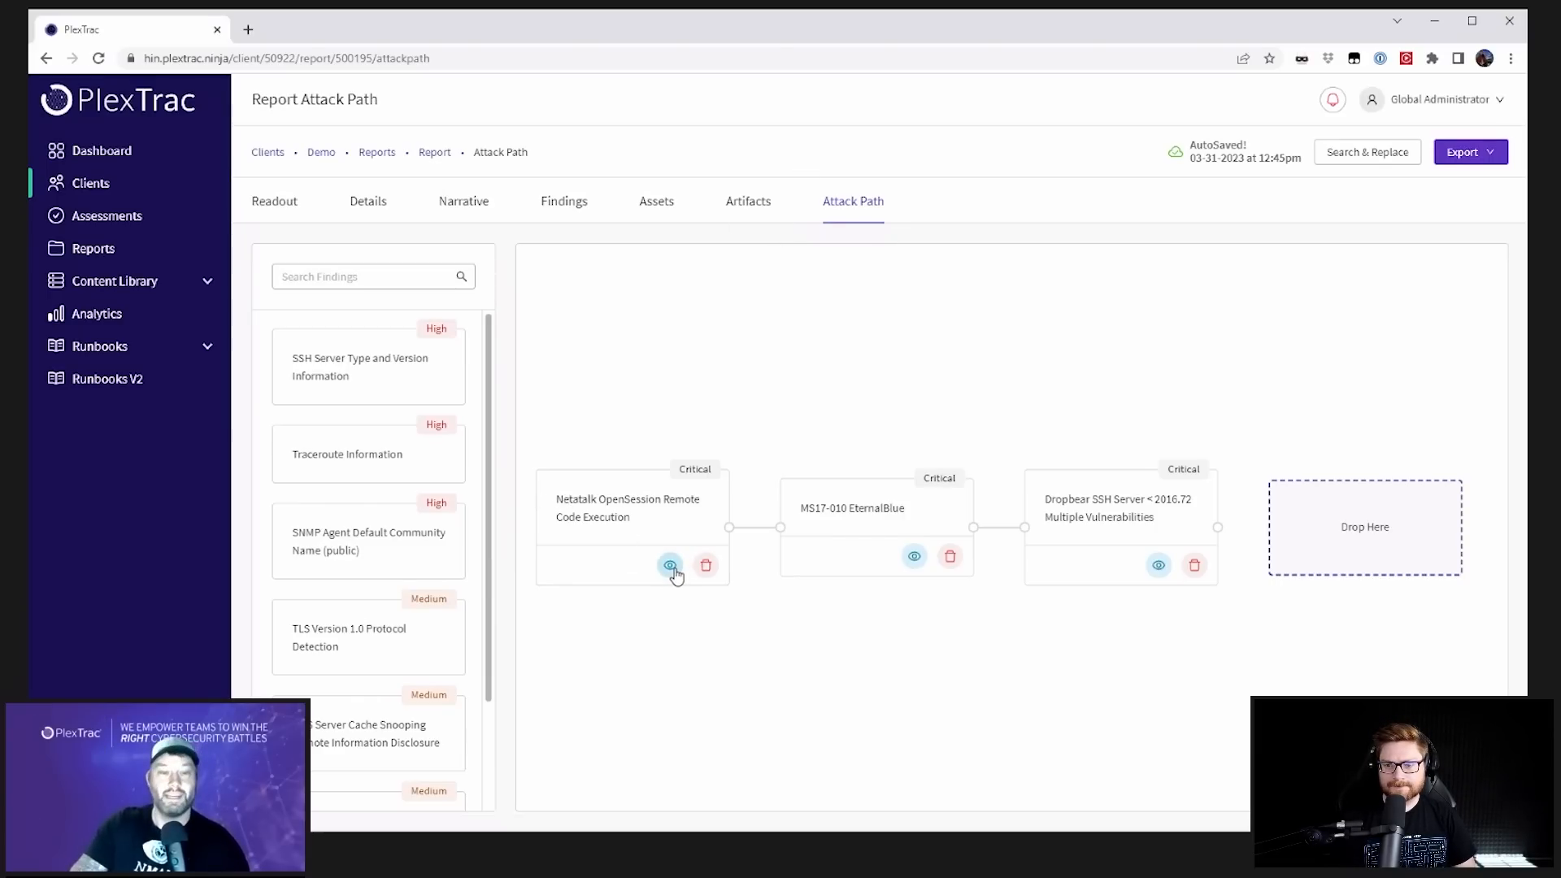
left_click(670, 565)
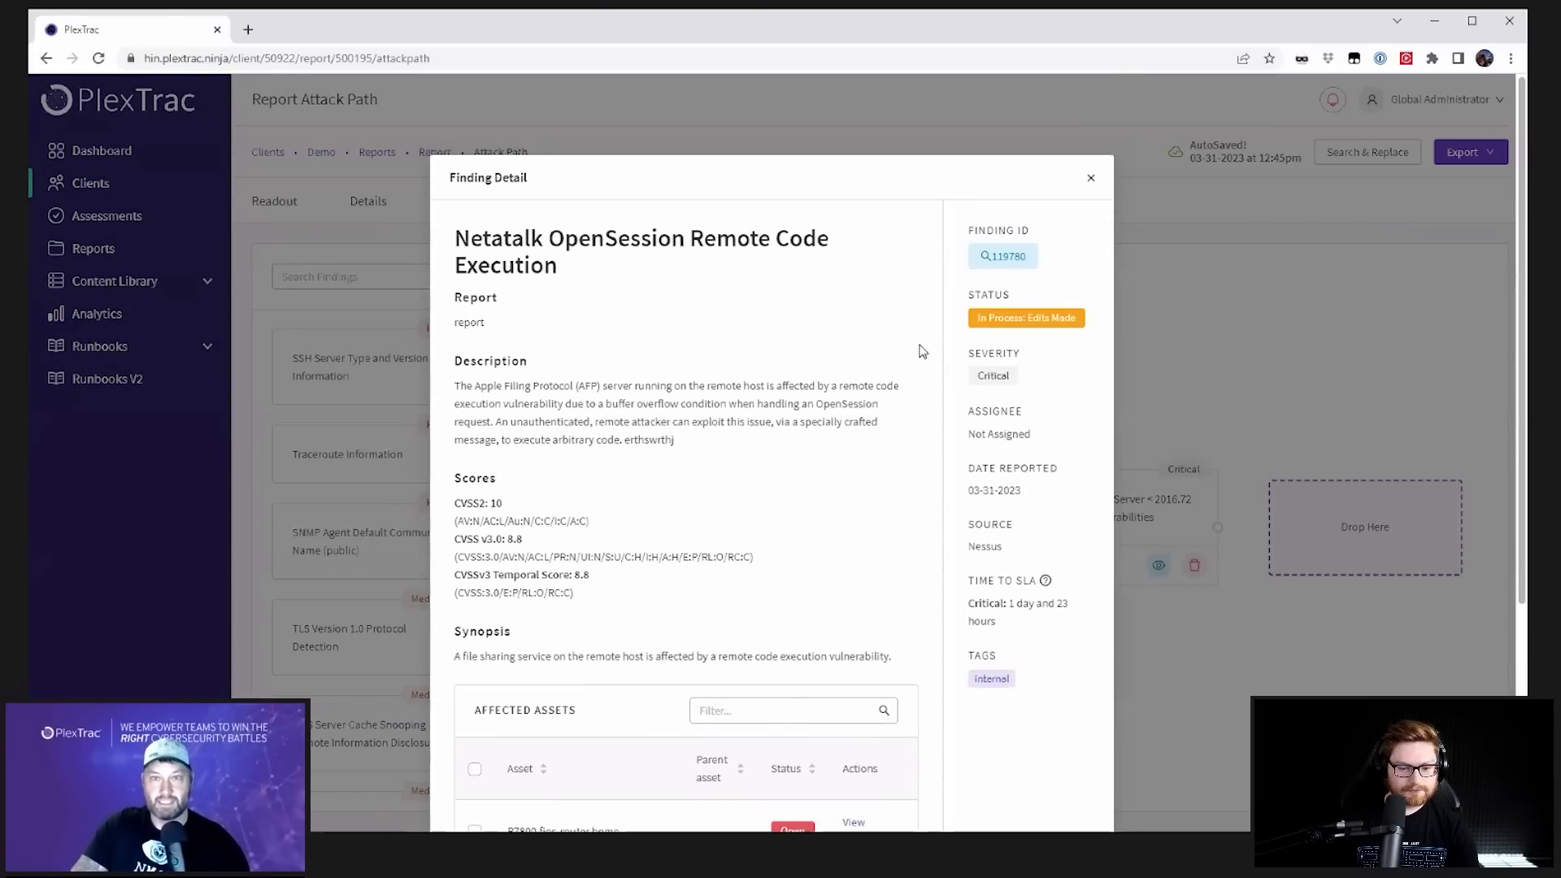
mouse_move(813, 294)
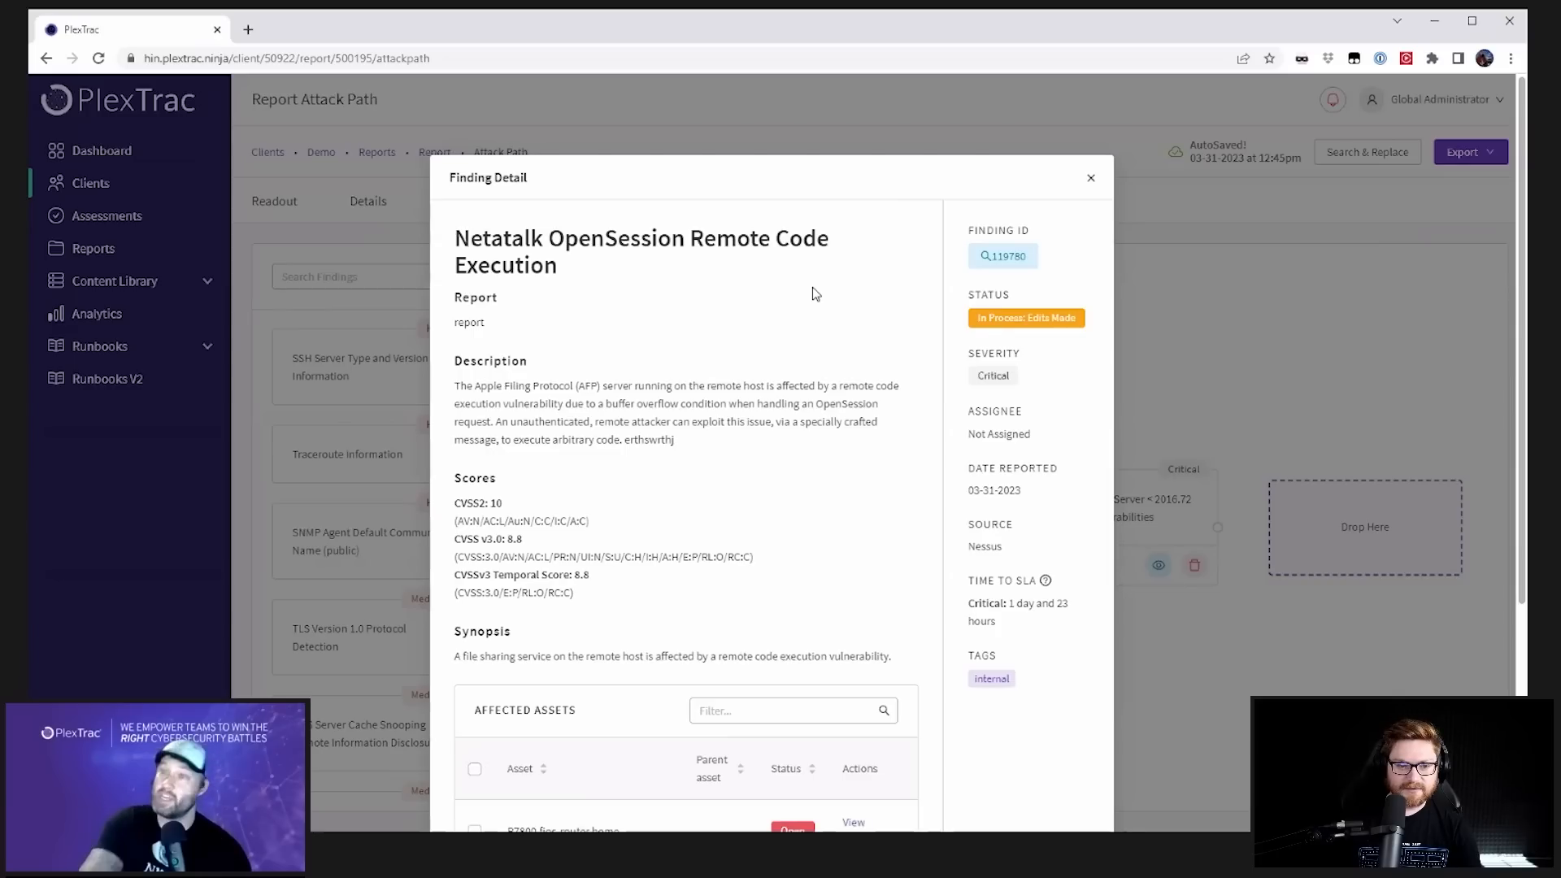
mouse_move(1070, 168)
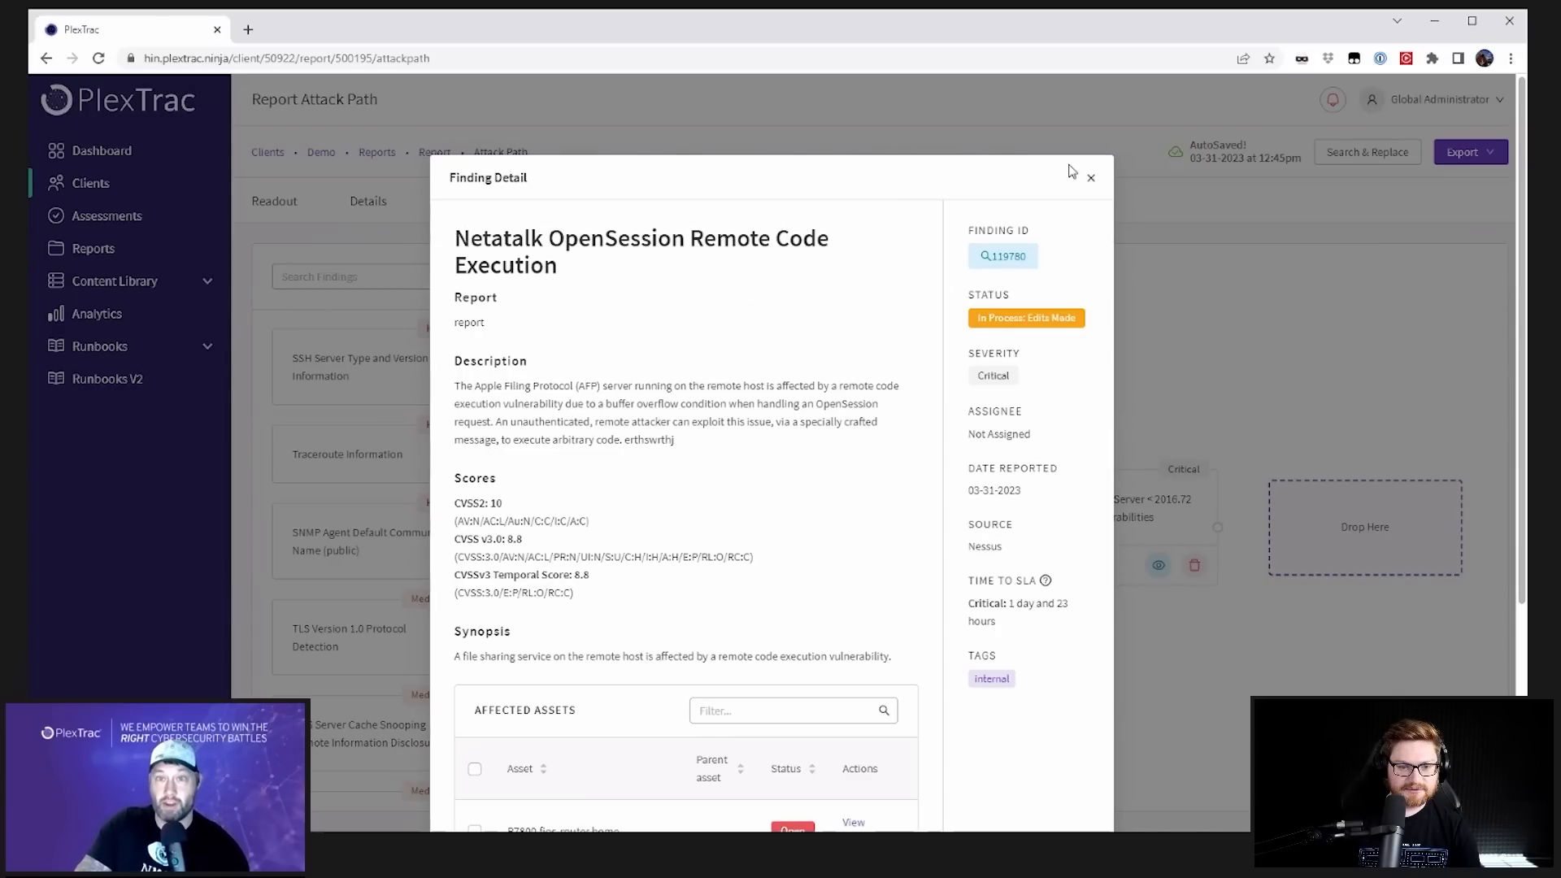
left_click(1090, 177)
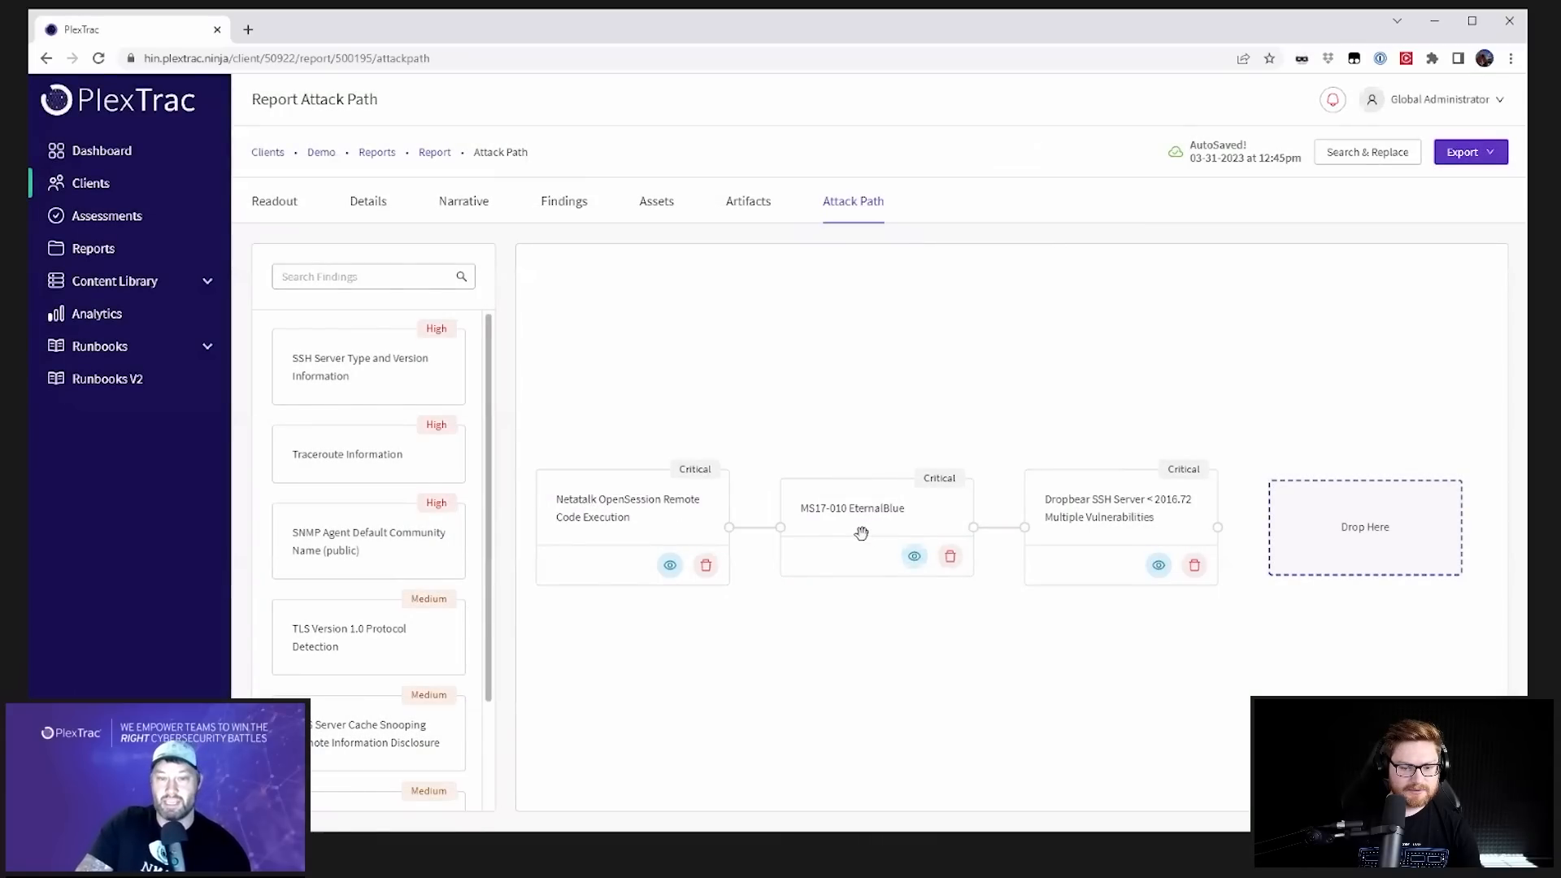
left_click(913, 555)
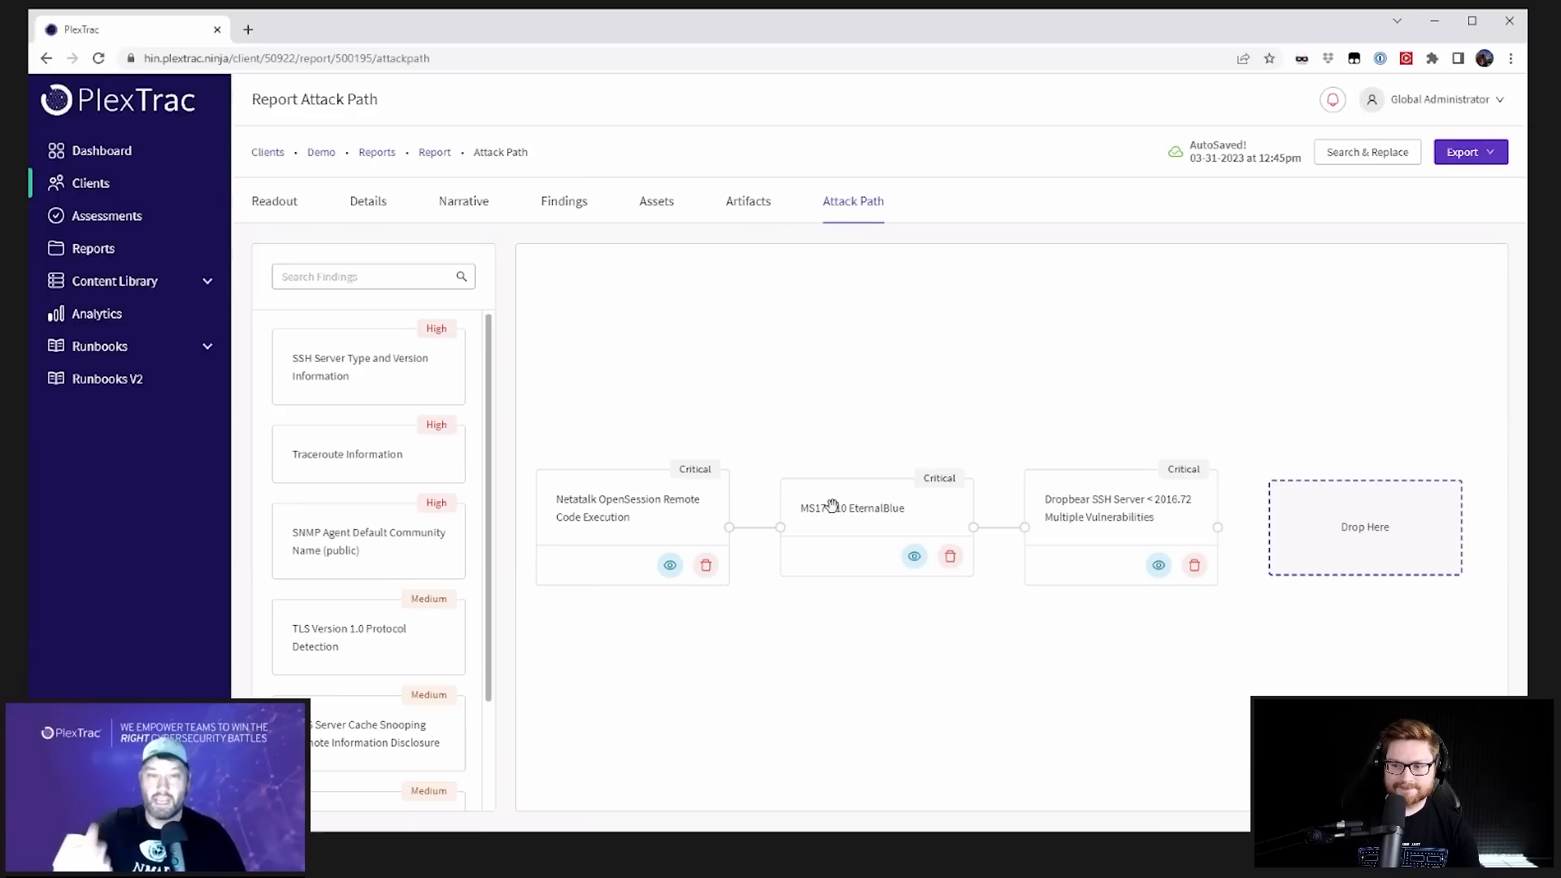
mouse_move(647, 514)
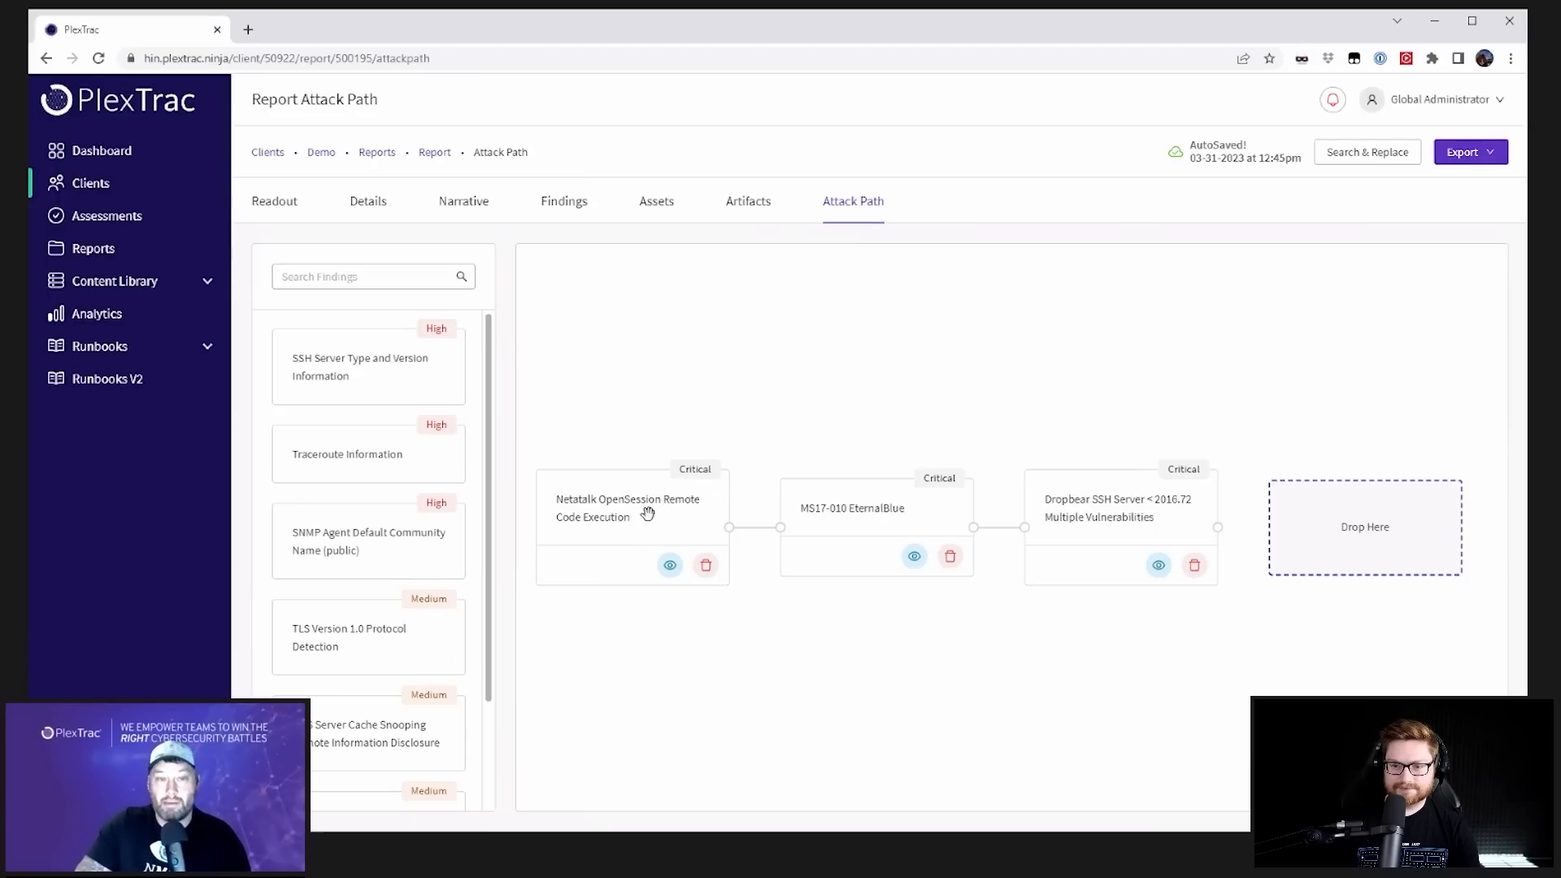
mouse_move(1065, 470)
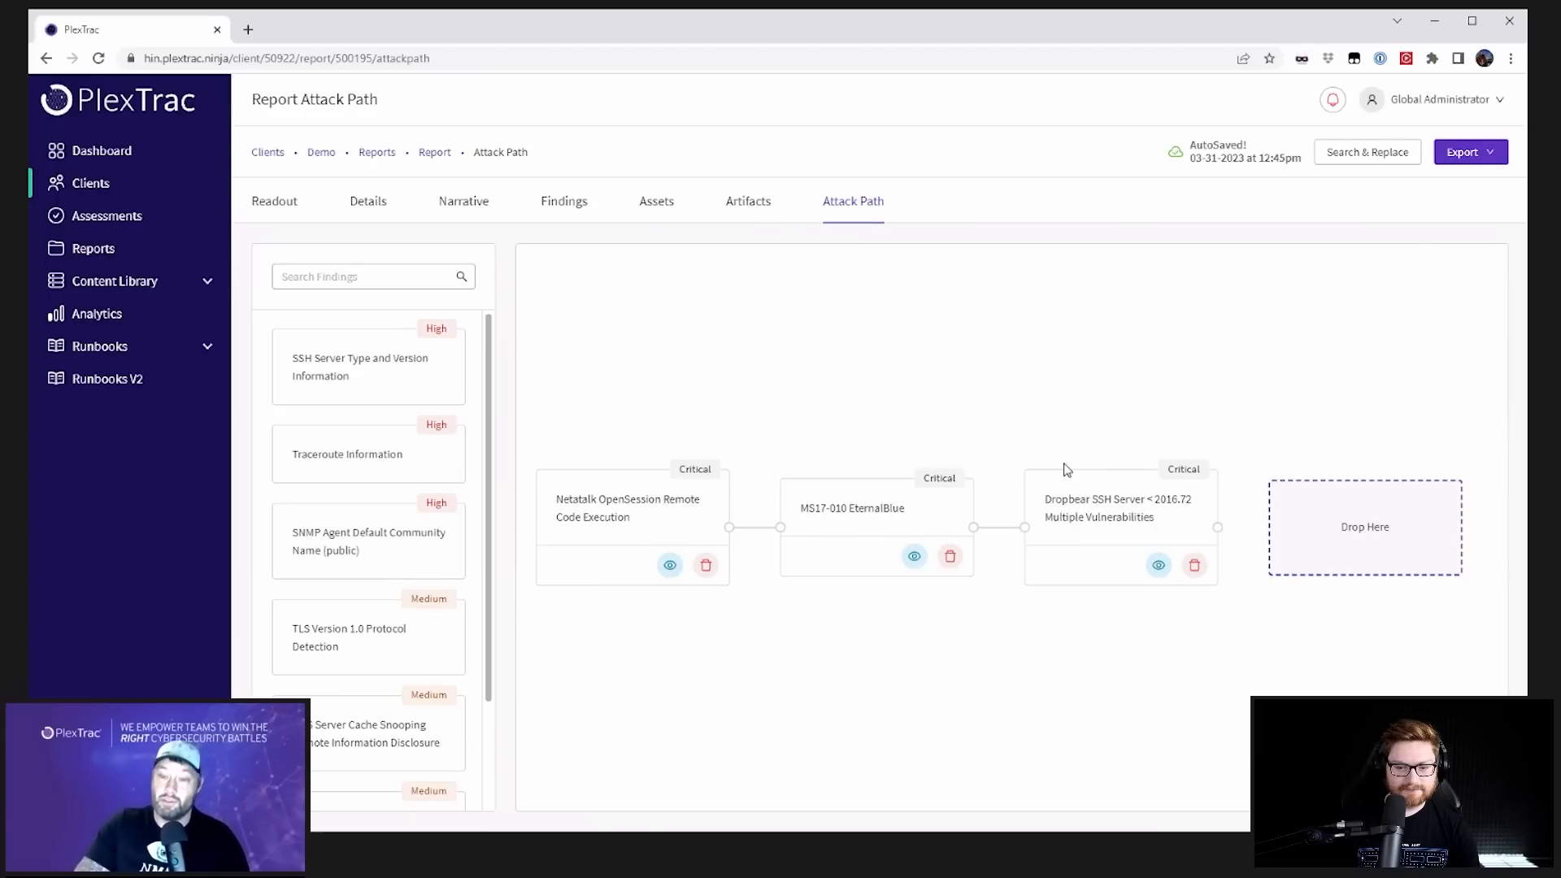
mouse_move(879, 369)
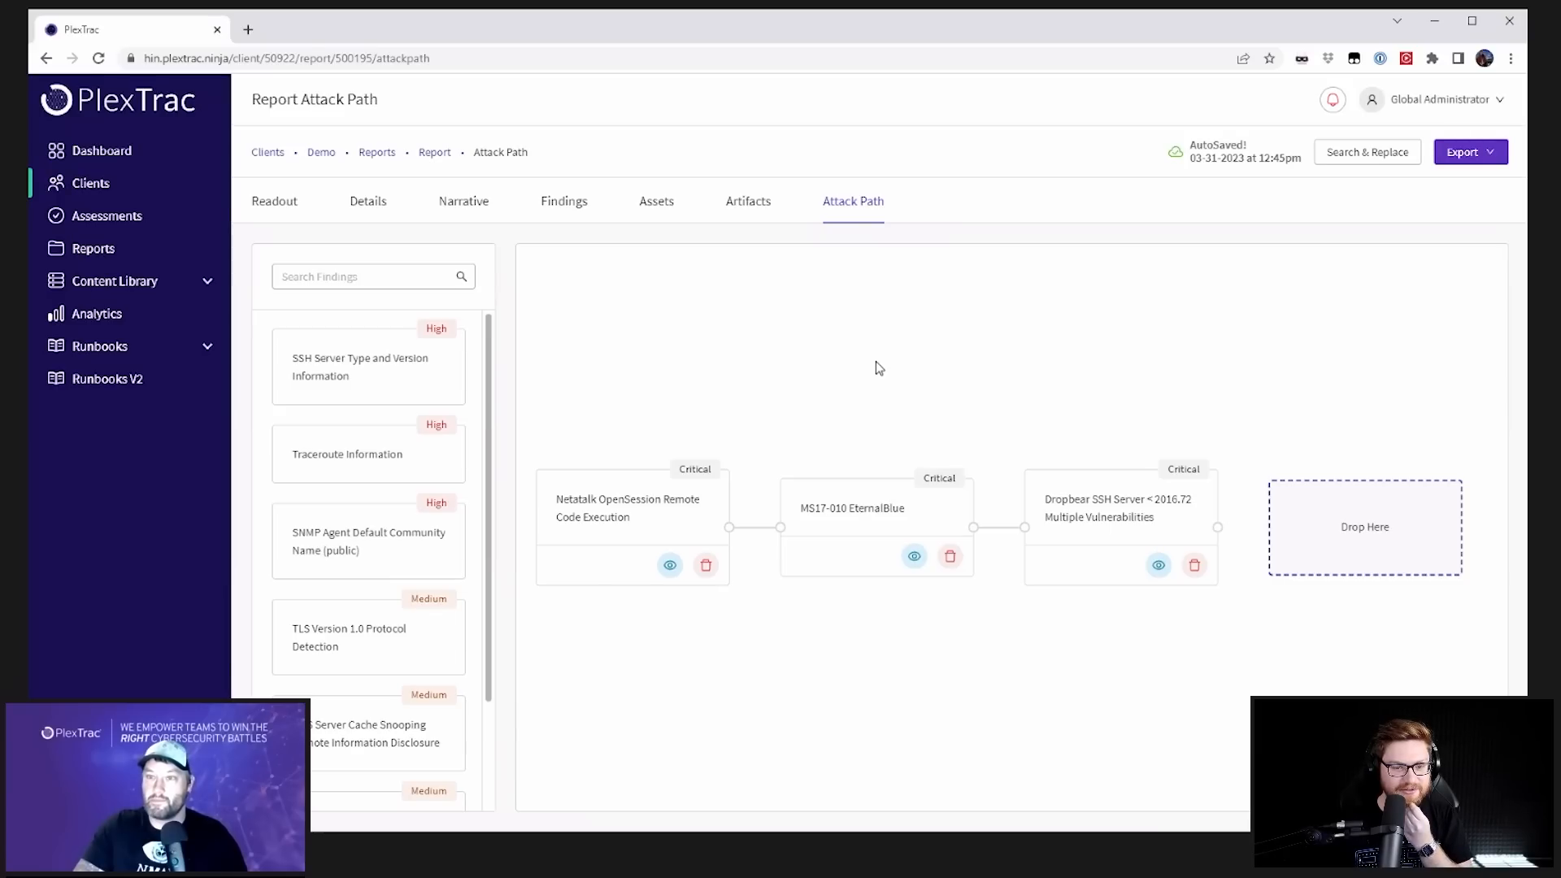
mouse_move(892, 345)
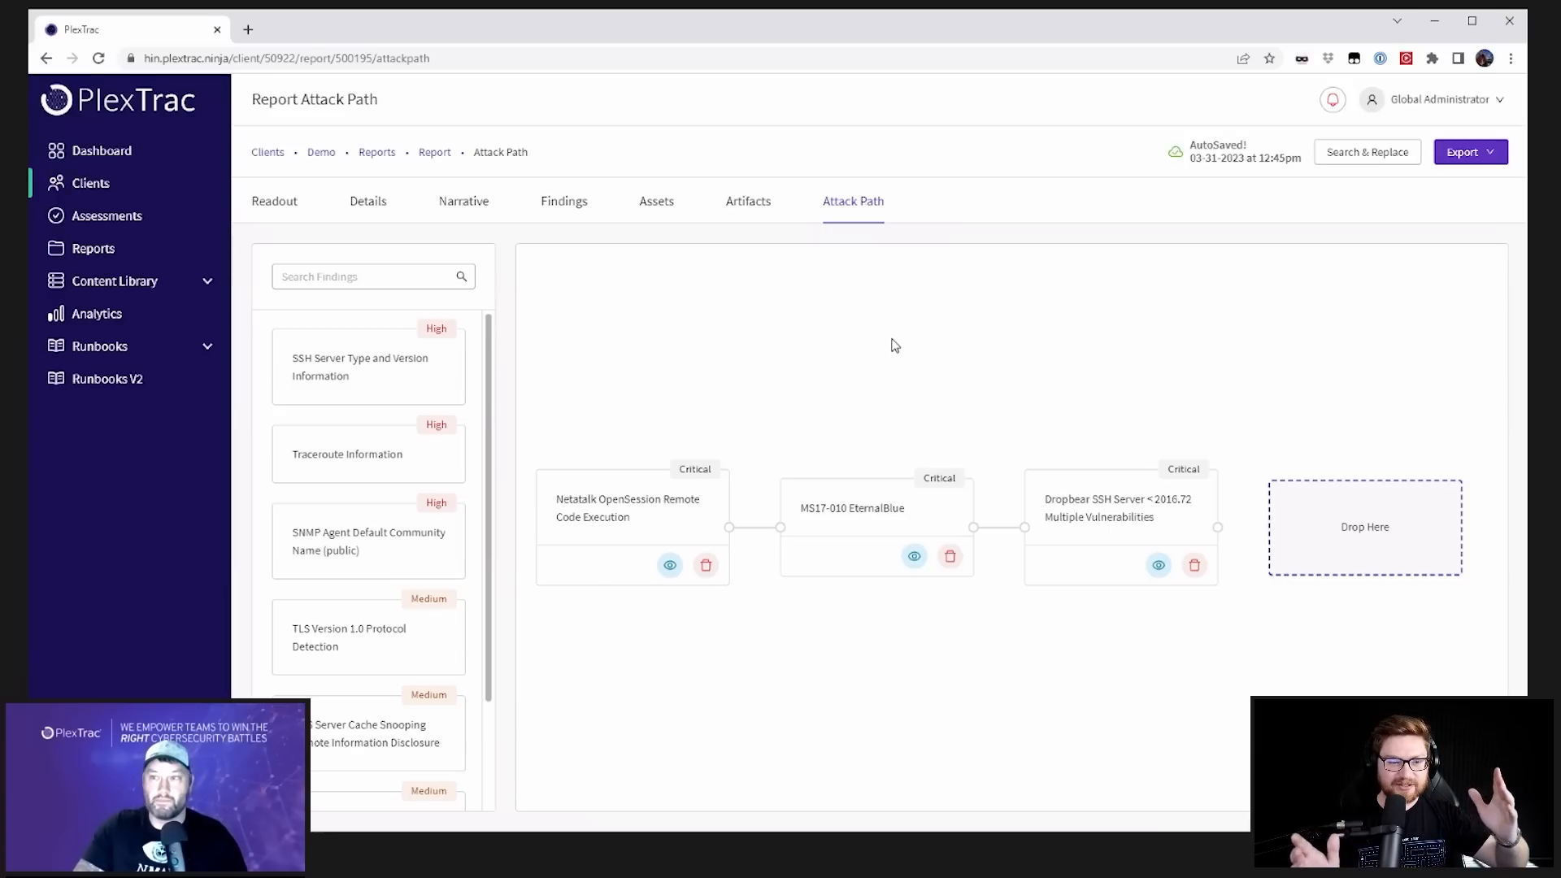
mouse_move(944, 355)
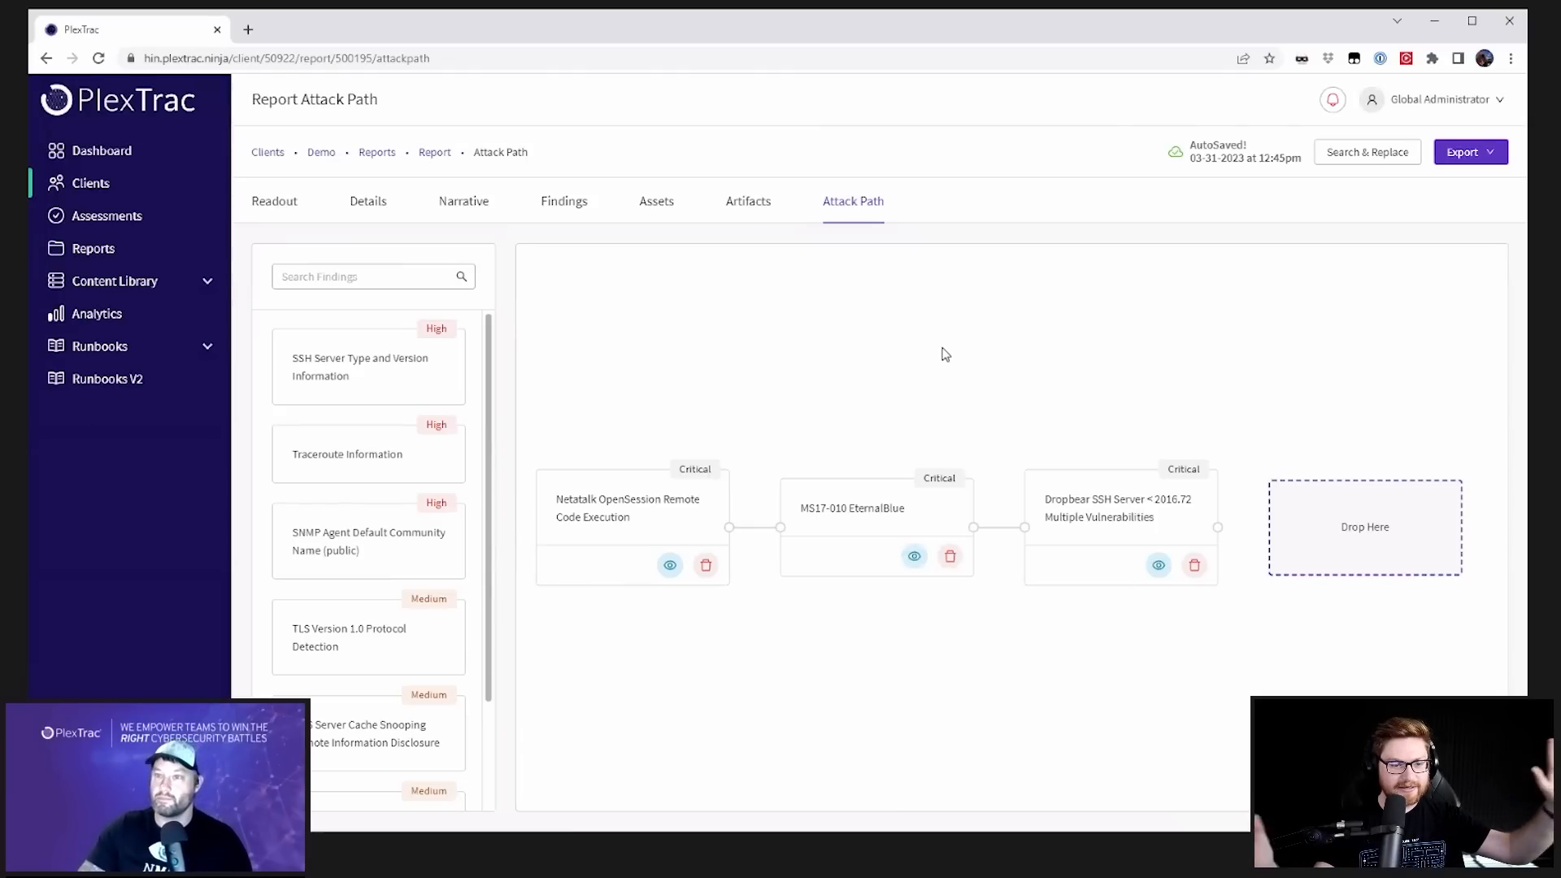
mouse_move(954, 367)
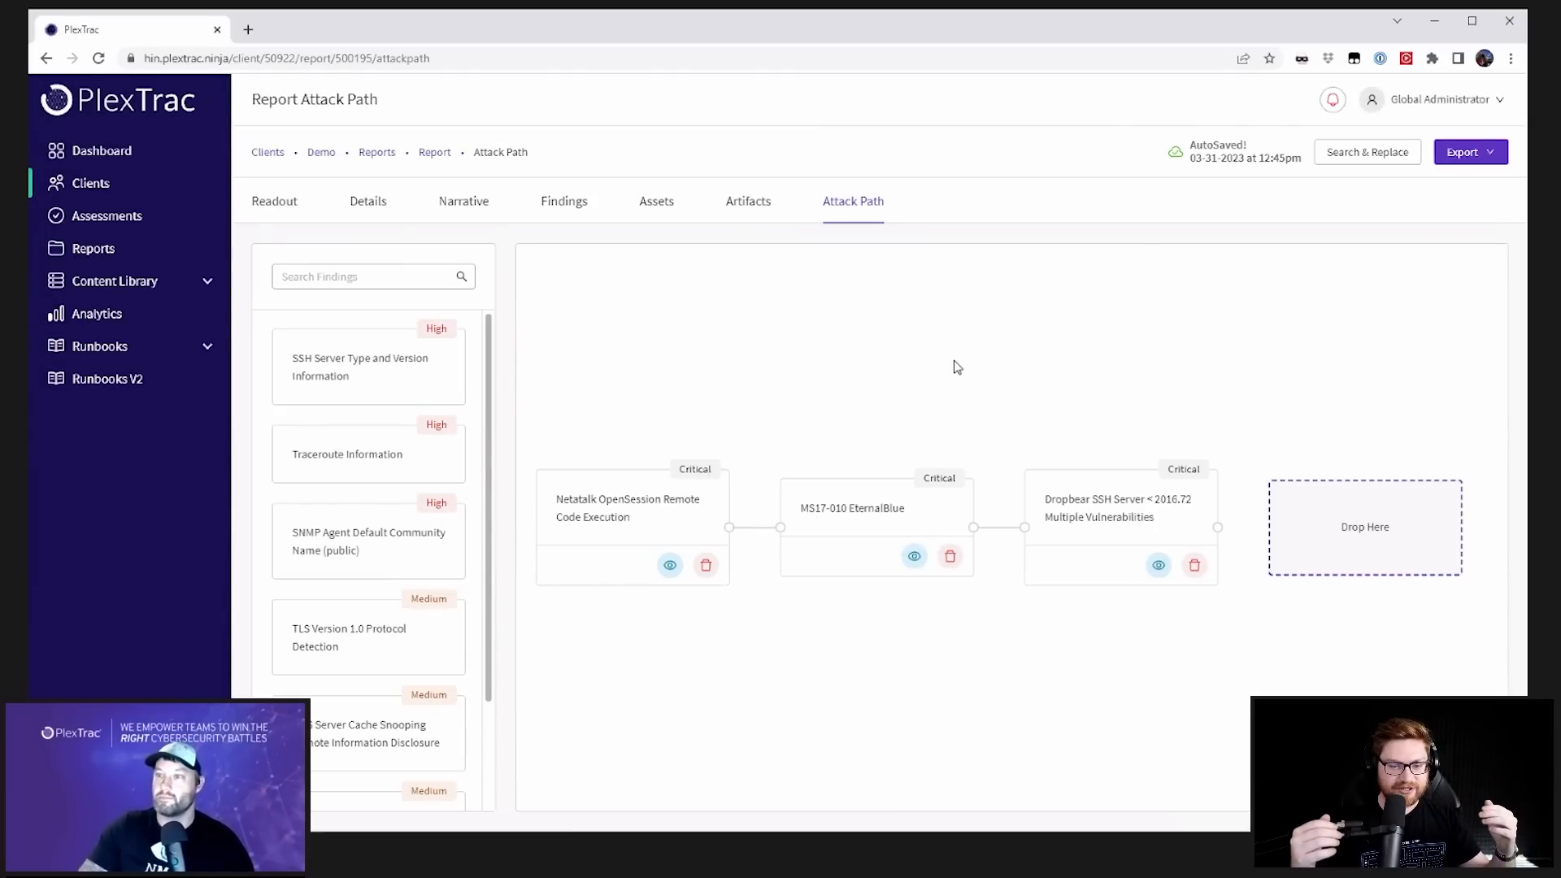
mouse_move(930, 386)
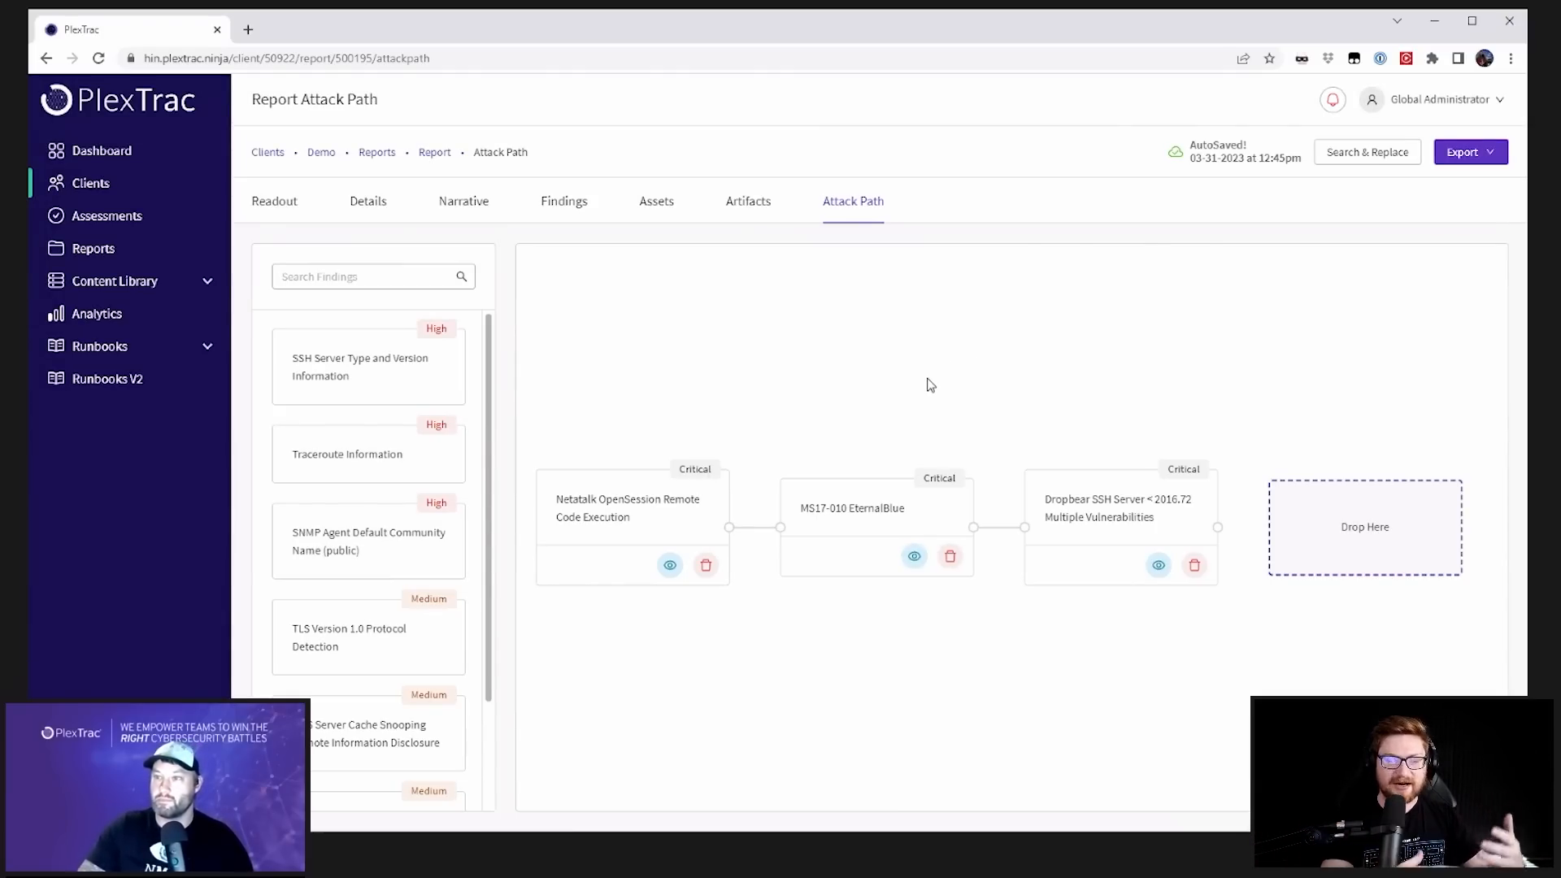
mouse_move(908, 327)
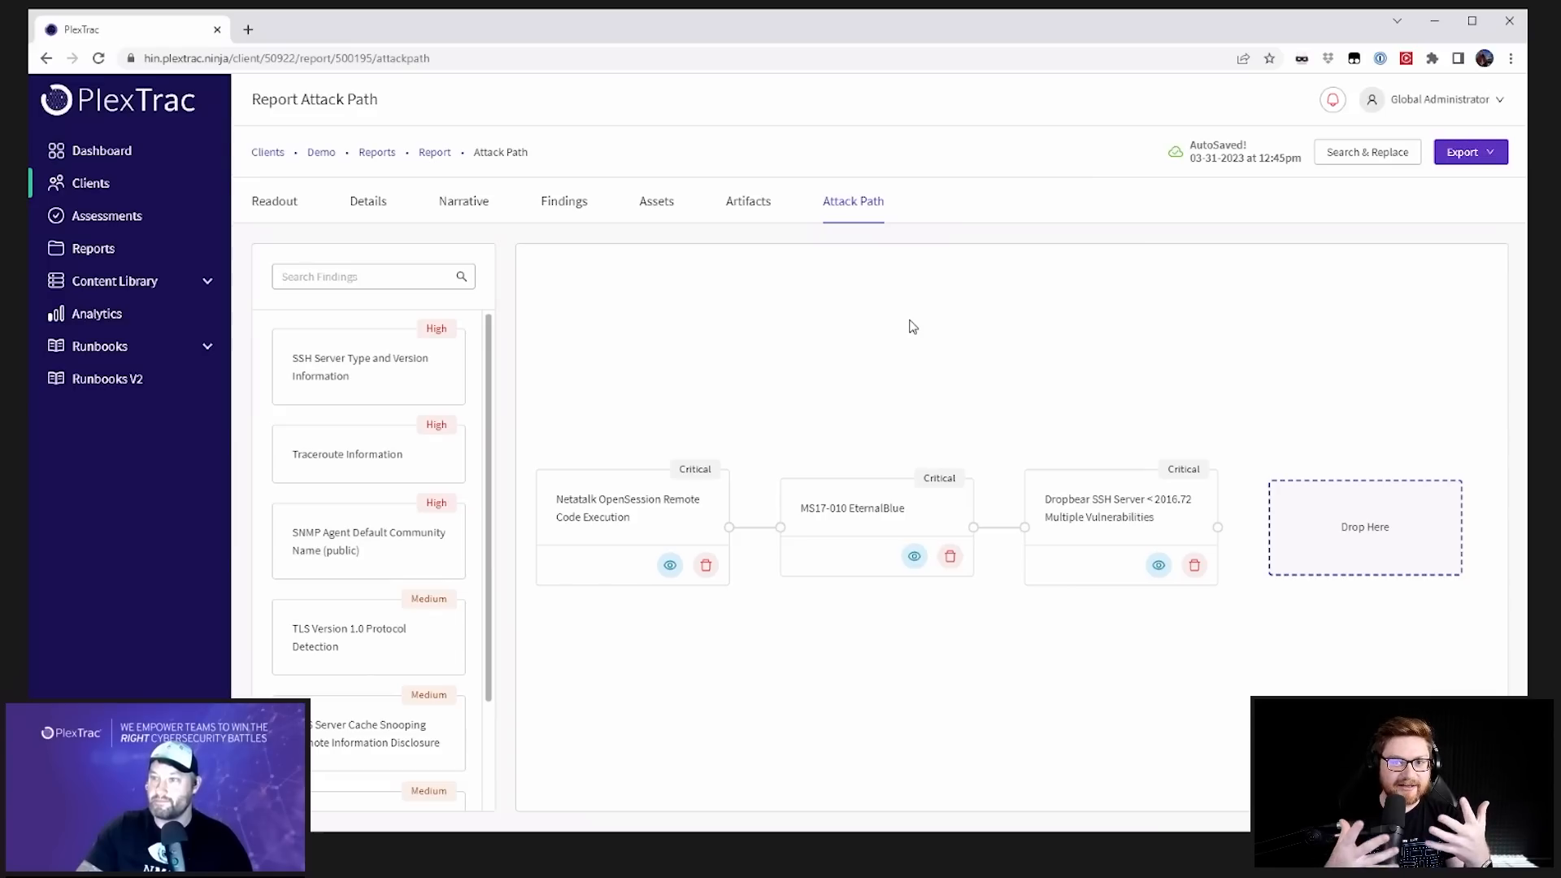
mouse_move(927, 360)
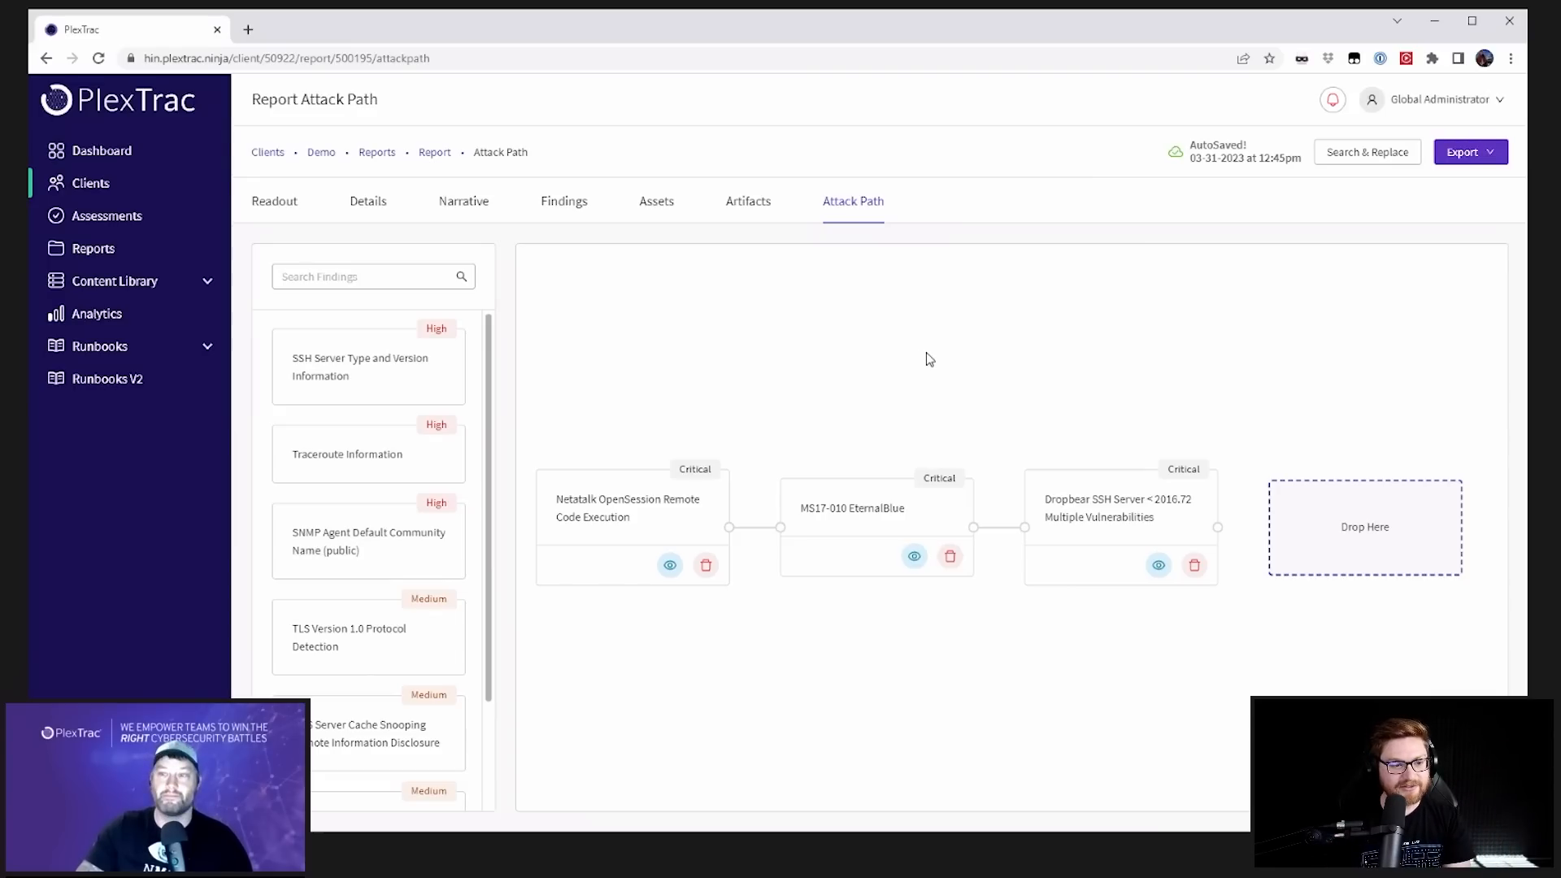
mouse_move(921, 360)
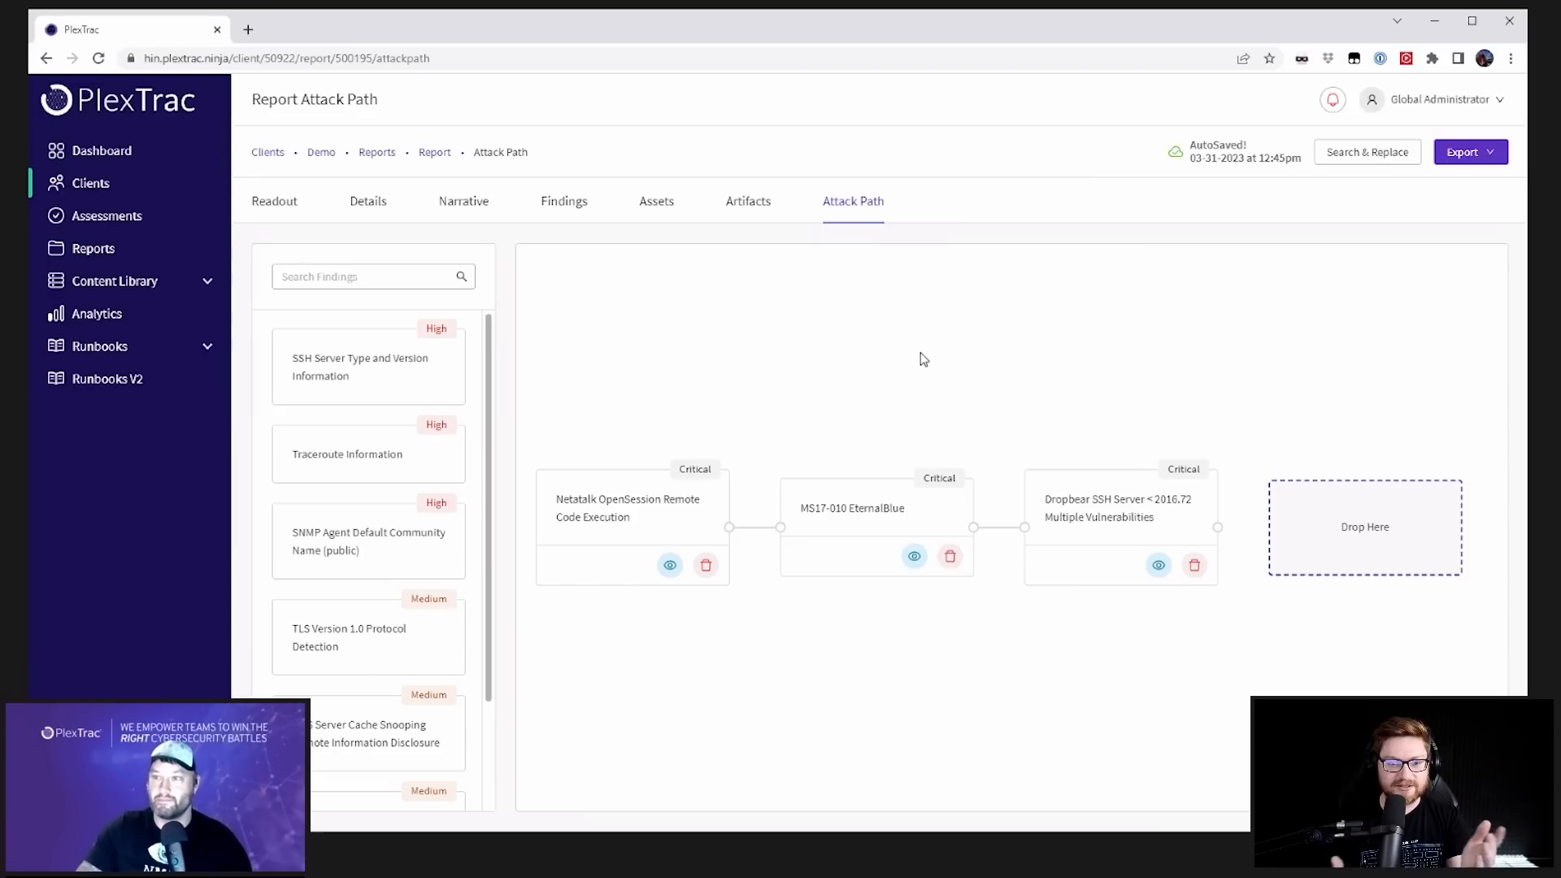
mouse_move(934, 363)
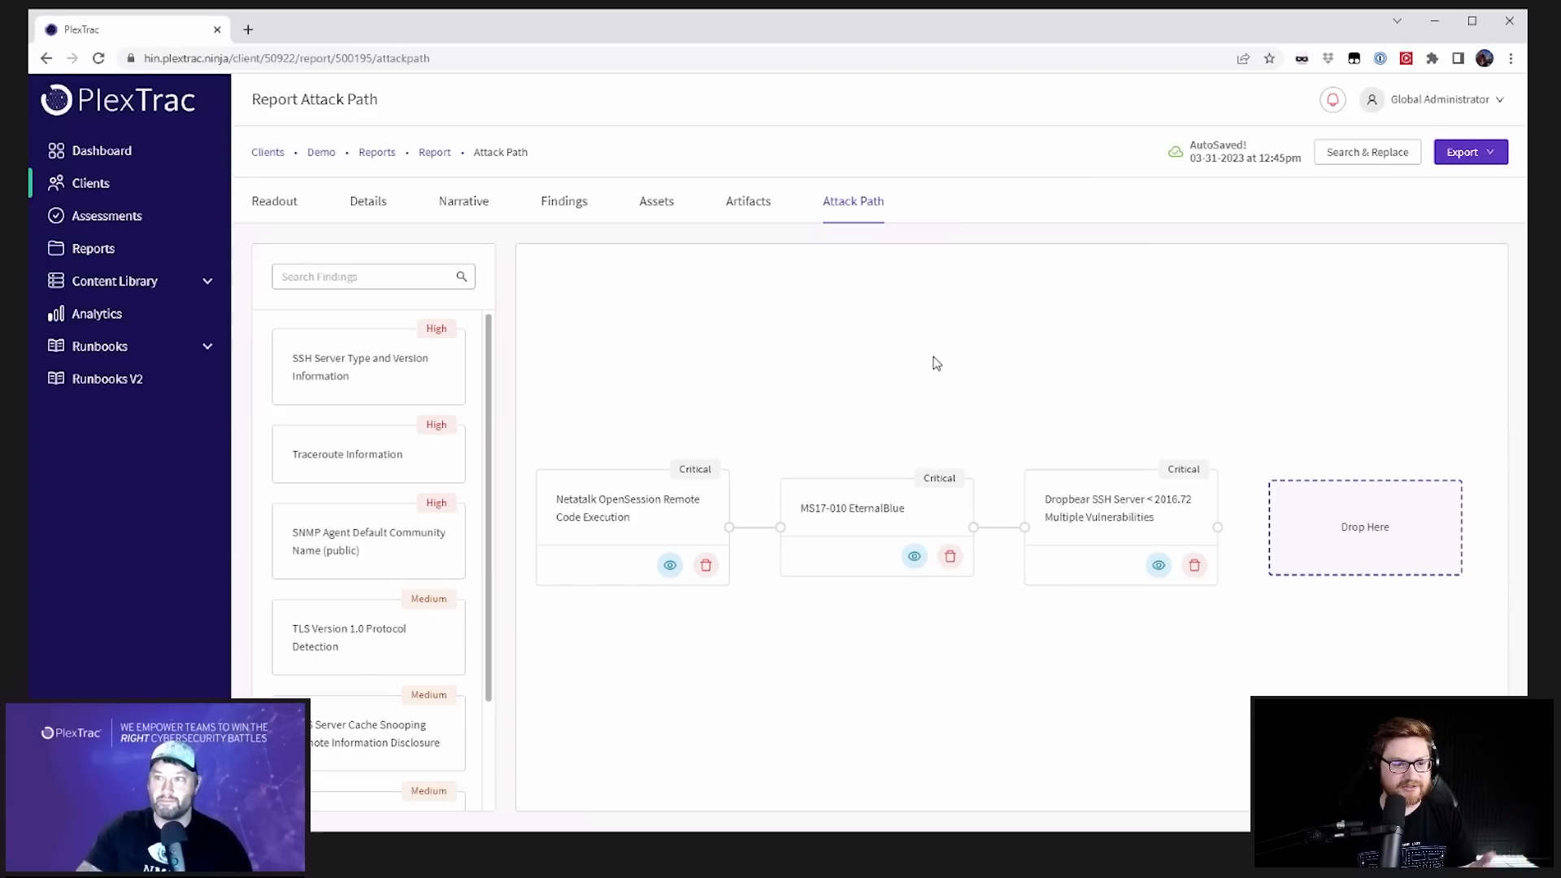